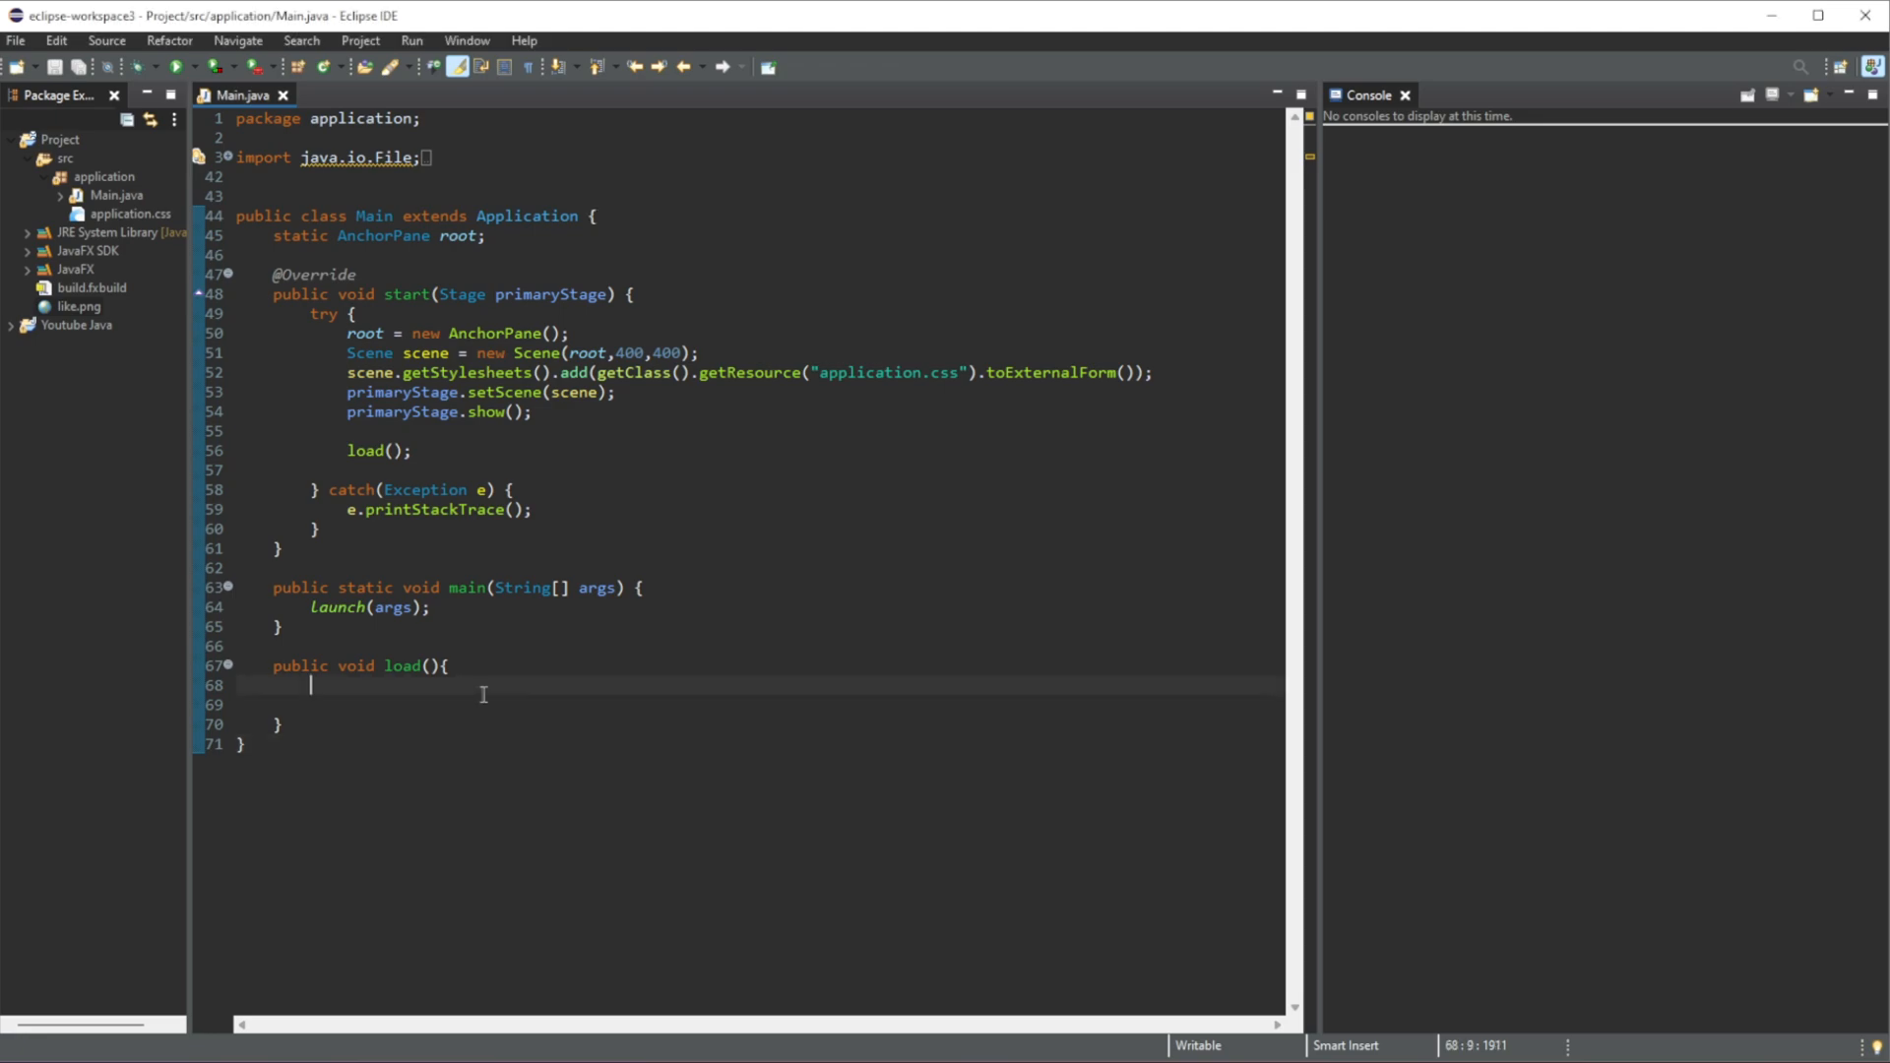
- Declare Line line = new Line(); in the load method
type("Li")
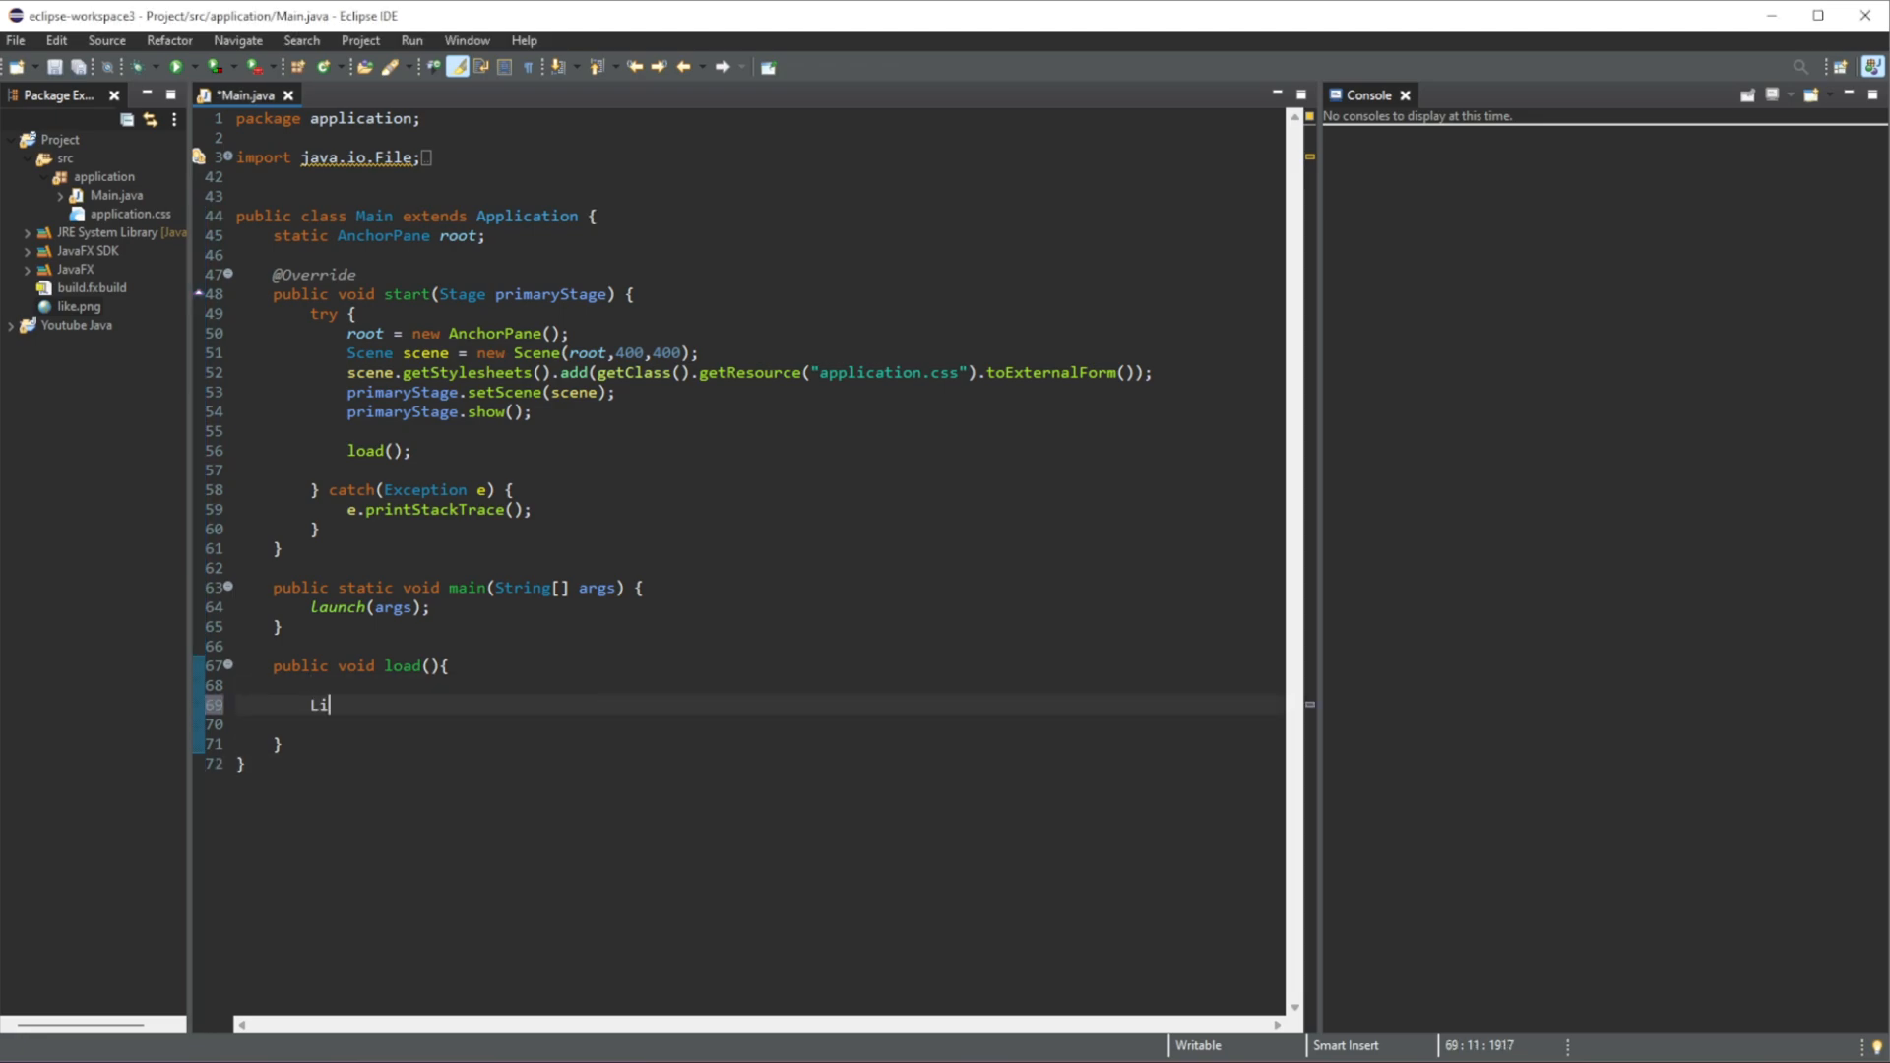
type("ne line")
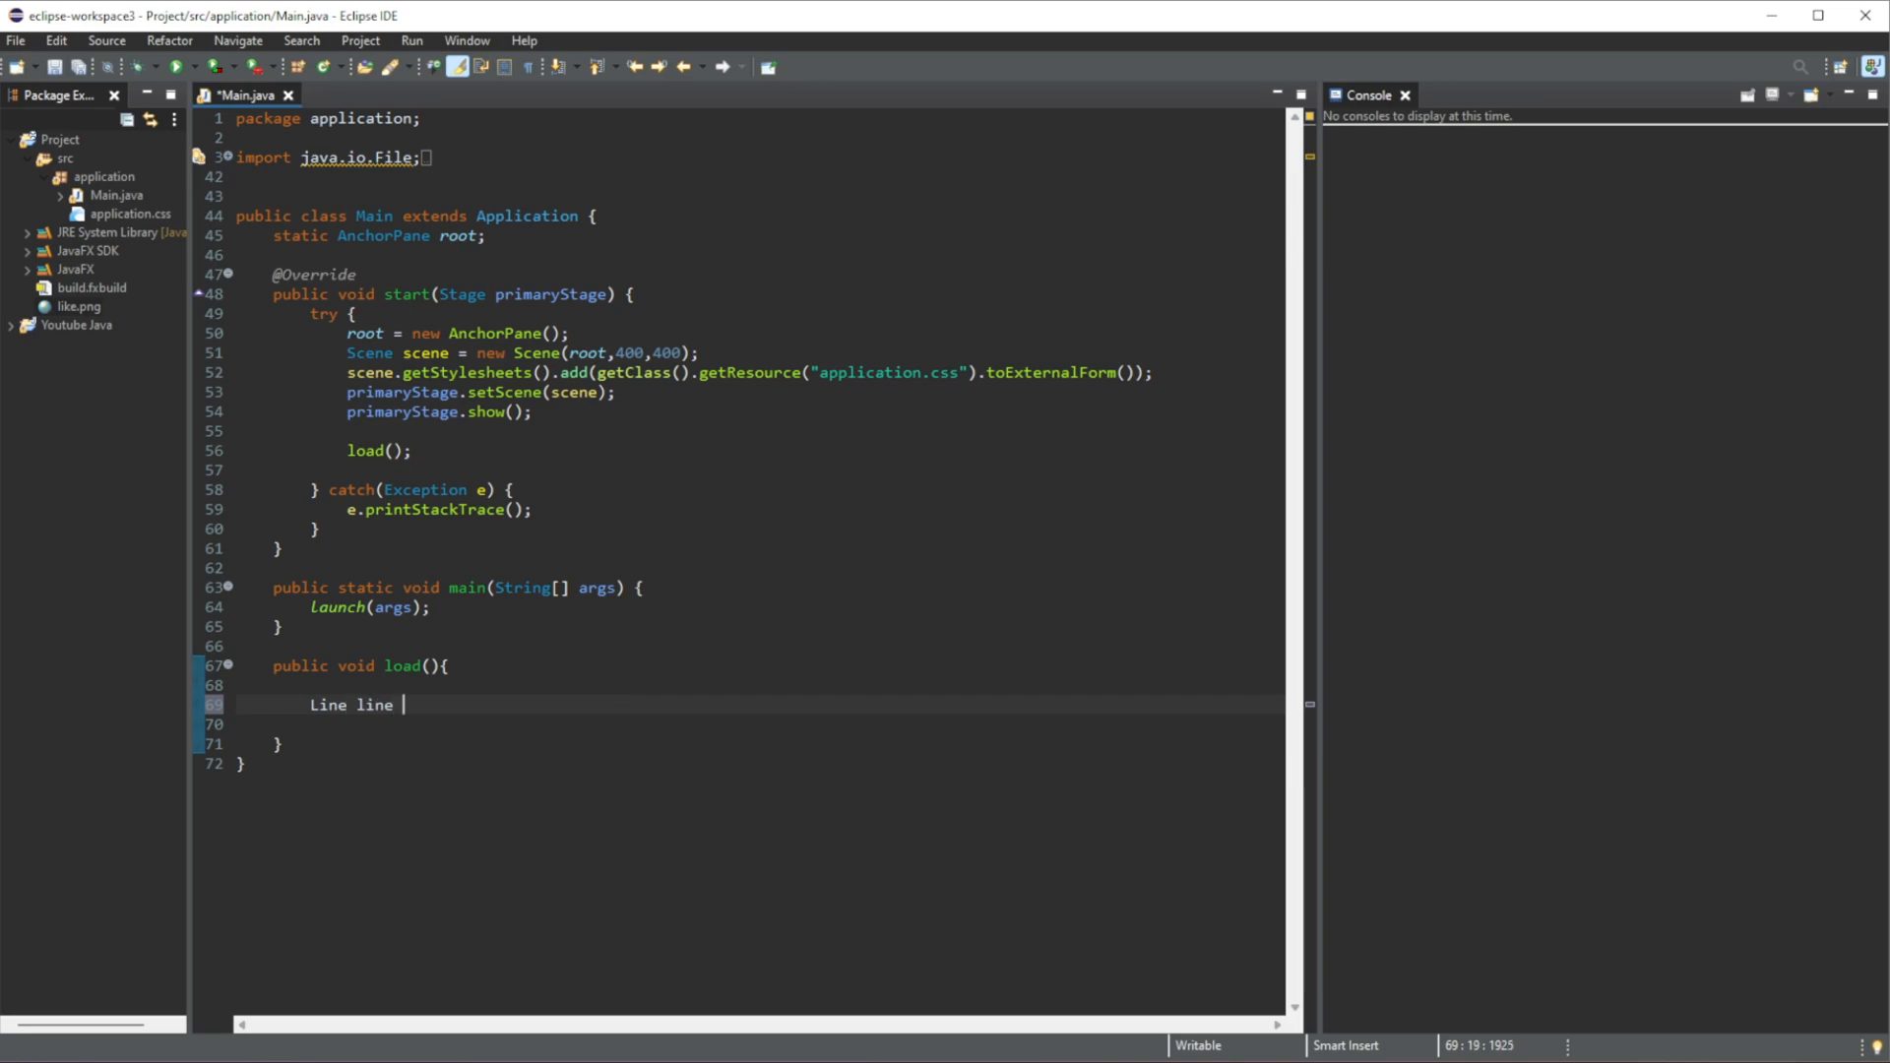
type("= new")
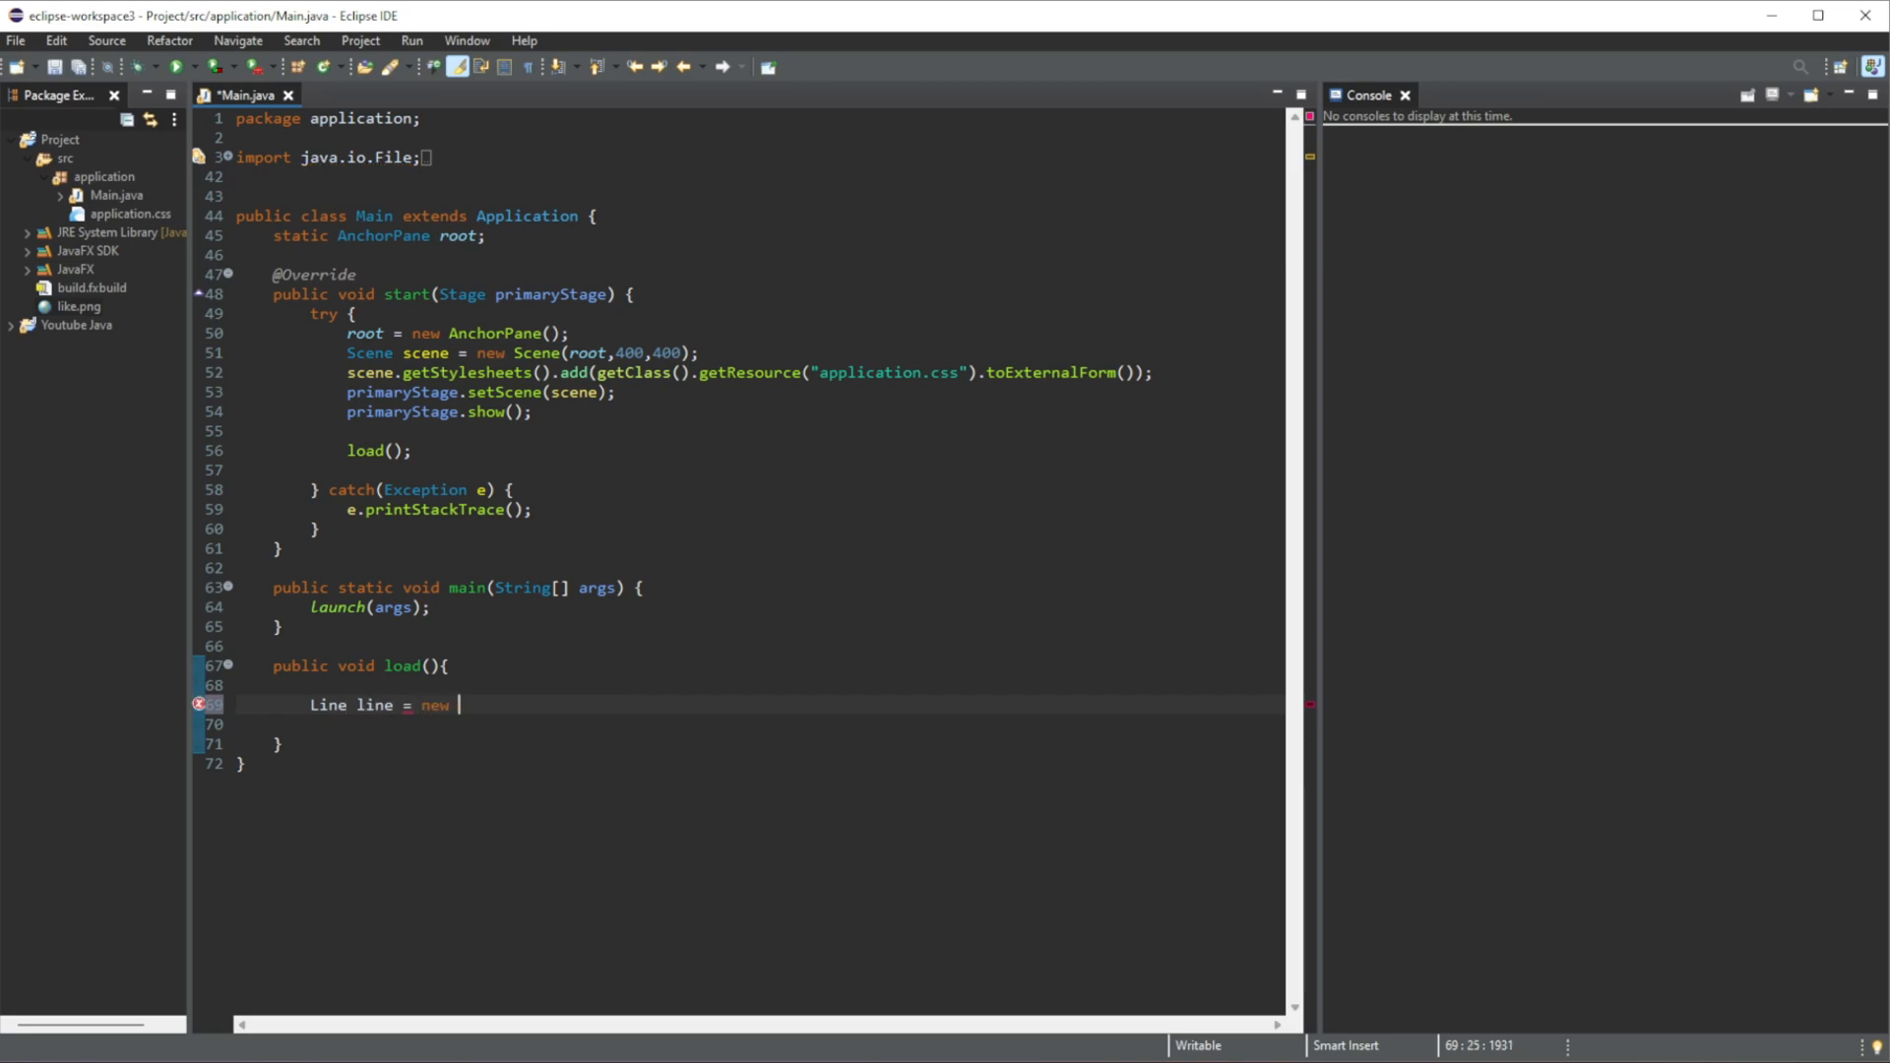
type("Line()")
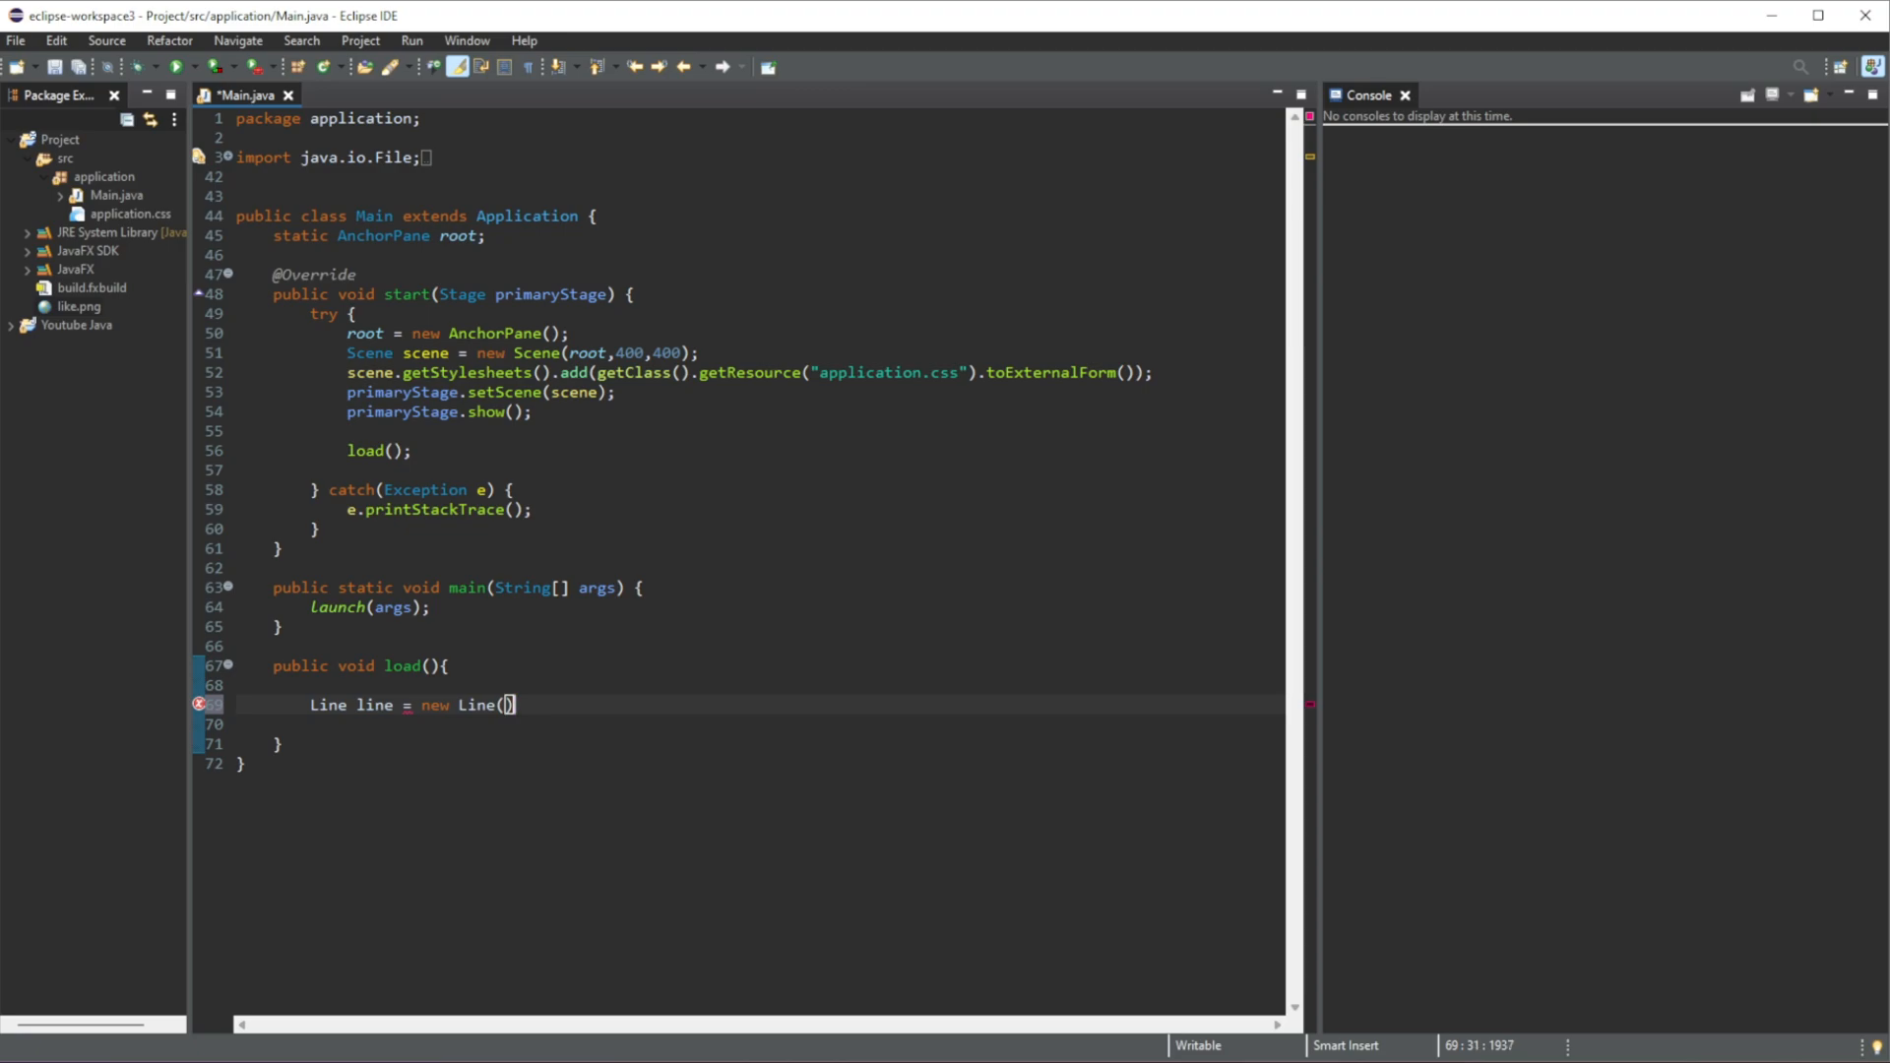
type(";")
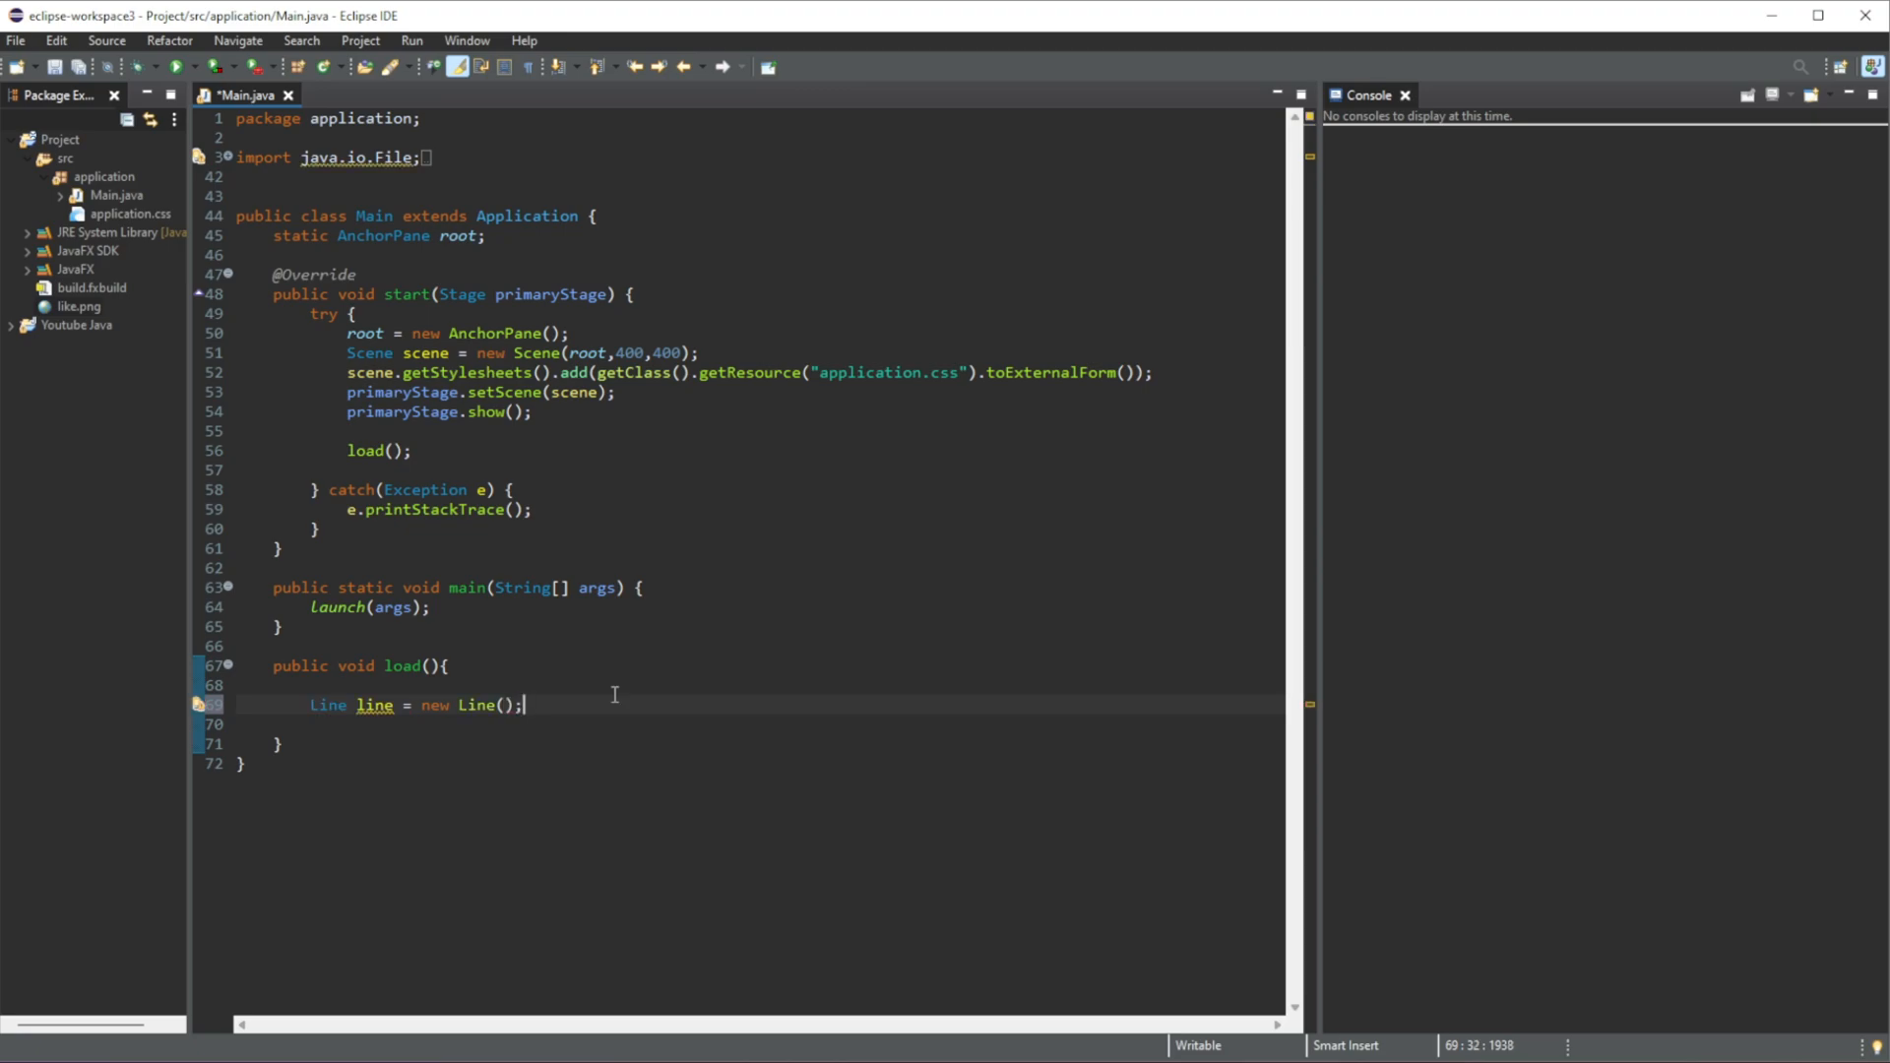
key("enter")
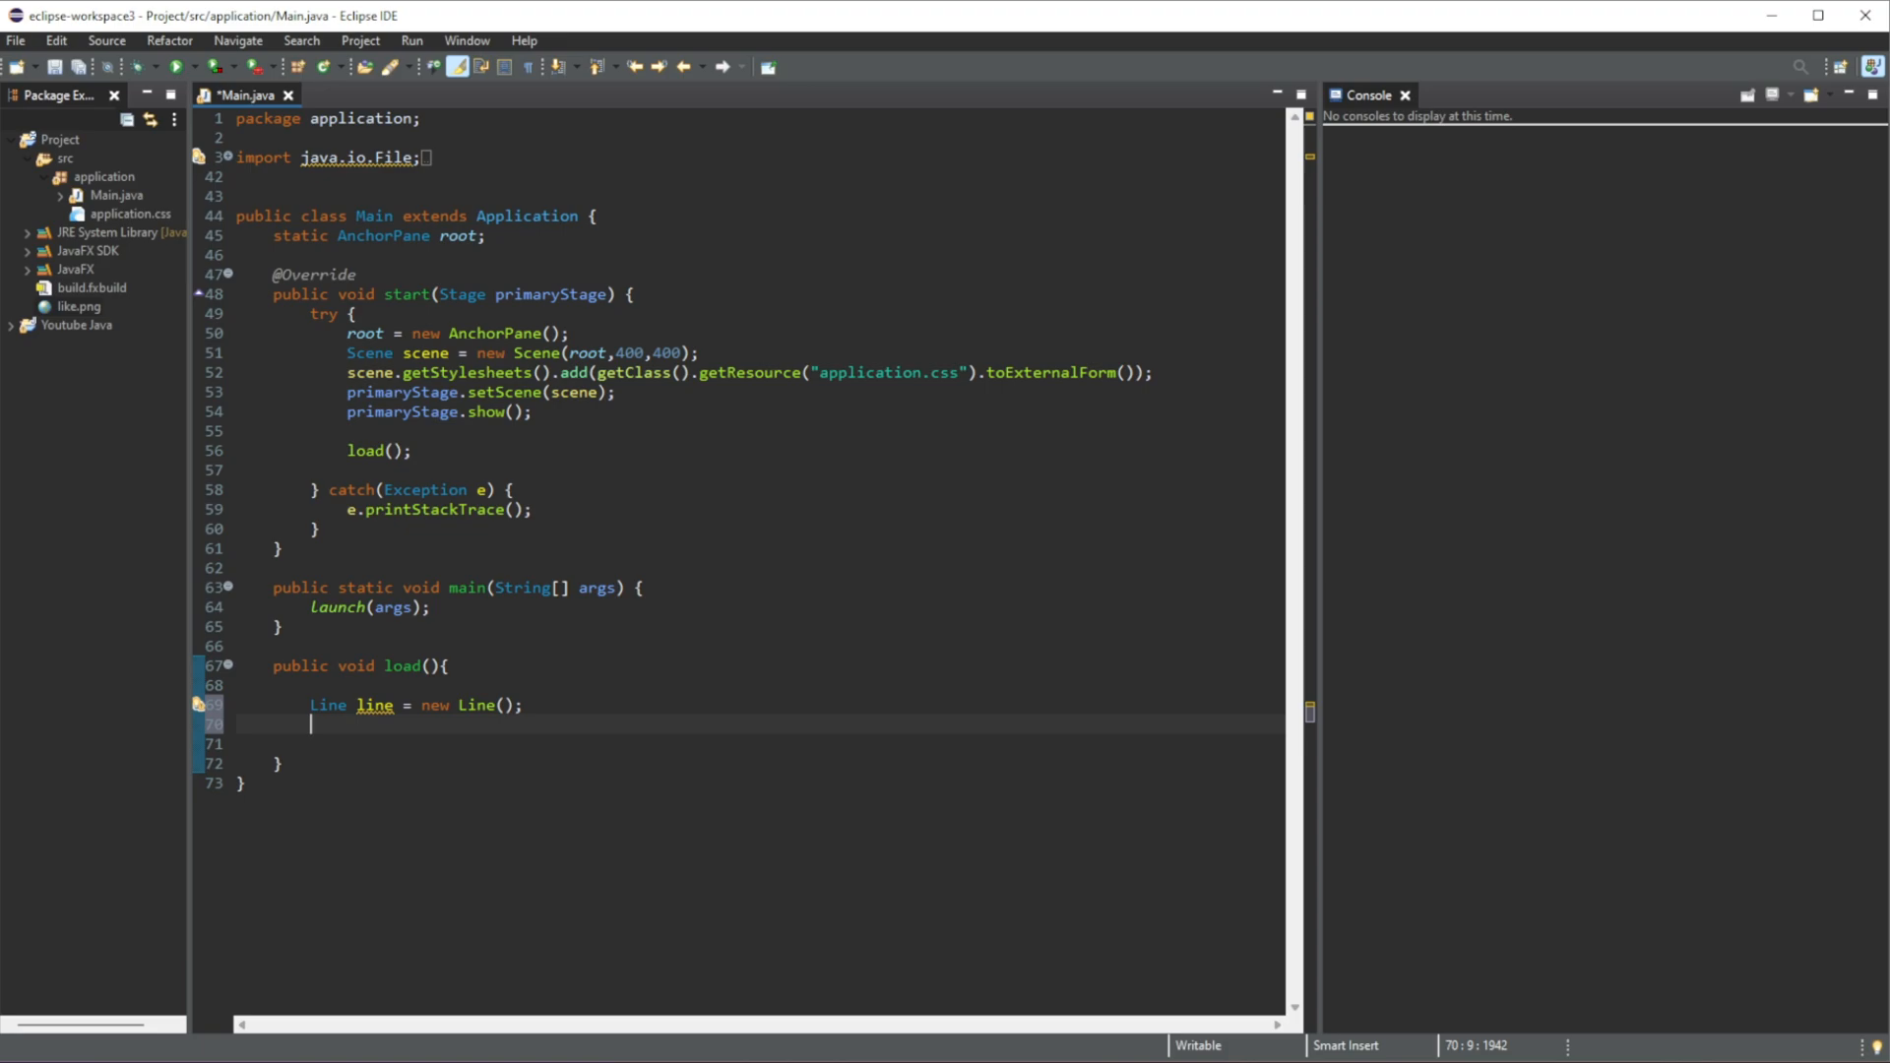
- Set the line's start point to X 0, Y 0 with setStartX and setStartY
type("line")
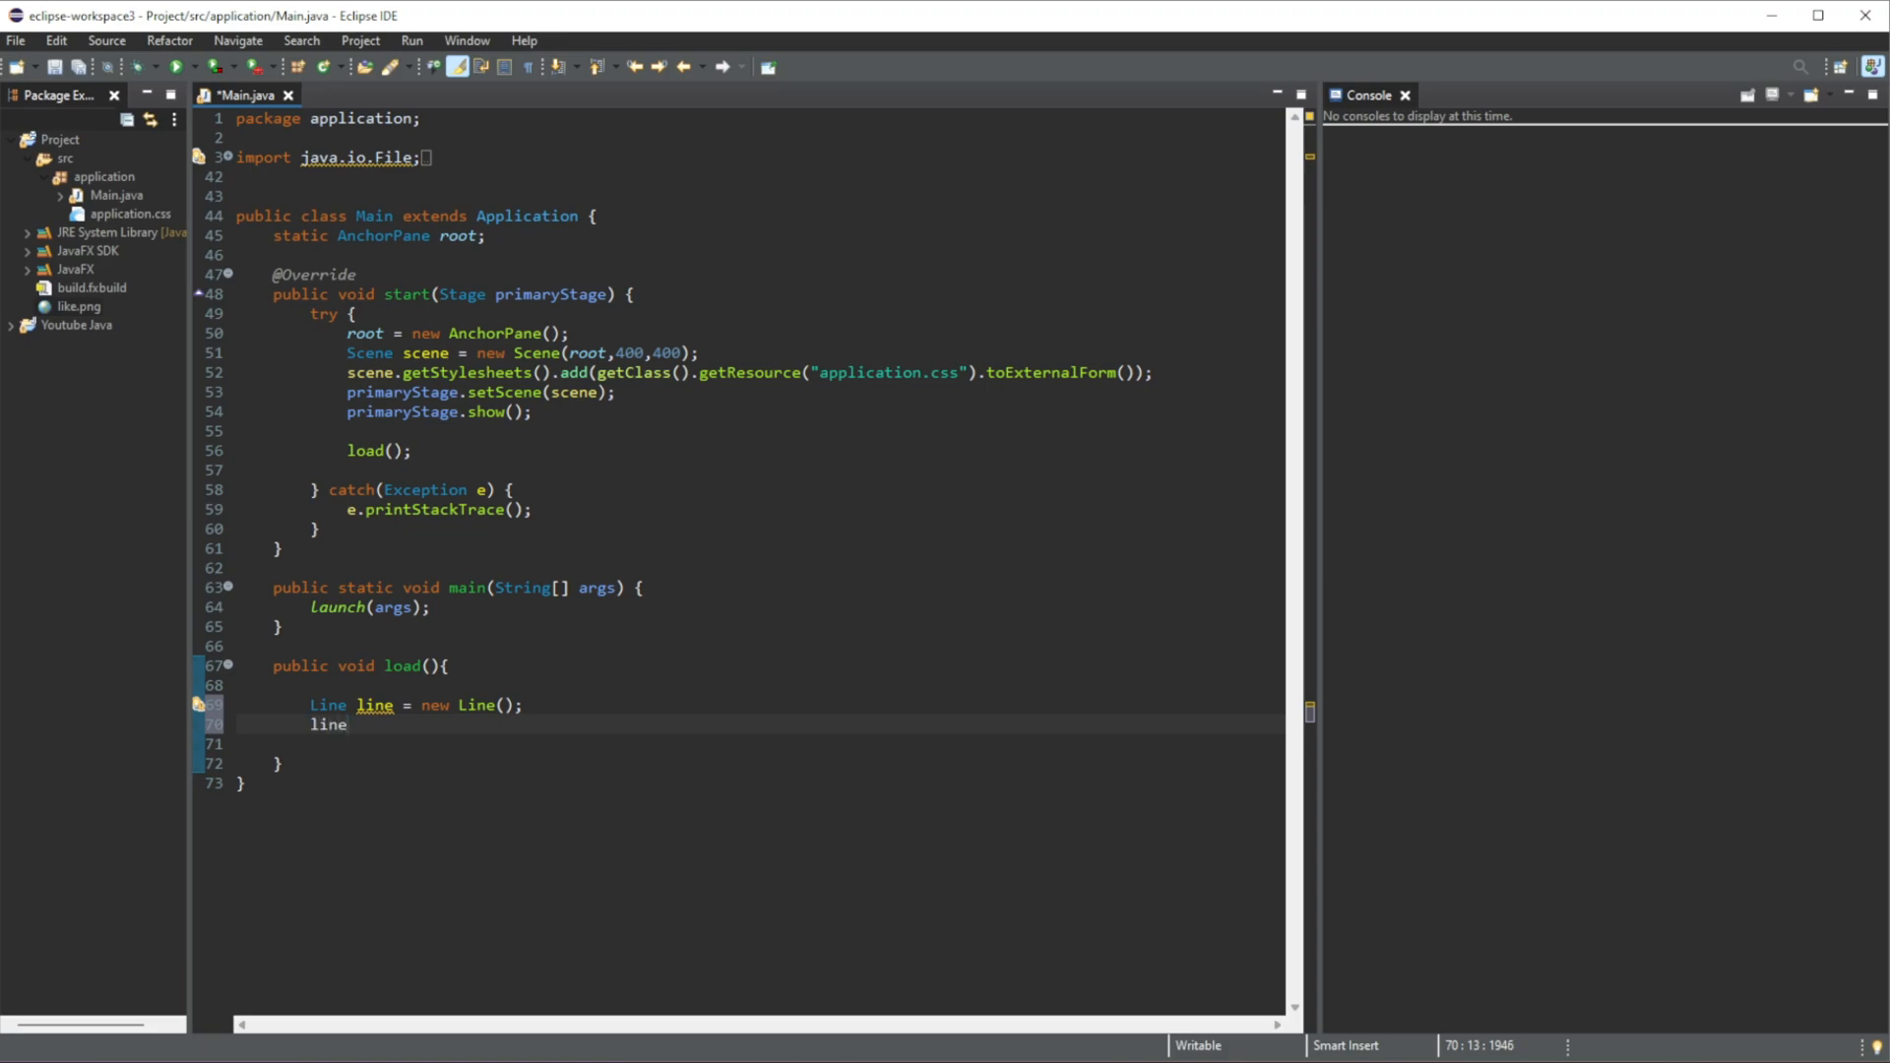
type(".set")
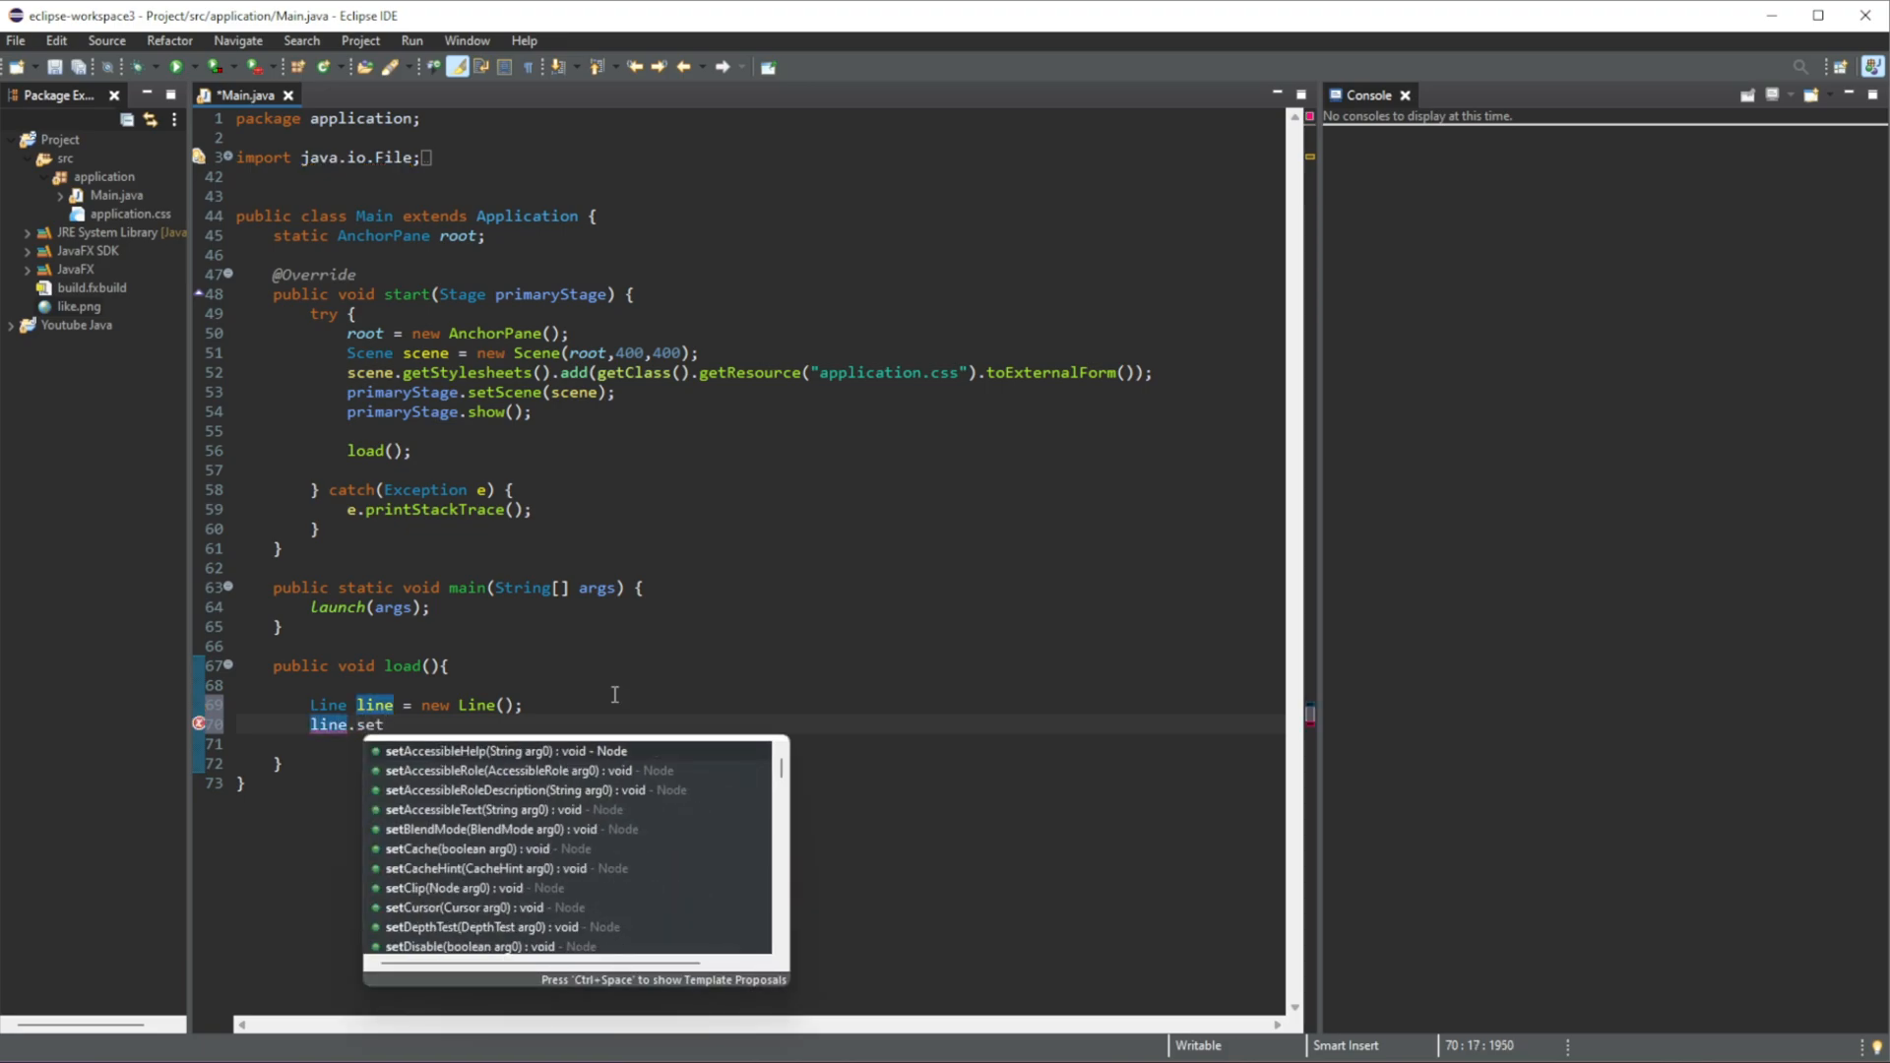
type("StartX(0);")
type("line.setStartY(0);")
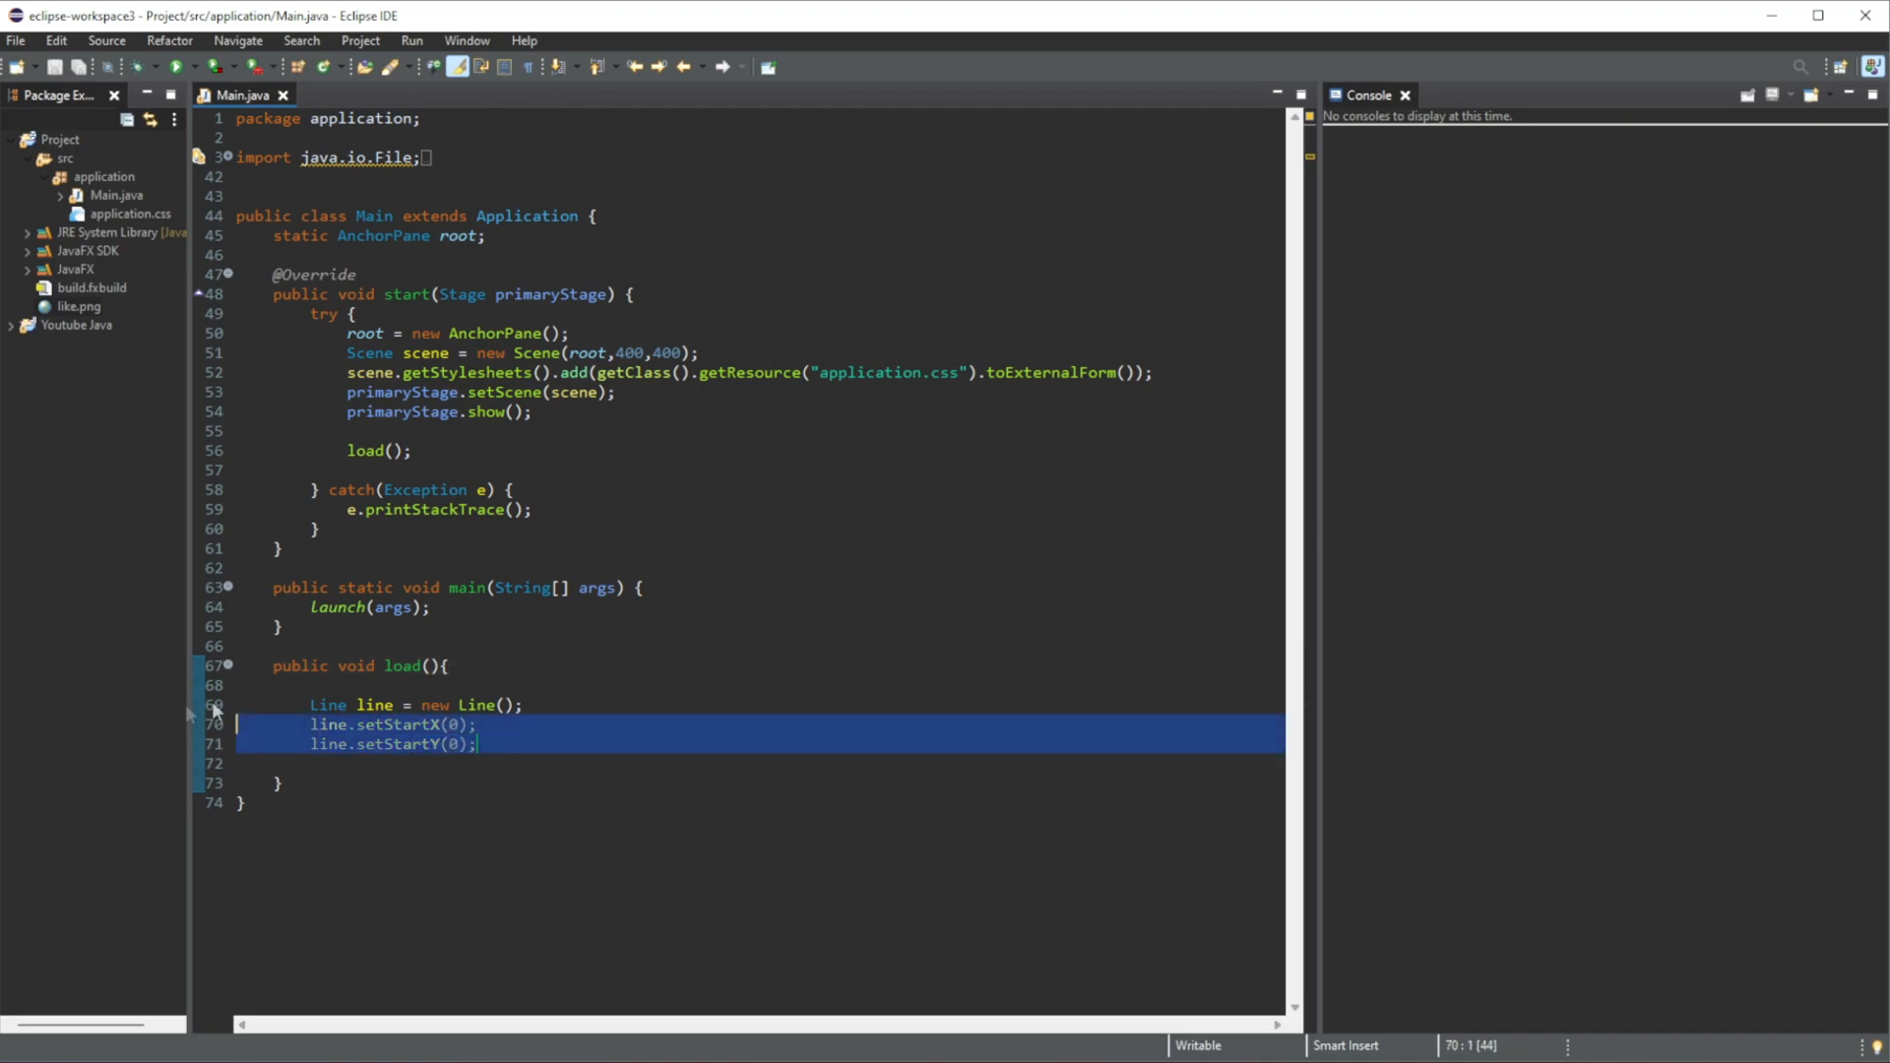
- Set the line's end point to X 250, Y 200 with setEndX and setEndY
left_click(480, 744)
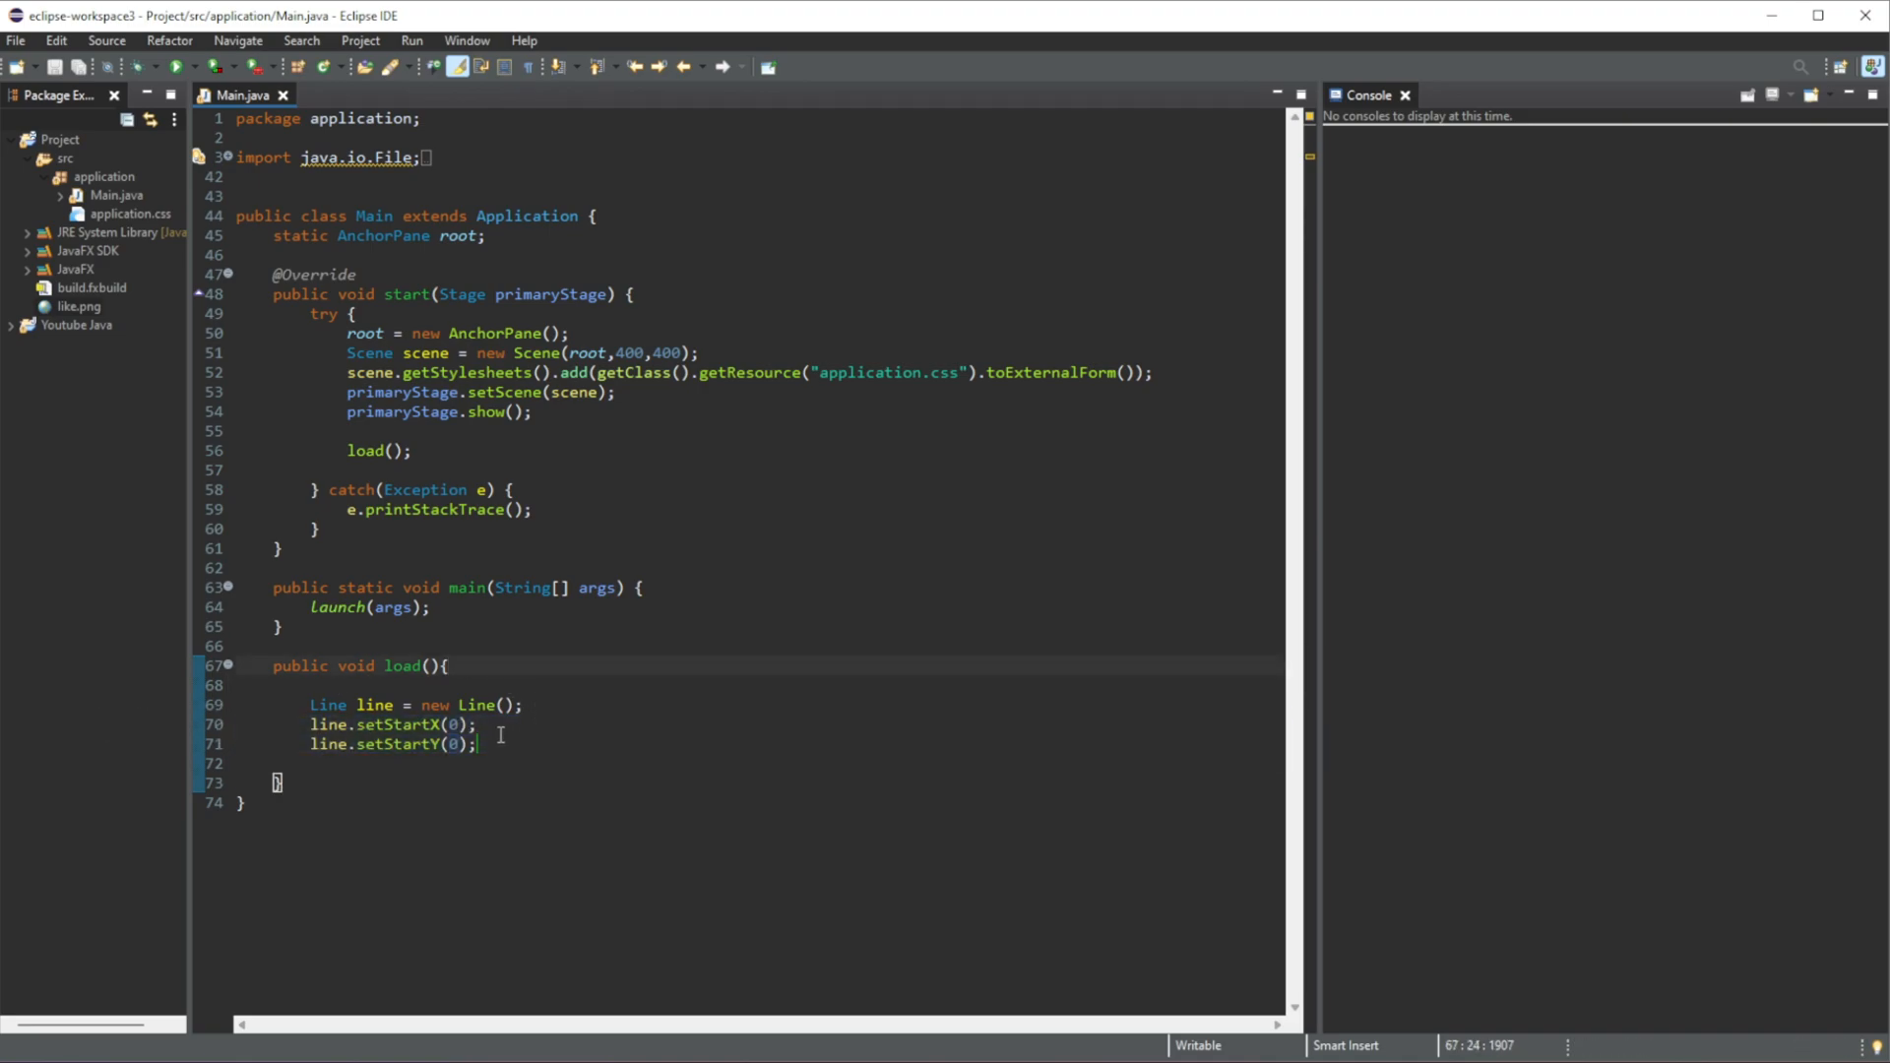
left_click(507, 705)
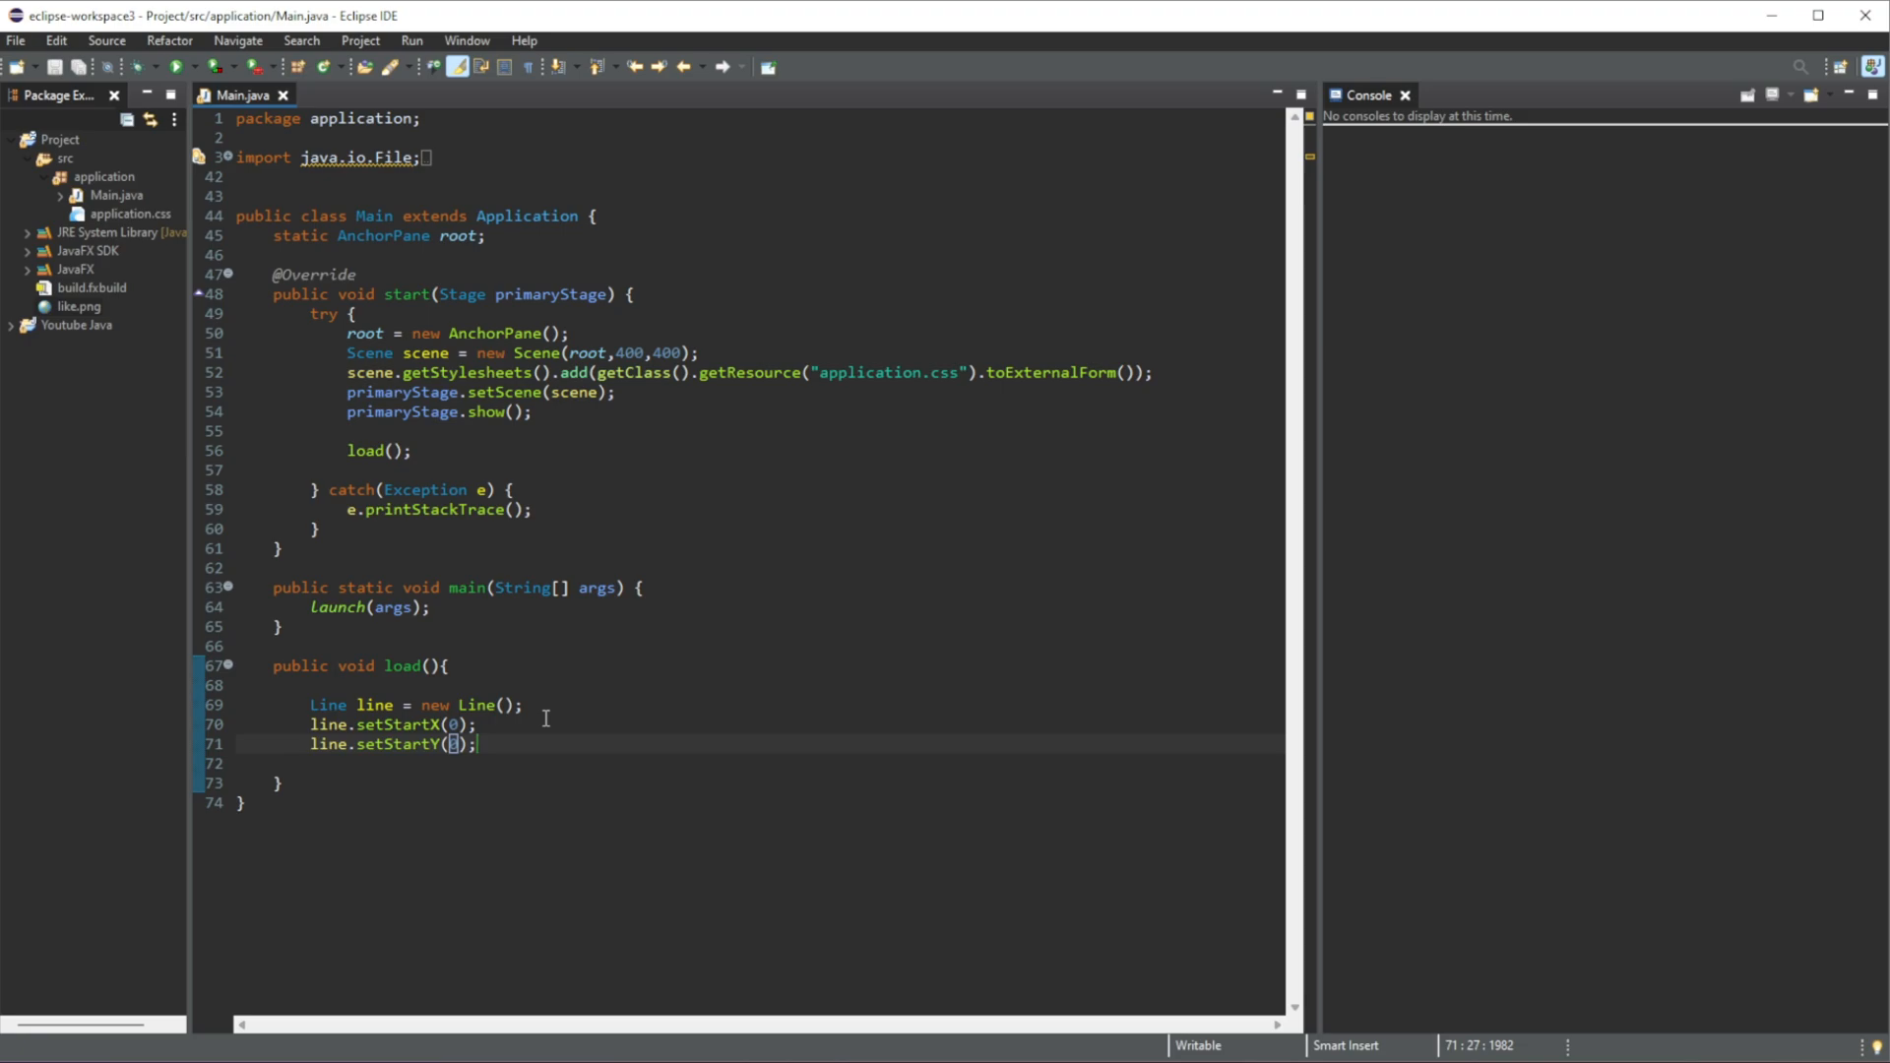
type("line")
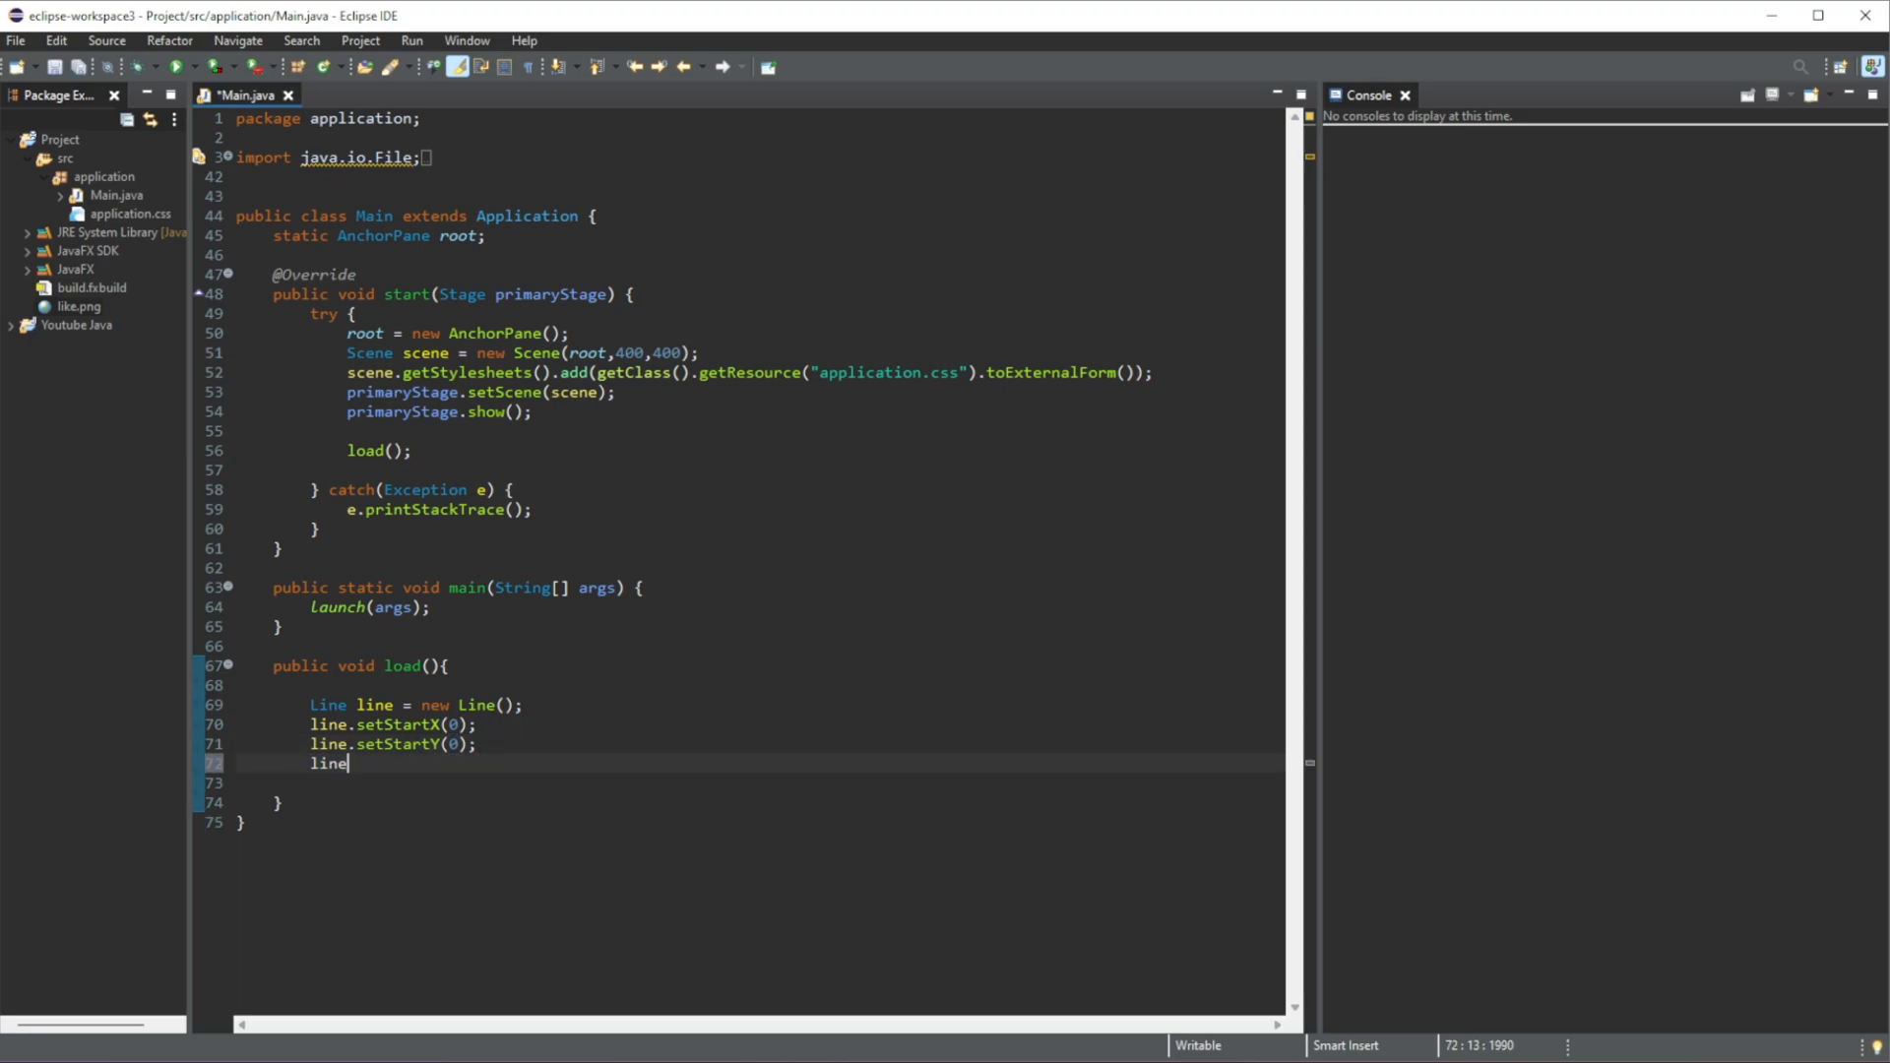
type(".setEndX(250);")
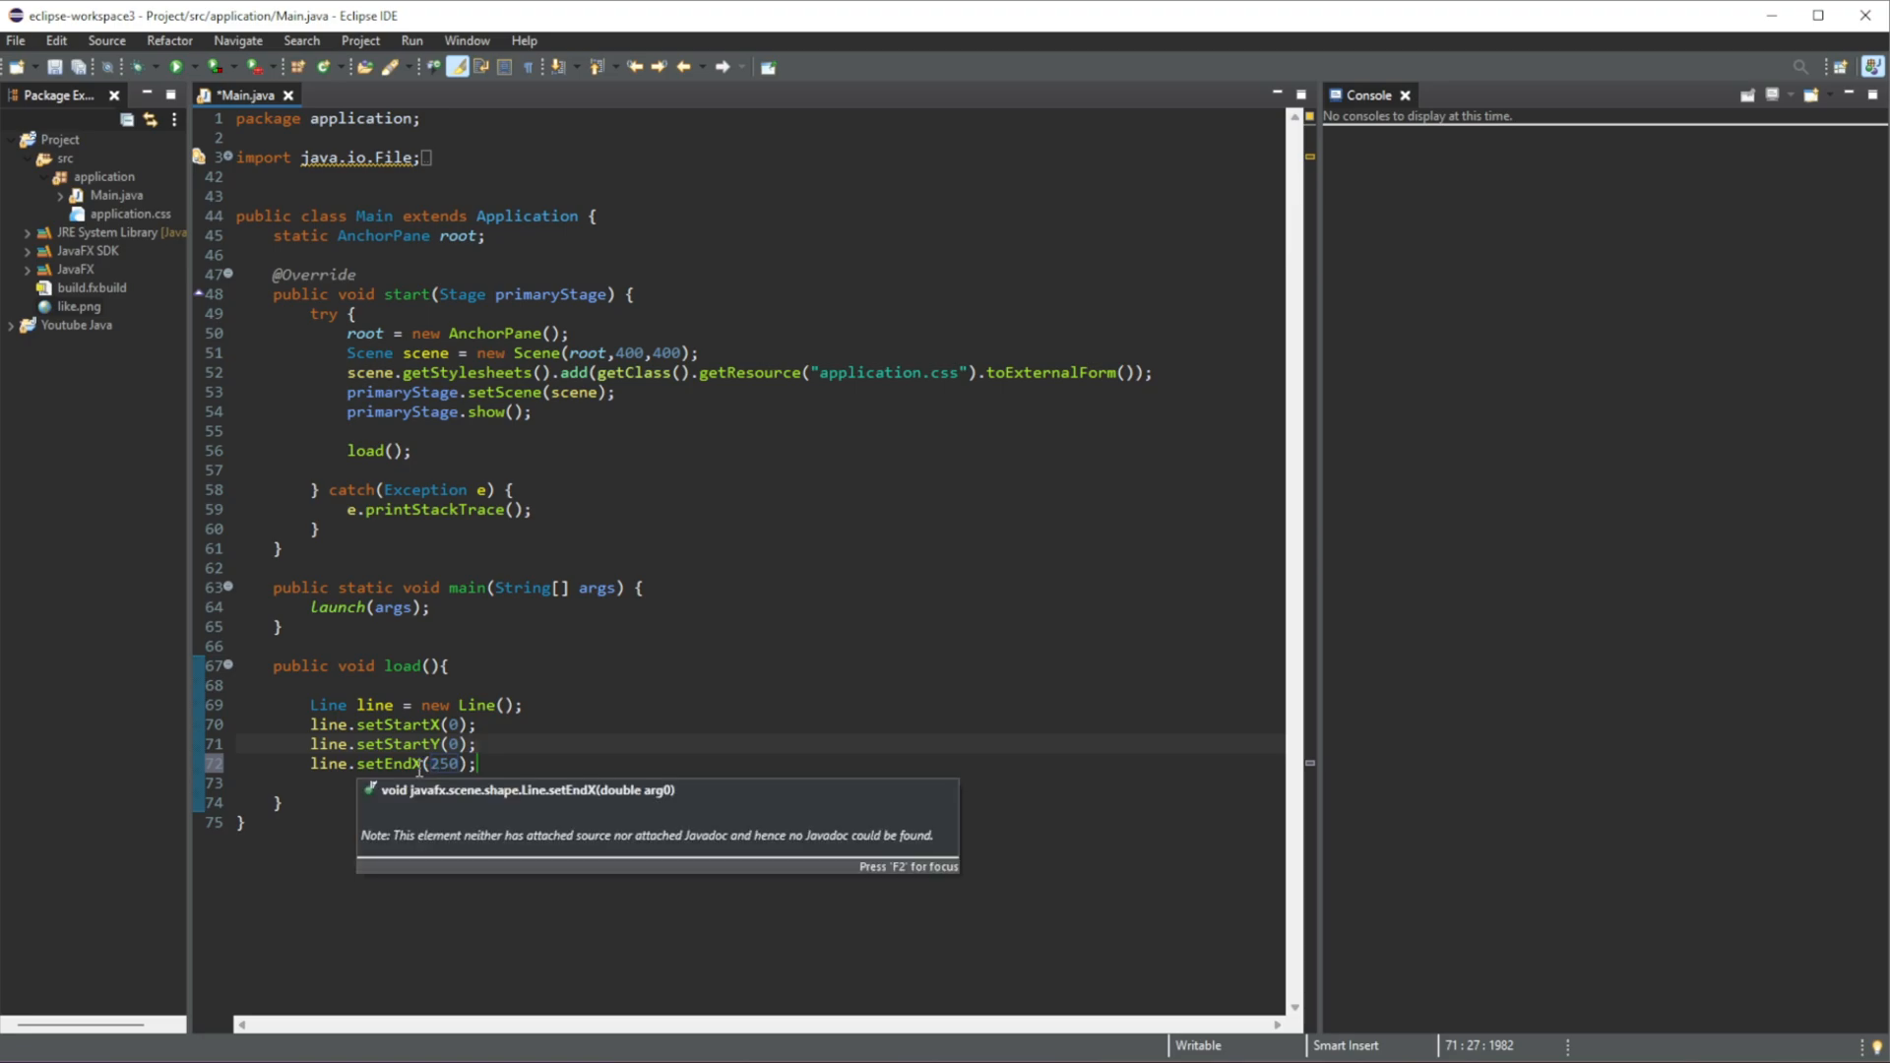
left_click(478, 763)
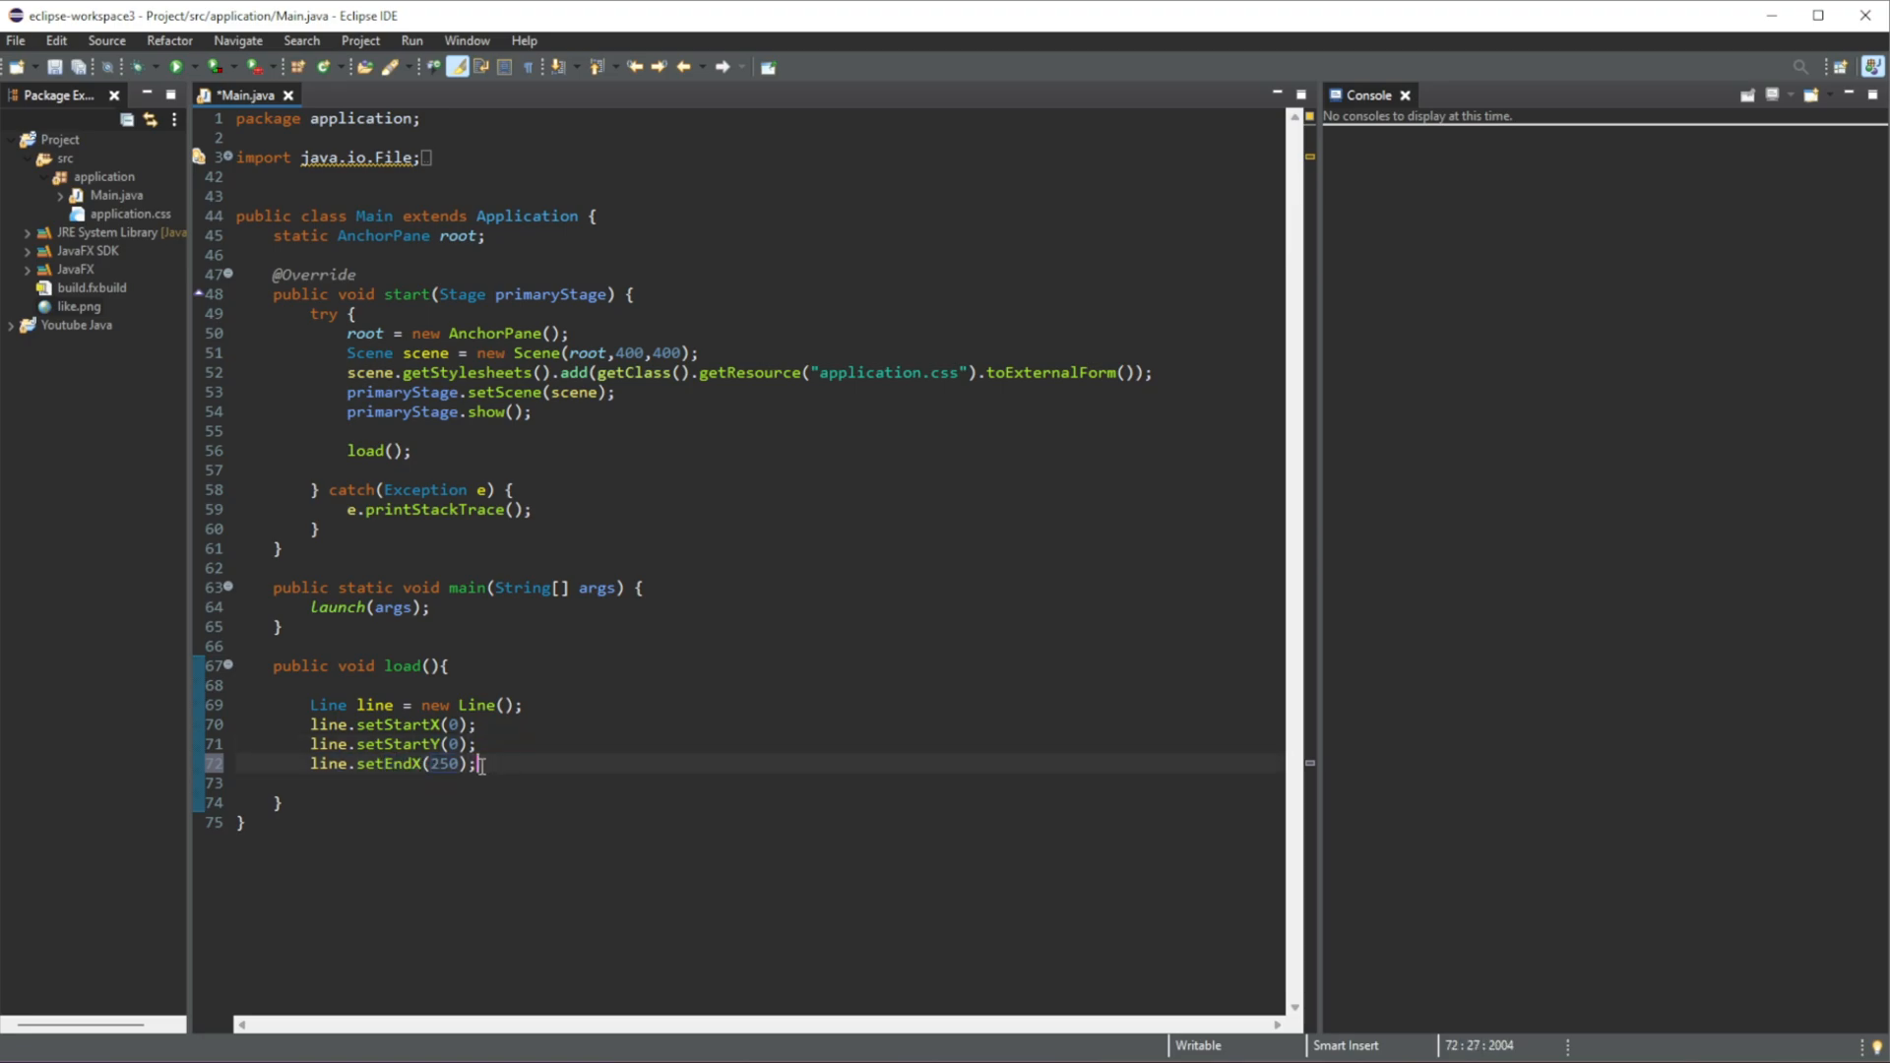
type("line.setEndY(200);")
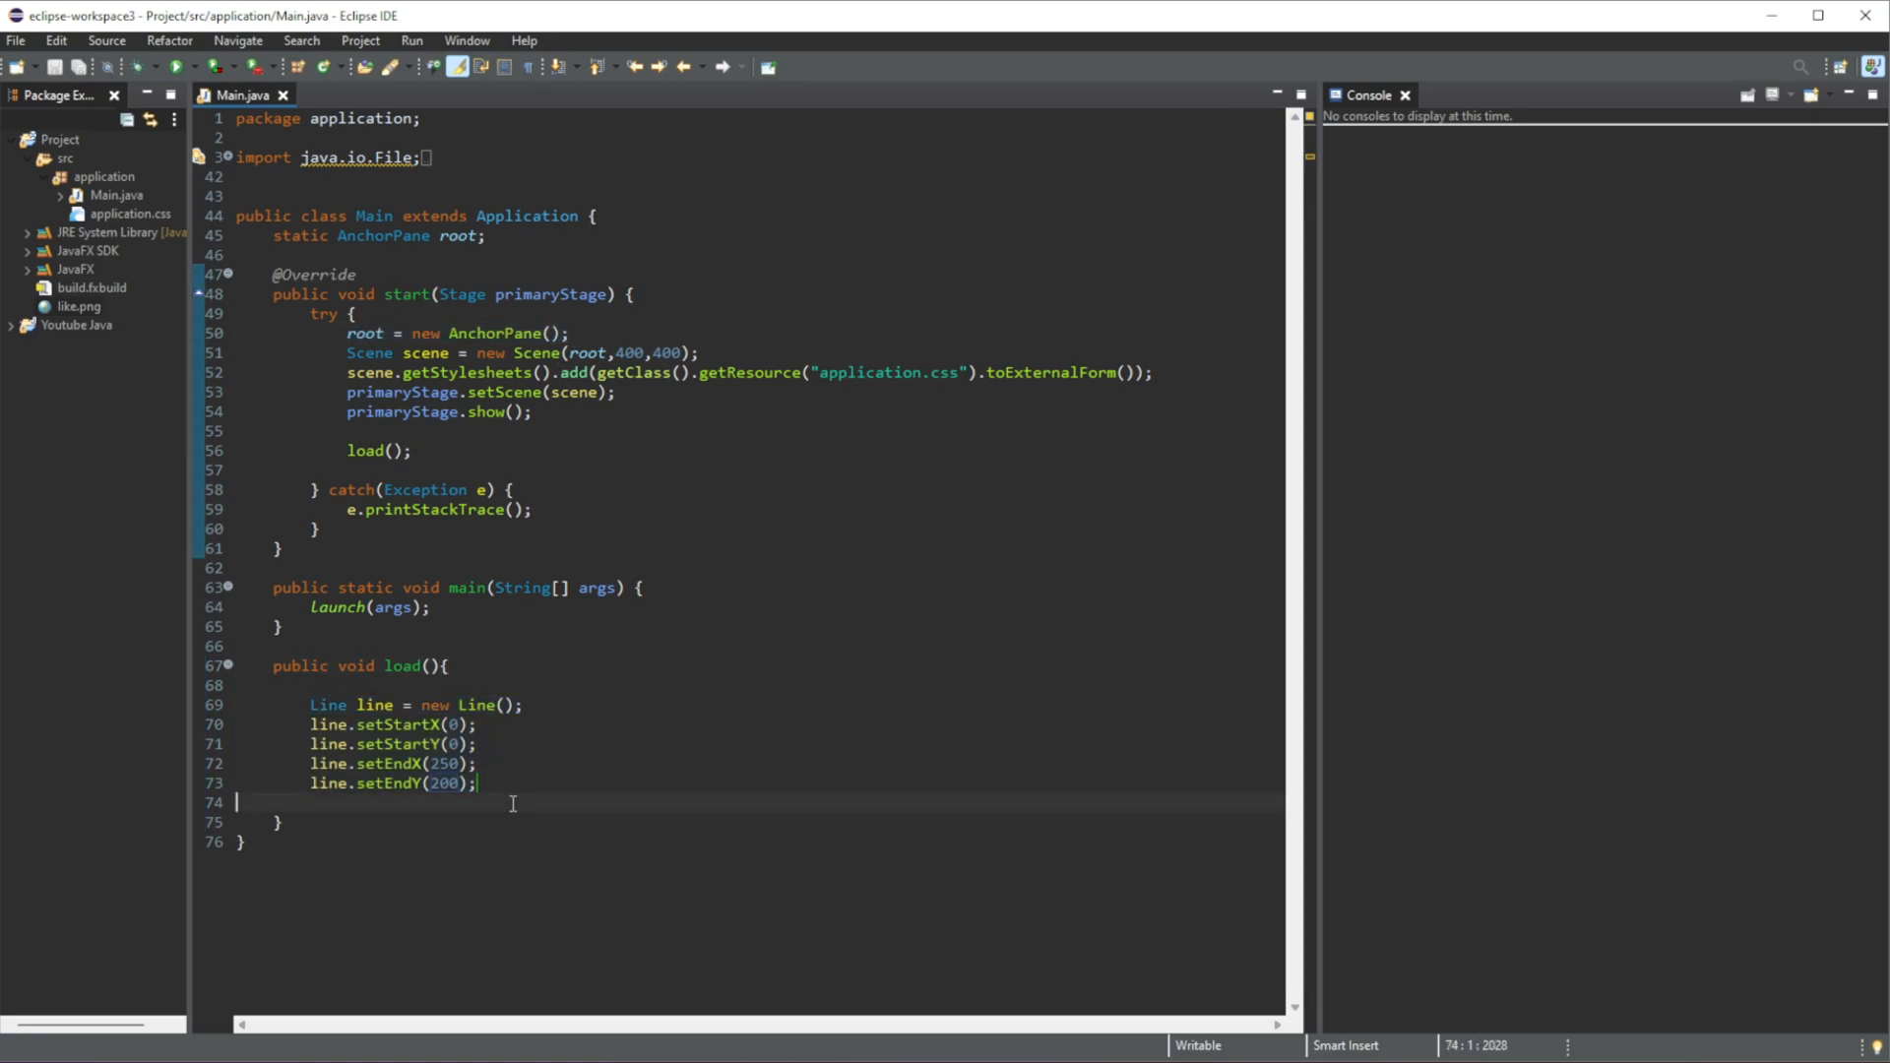
- Add the line to root's children and launch the app
type("roo")
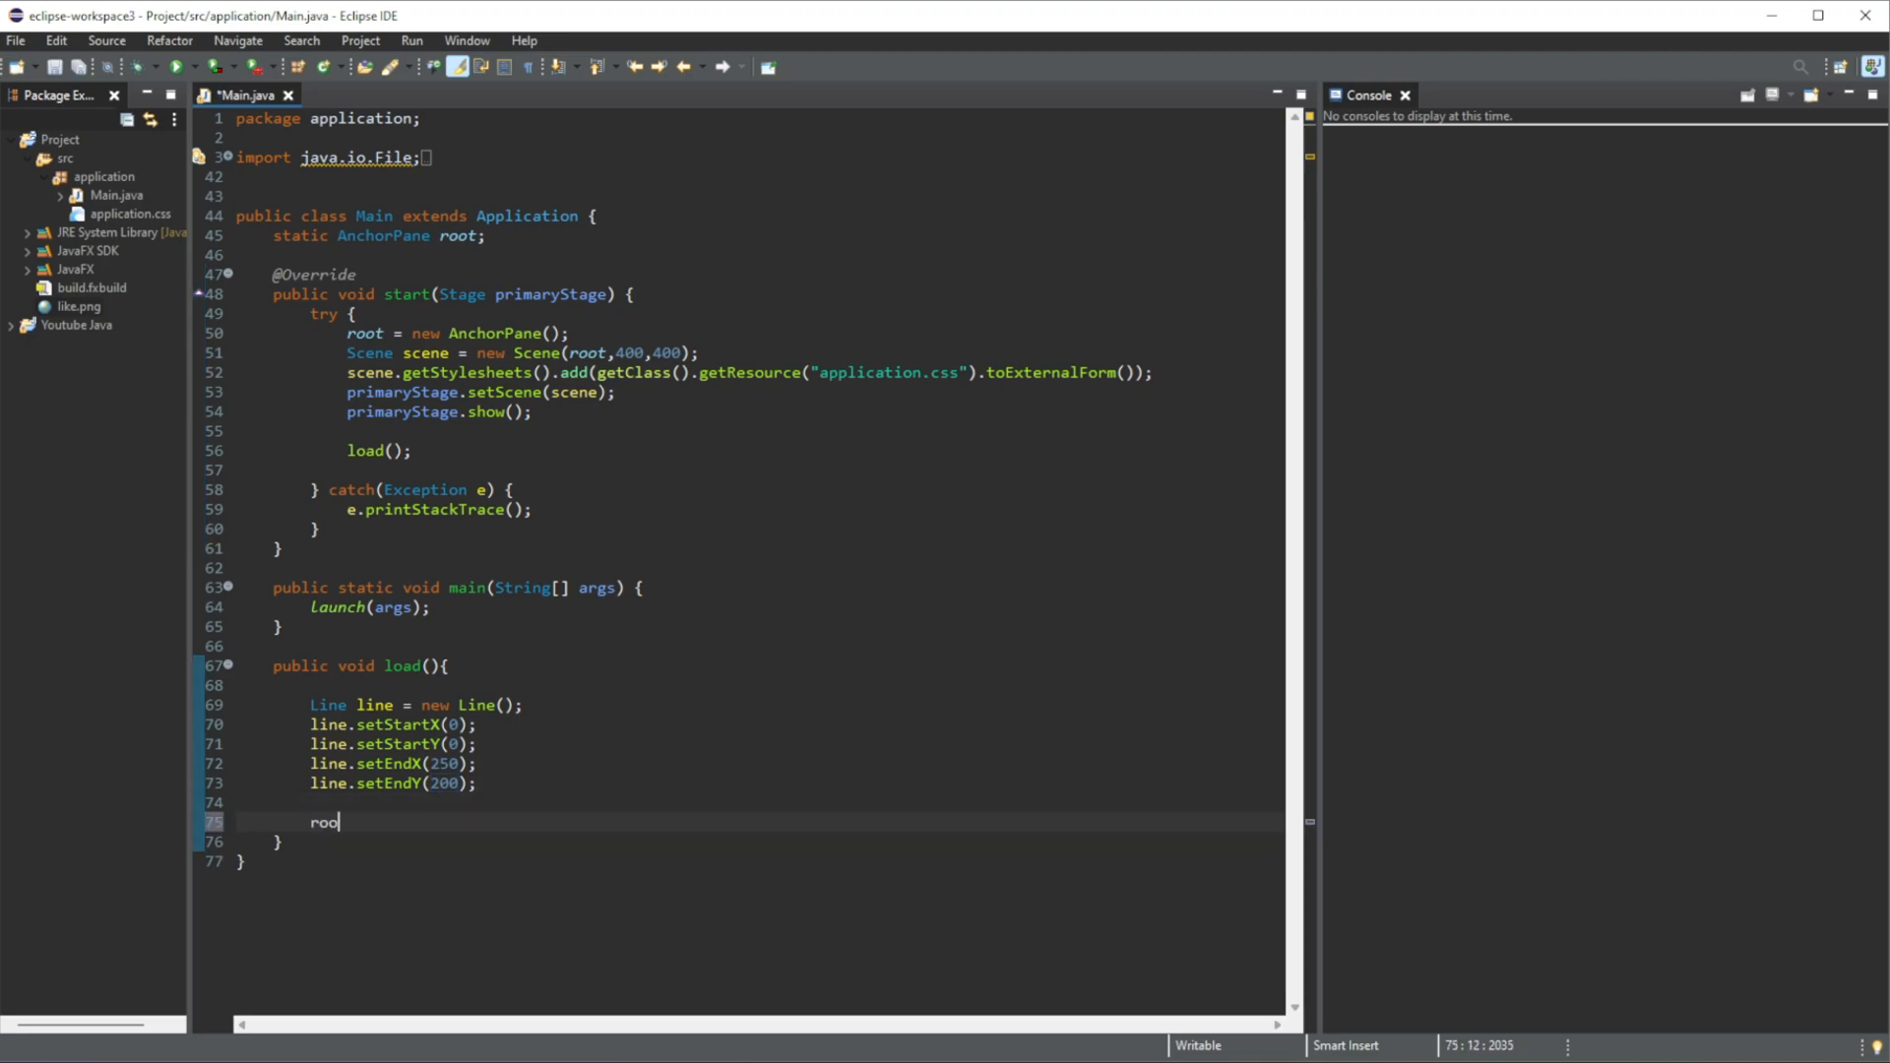
type("t.getChildren().add(line);")
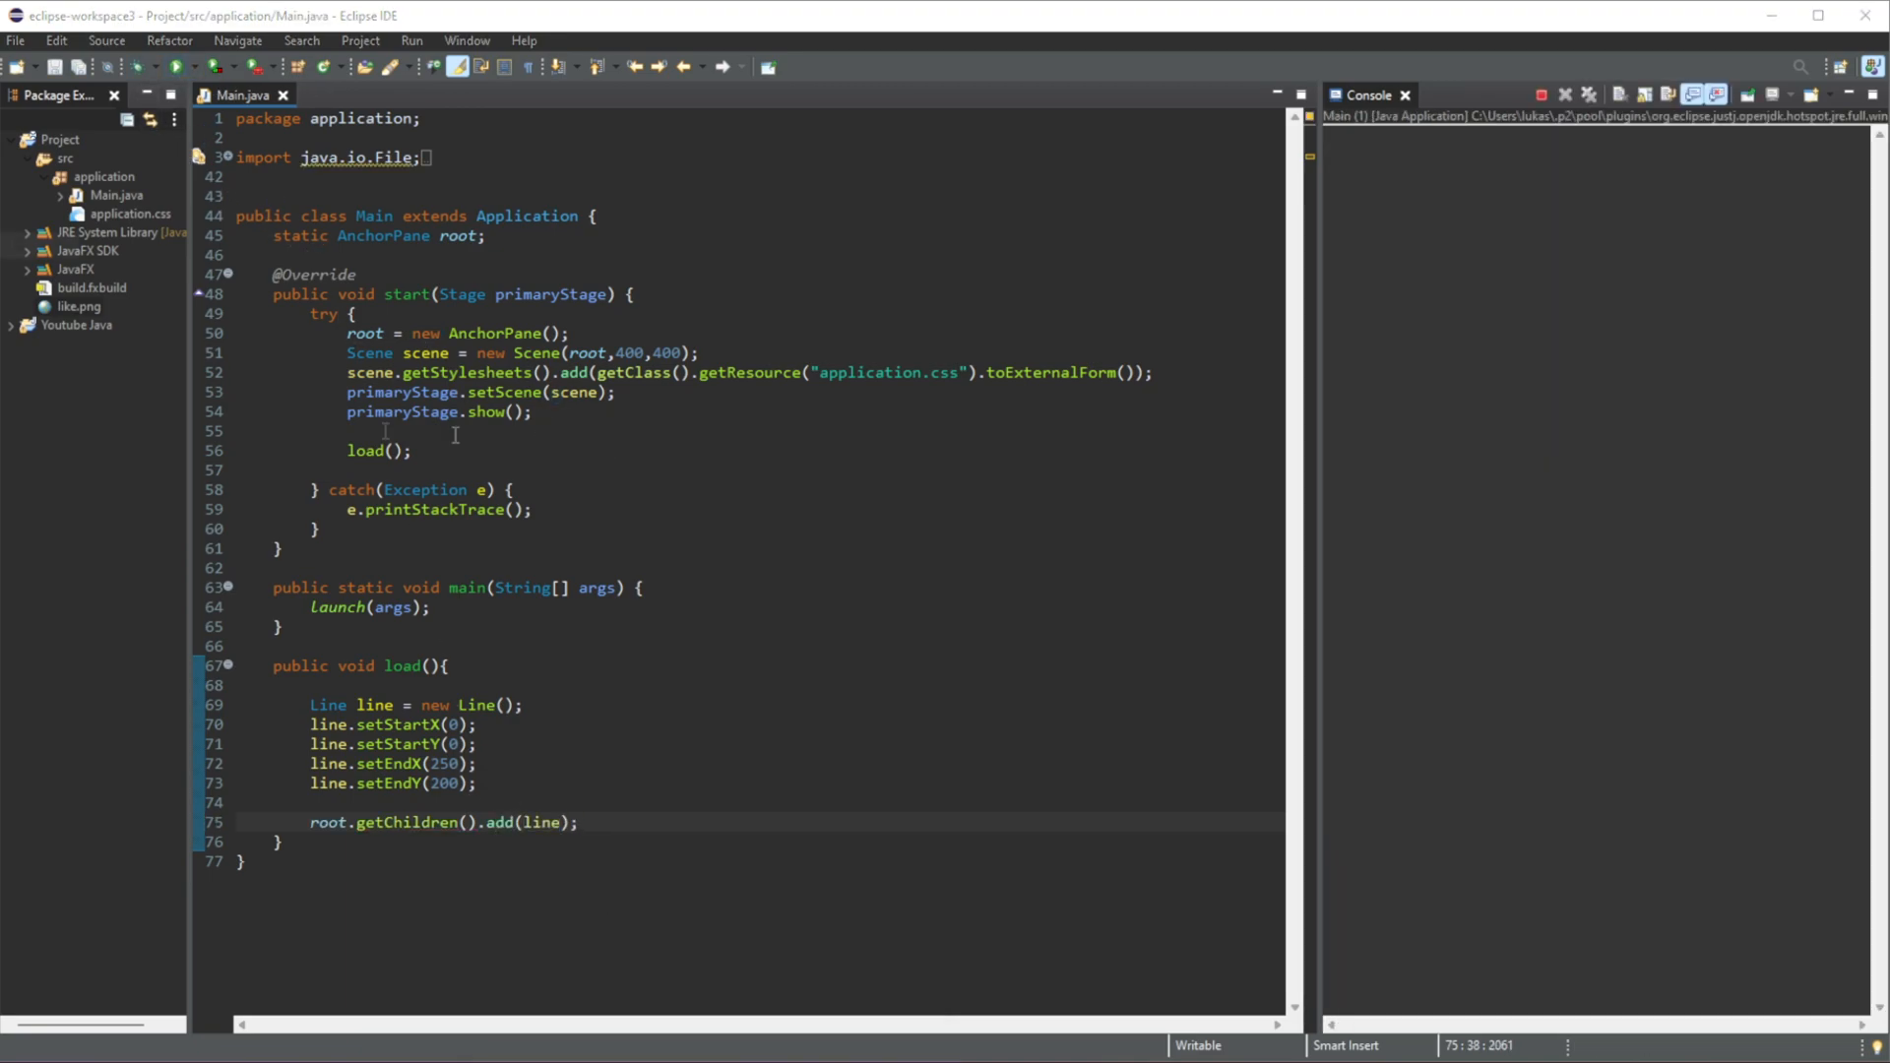
- Bring up the running JavaFX window showing the diagonal line from the top-left
left_click(412, 67)
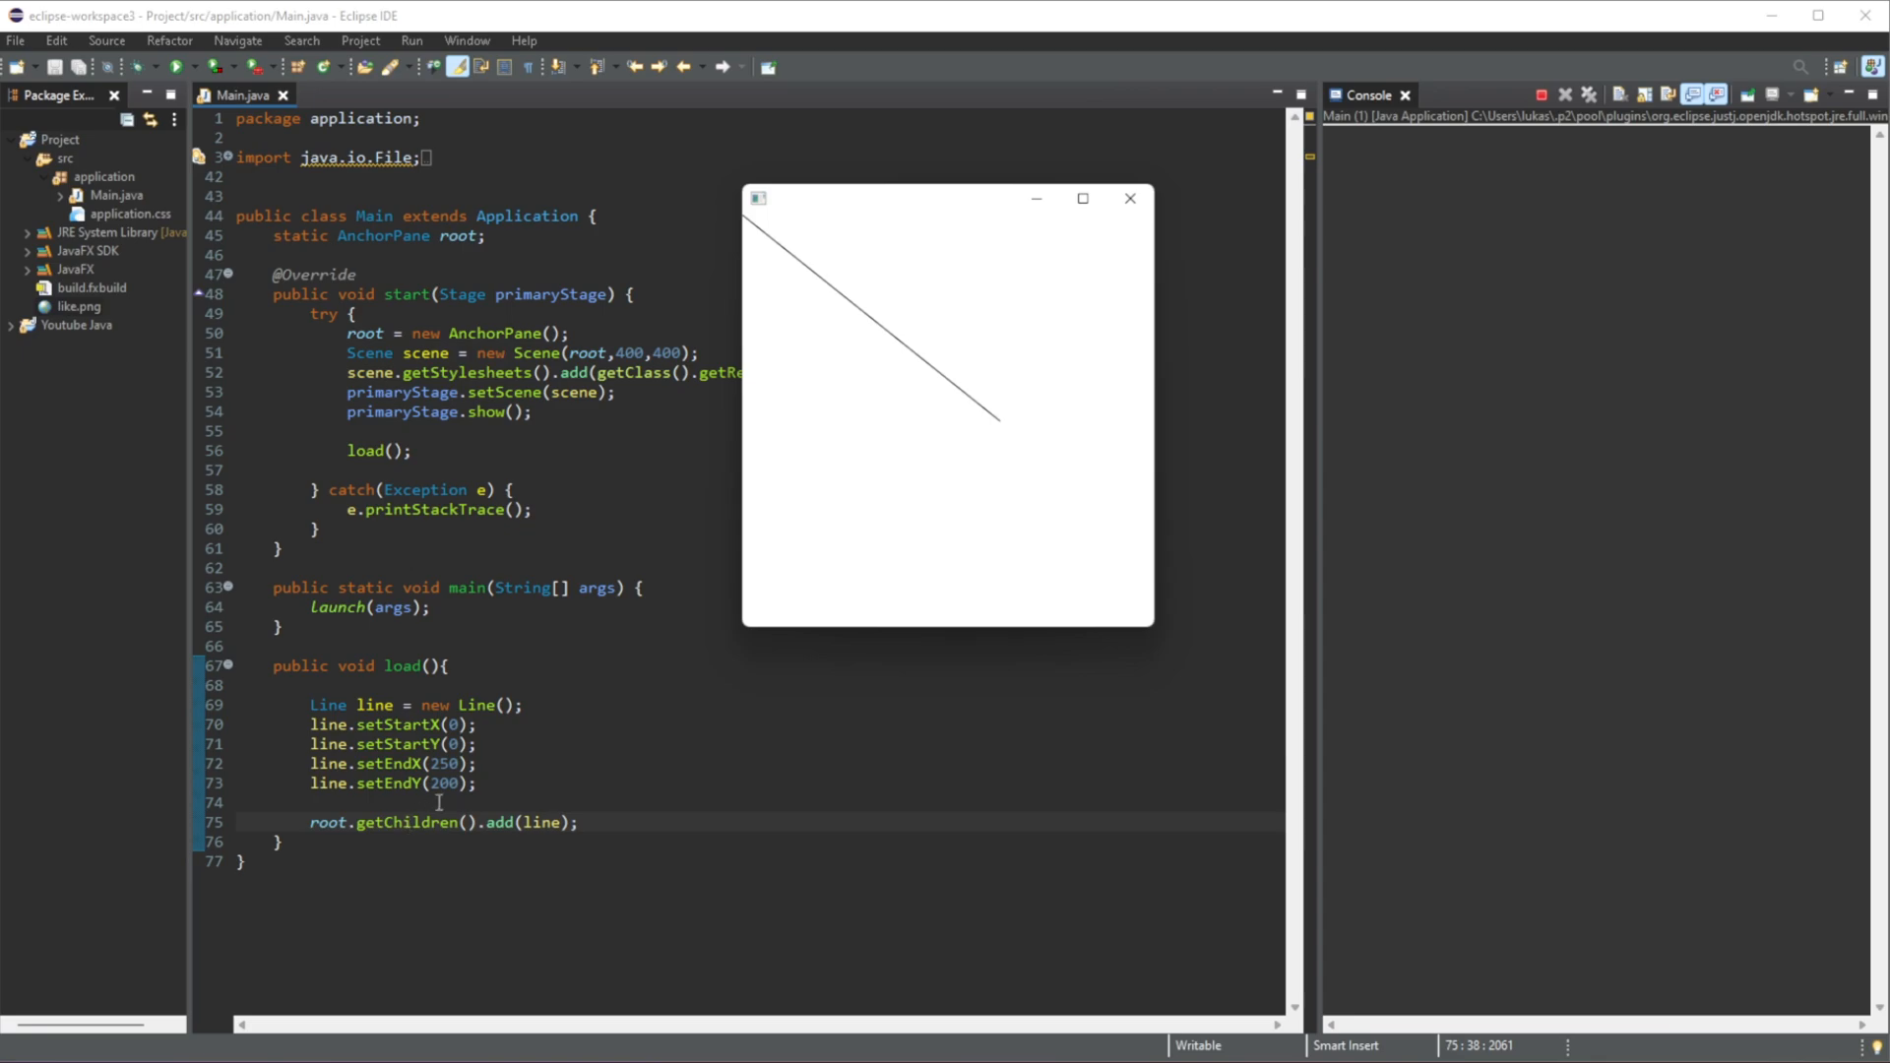
mouse_move(1004, 431)
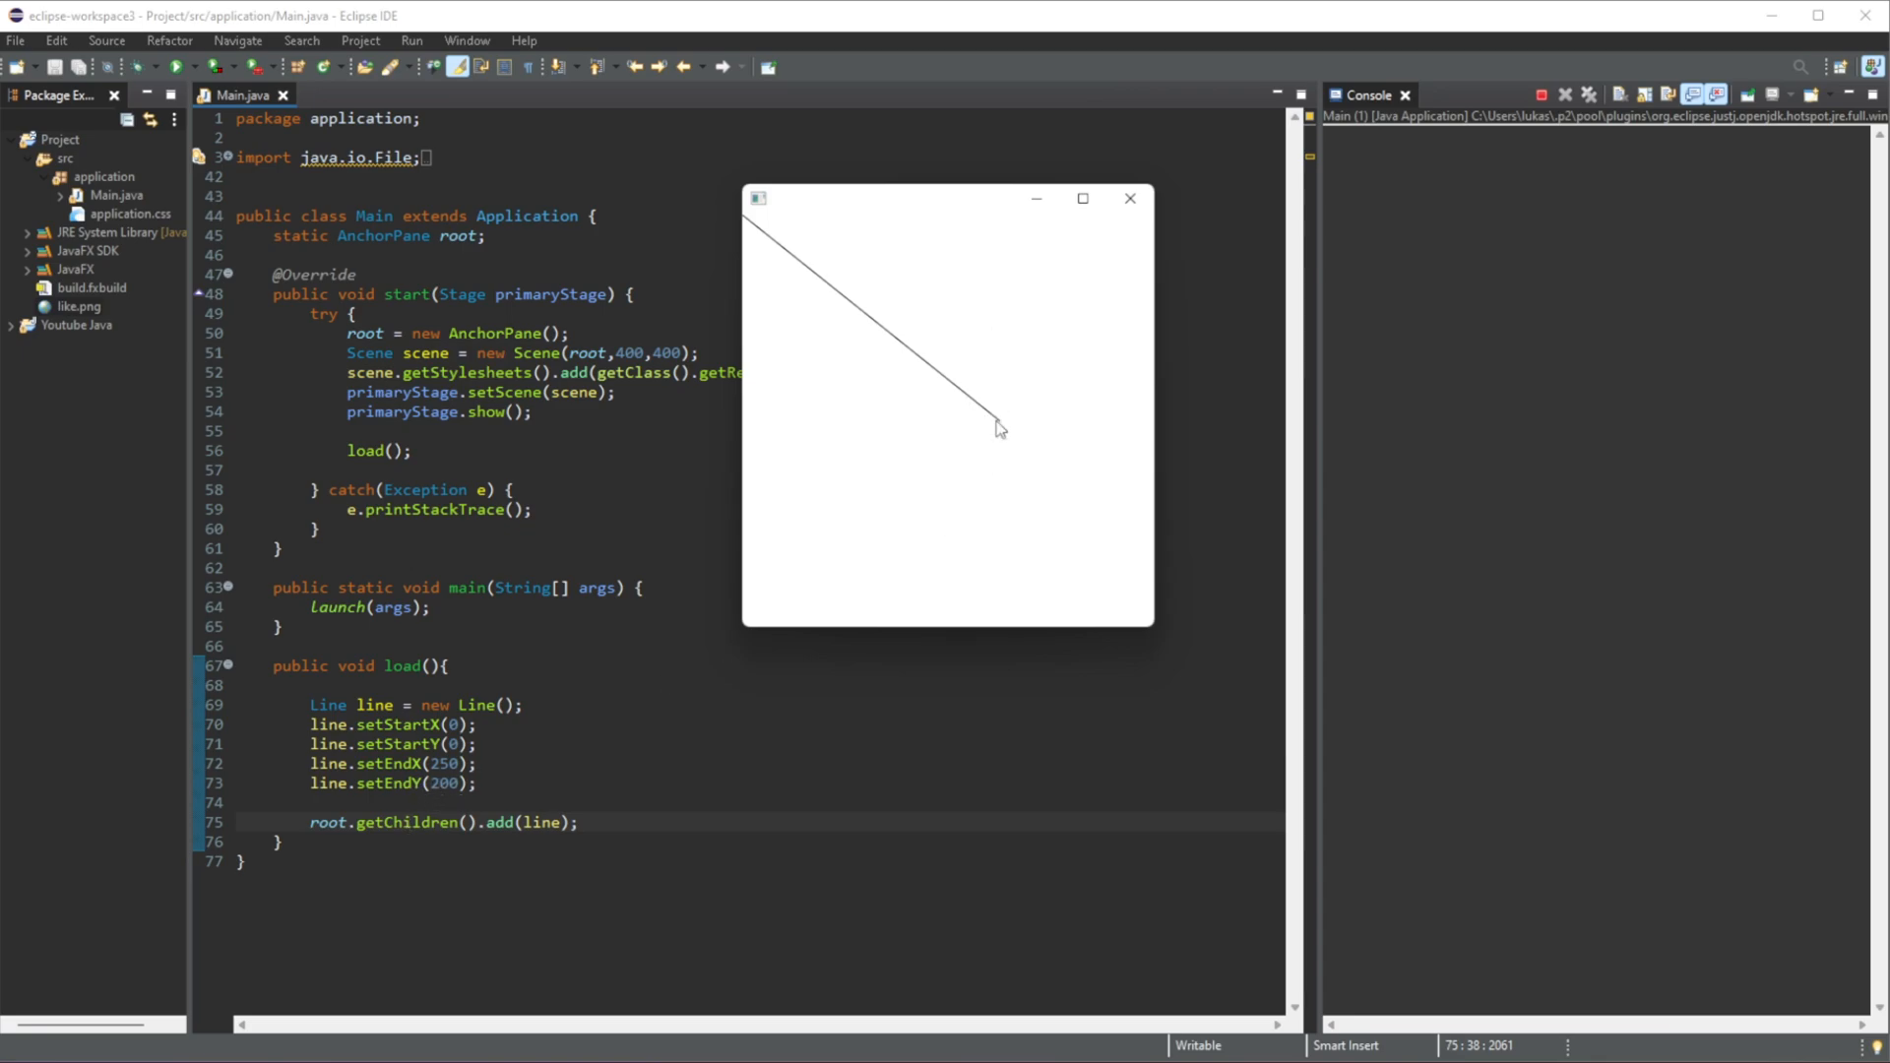
mouse_move(1028, 426)
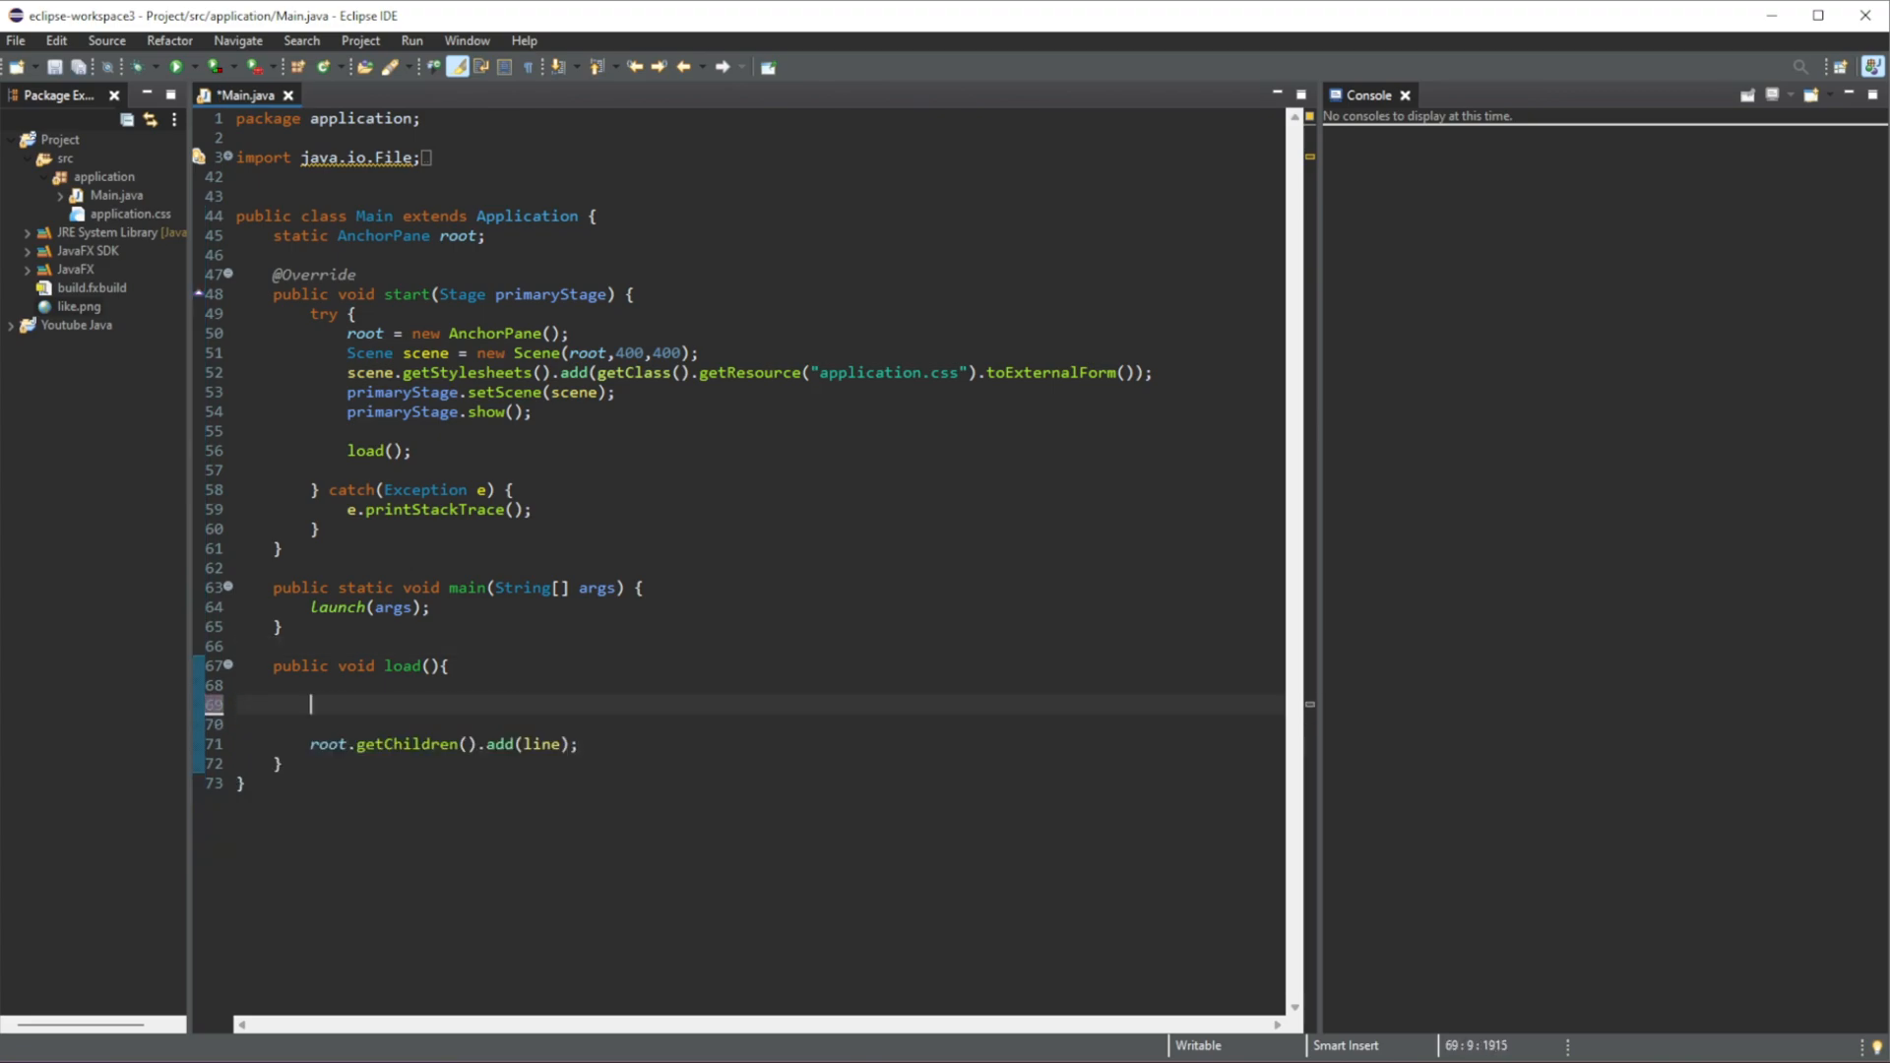
- Declare Rectangle rect = new Rectangle(); and change add(line) to add(rect)
type("Rectangle rect = new")
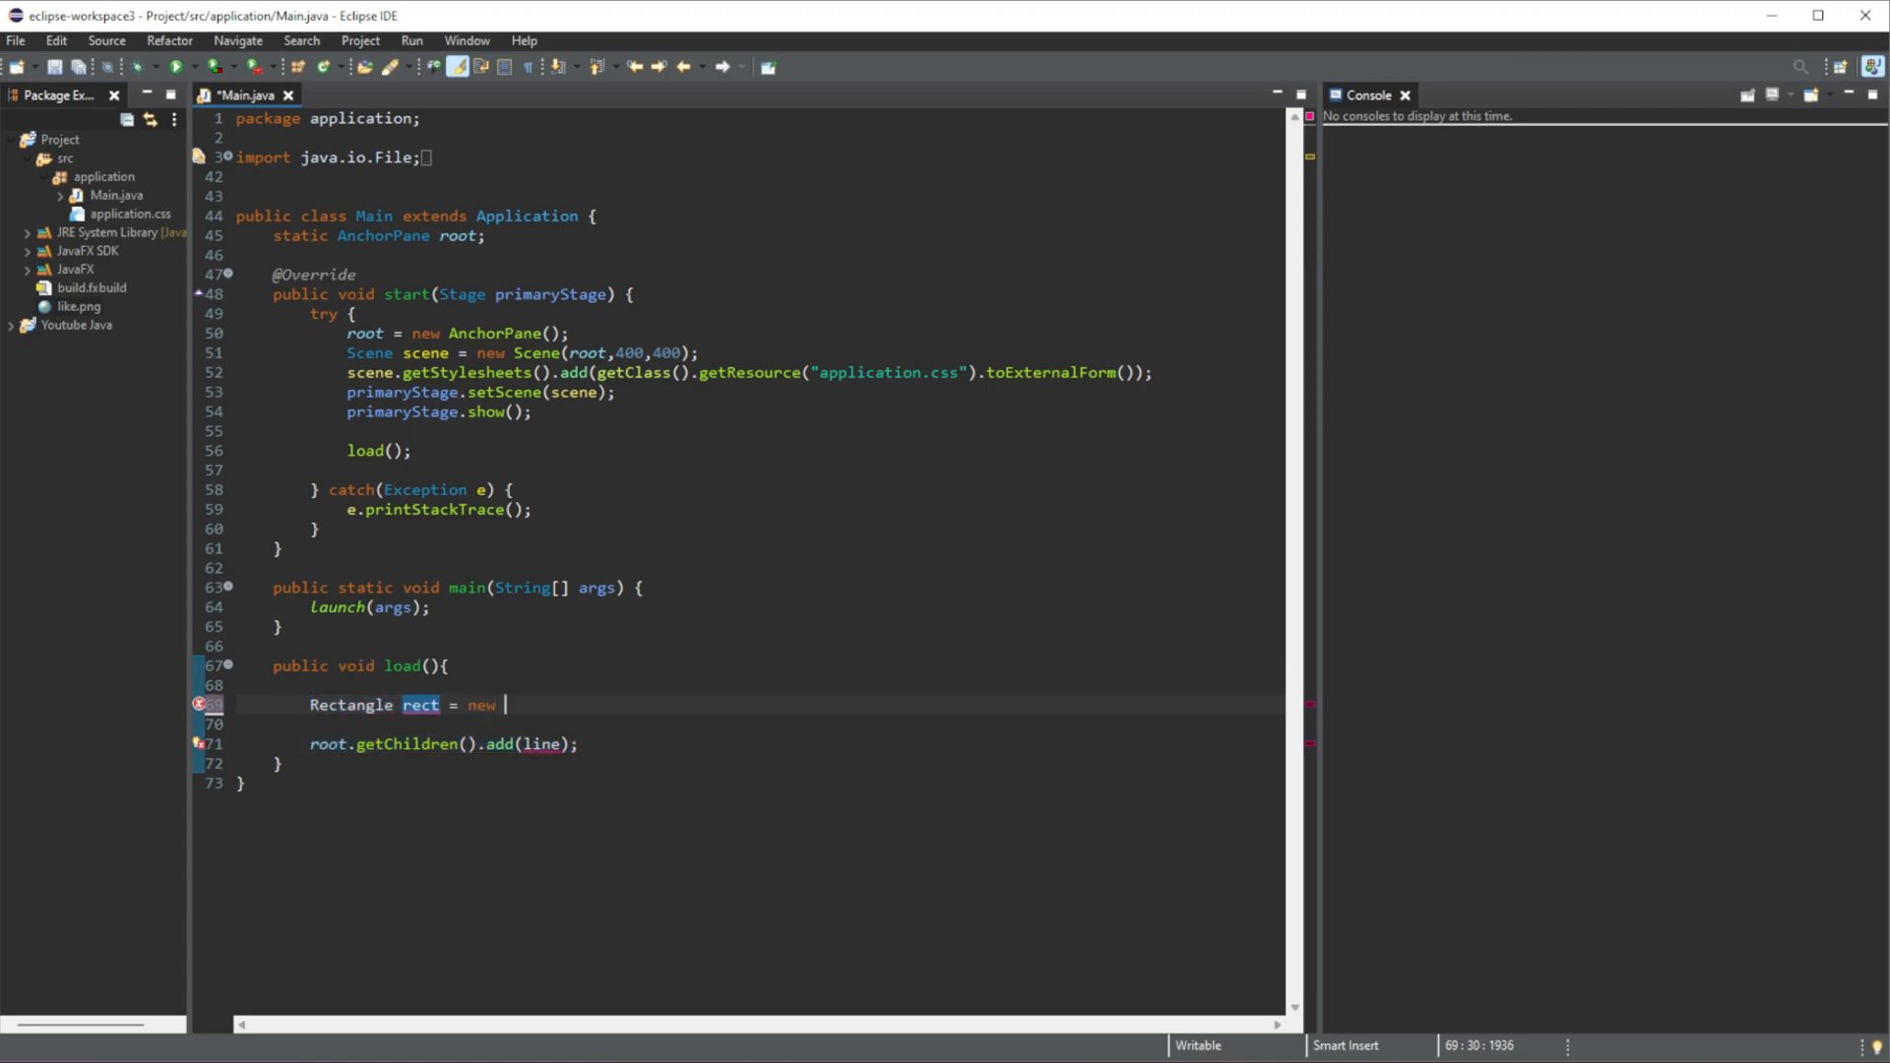
type("Rectangle(")
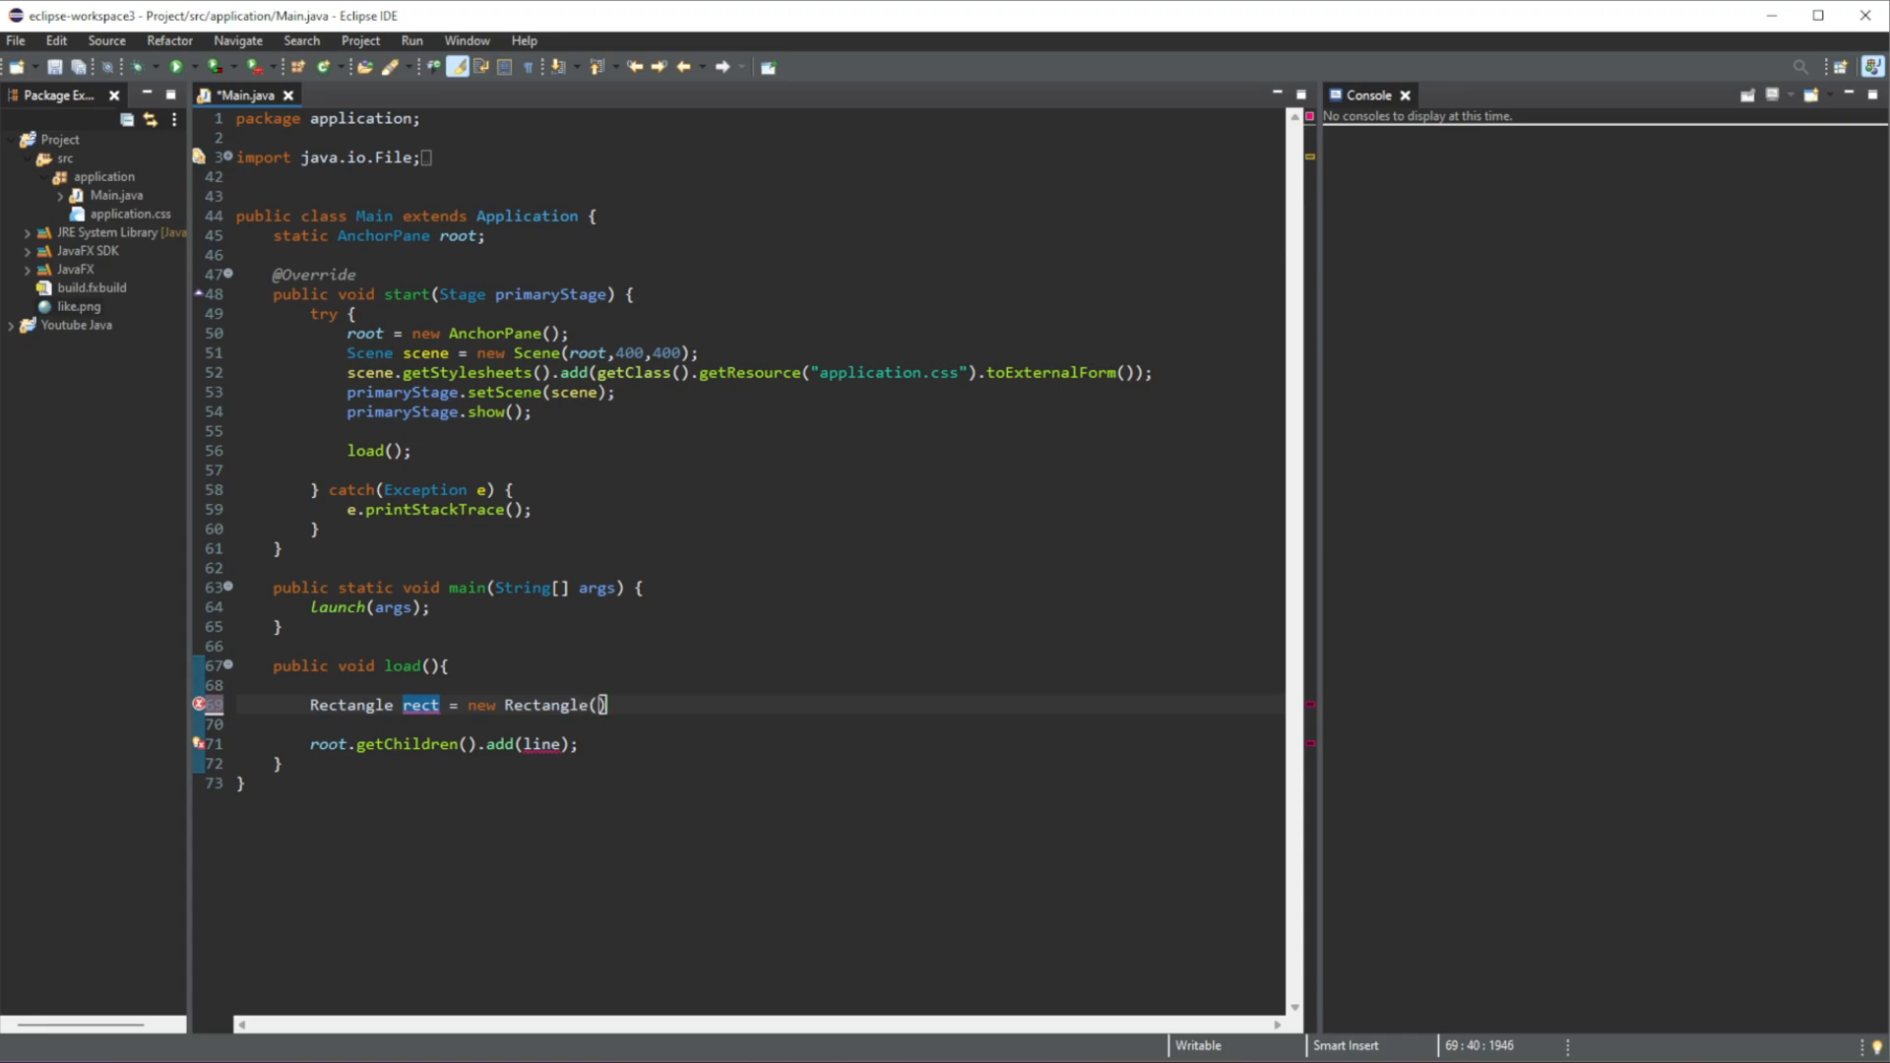
type(");")
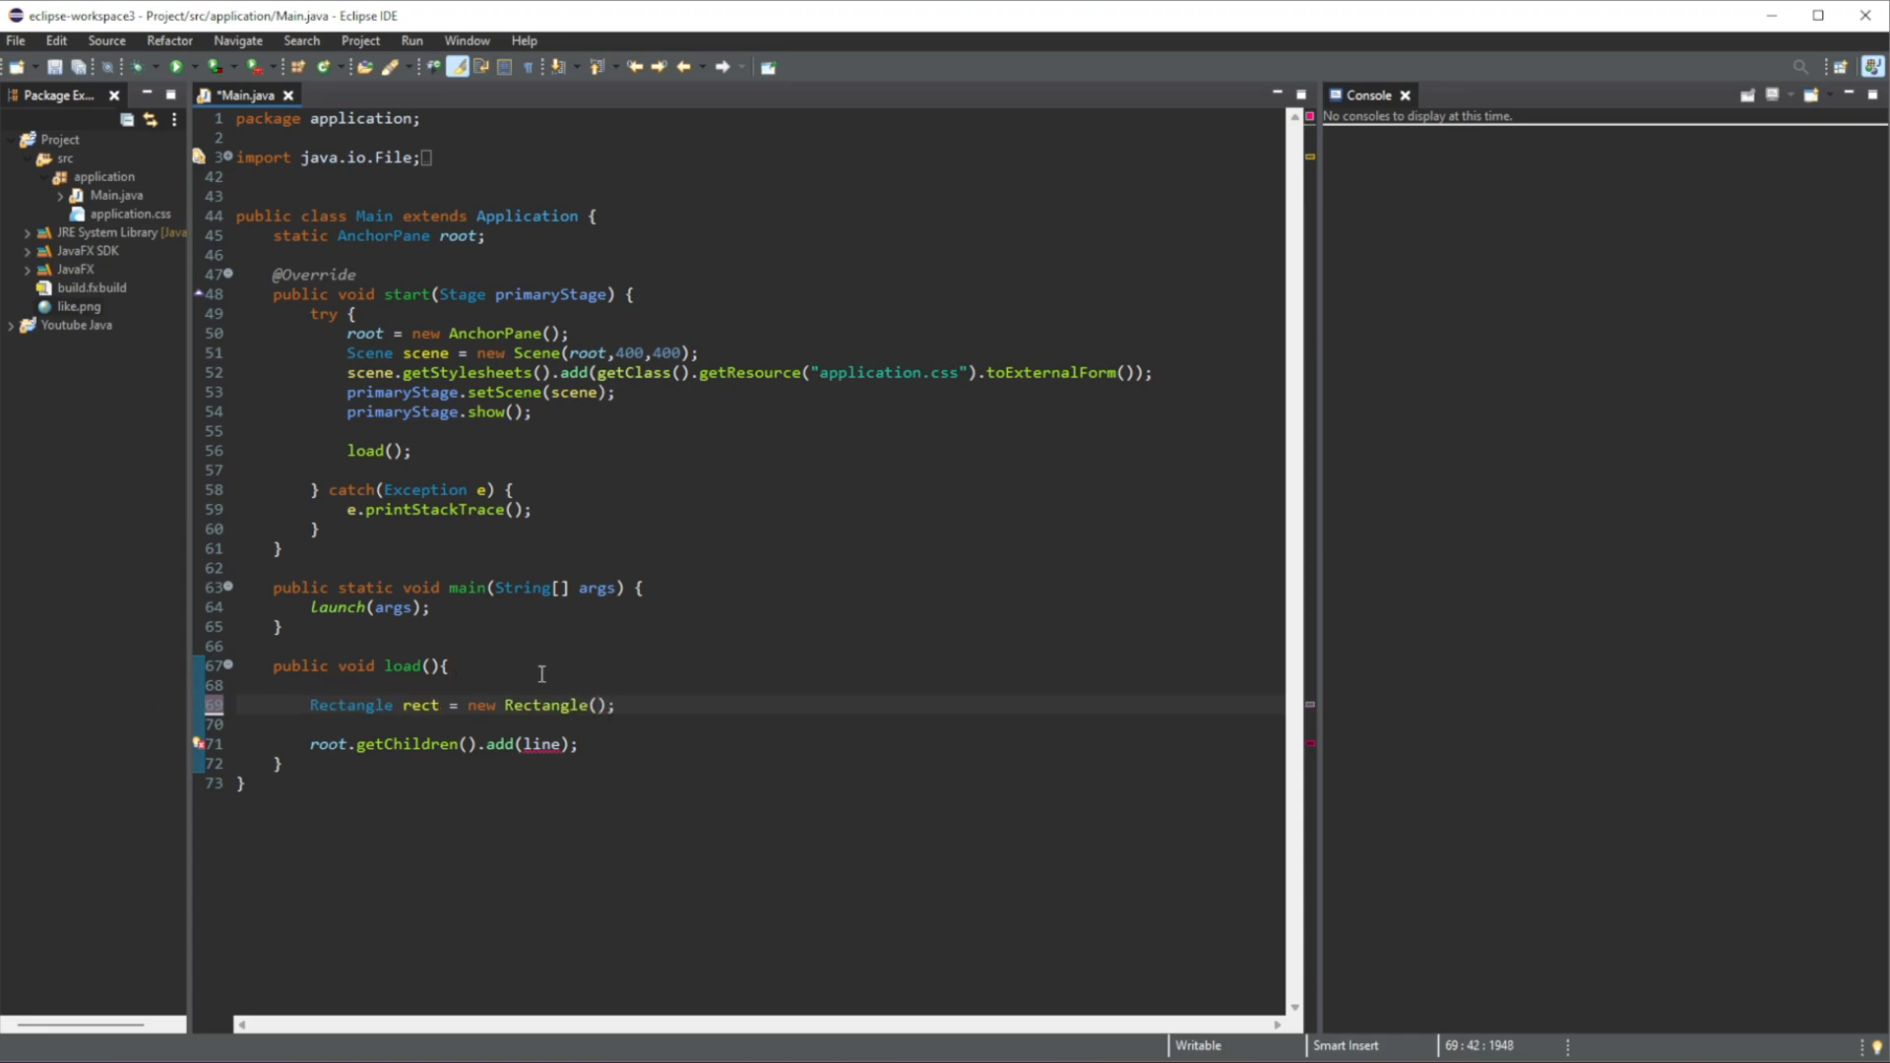
double_click(421, 705)
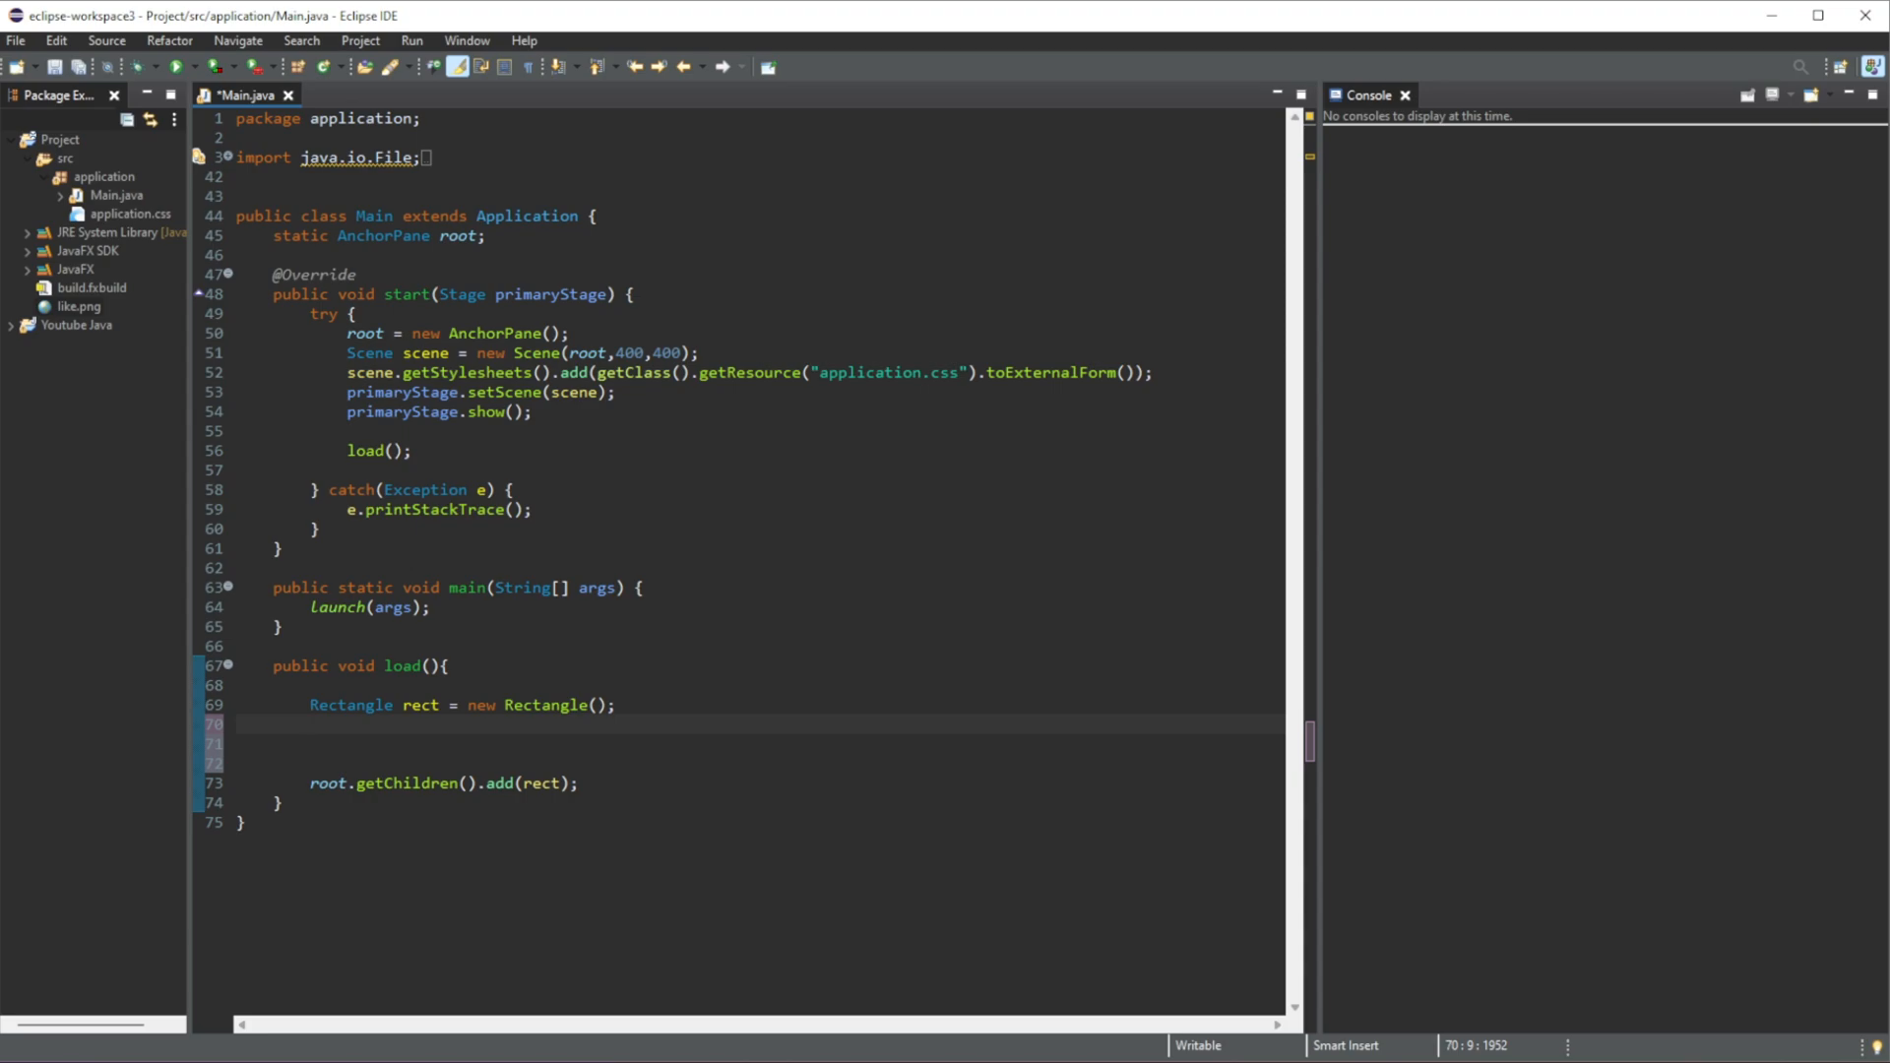
type("rect.")
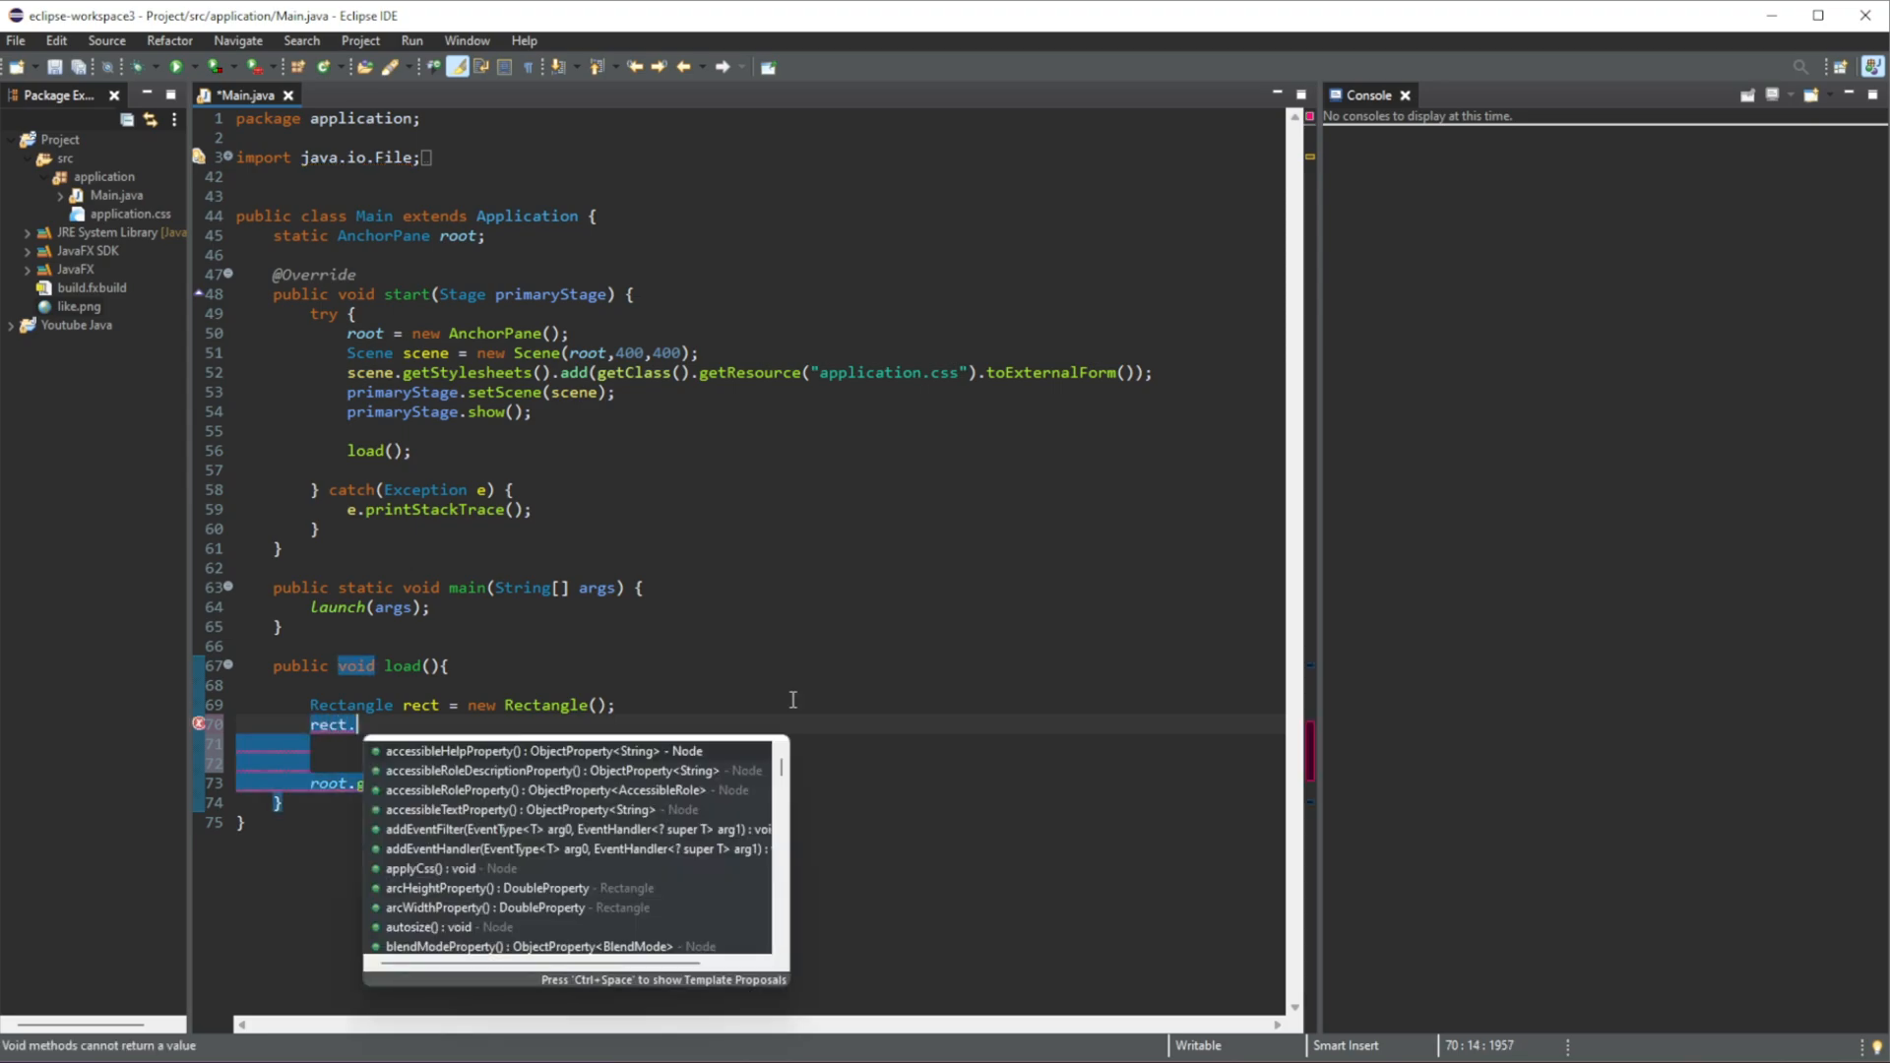
- Position the rectangle at X 20, Y 20 with setX and setY
type("setX(0);")
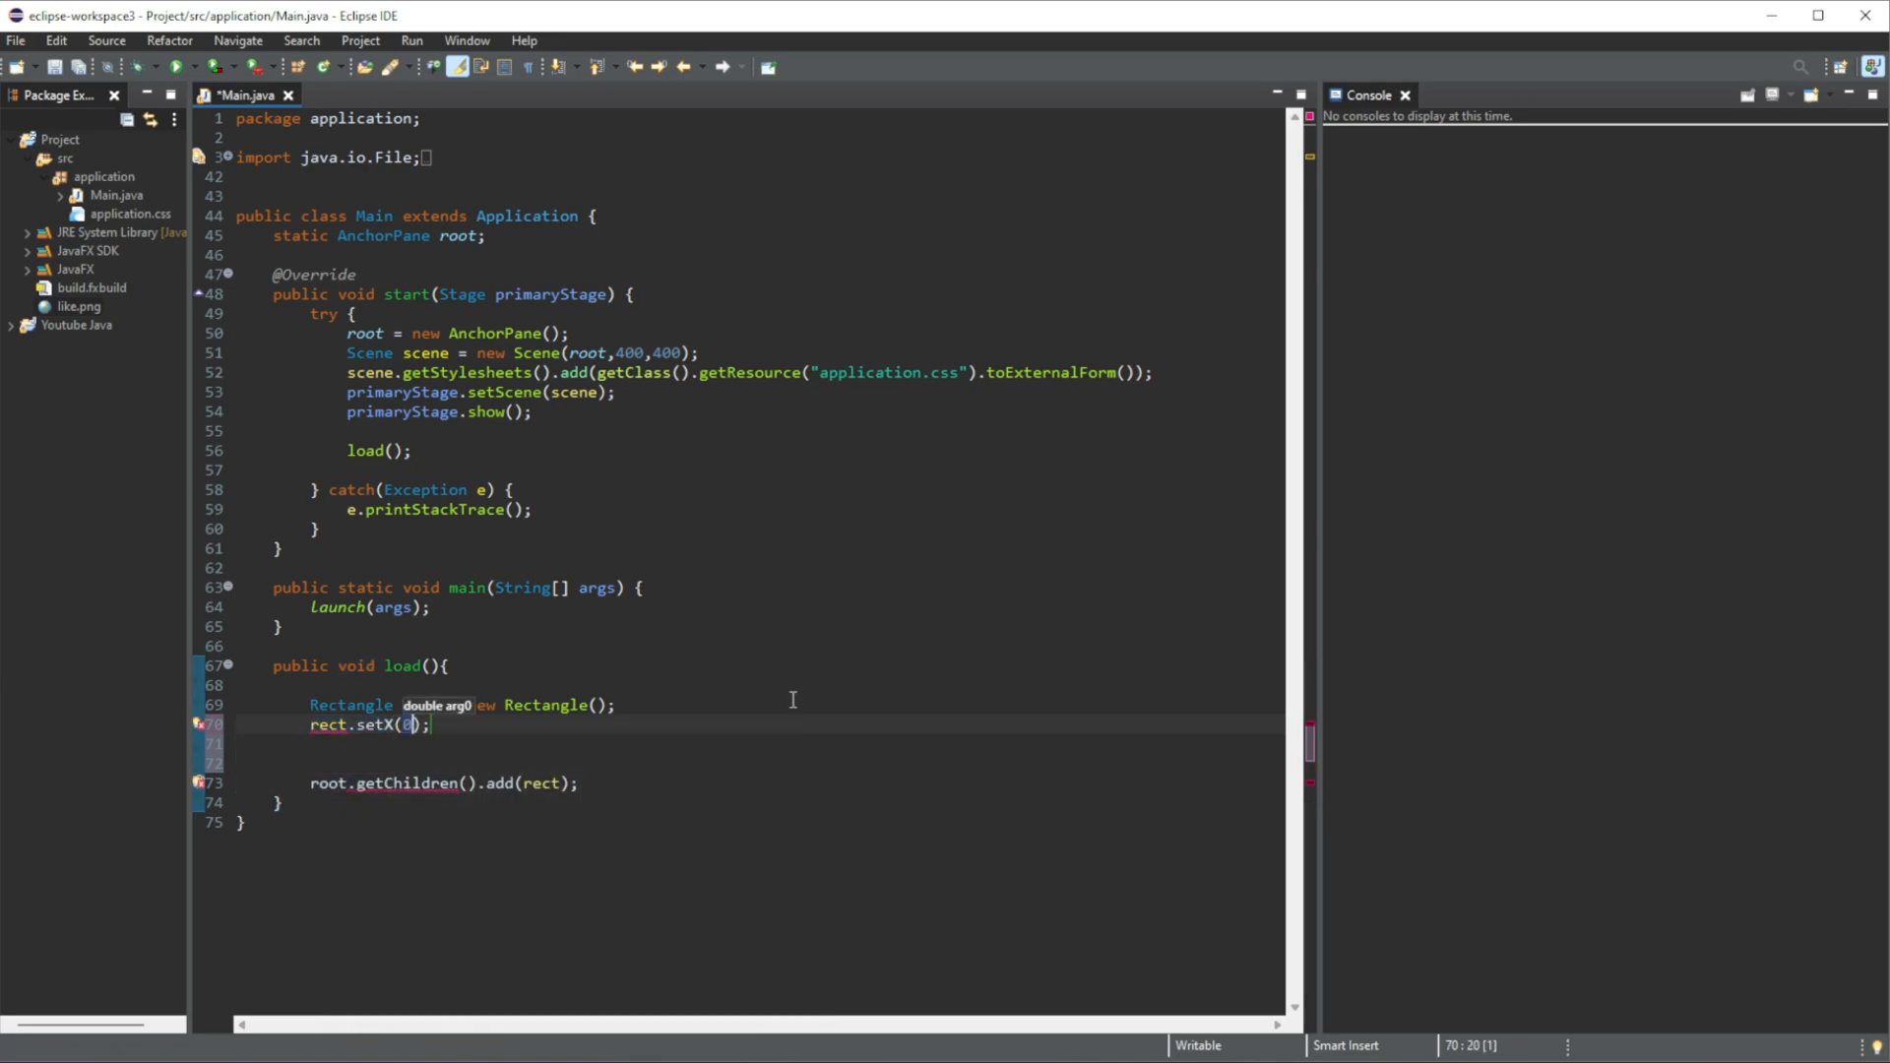
type("2")
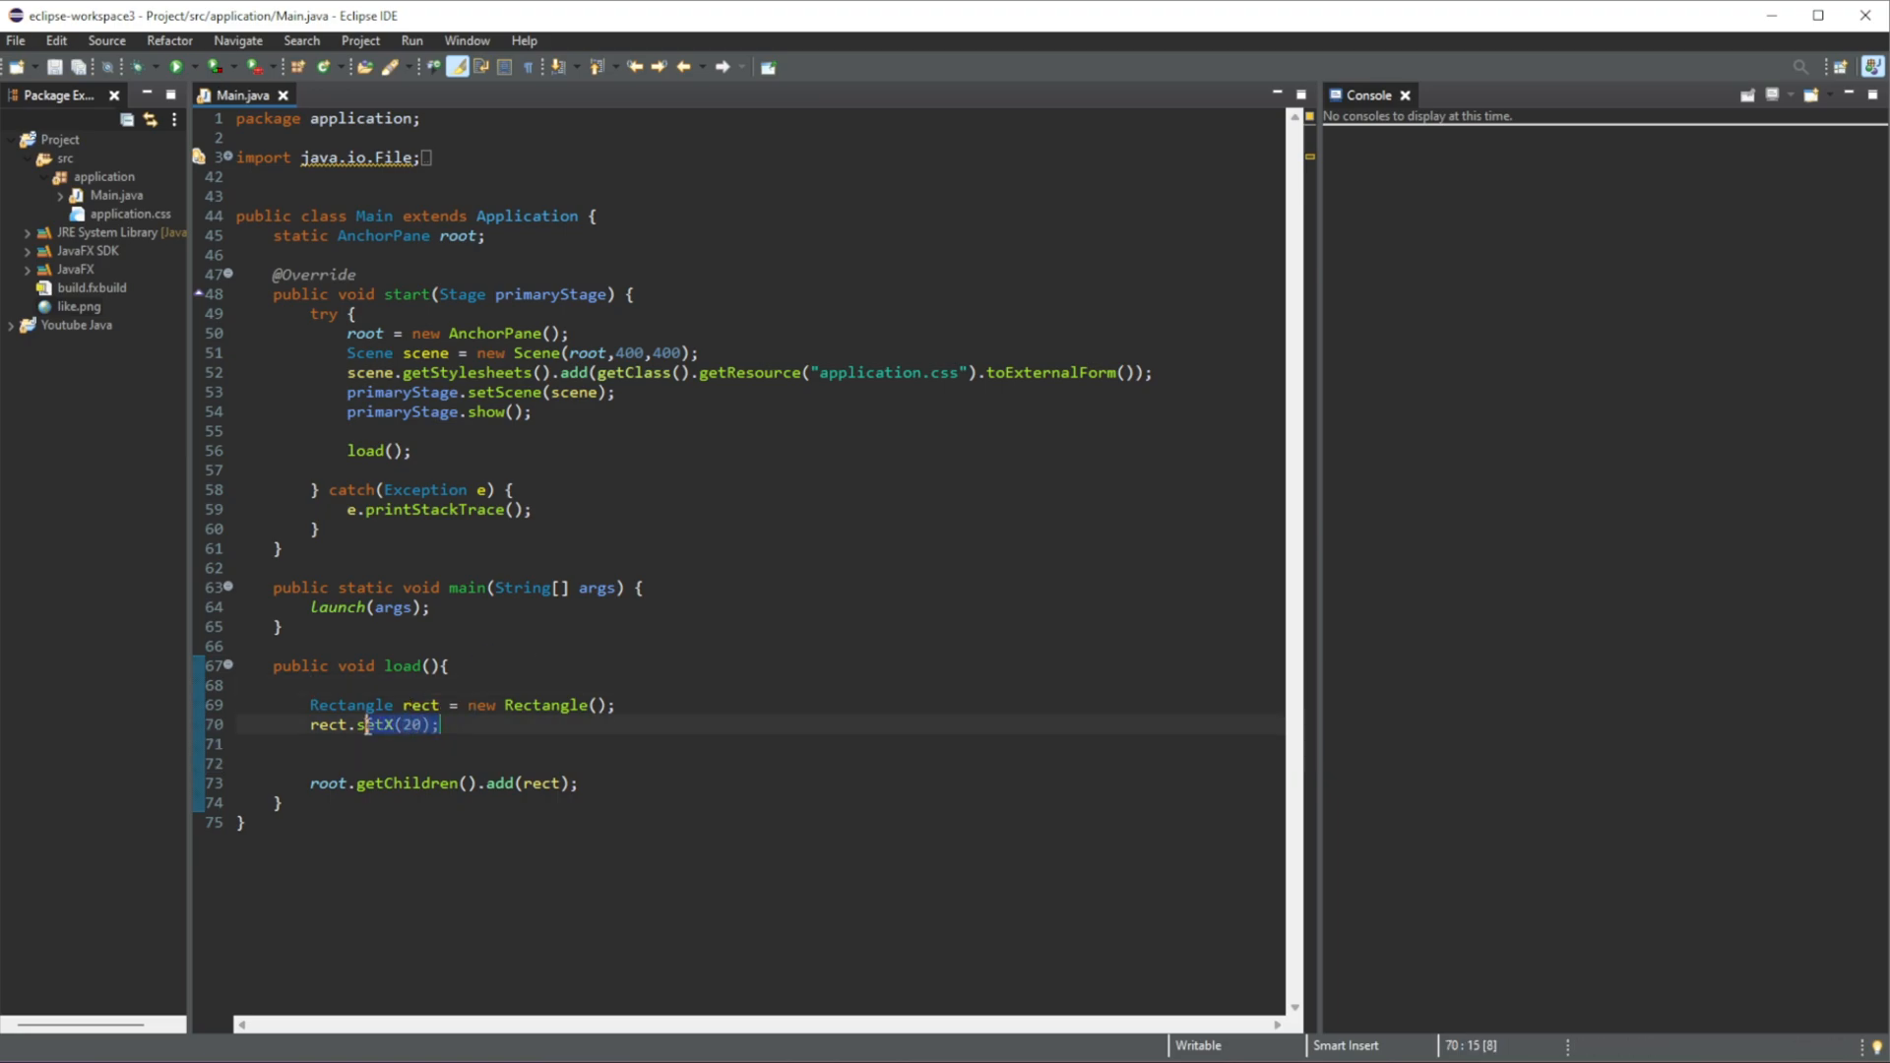
type("re")
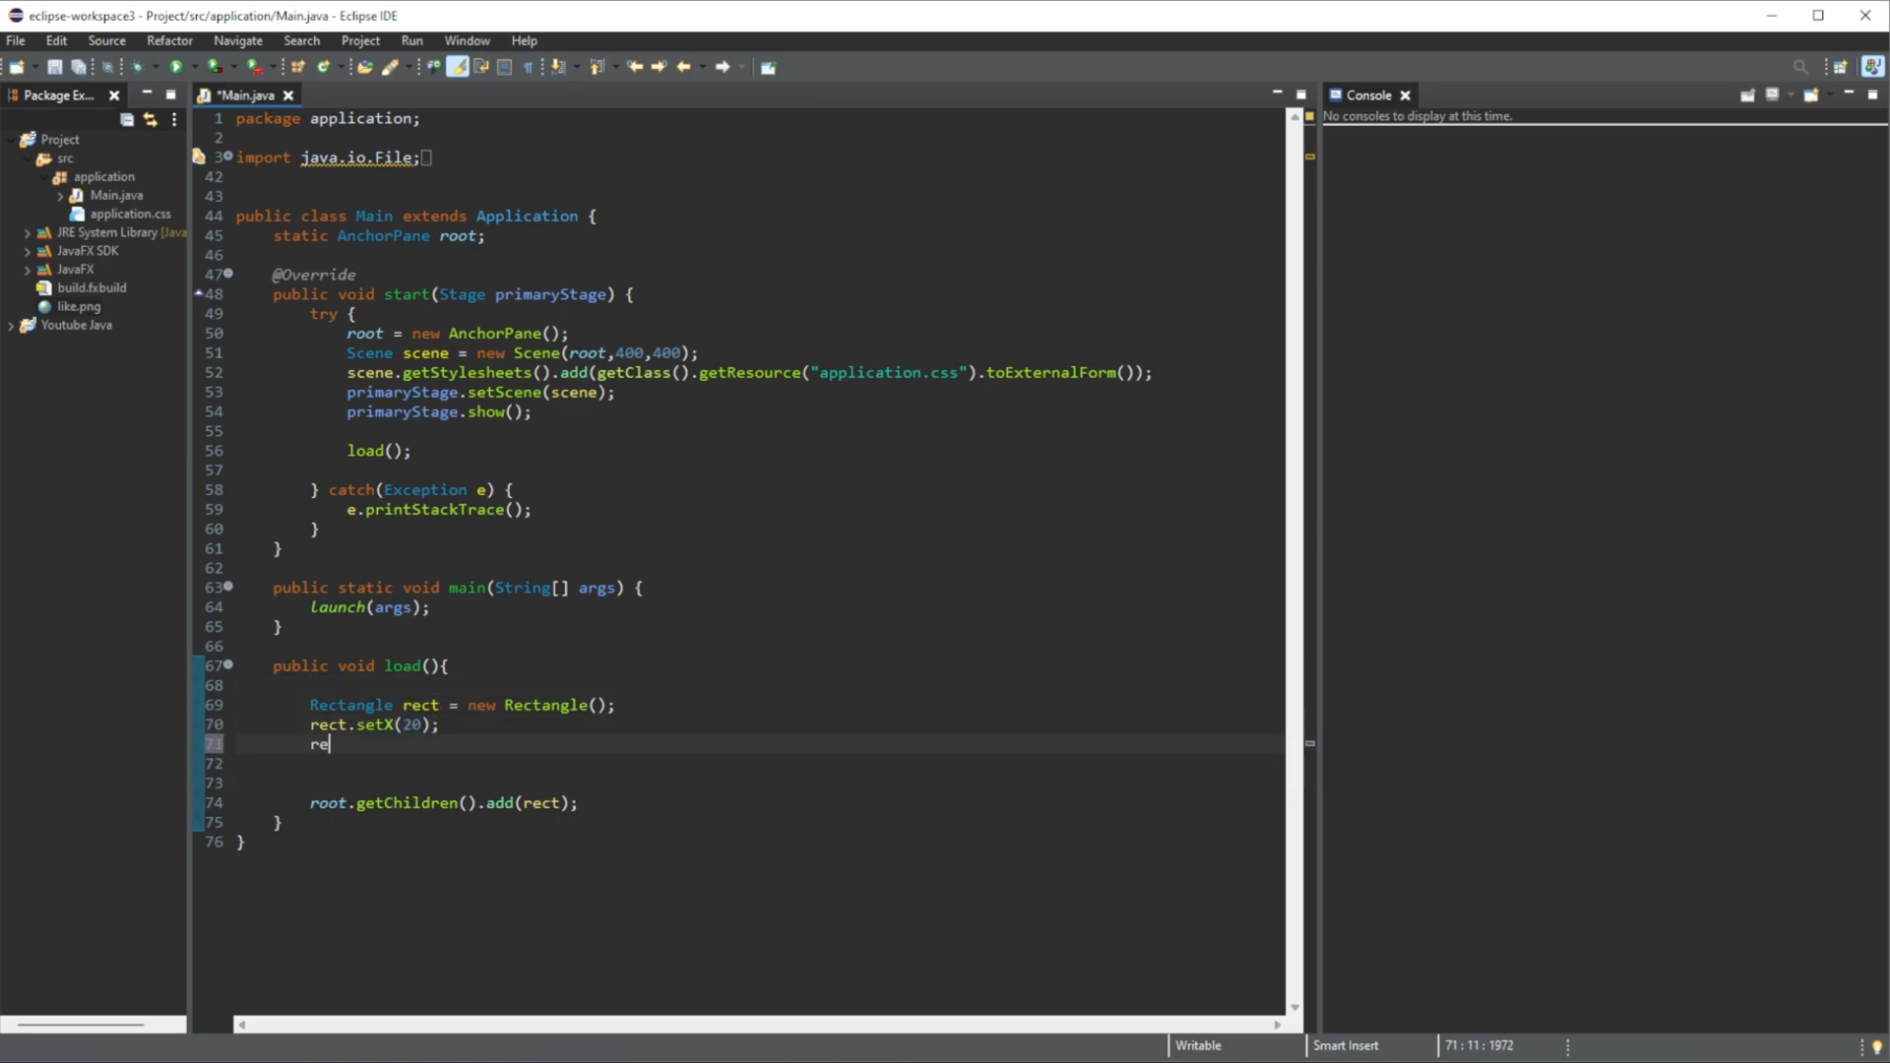
type("ct.")
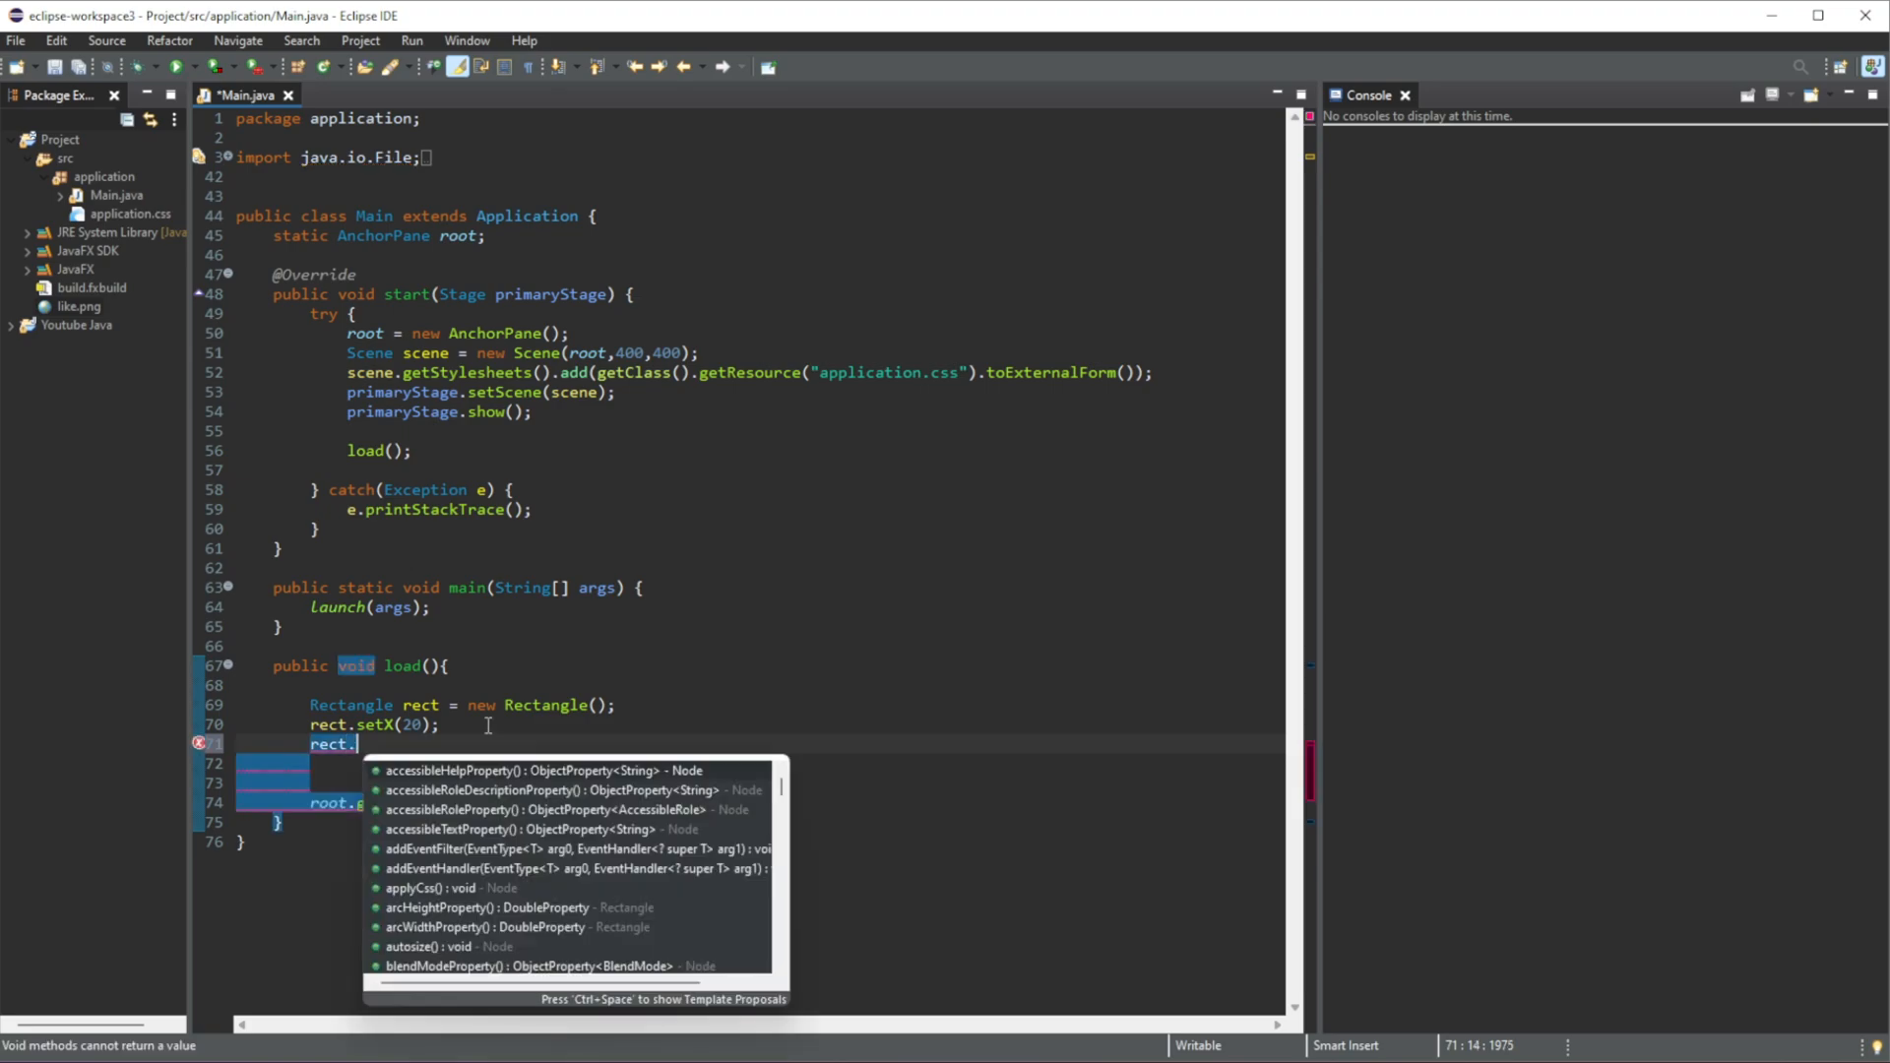
type("setY(20);")
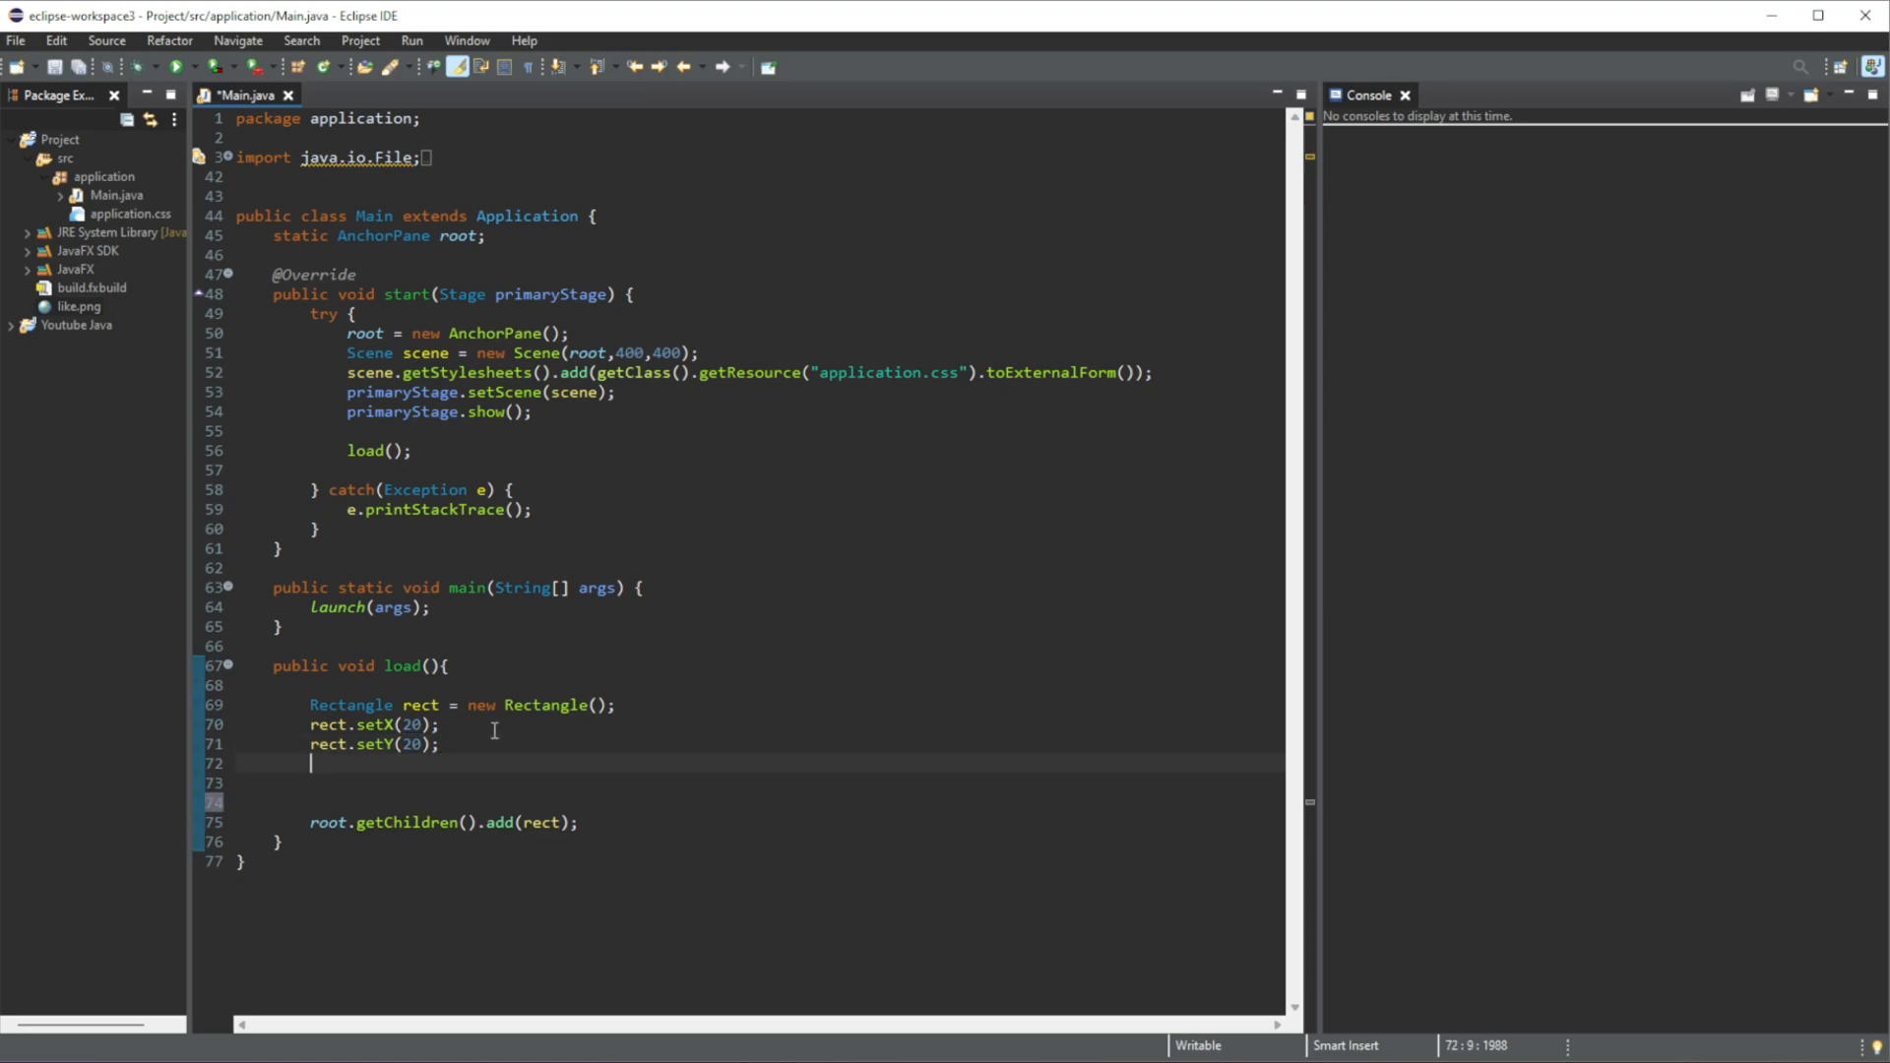
- Give the rectangle width 200 and height 100 with setWidth and setHeight
type("rect")
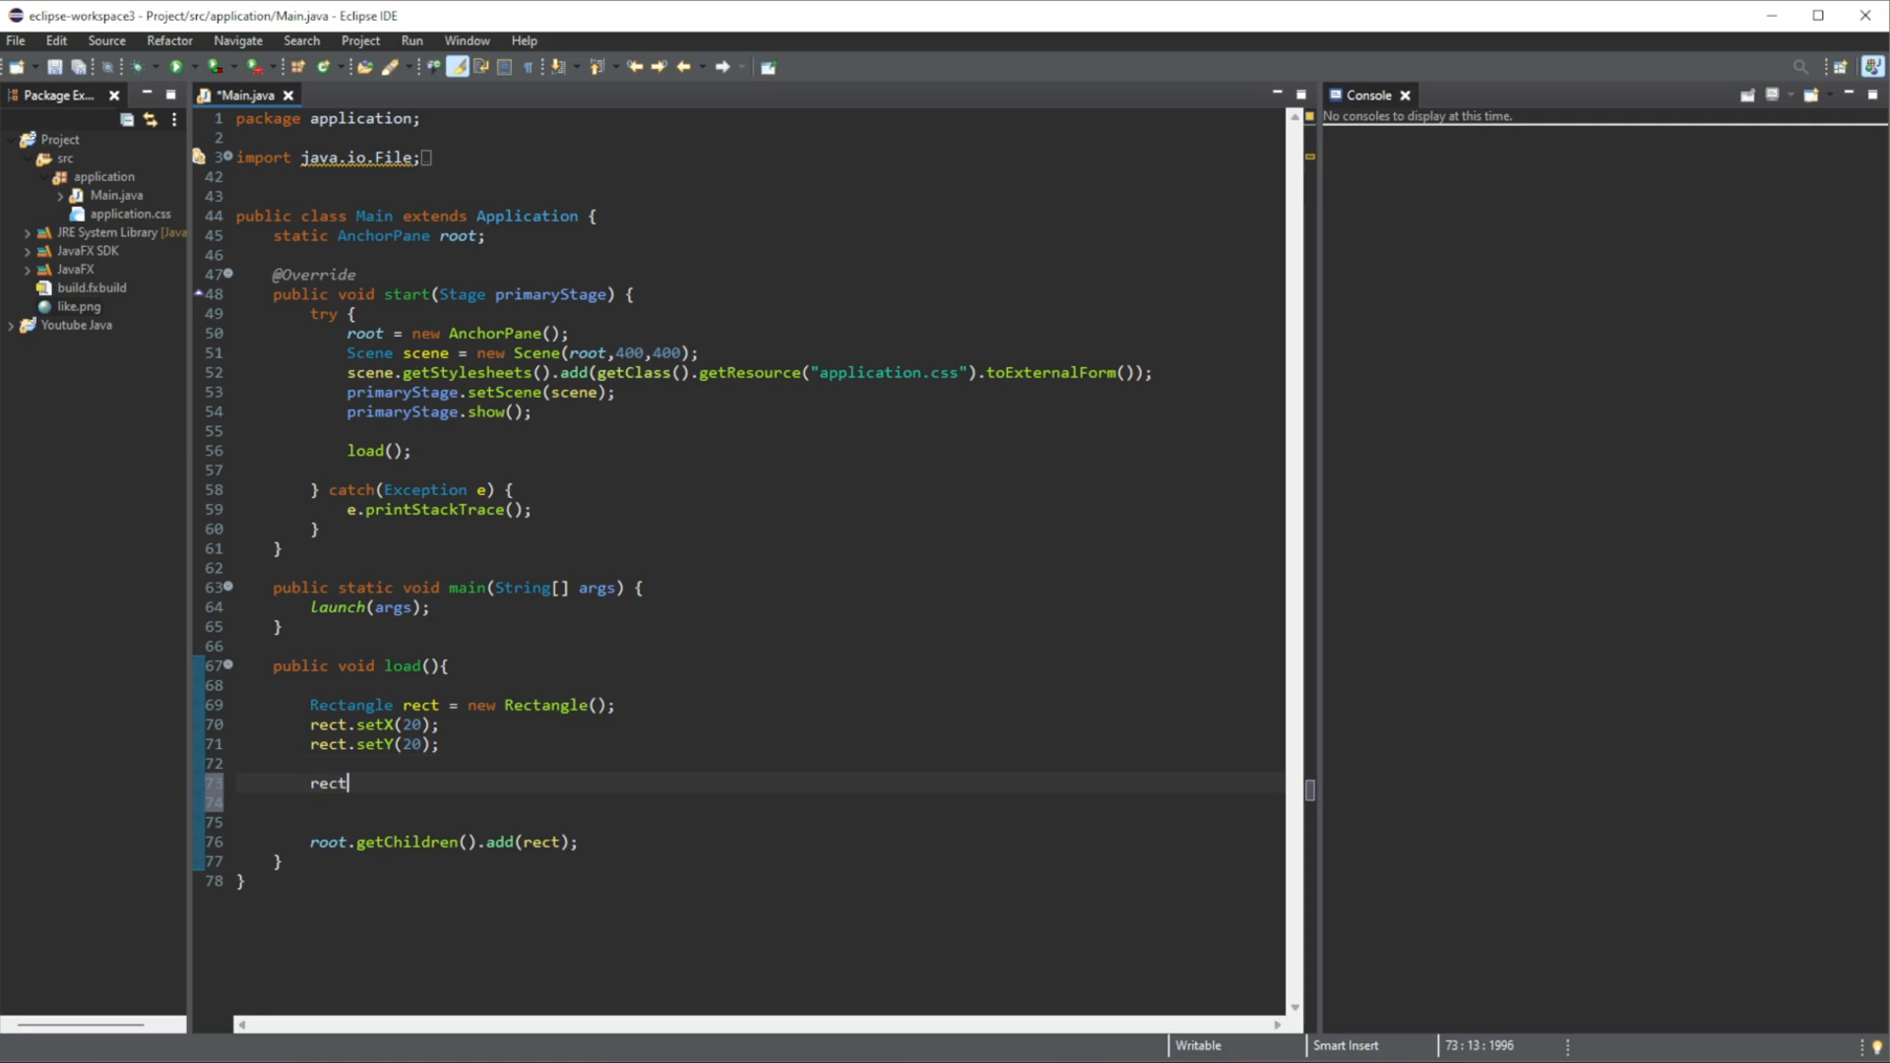
type(".setWidth(0);")
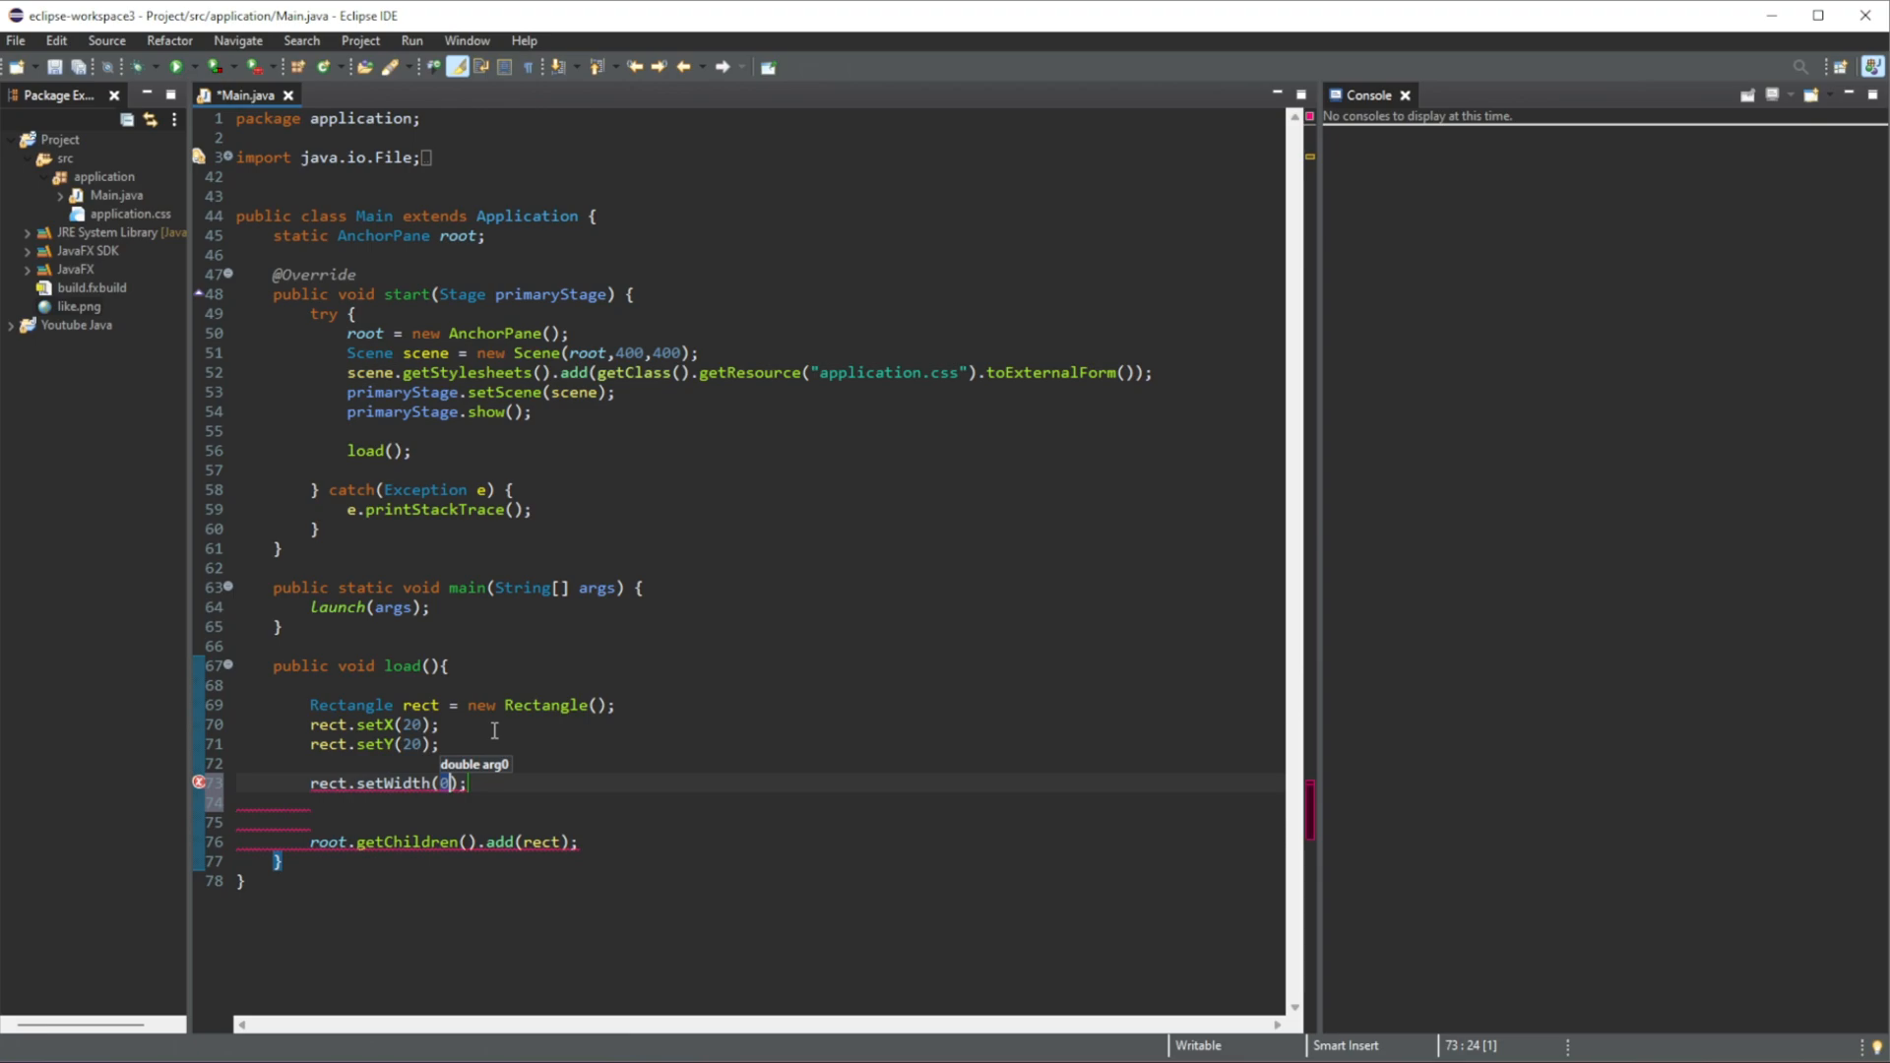
type("200")
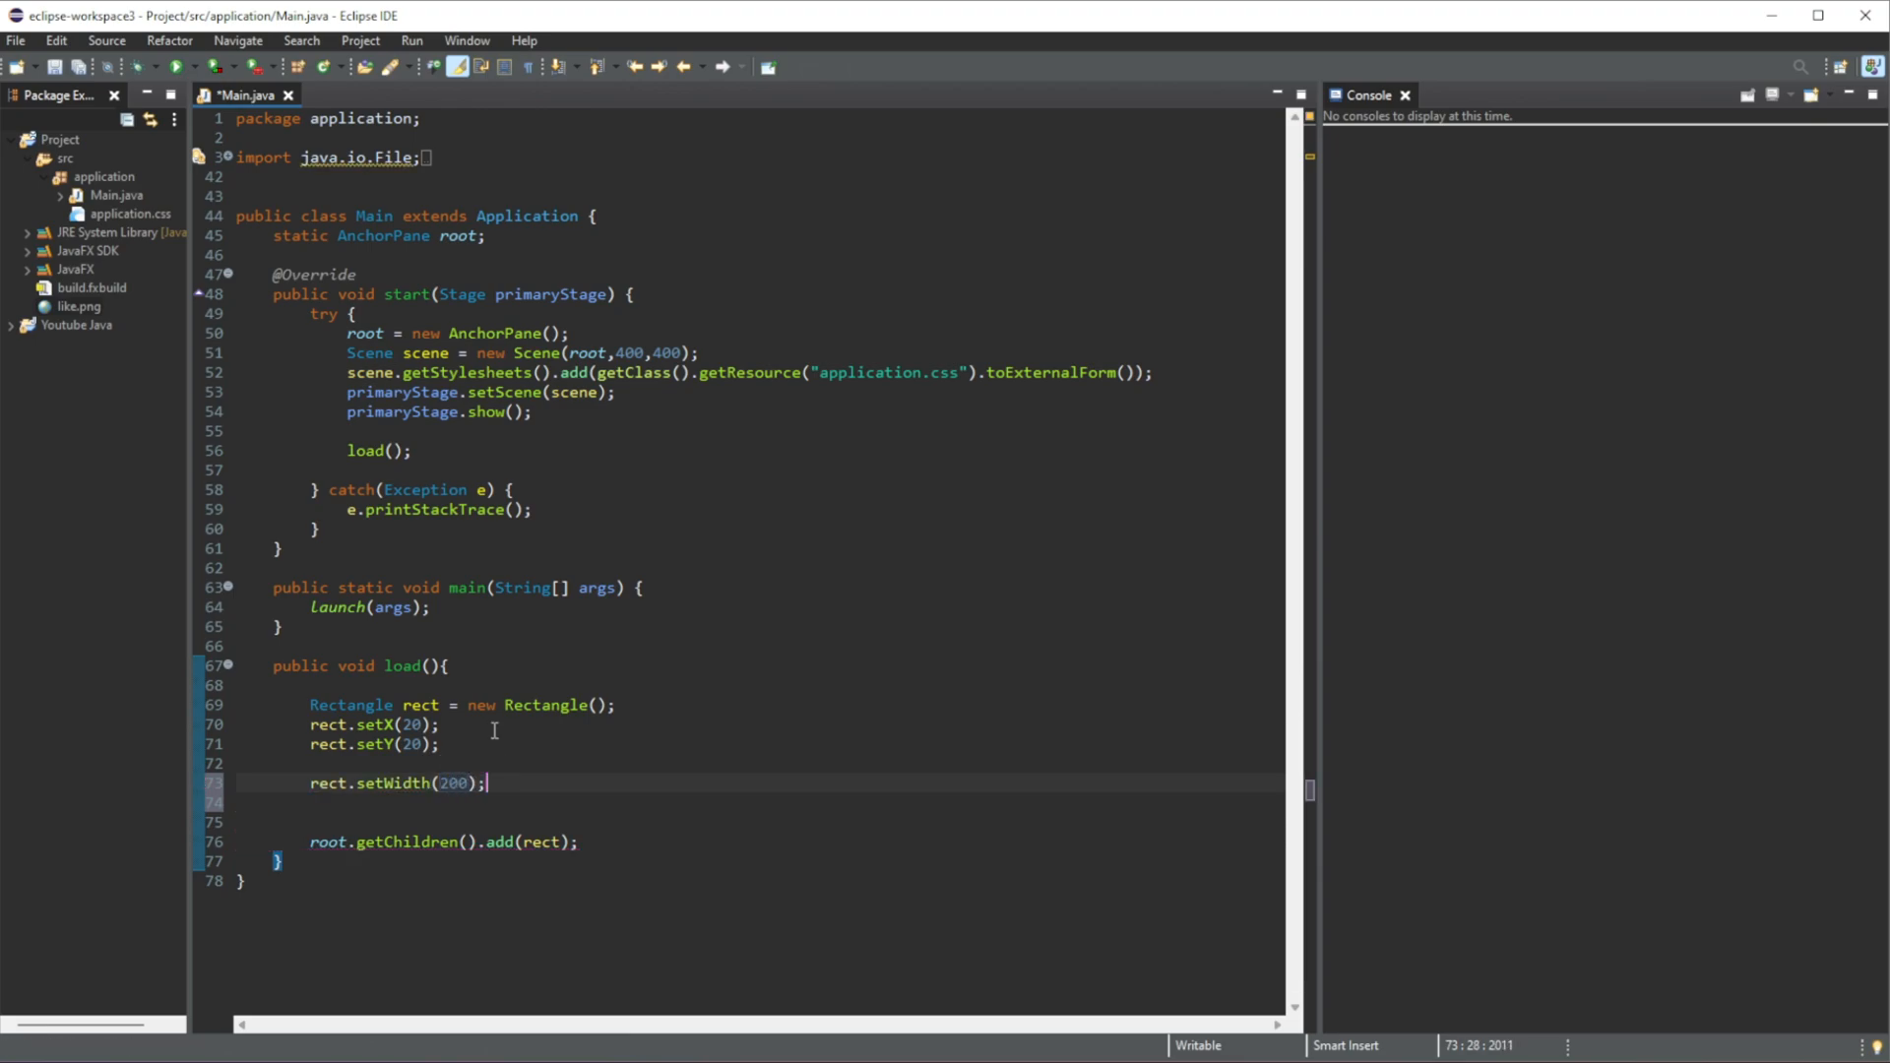
type("rect")
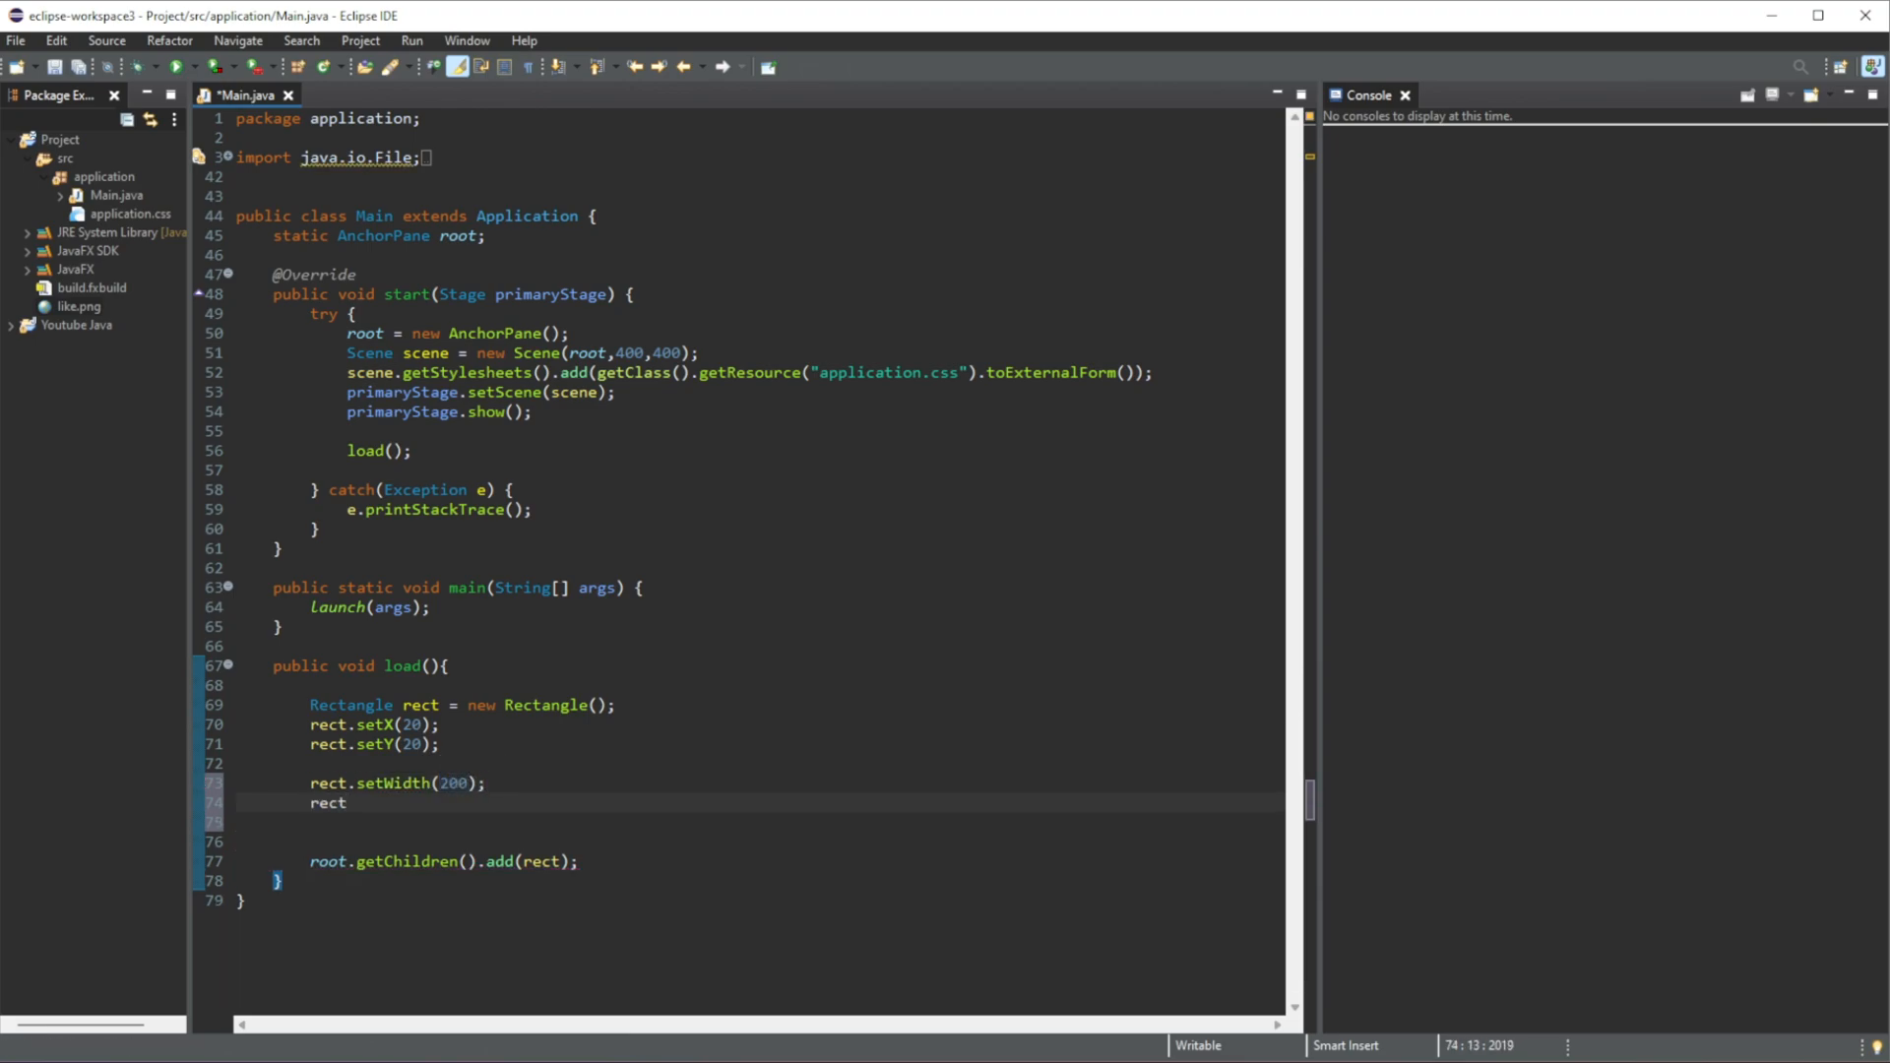
type(".setHeight(0);")
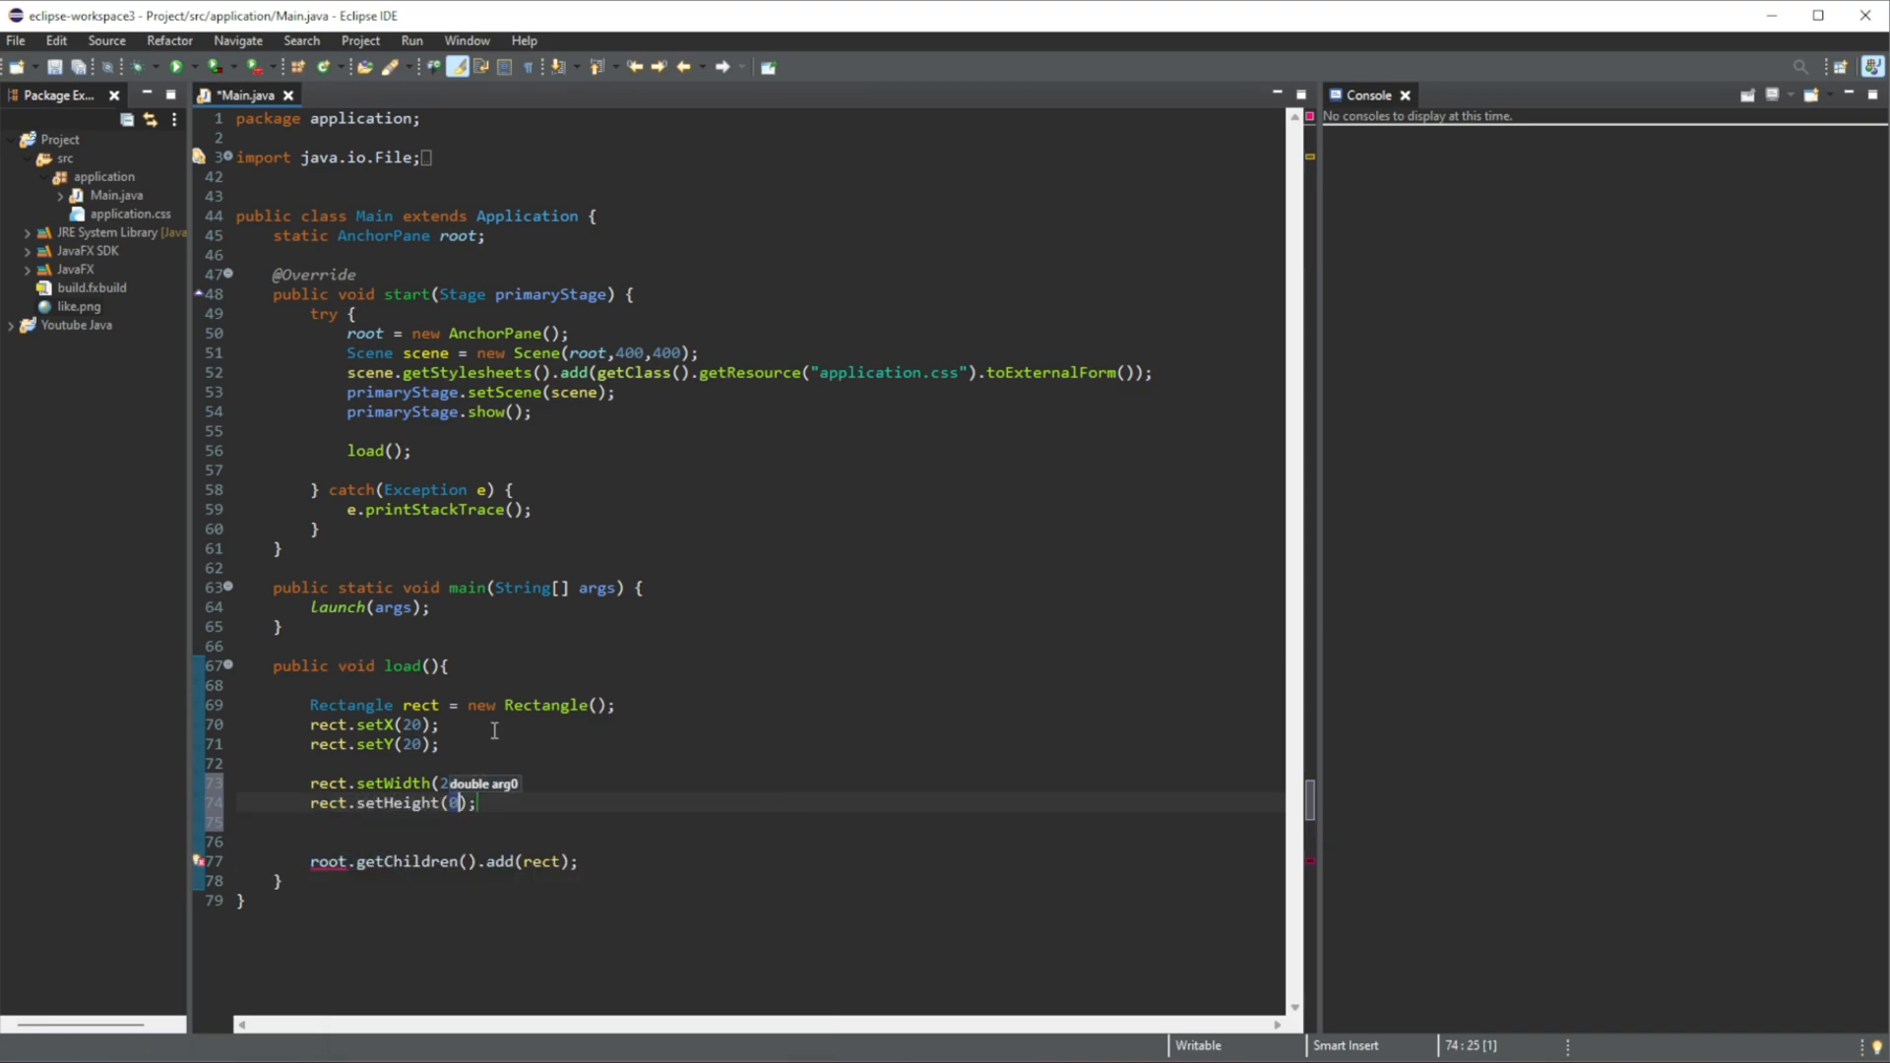
type("100")
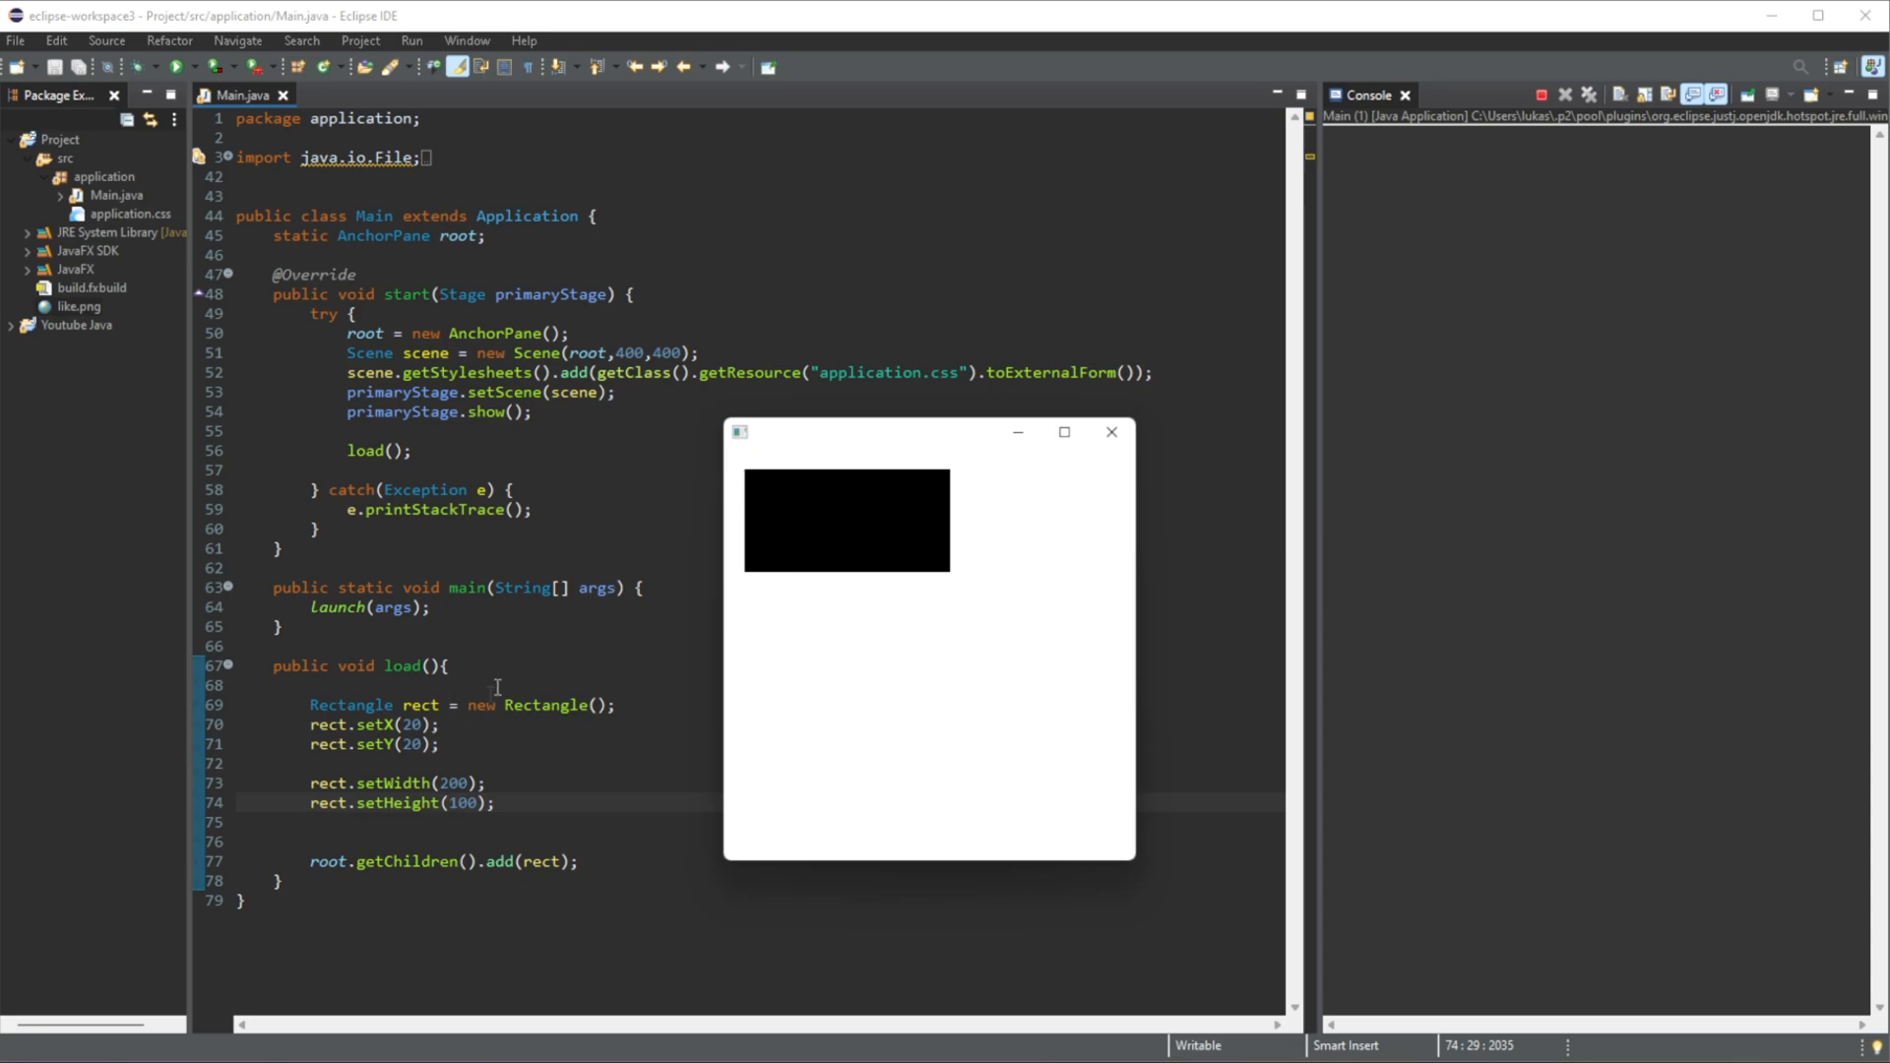
mouse_move(782, 474)
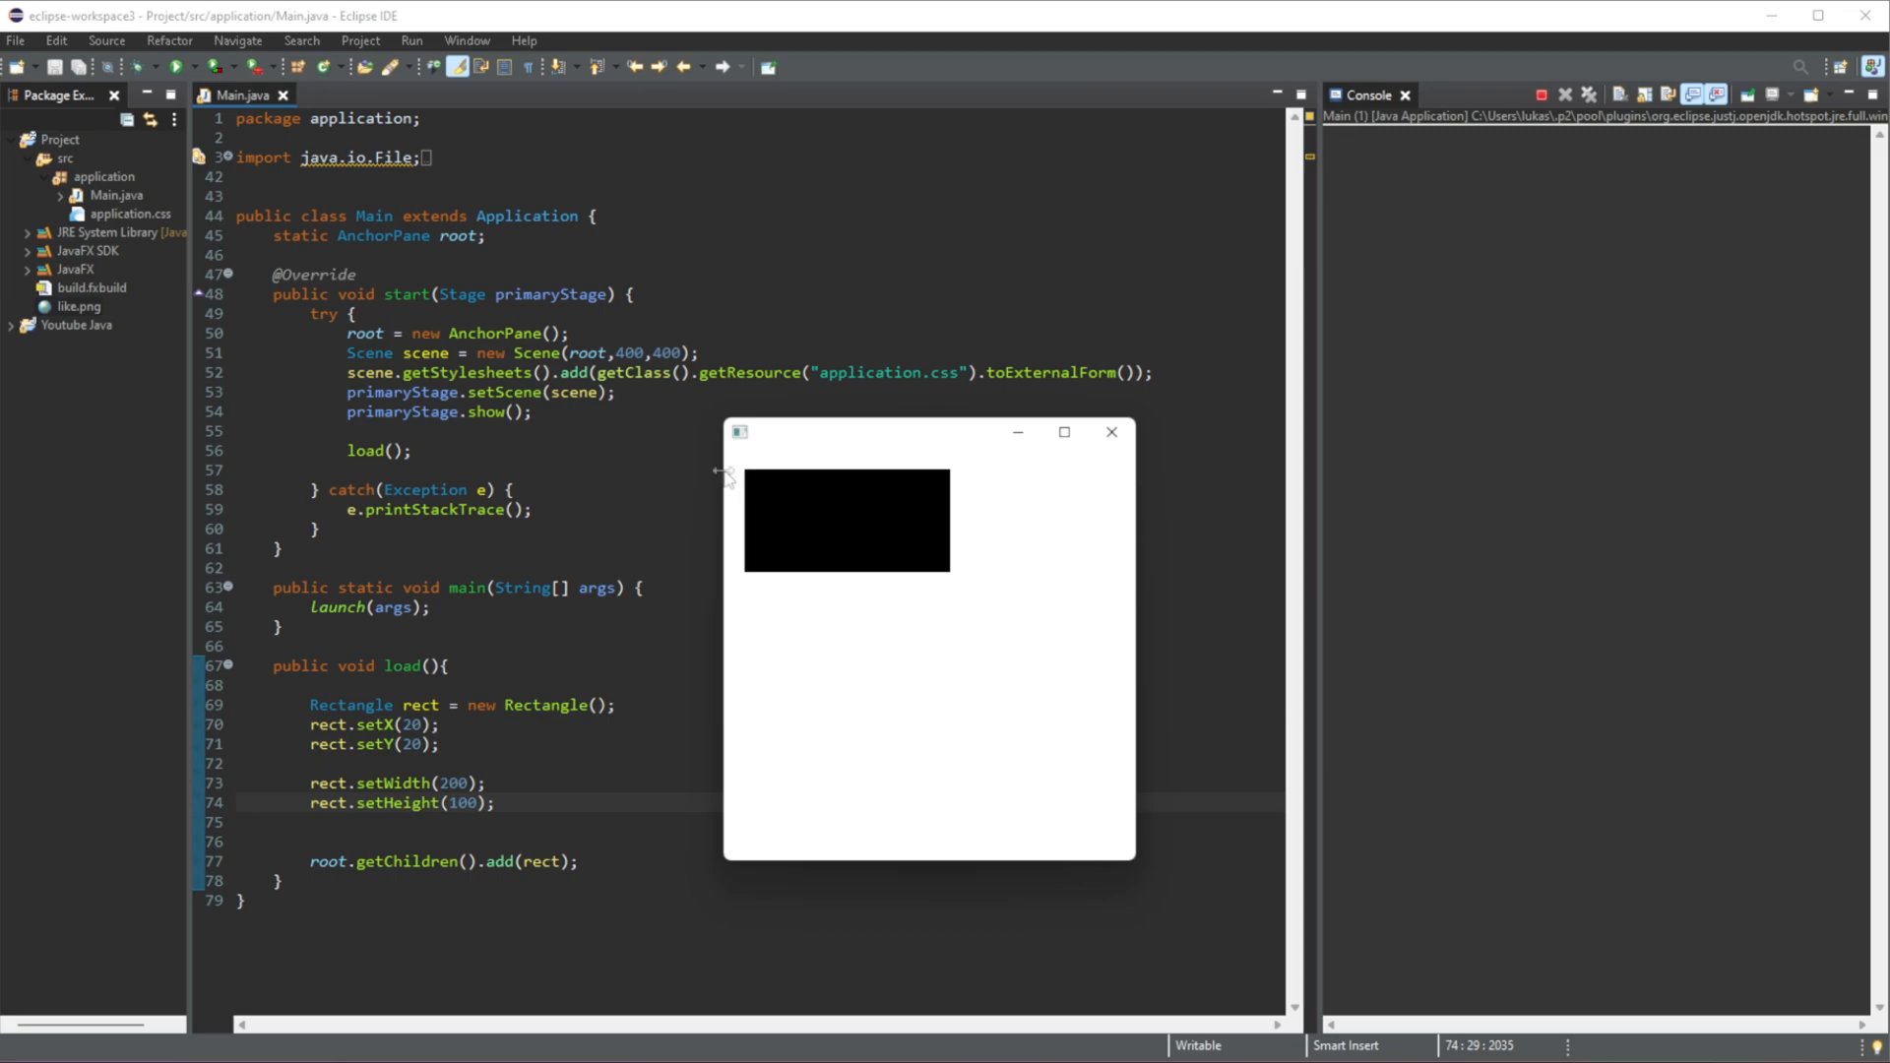
mouse_move(748, 481)
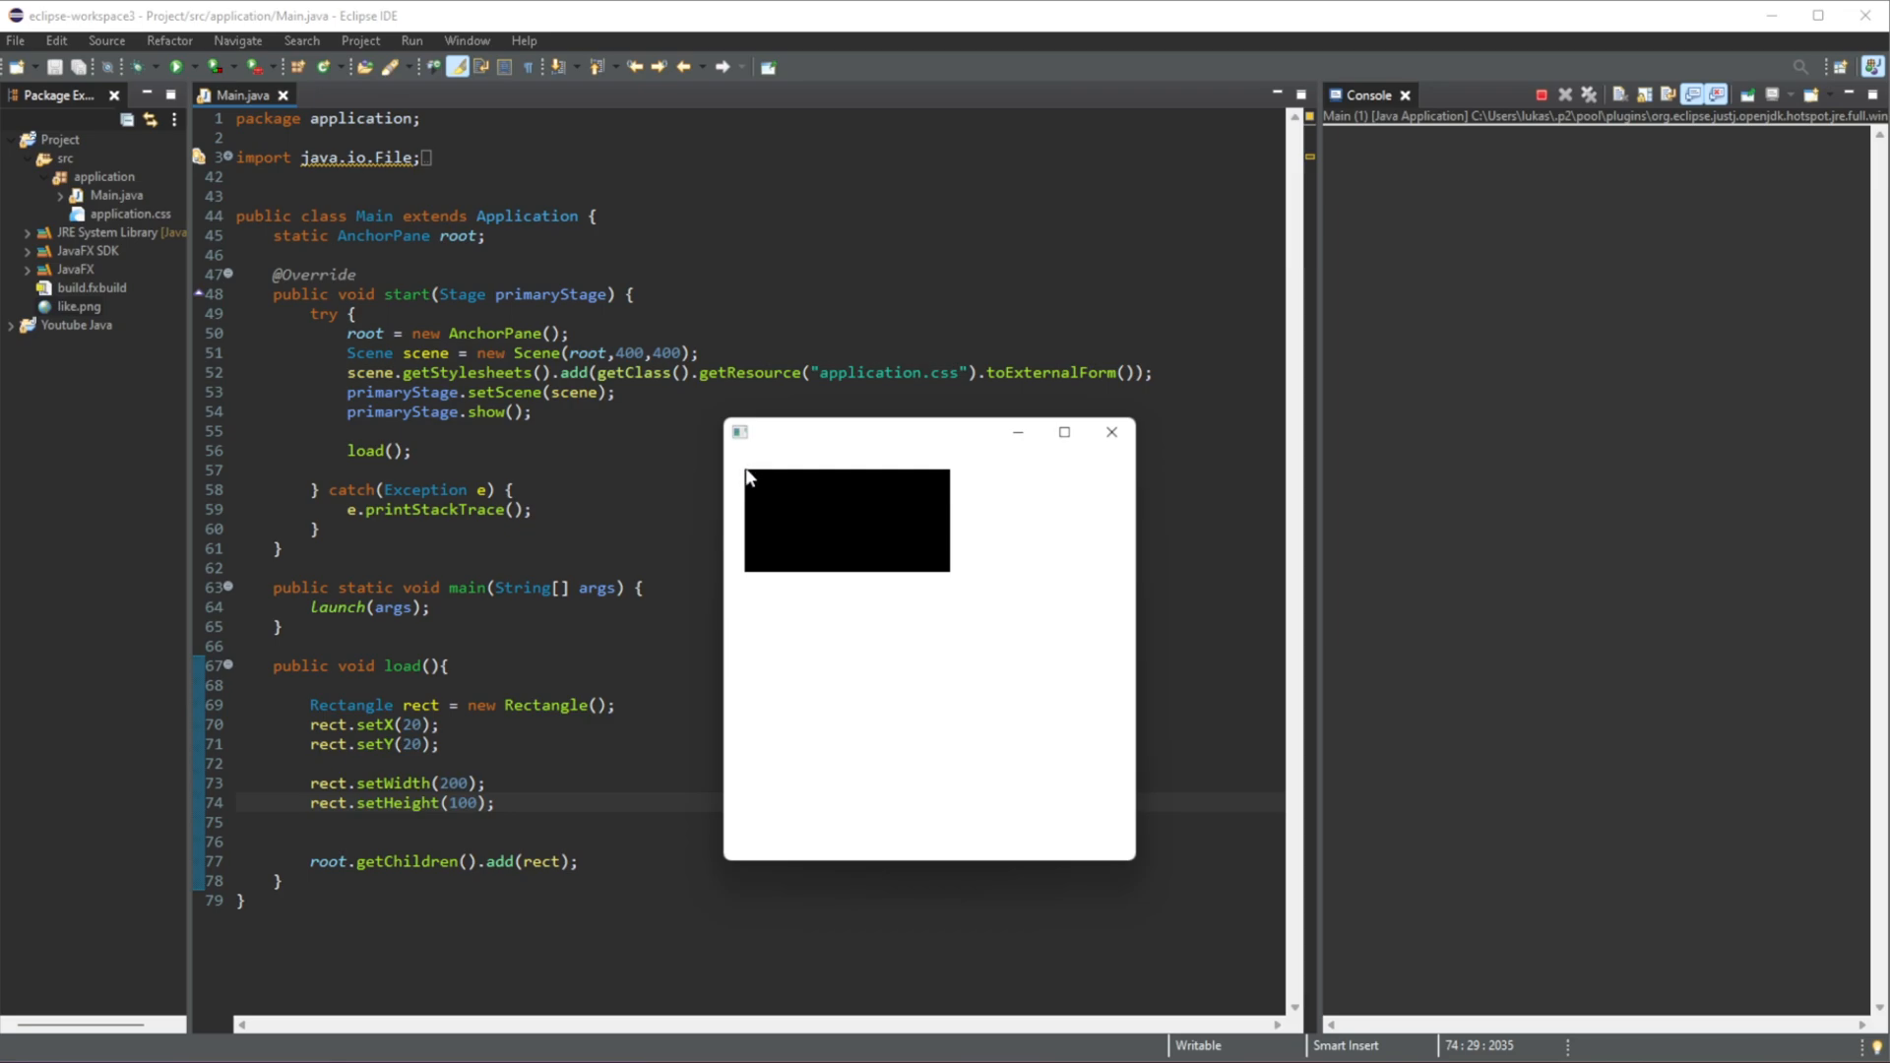
mouse_move(750, 459)
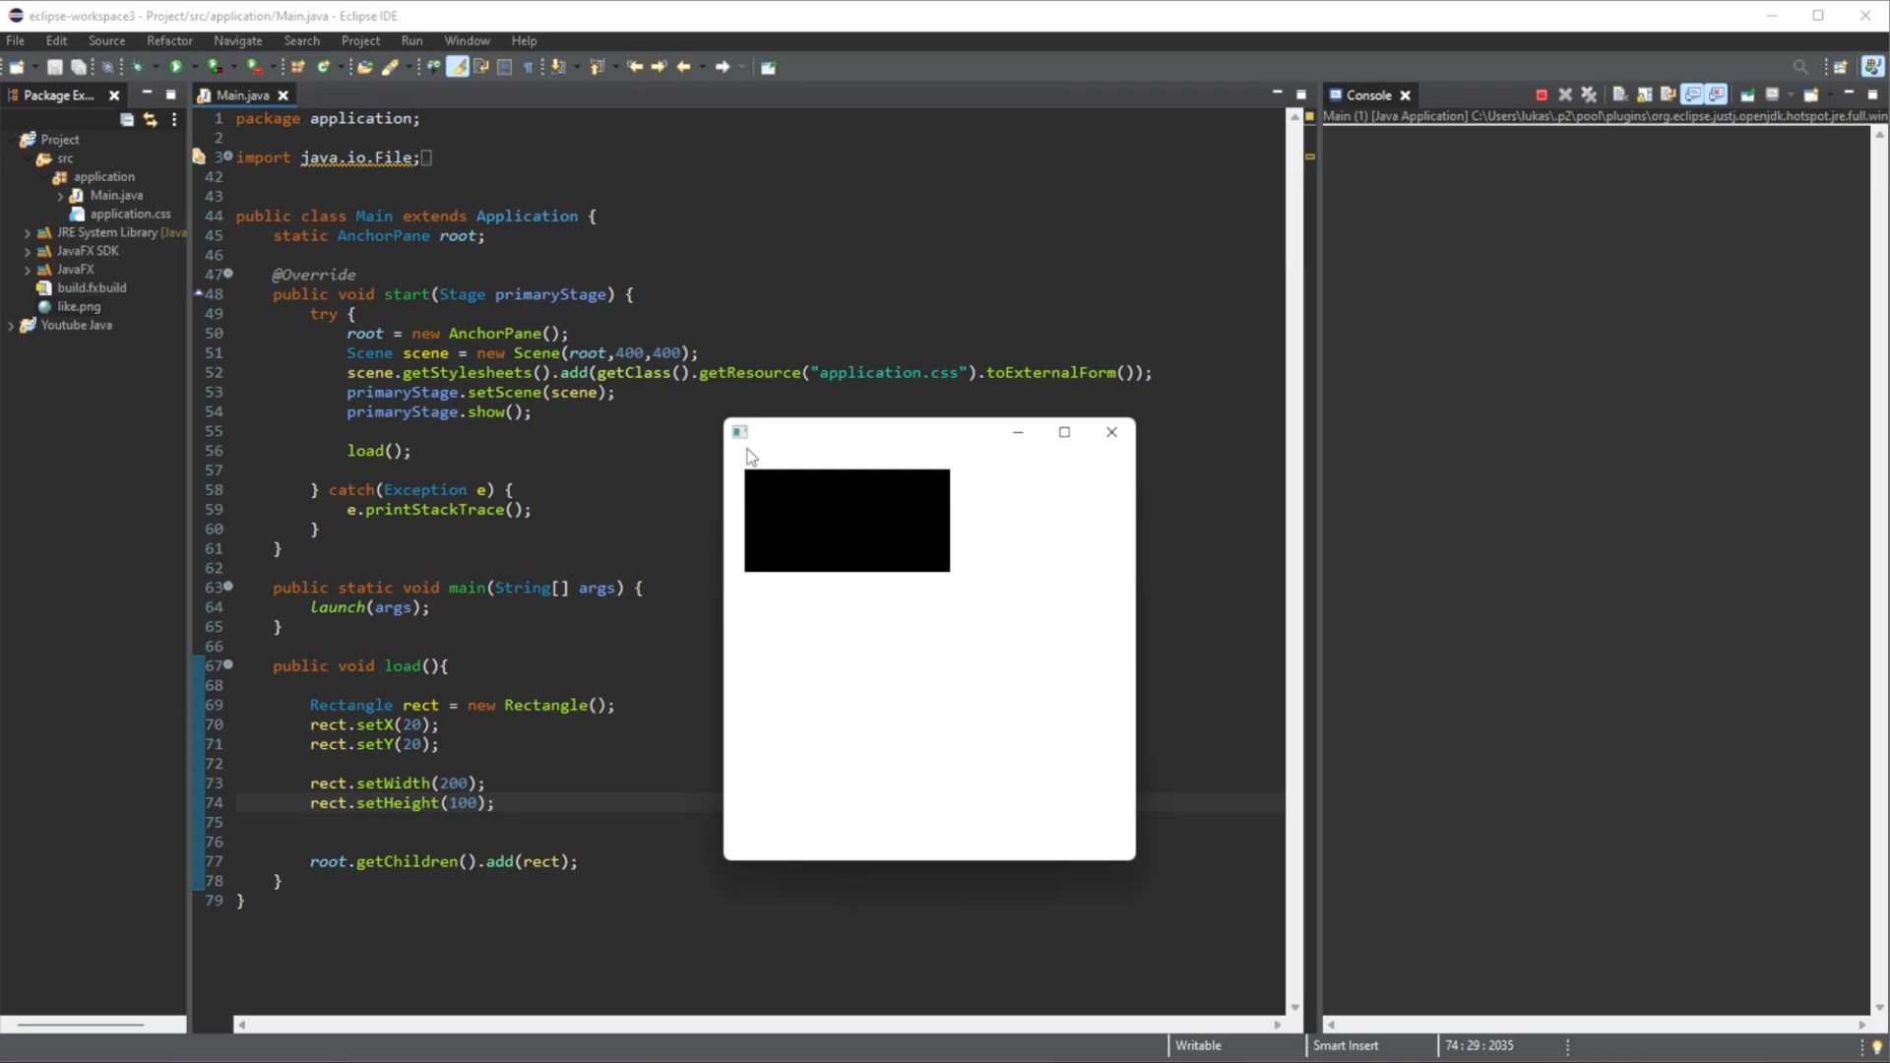
mouse_move(768, 437)
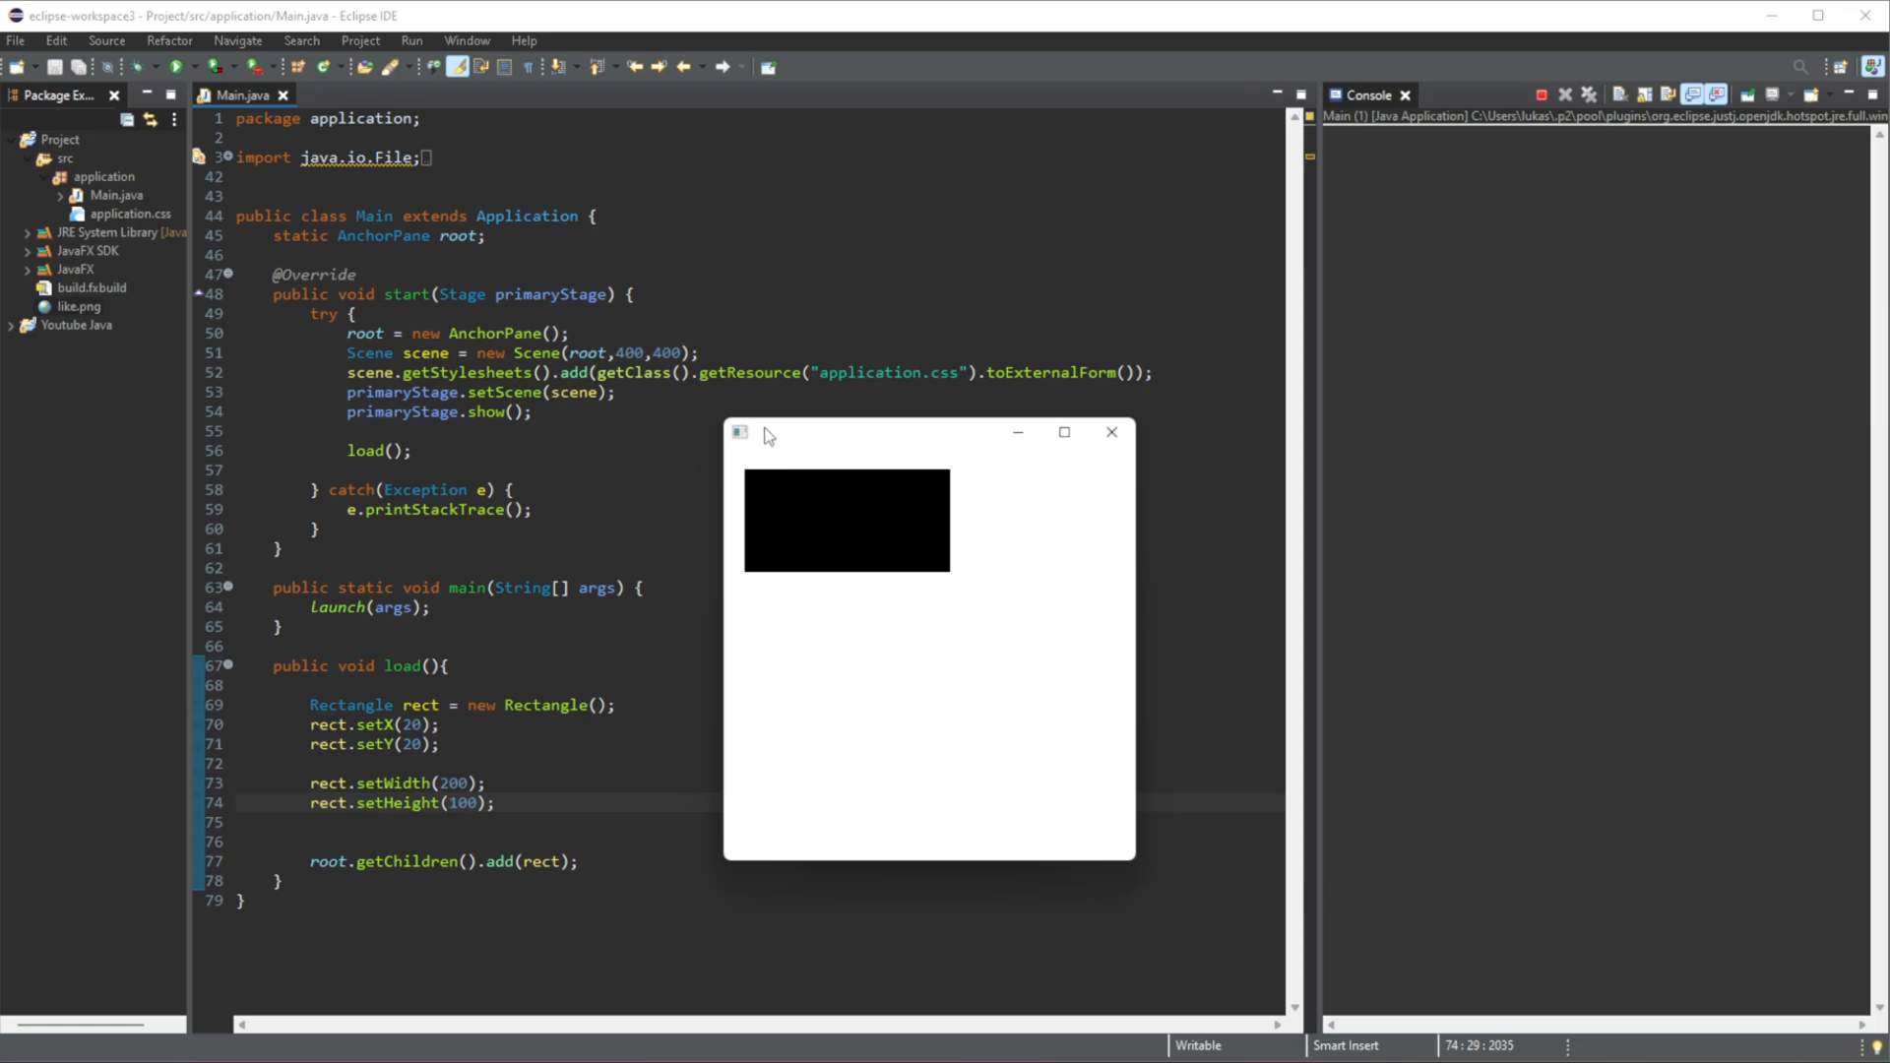
mouse_move(754, 459)
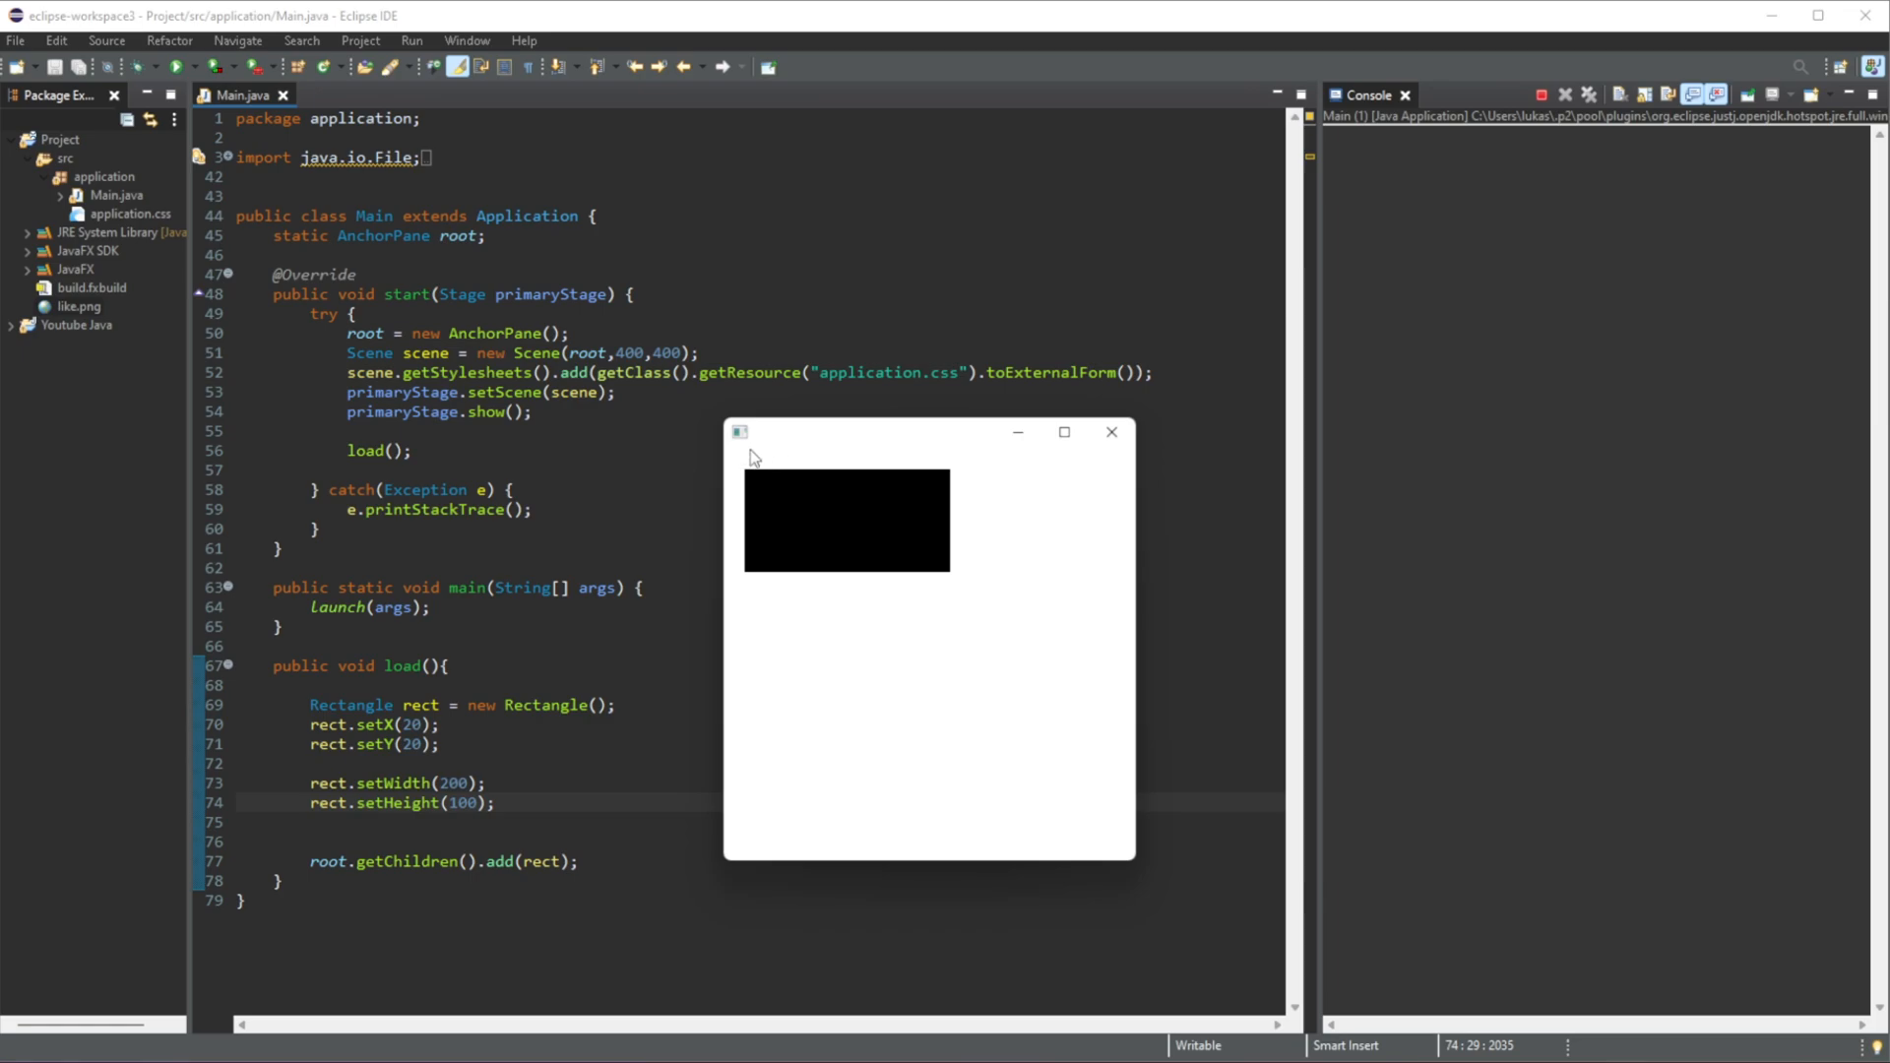
mouse_move(739, 480)
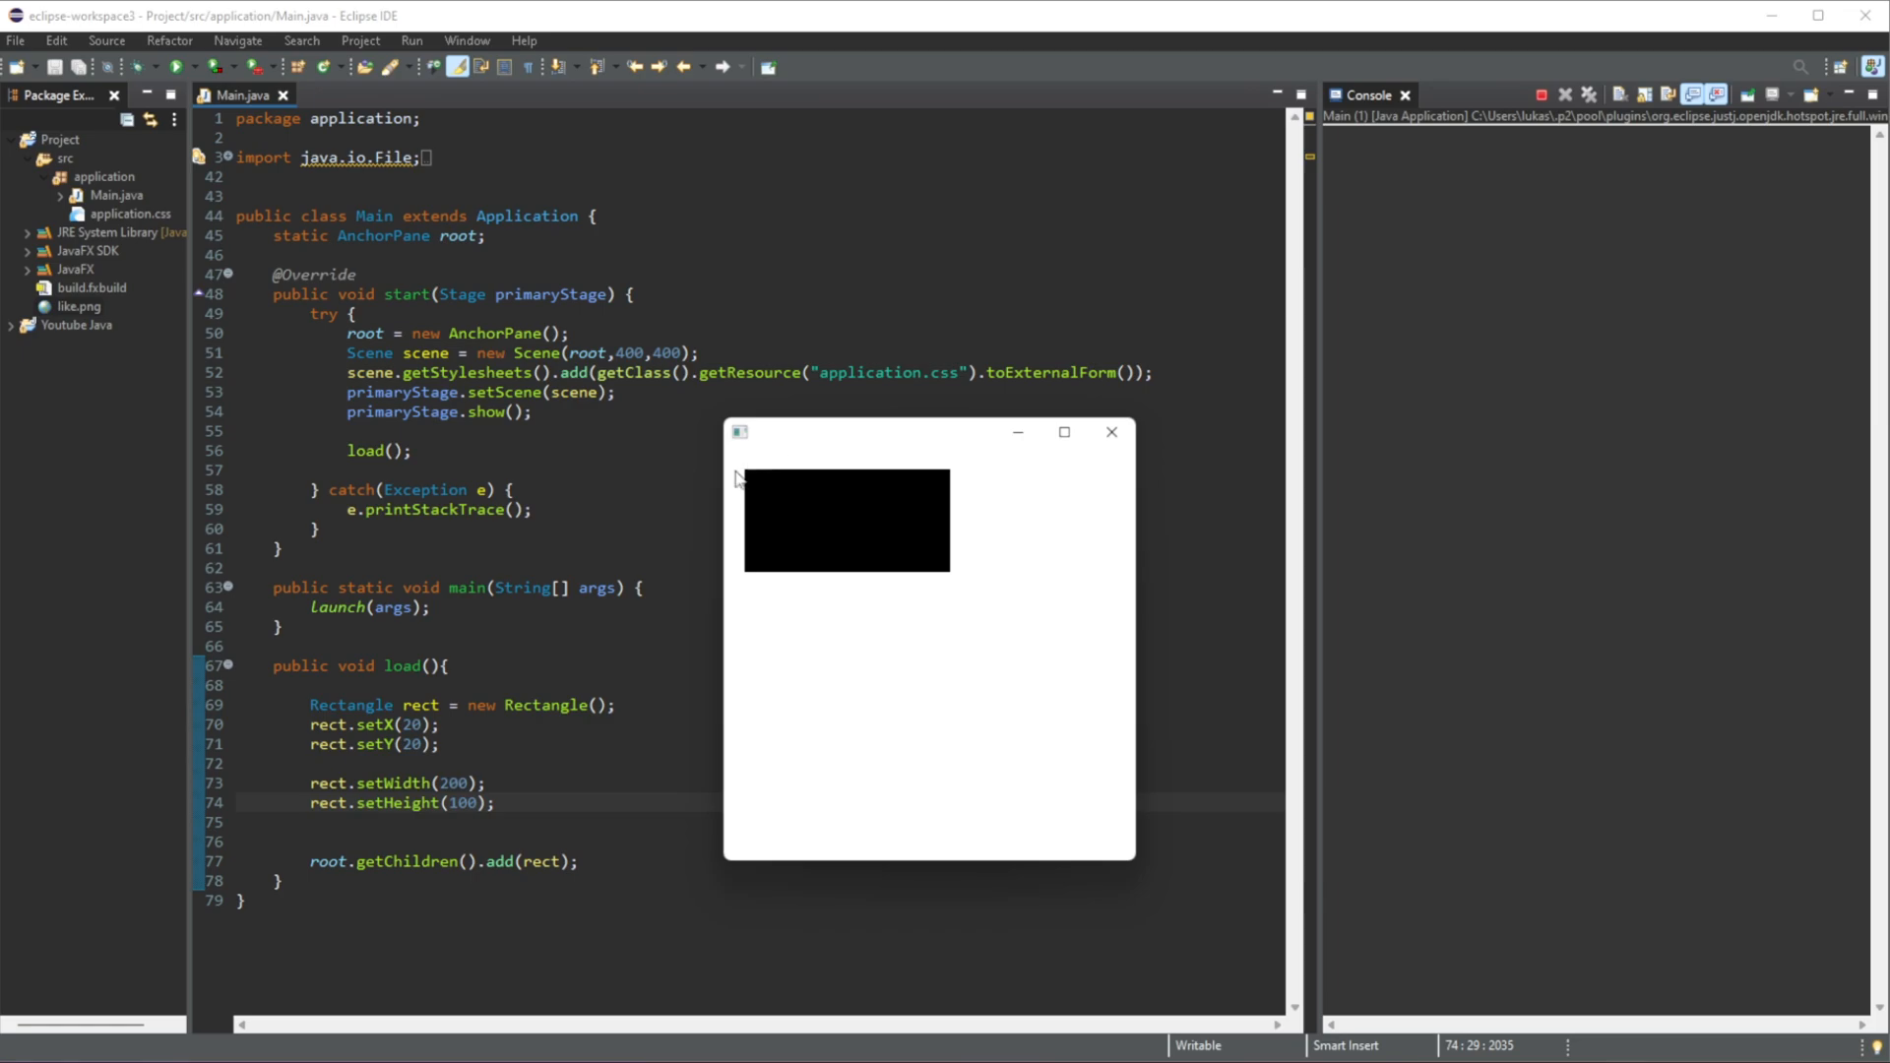
mouse_move(750, 533)
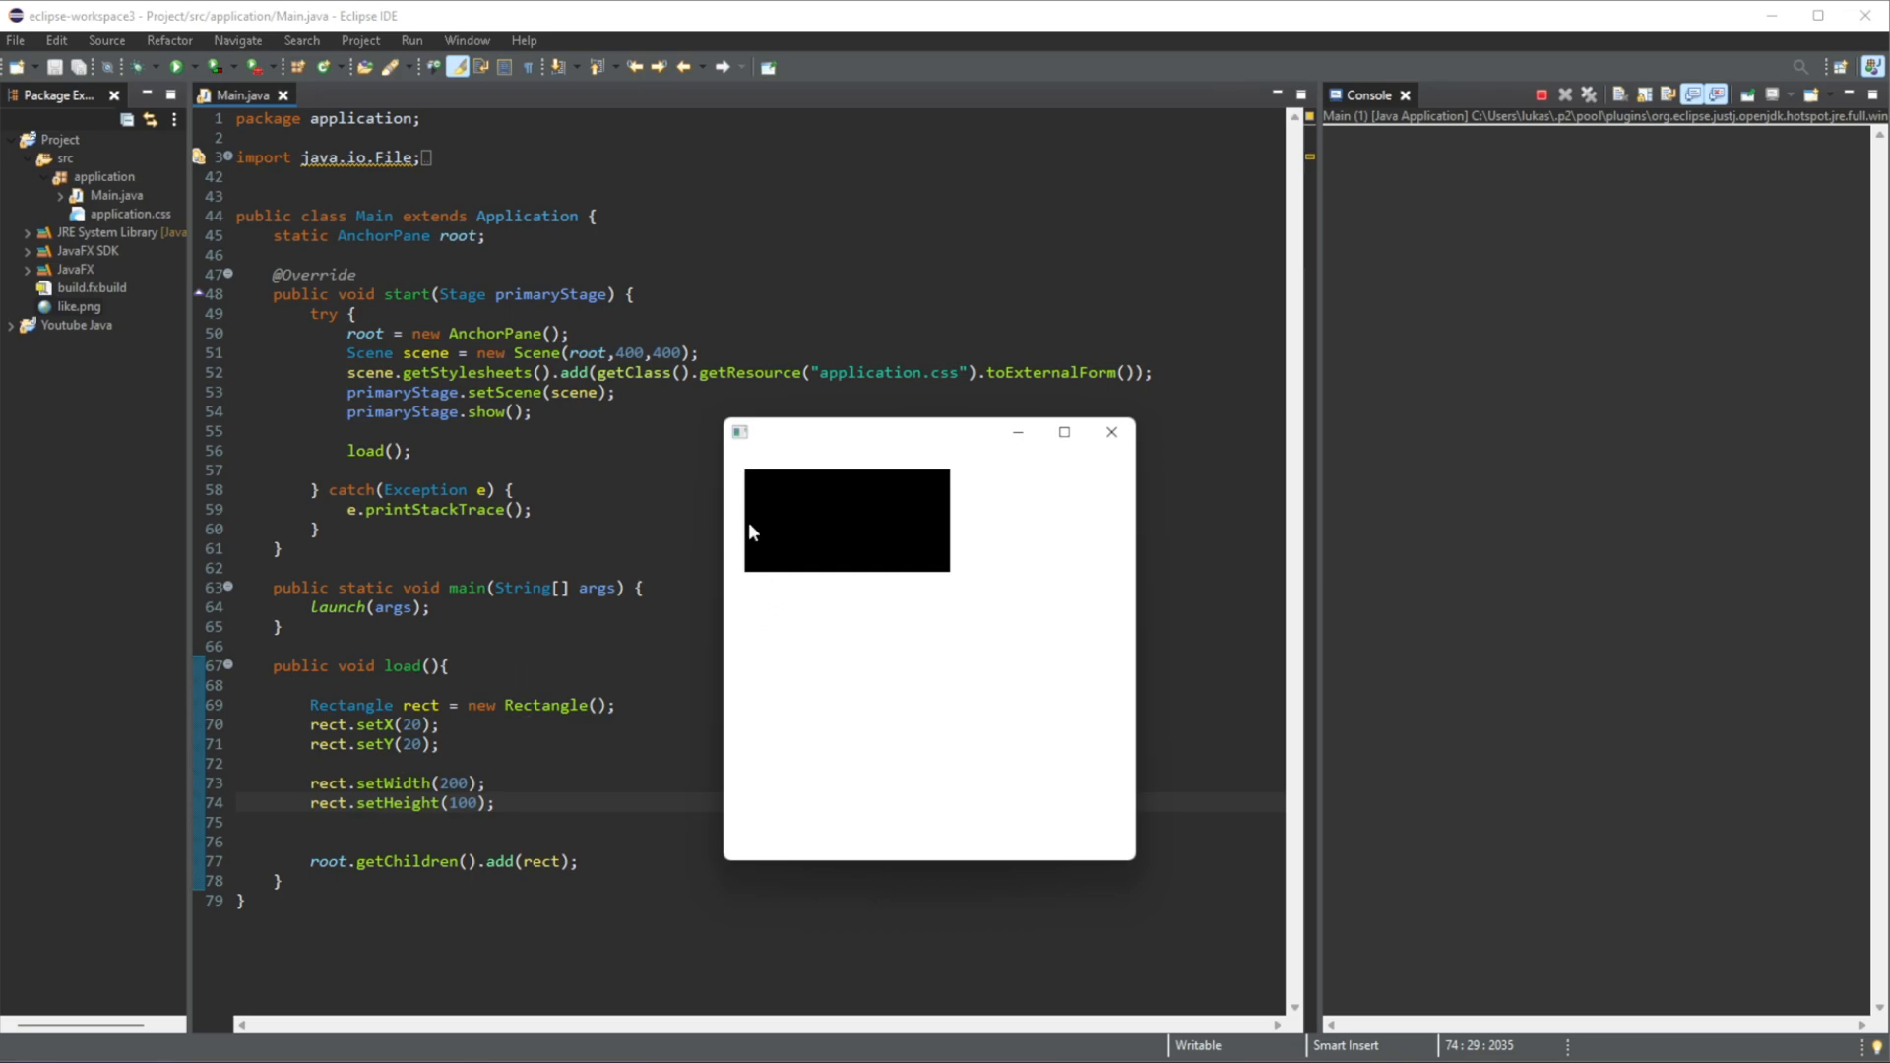
mouse_move(958, 523)
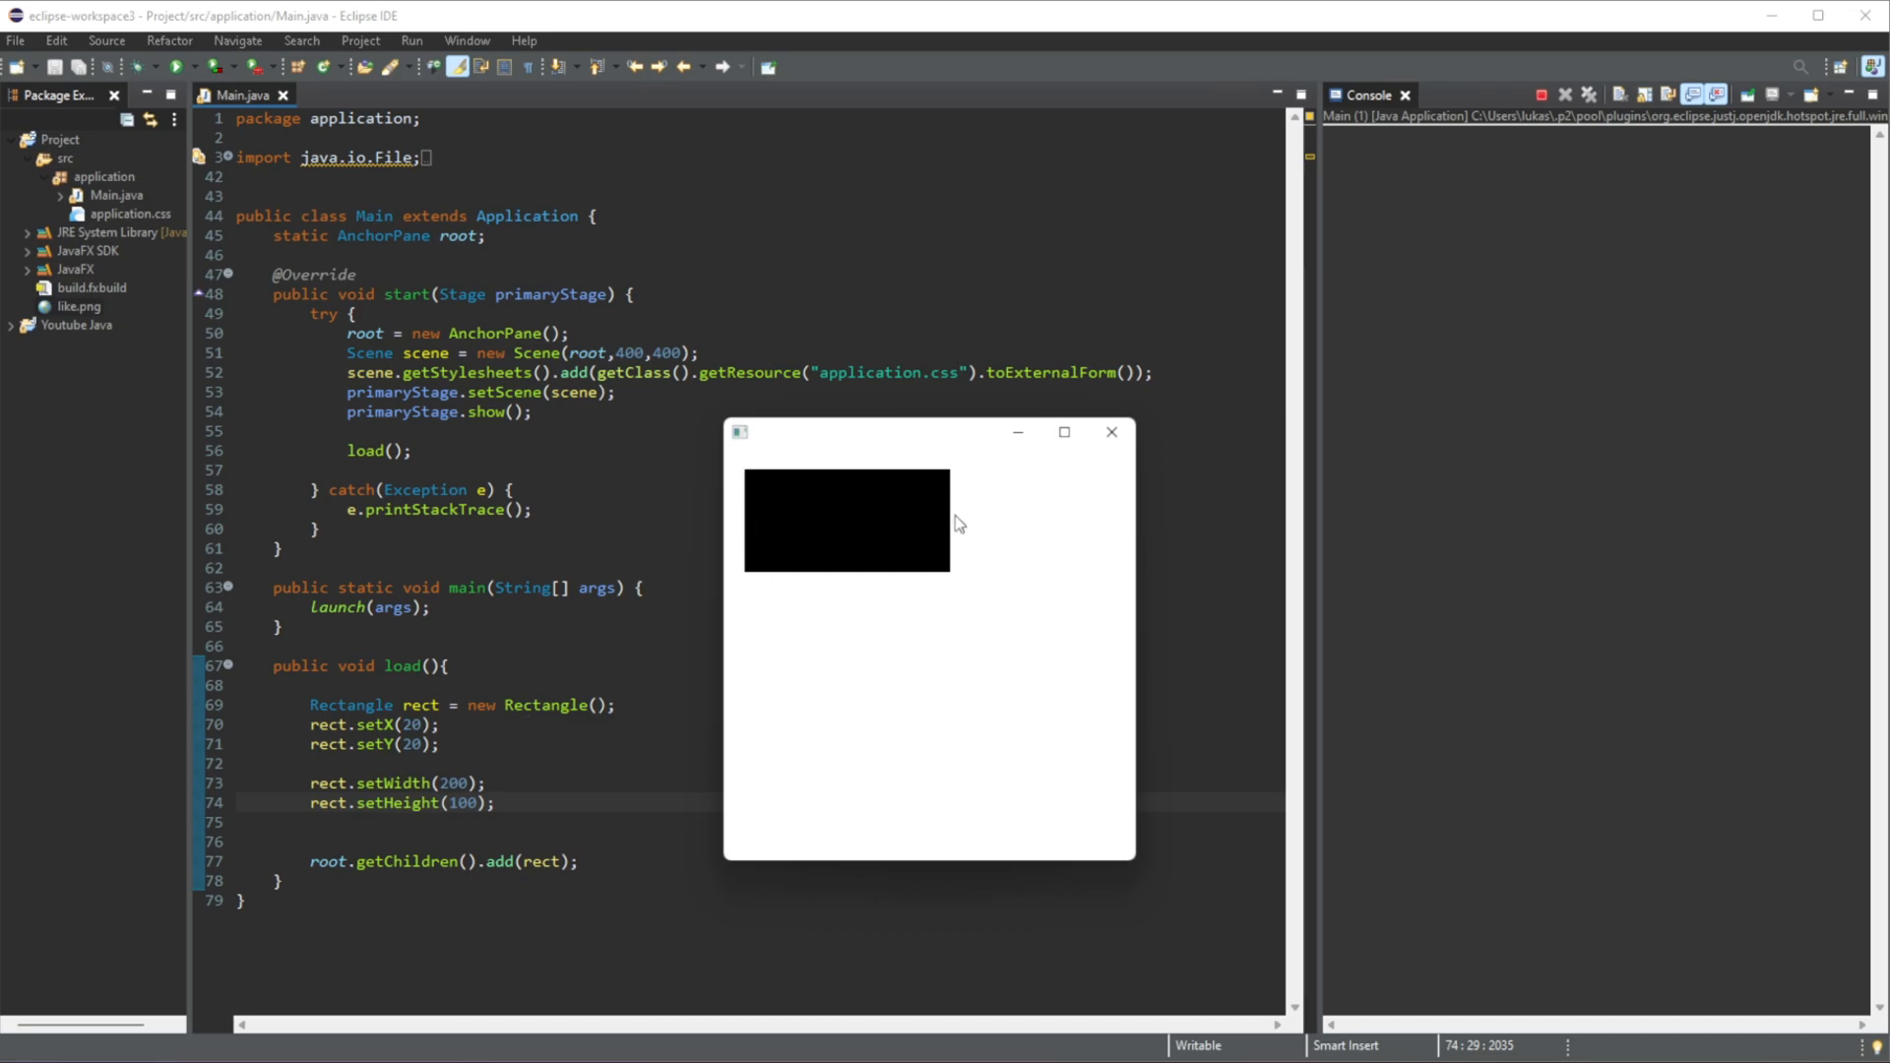
mouse_move(852, 484)
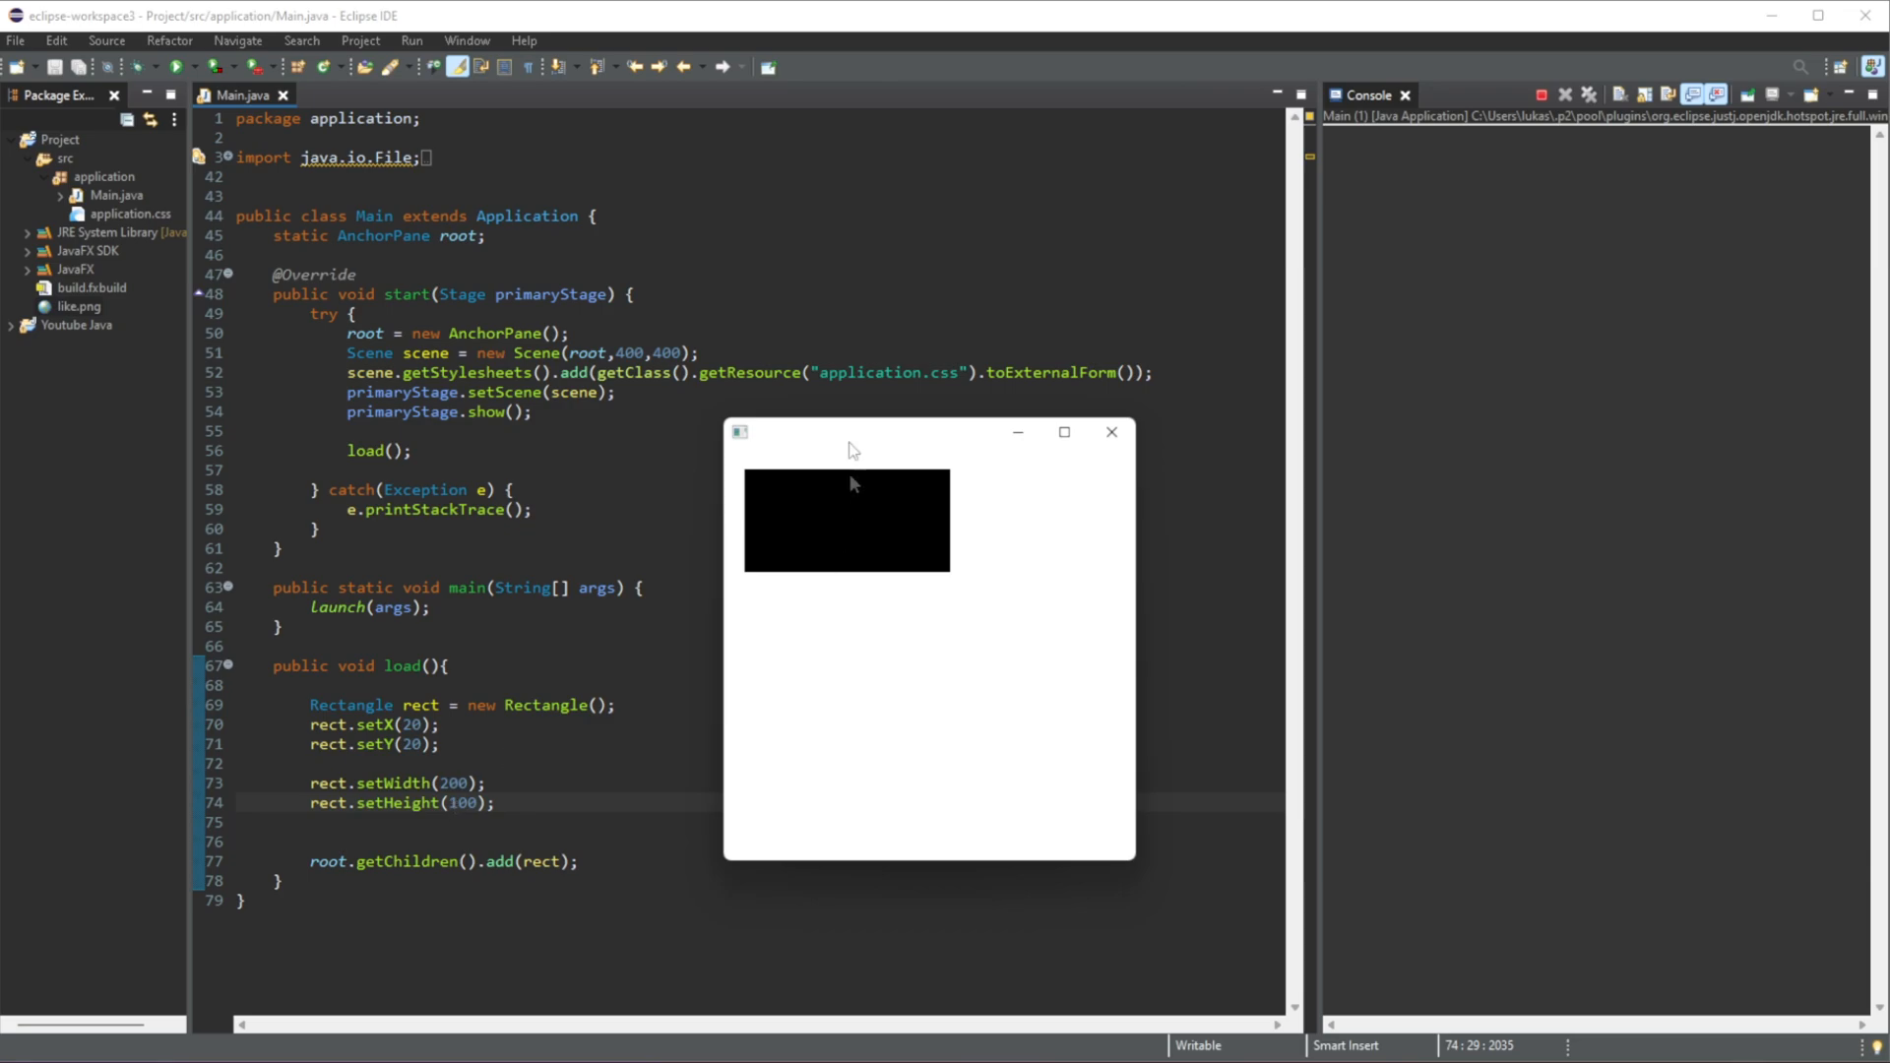
mouse_move(872, 524)
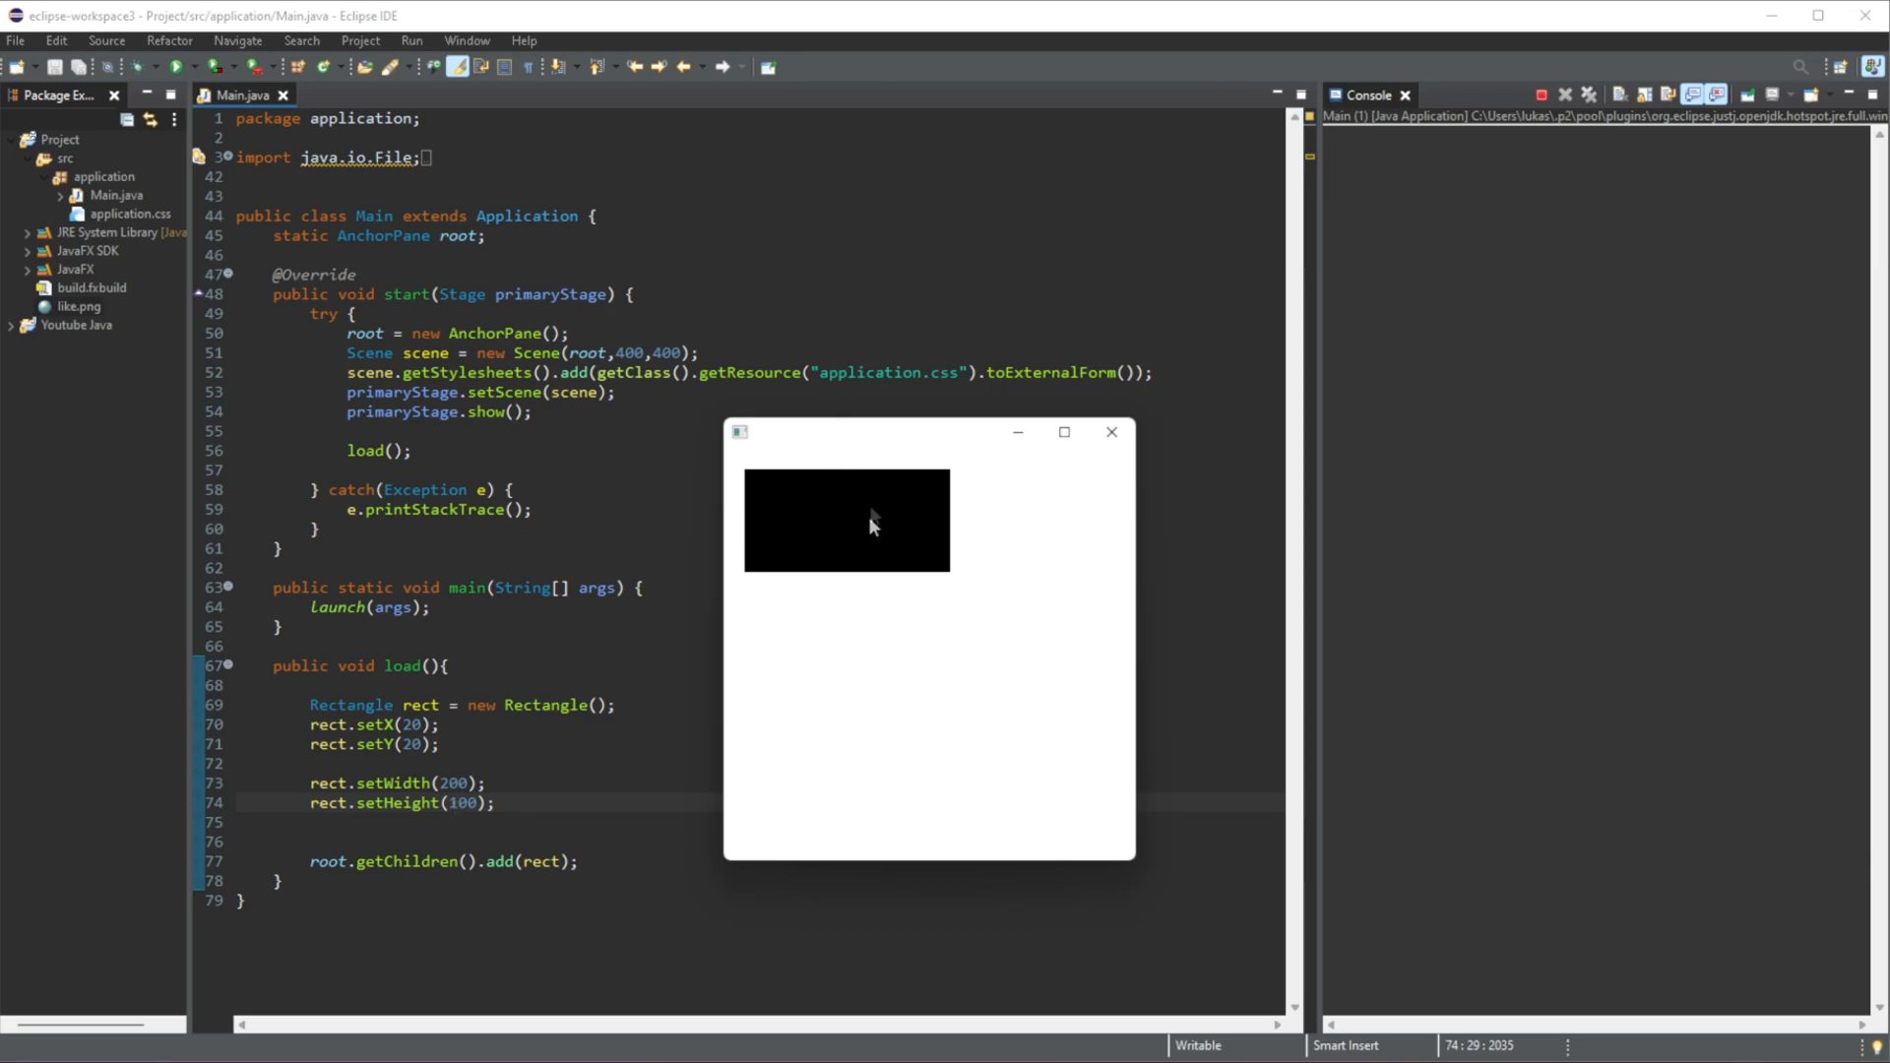
mouse_move(844, 528)
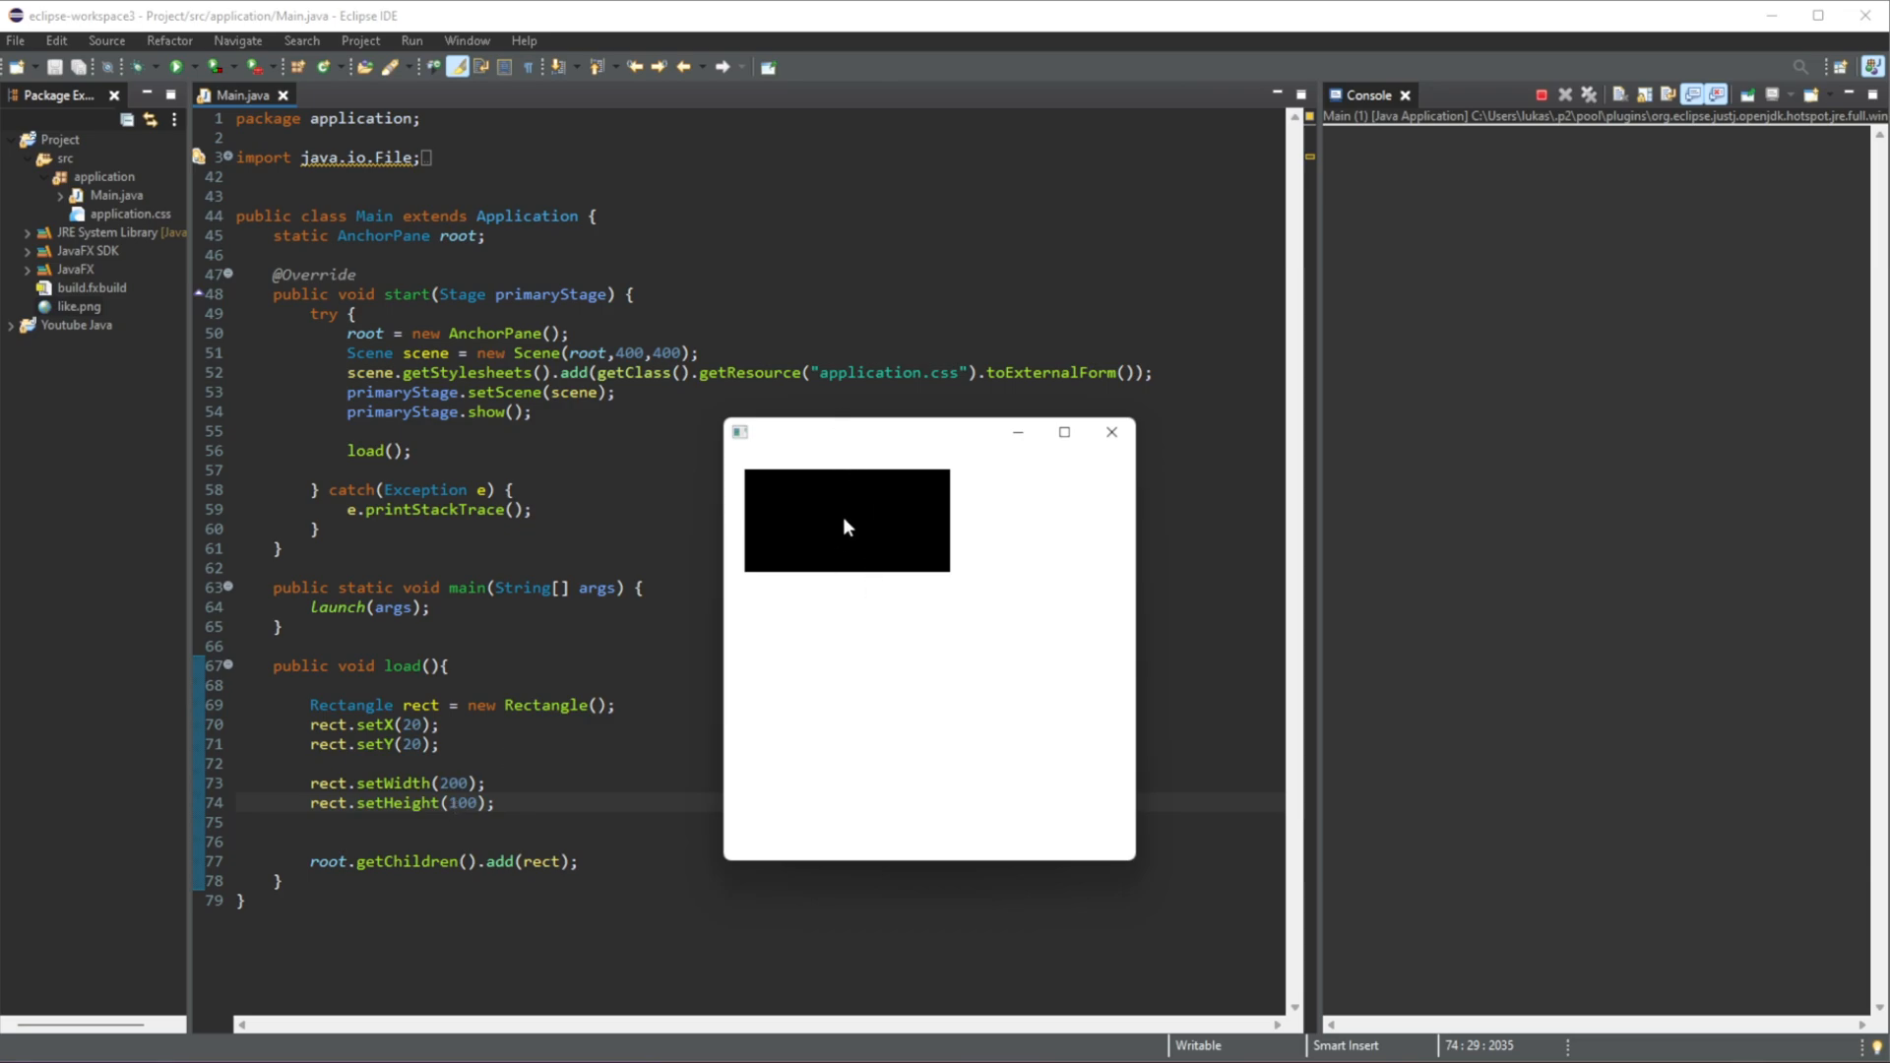
mouse_move(1033, 506)
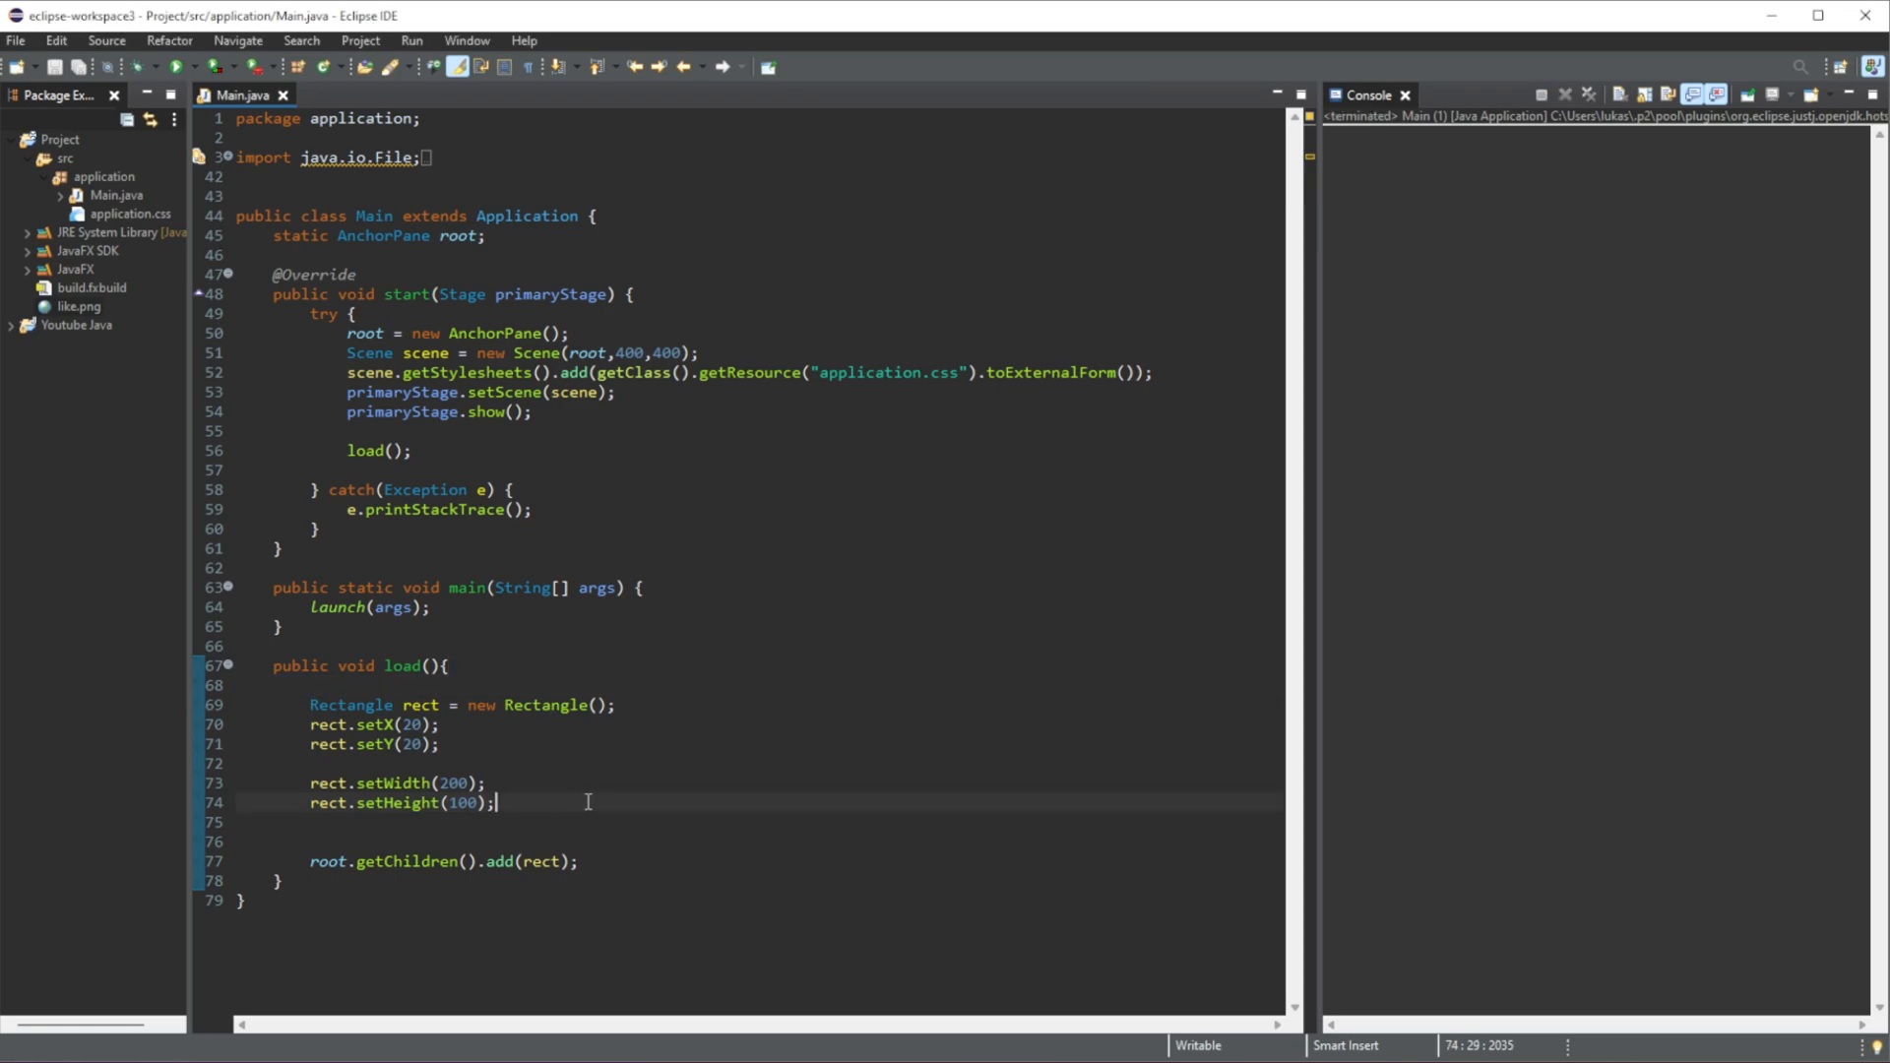
- Set the rectangle's fill to Color.RED with rect.setFill
key("enter")
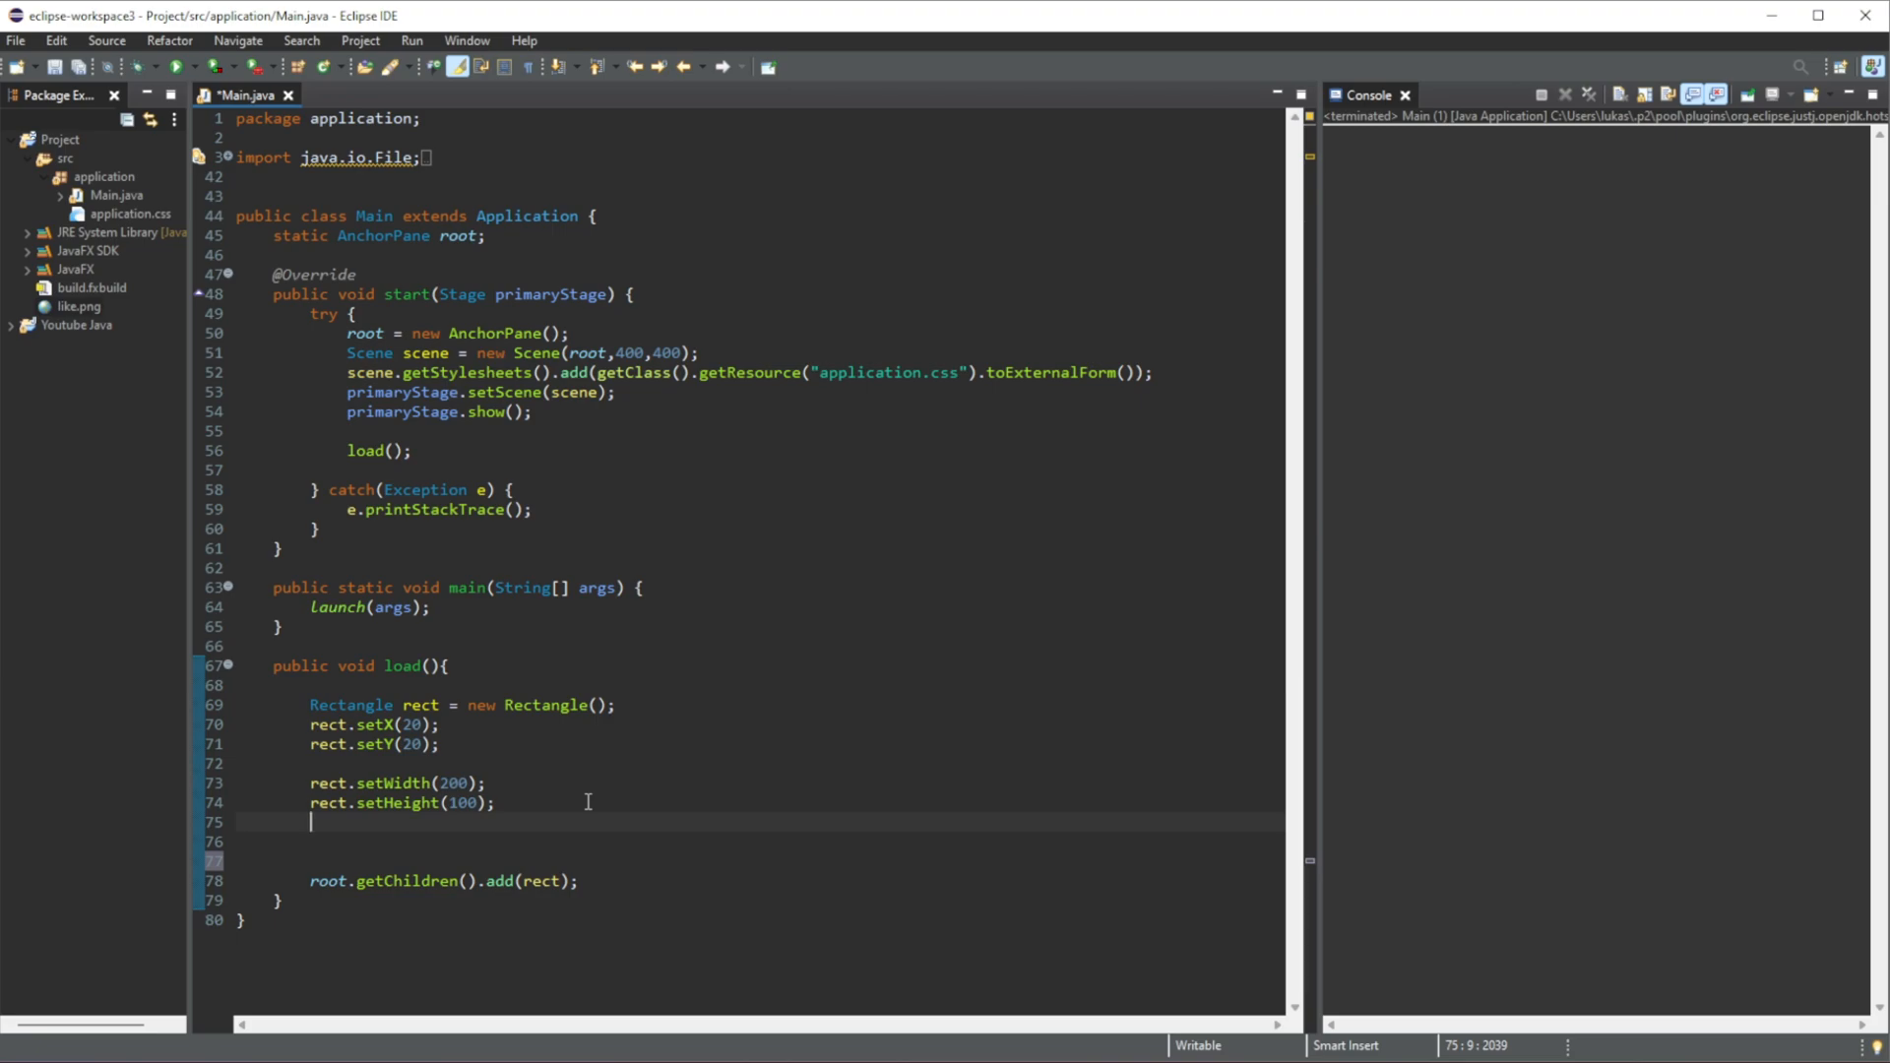
type("rect.setFill();")
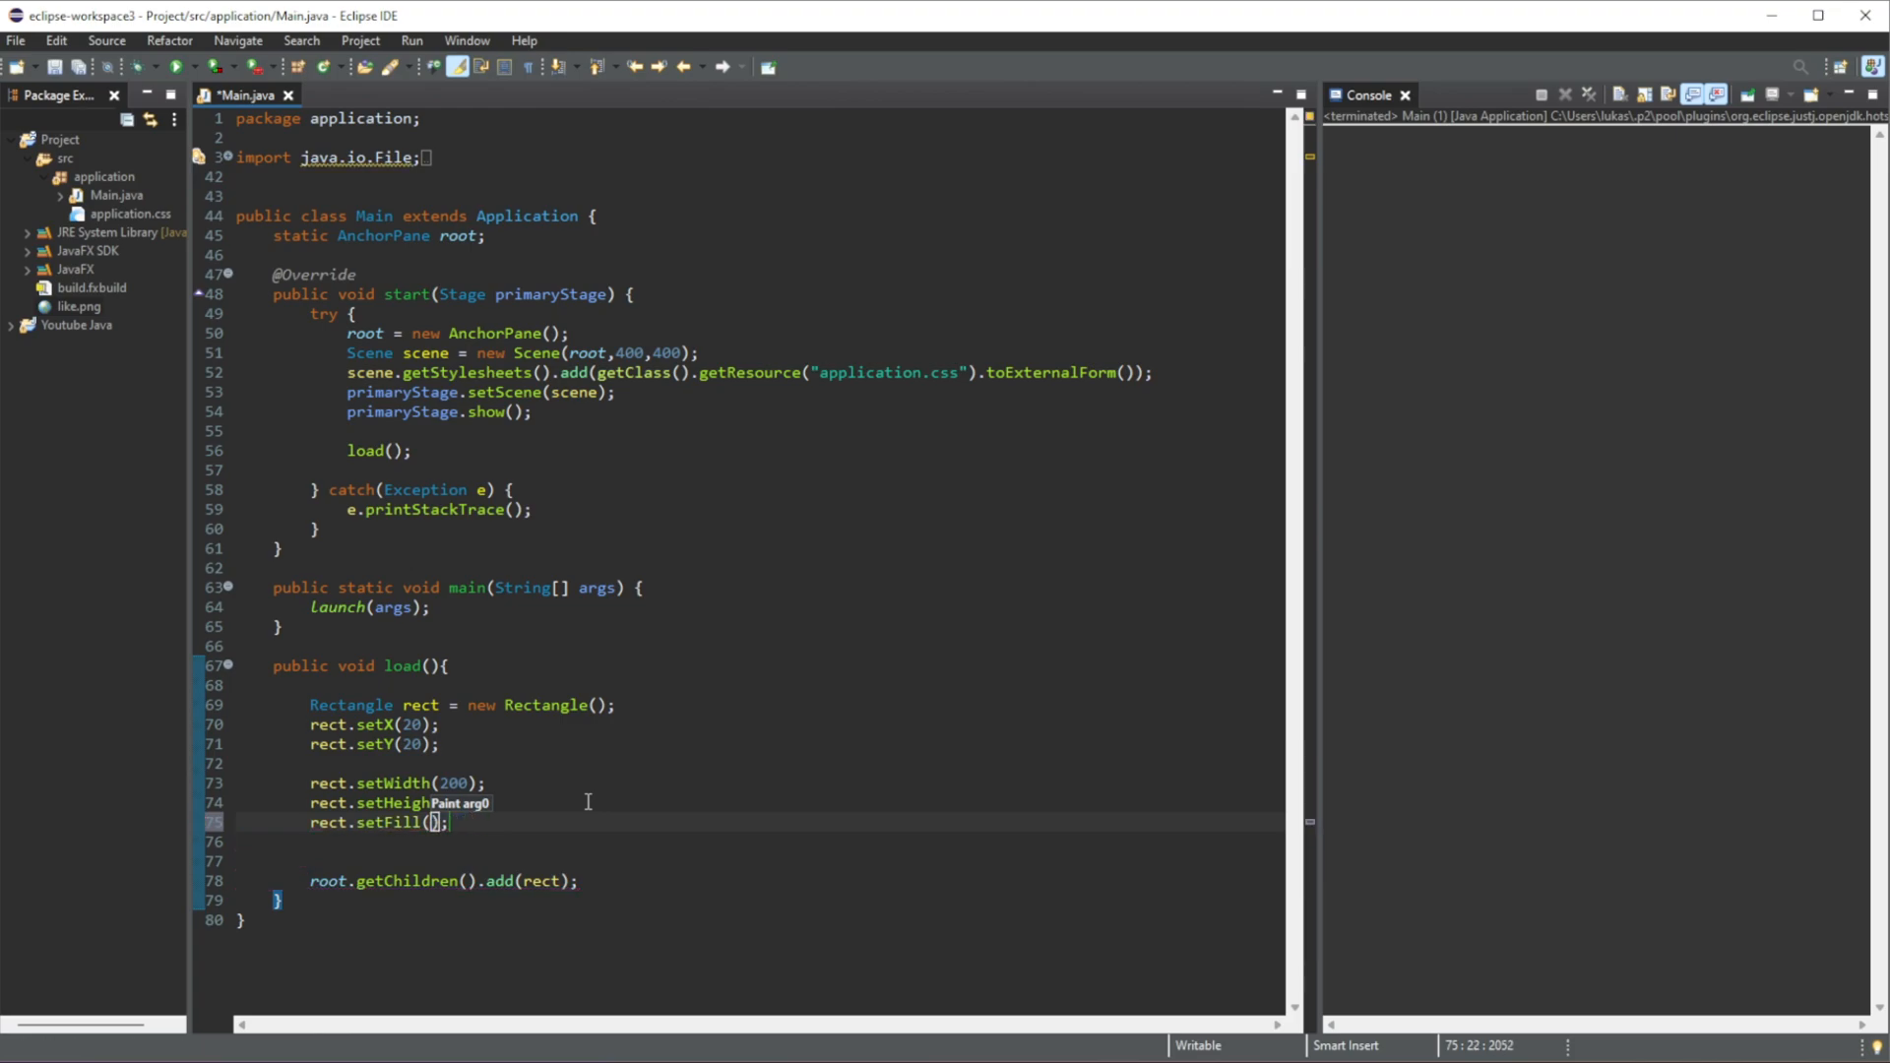
type("color")
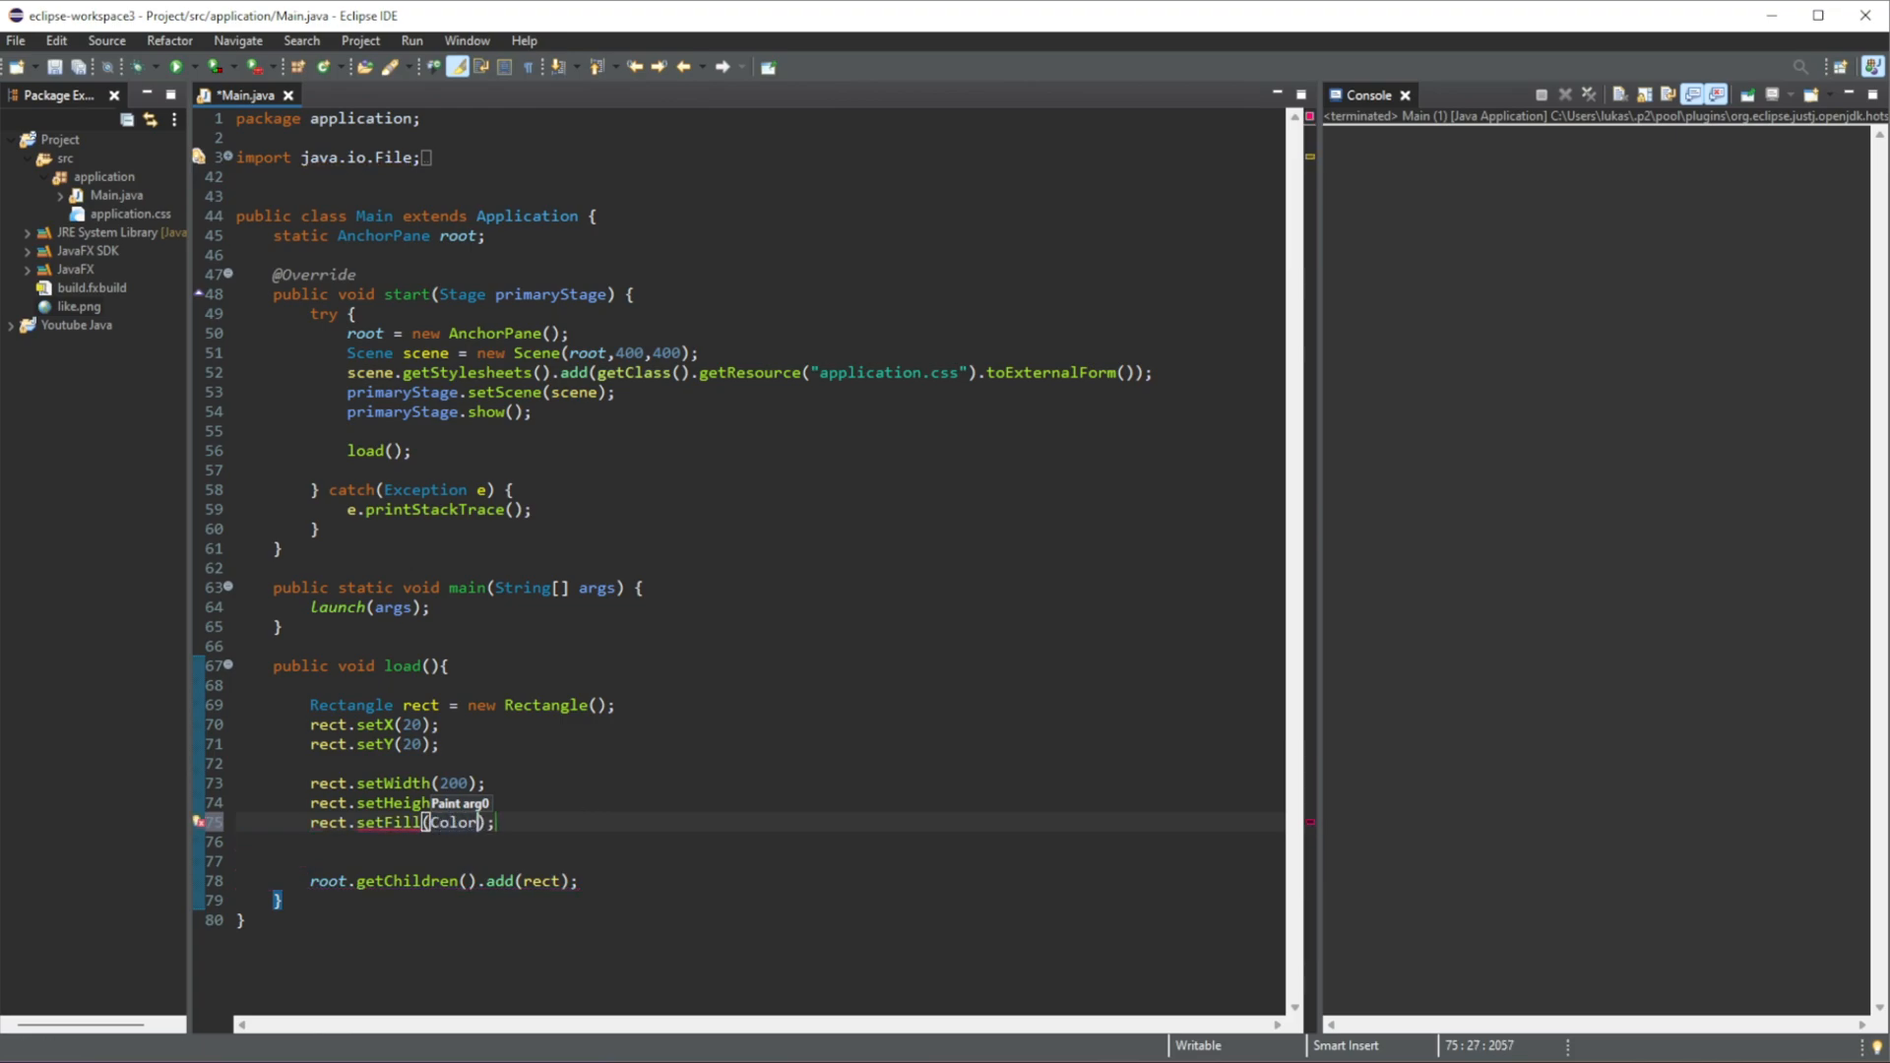
type(".RED")
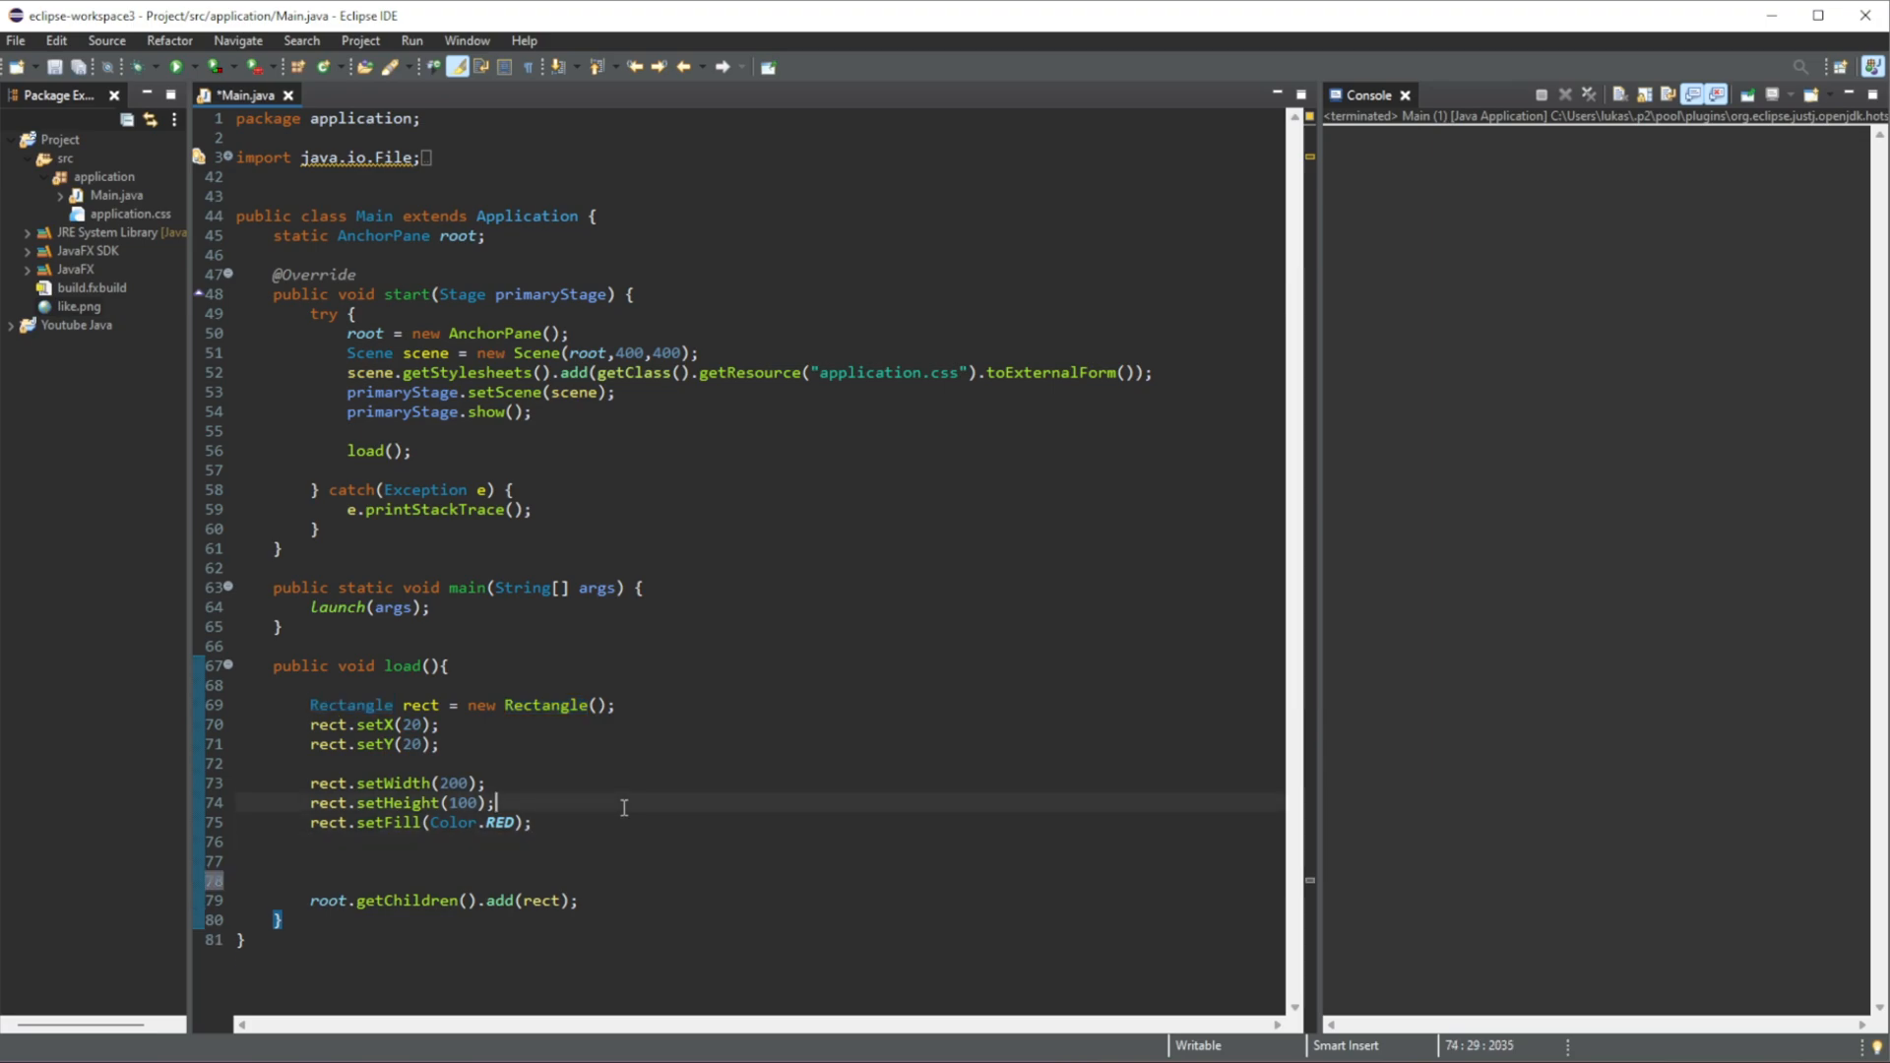
- Give the rectangle a Color.BLACK stroke of width 5, save and run
type("RECT")
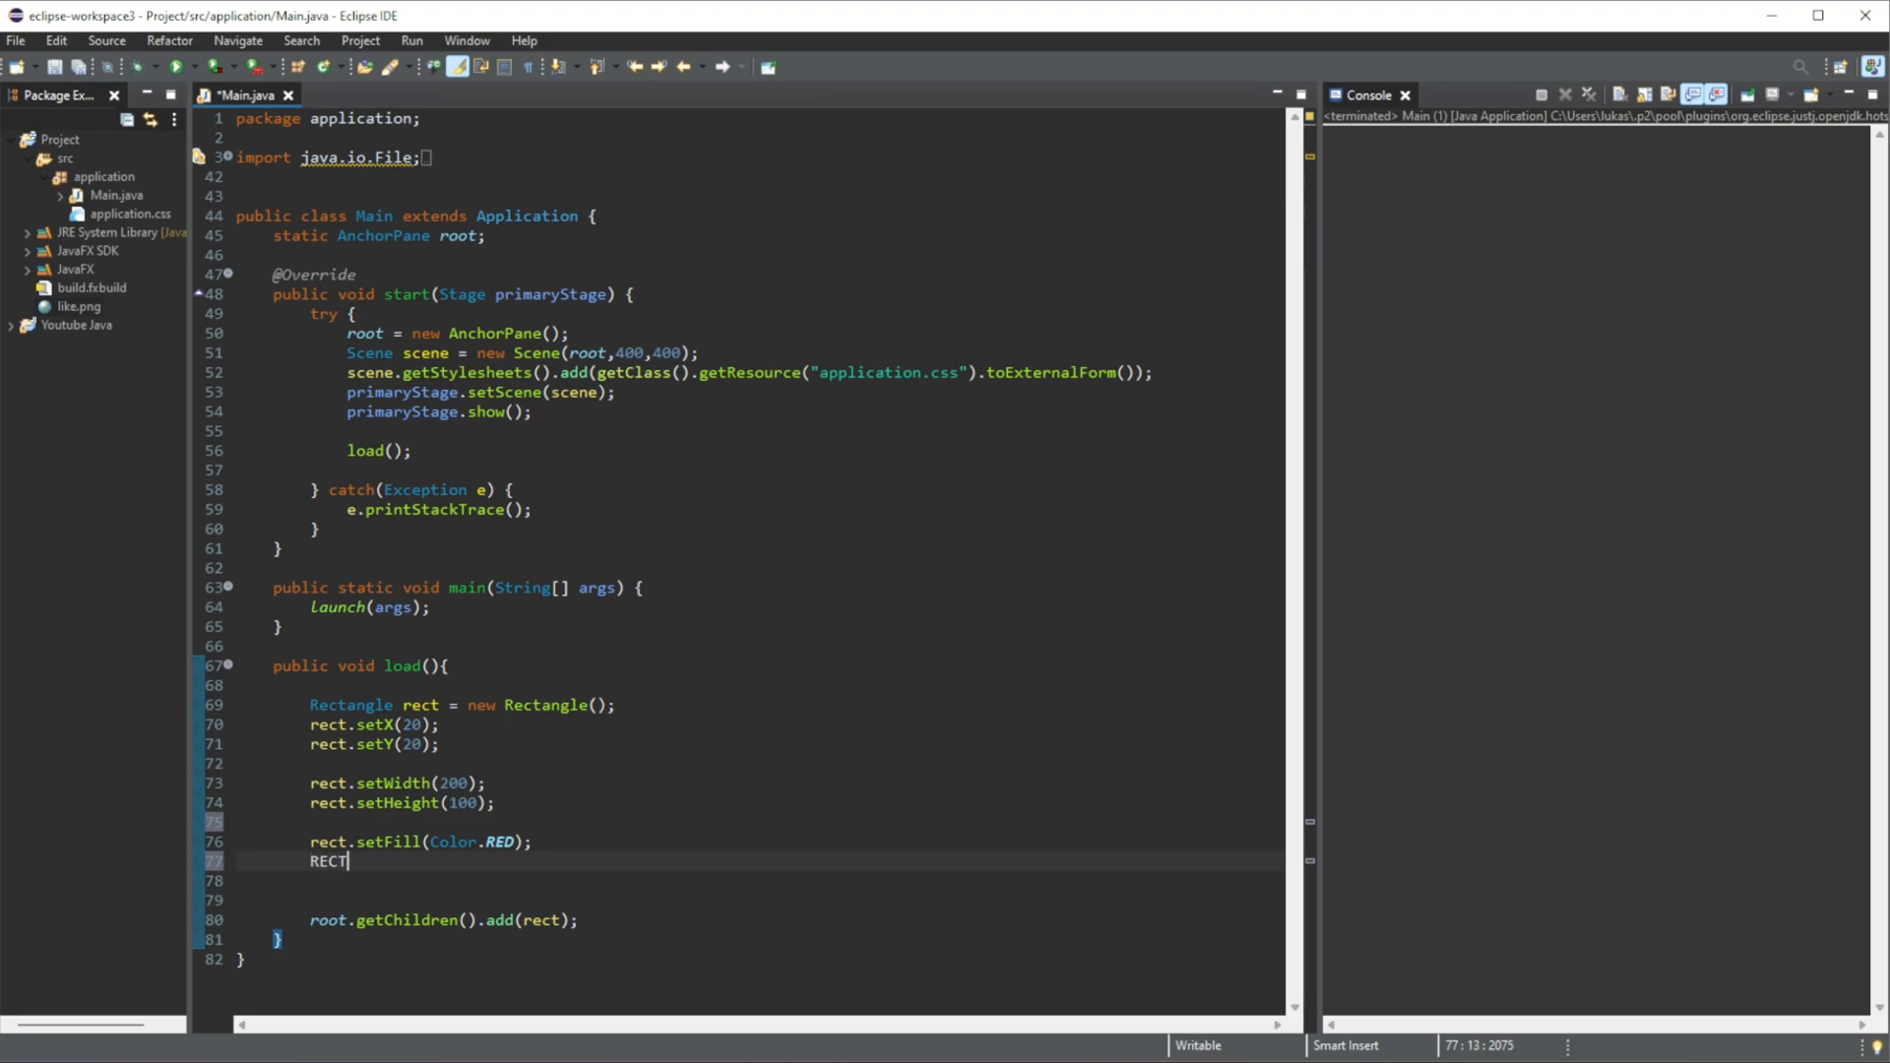
type("rect")
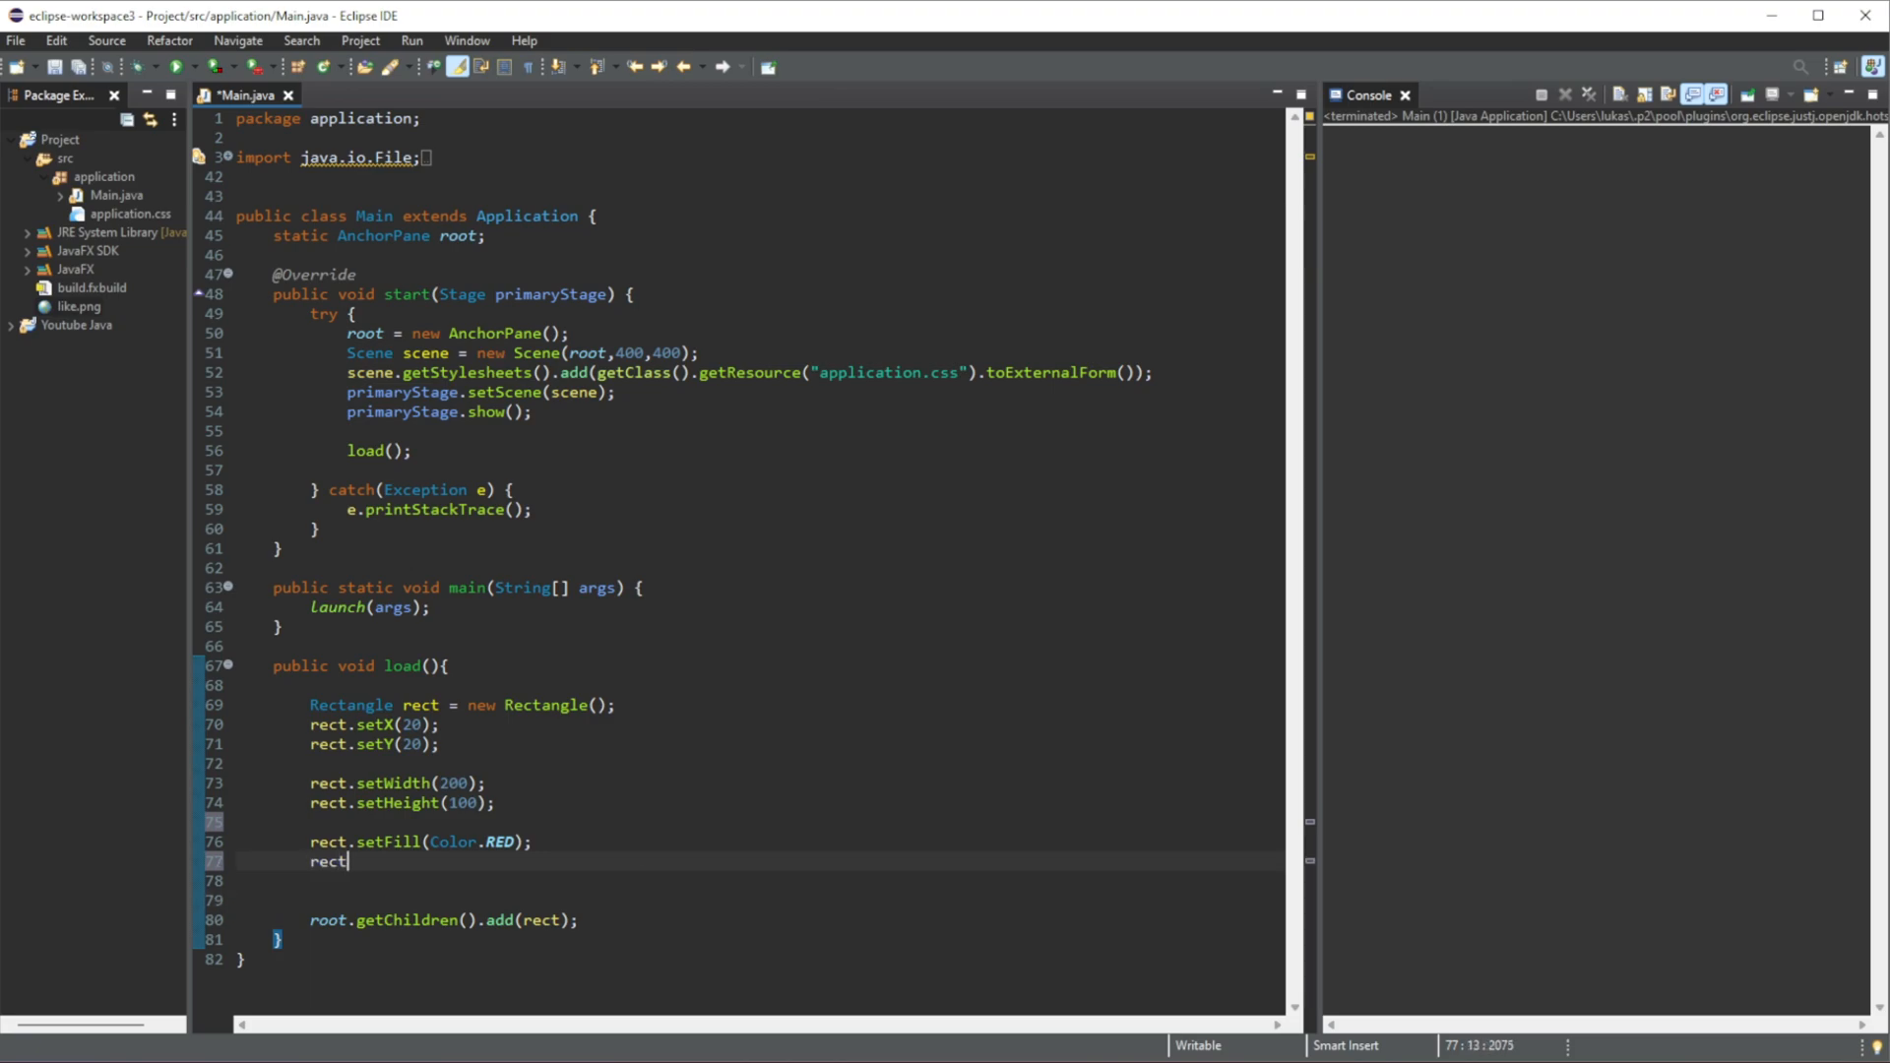
type(".setStroke(null);")
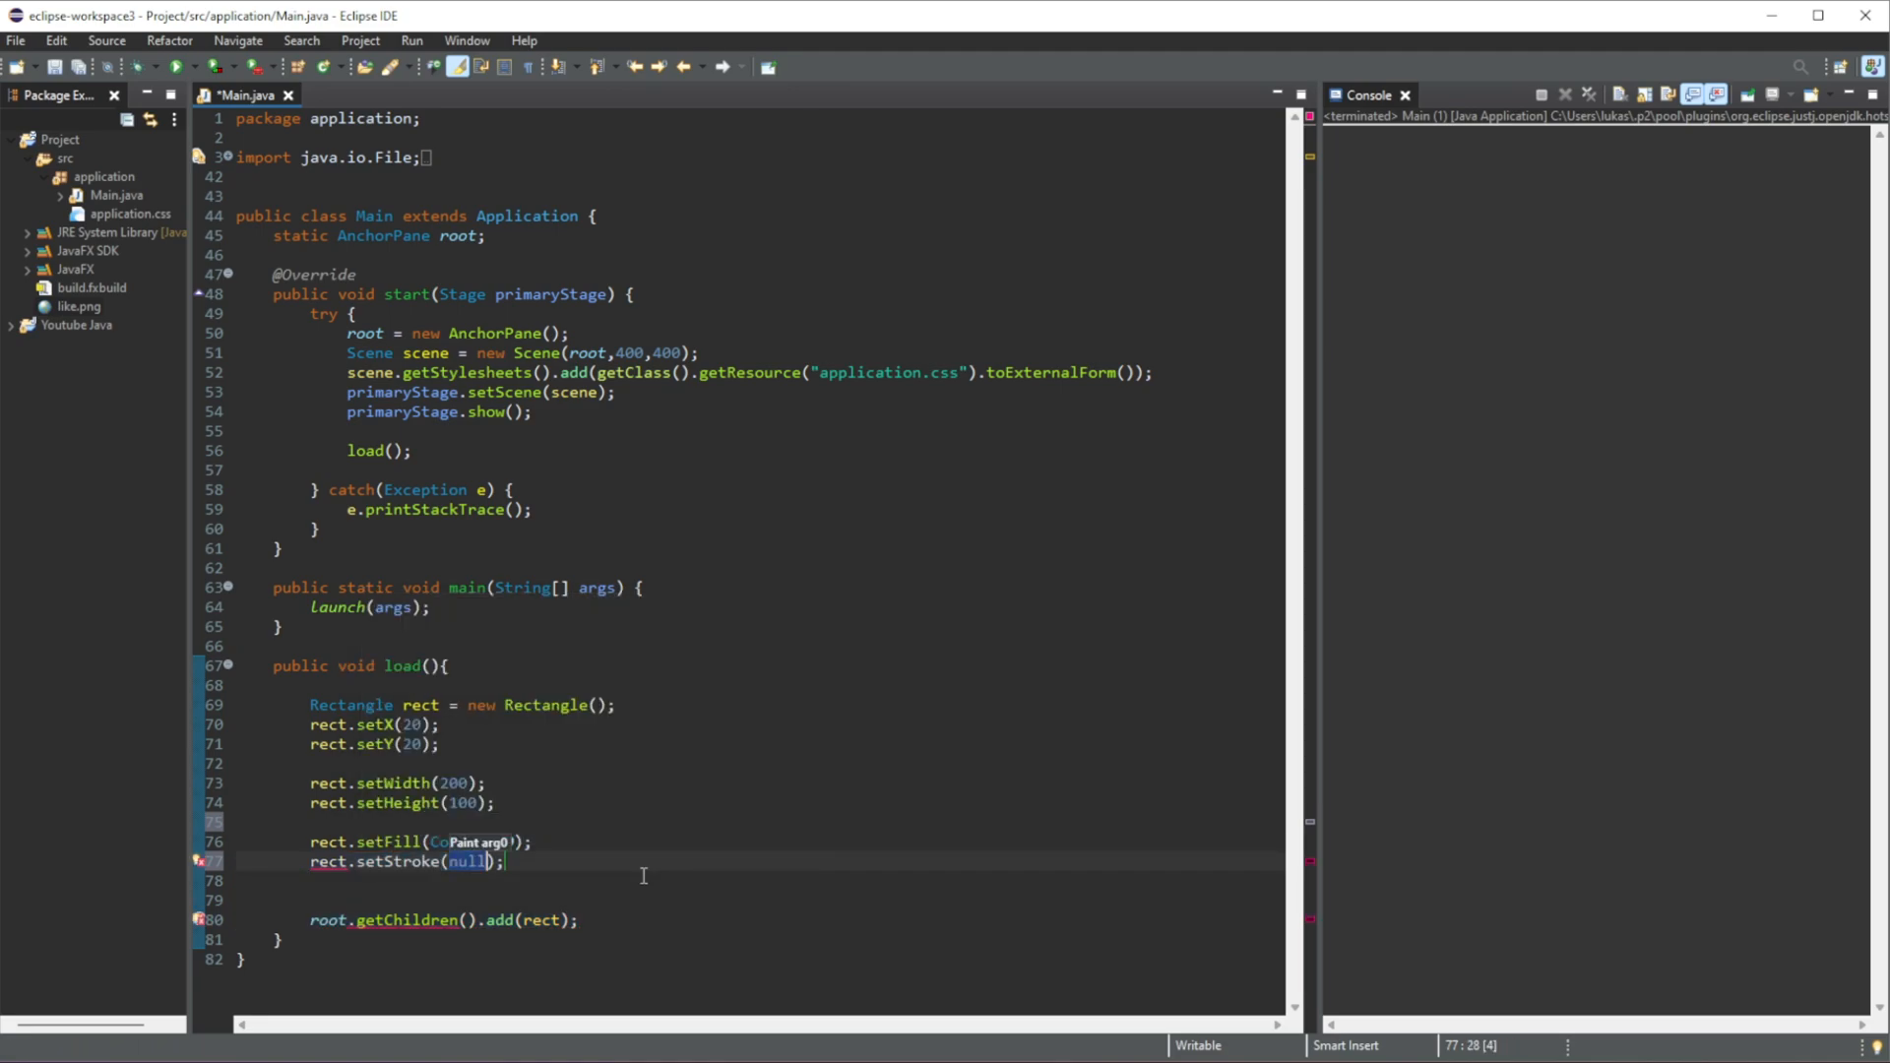
type("Color.BLACK")
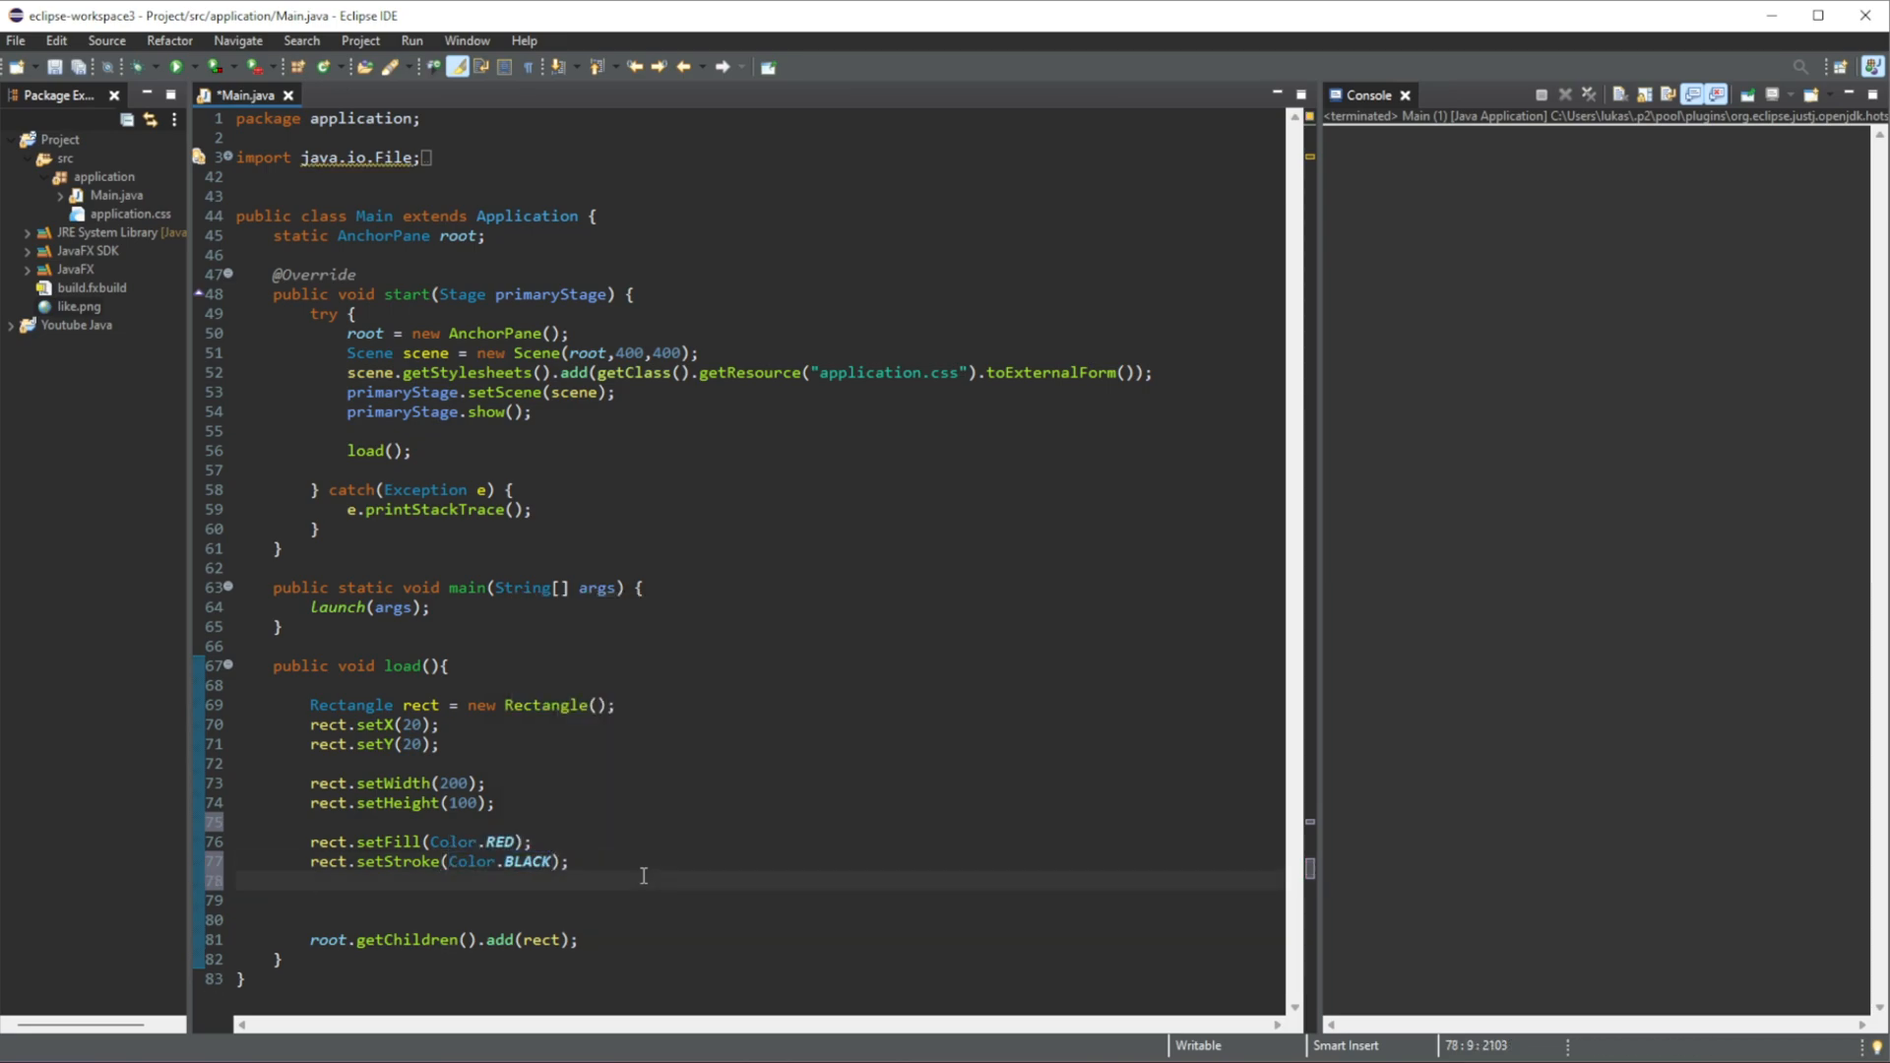
type("r")
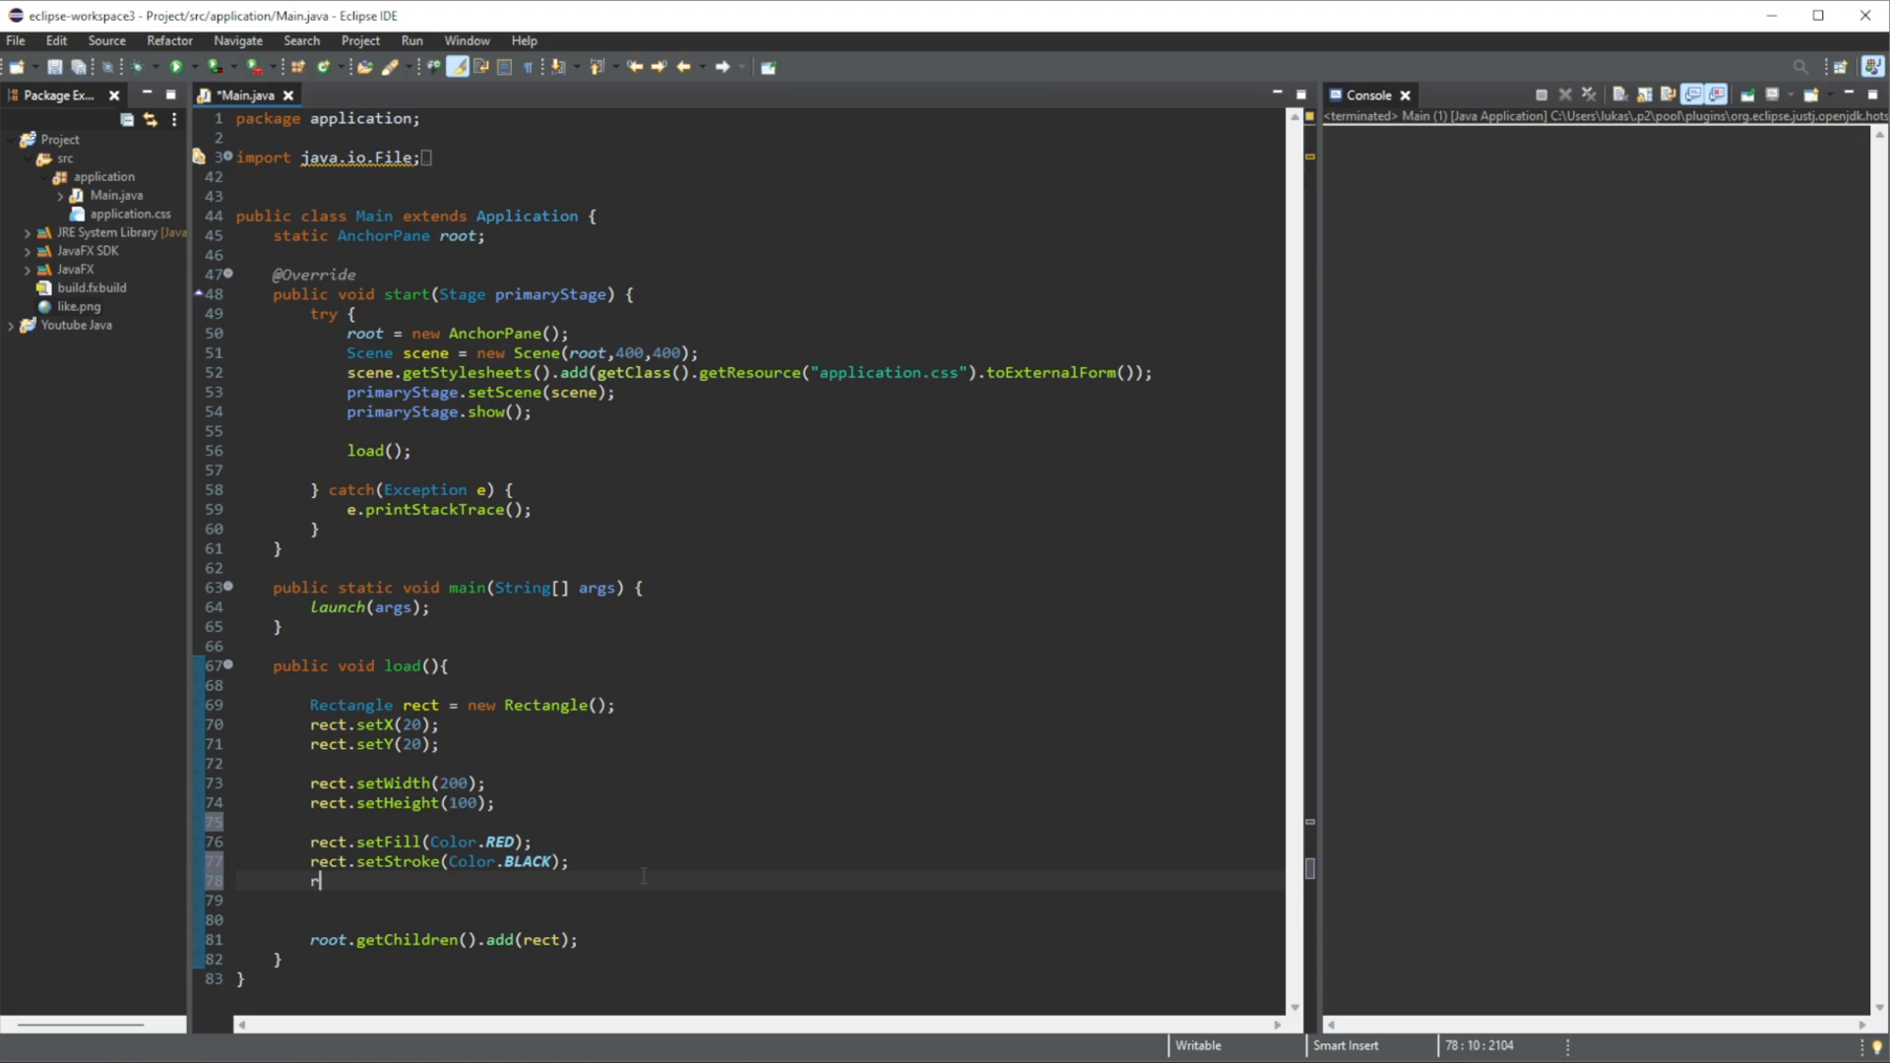
type("ect.setStrokeWidth(5);")
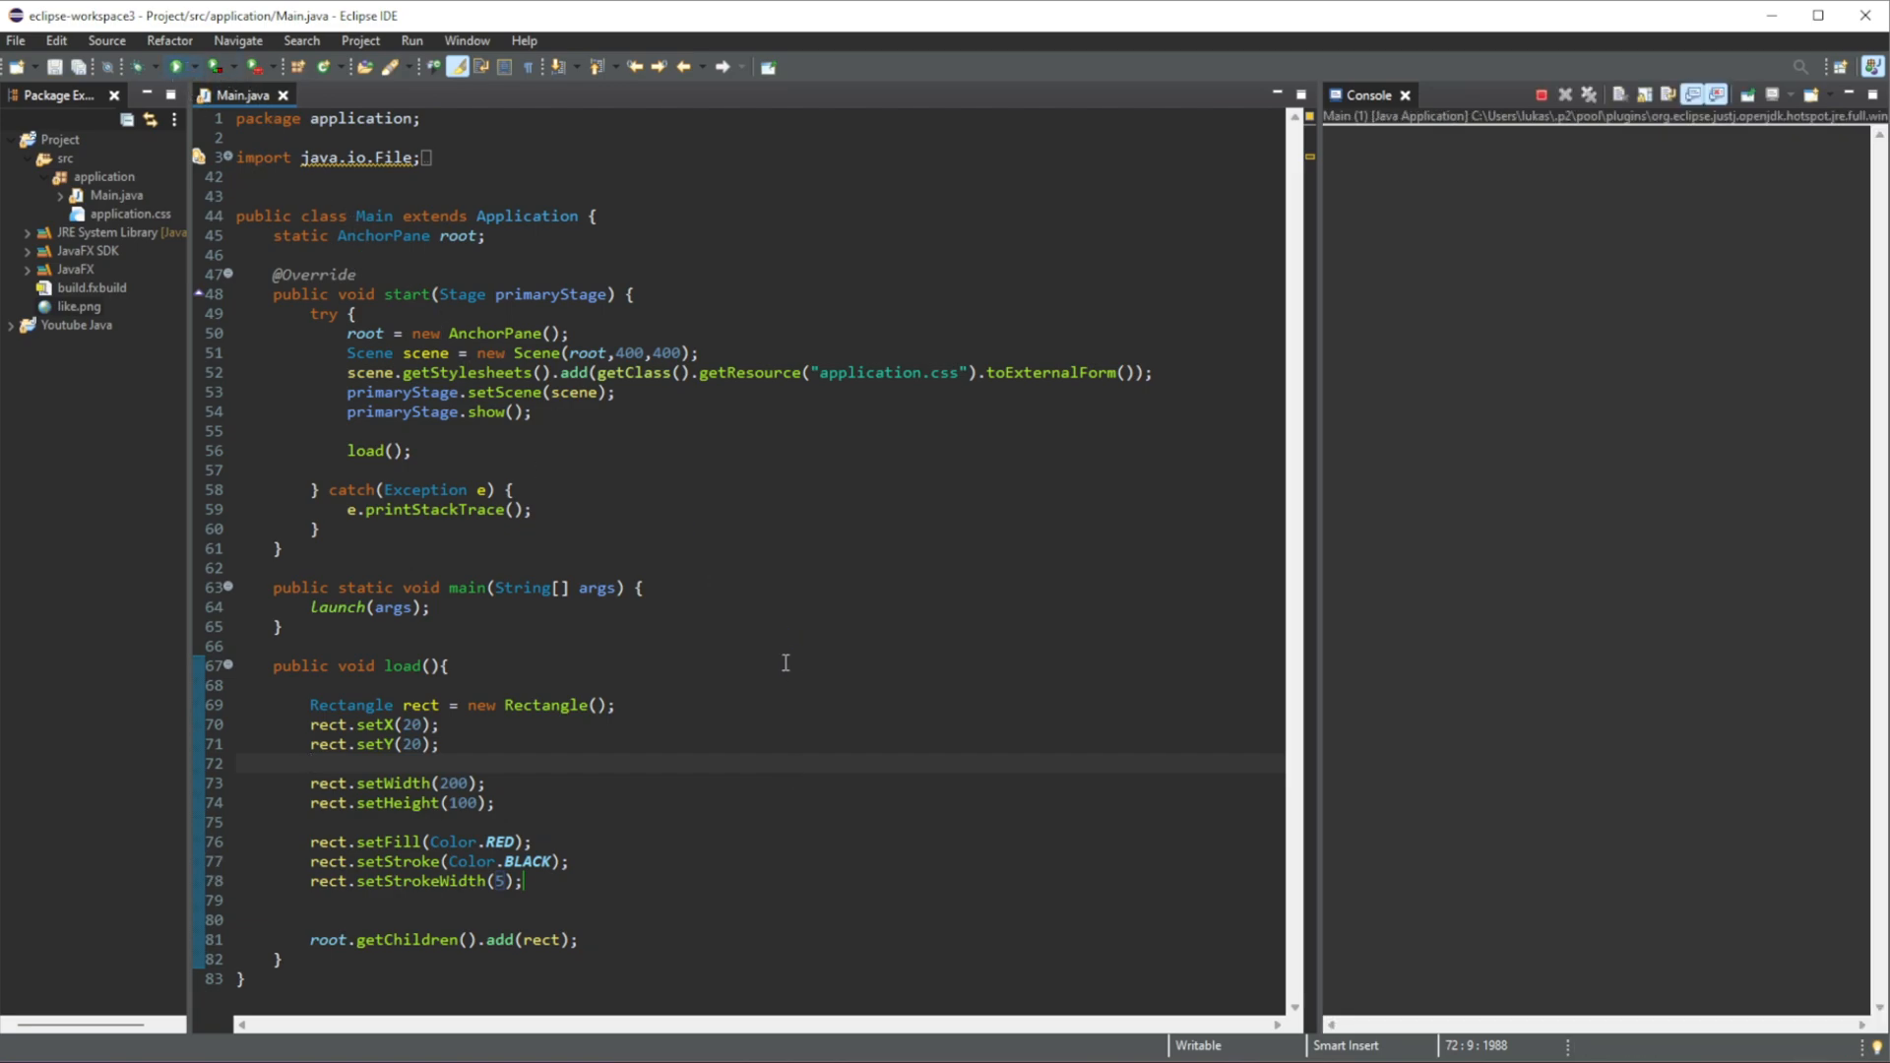
- Bring up the JavaFX window showing the red rectangle with its black border
left_click(411, 67)
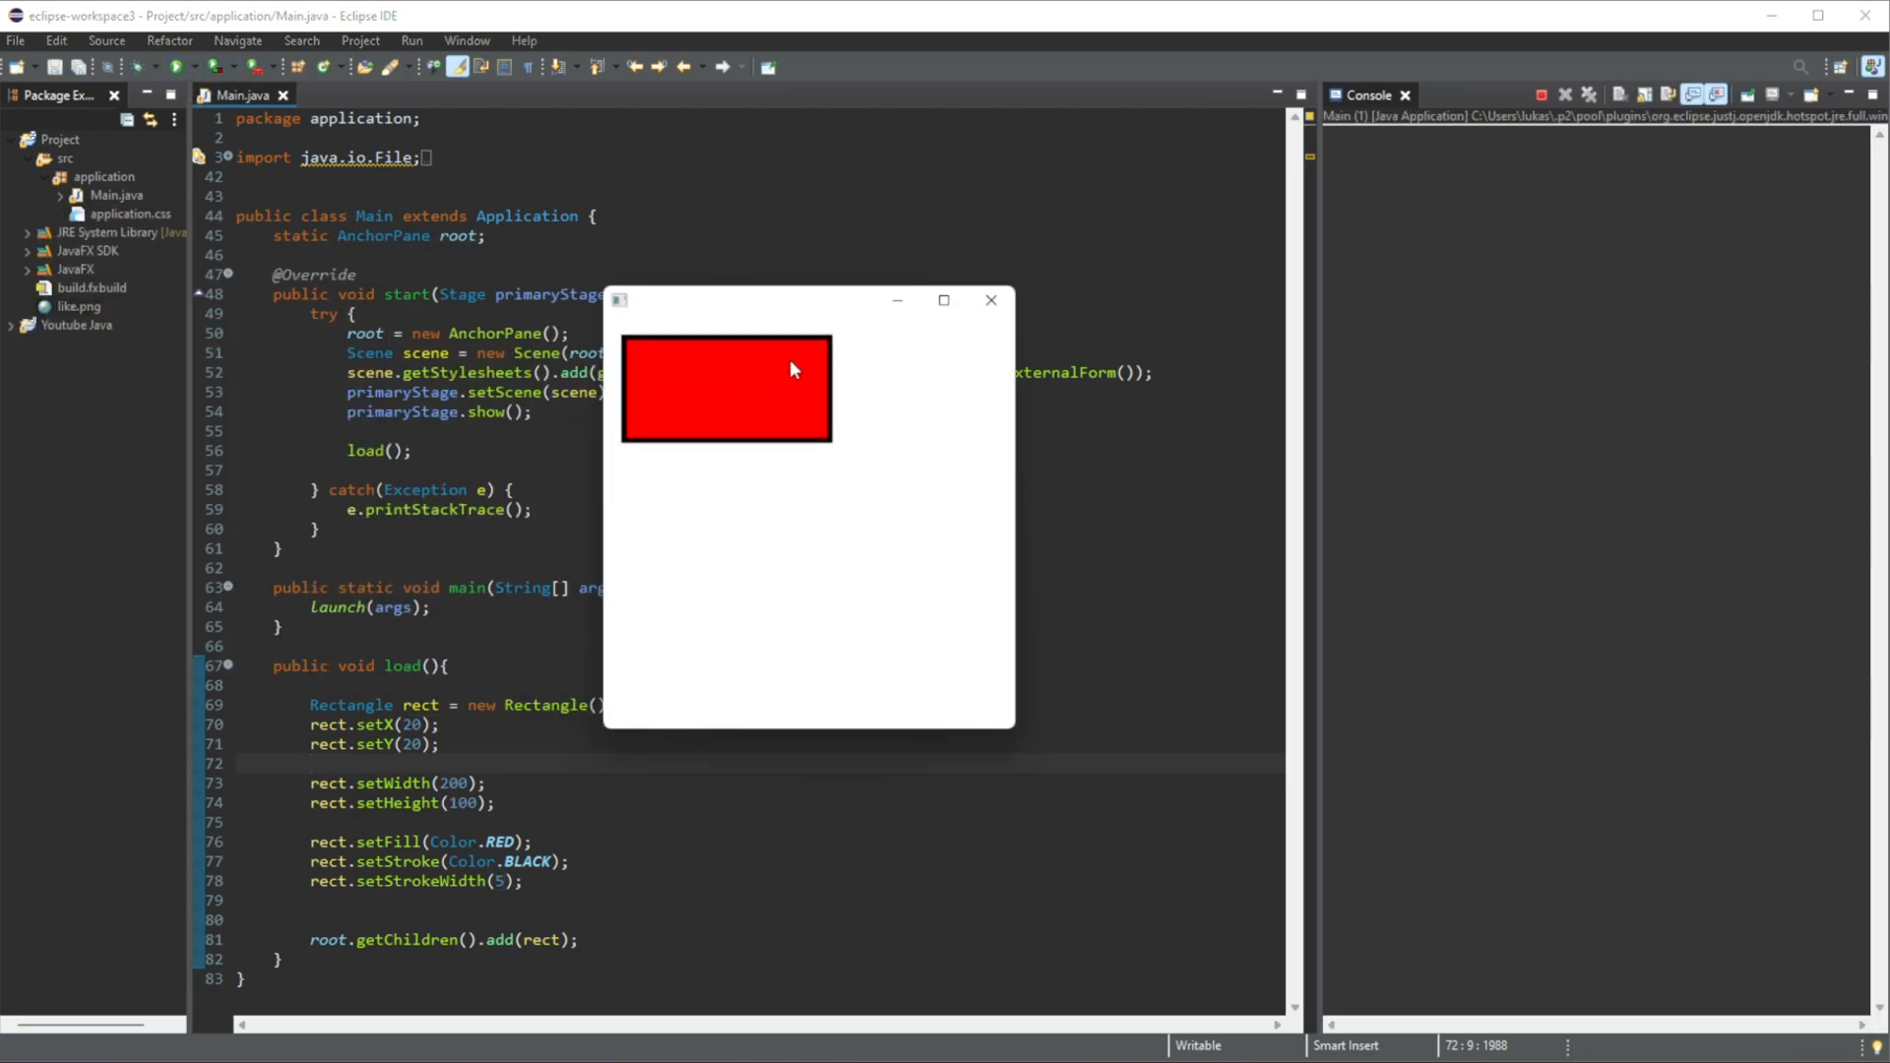
mouse_move(722, 368)
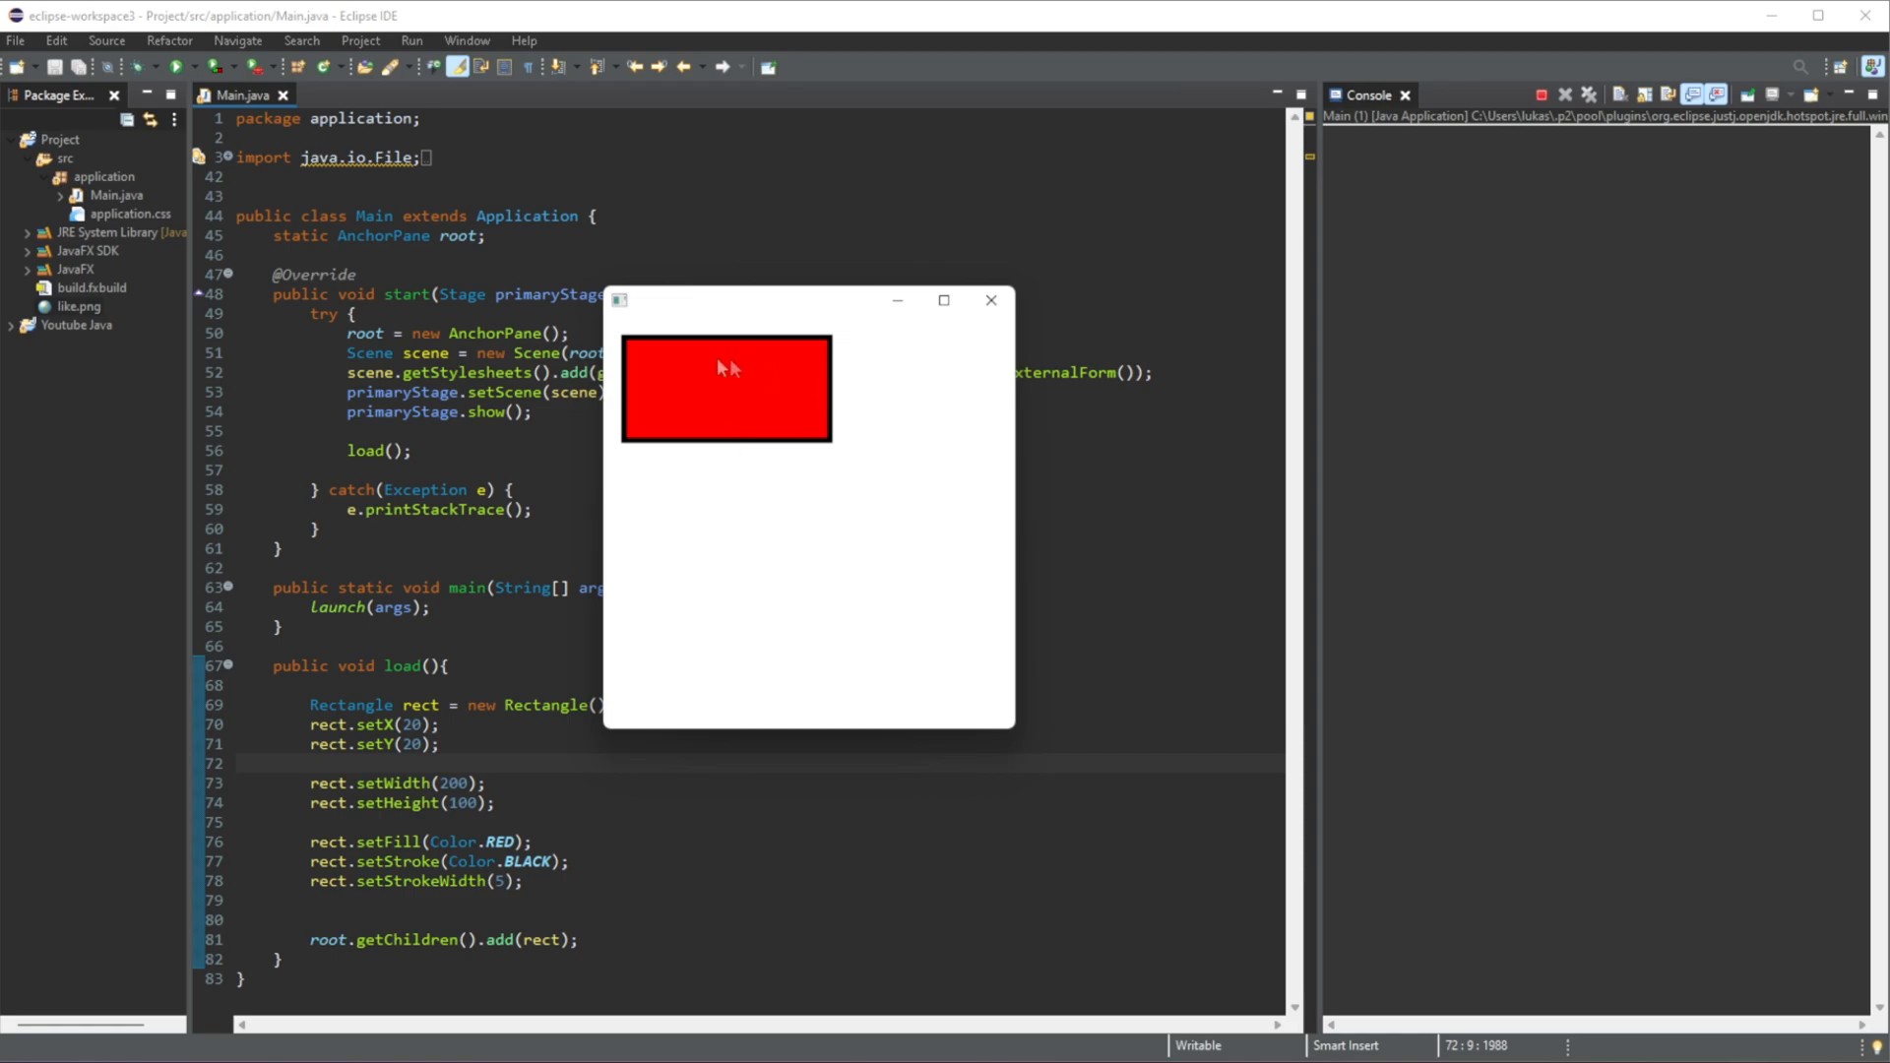
mouse_move(704, 347)
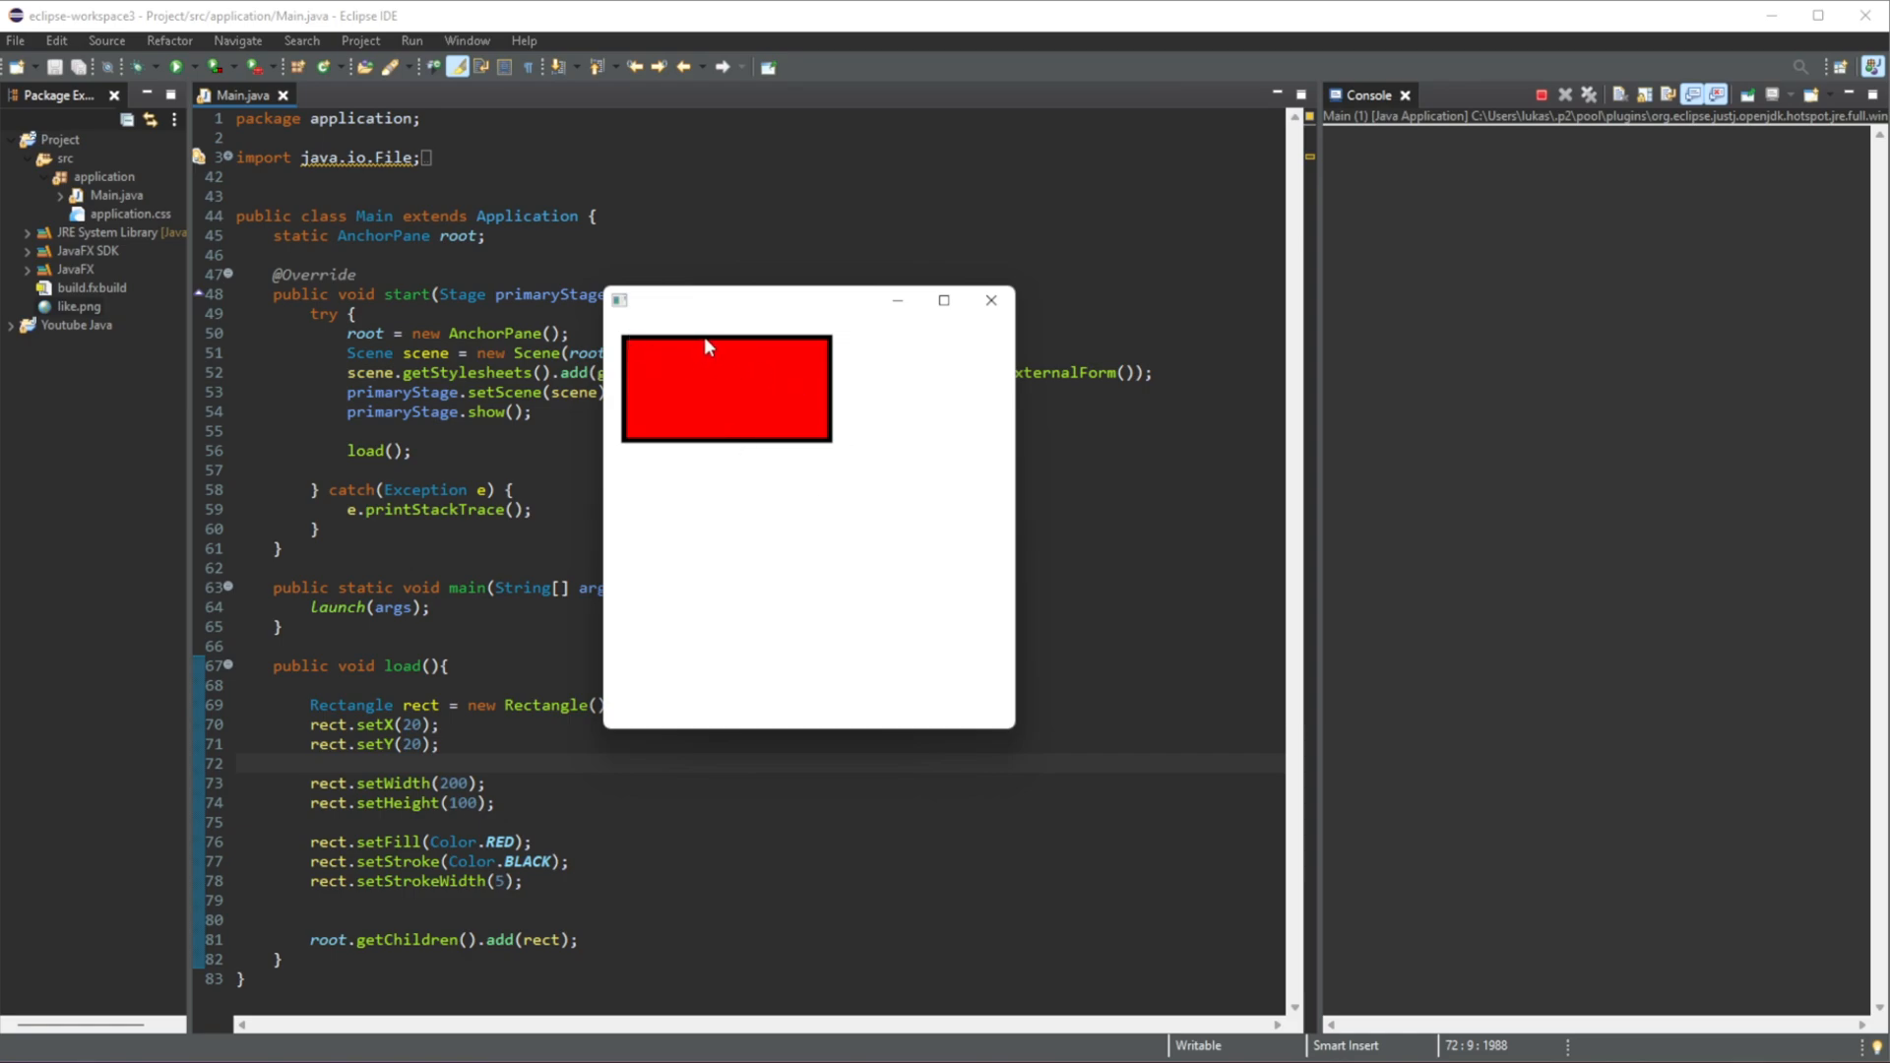
mouse_move(629, 392)
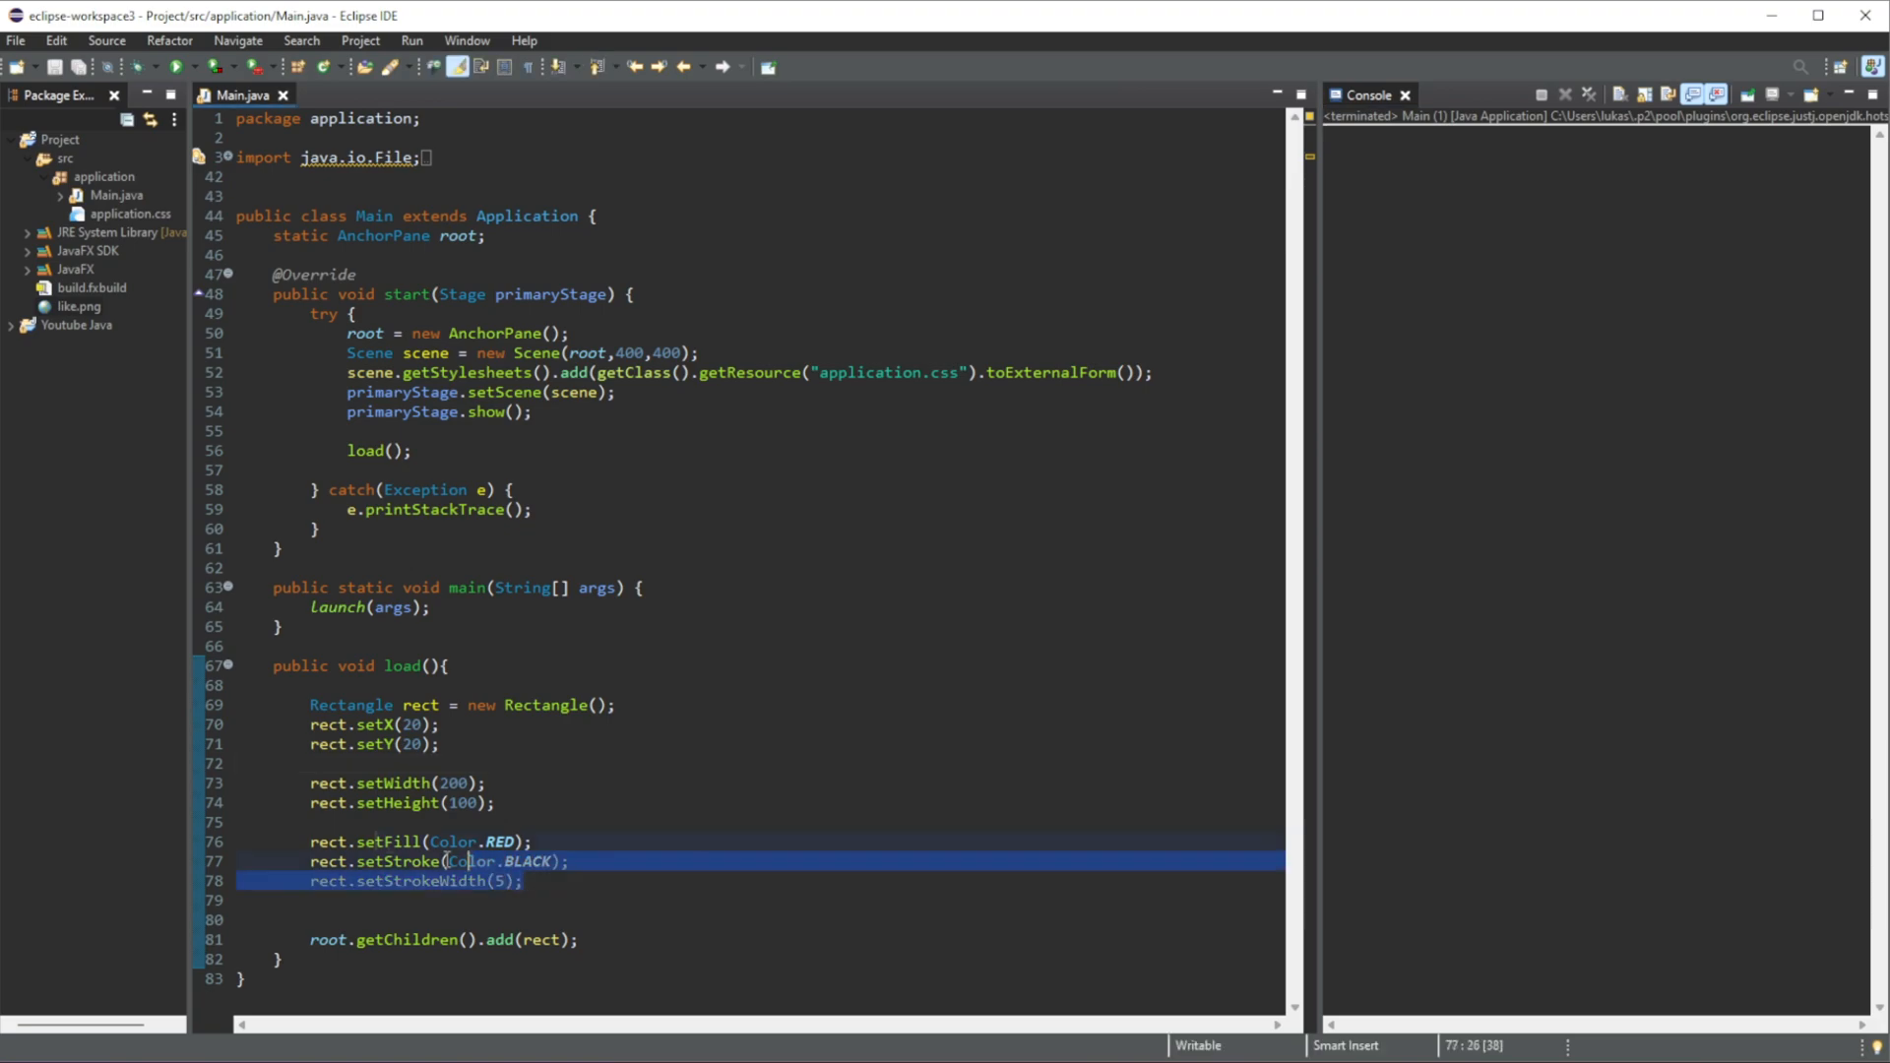
- Remove the rectangle code and declare Circle circle = new Circle(); instead
key("Delete")
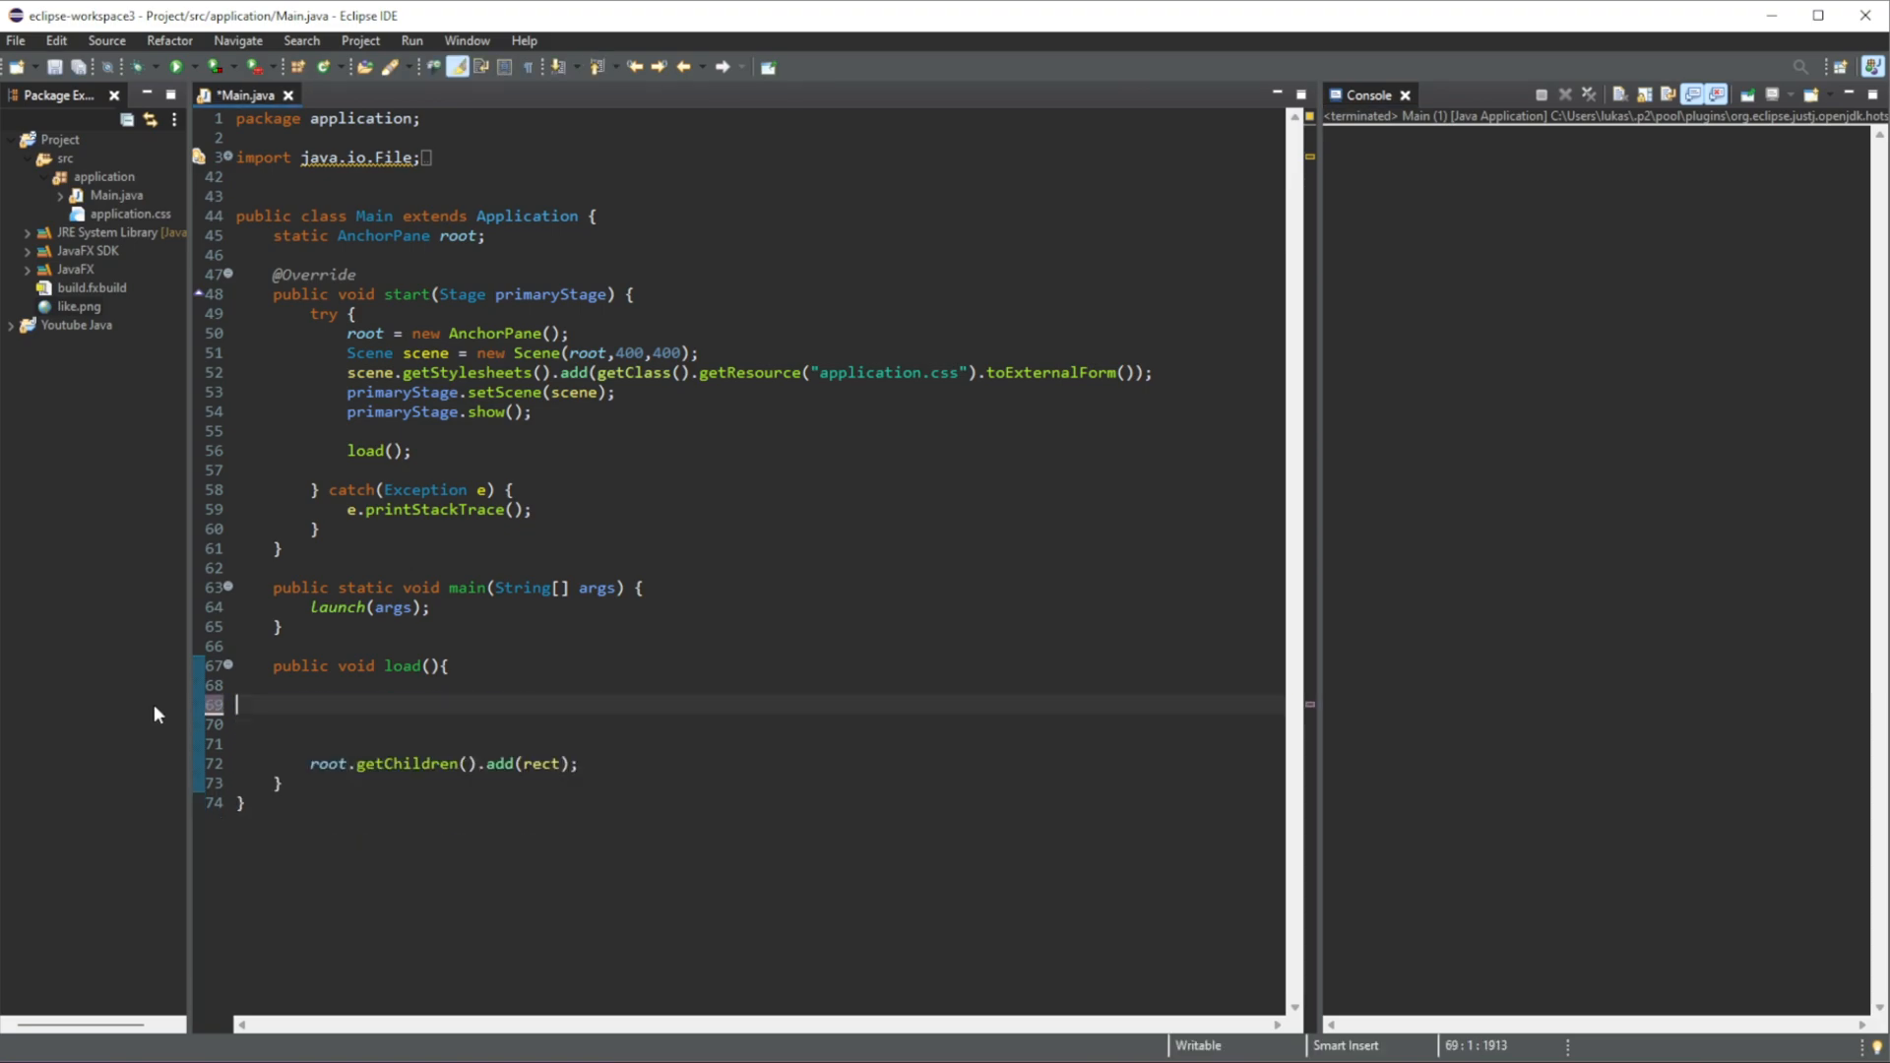
type("Cir")
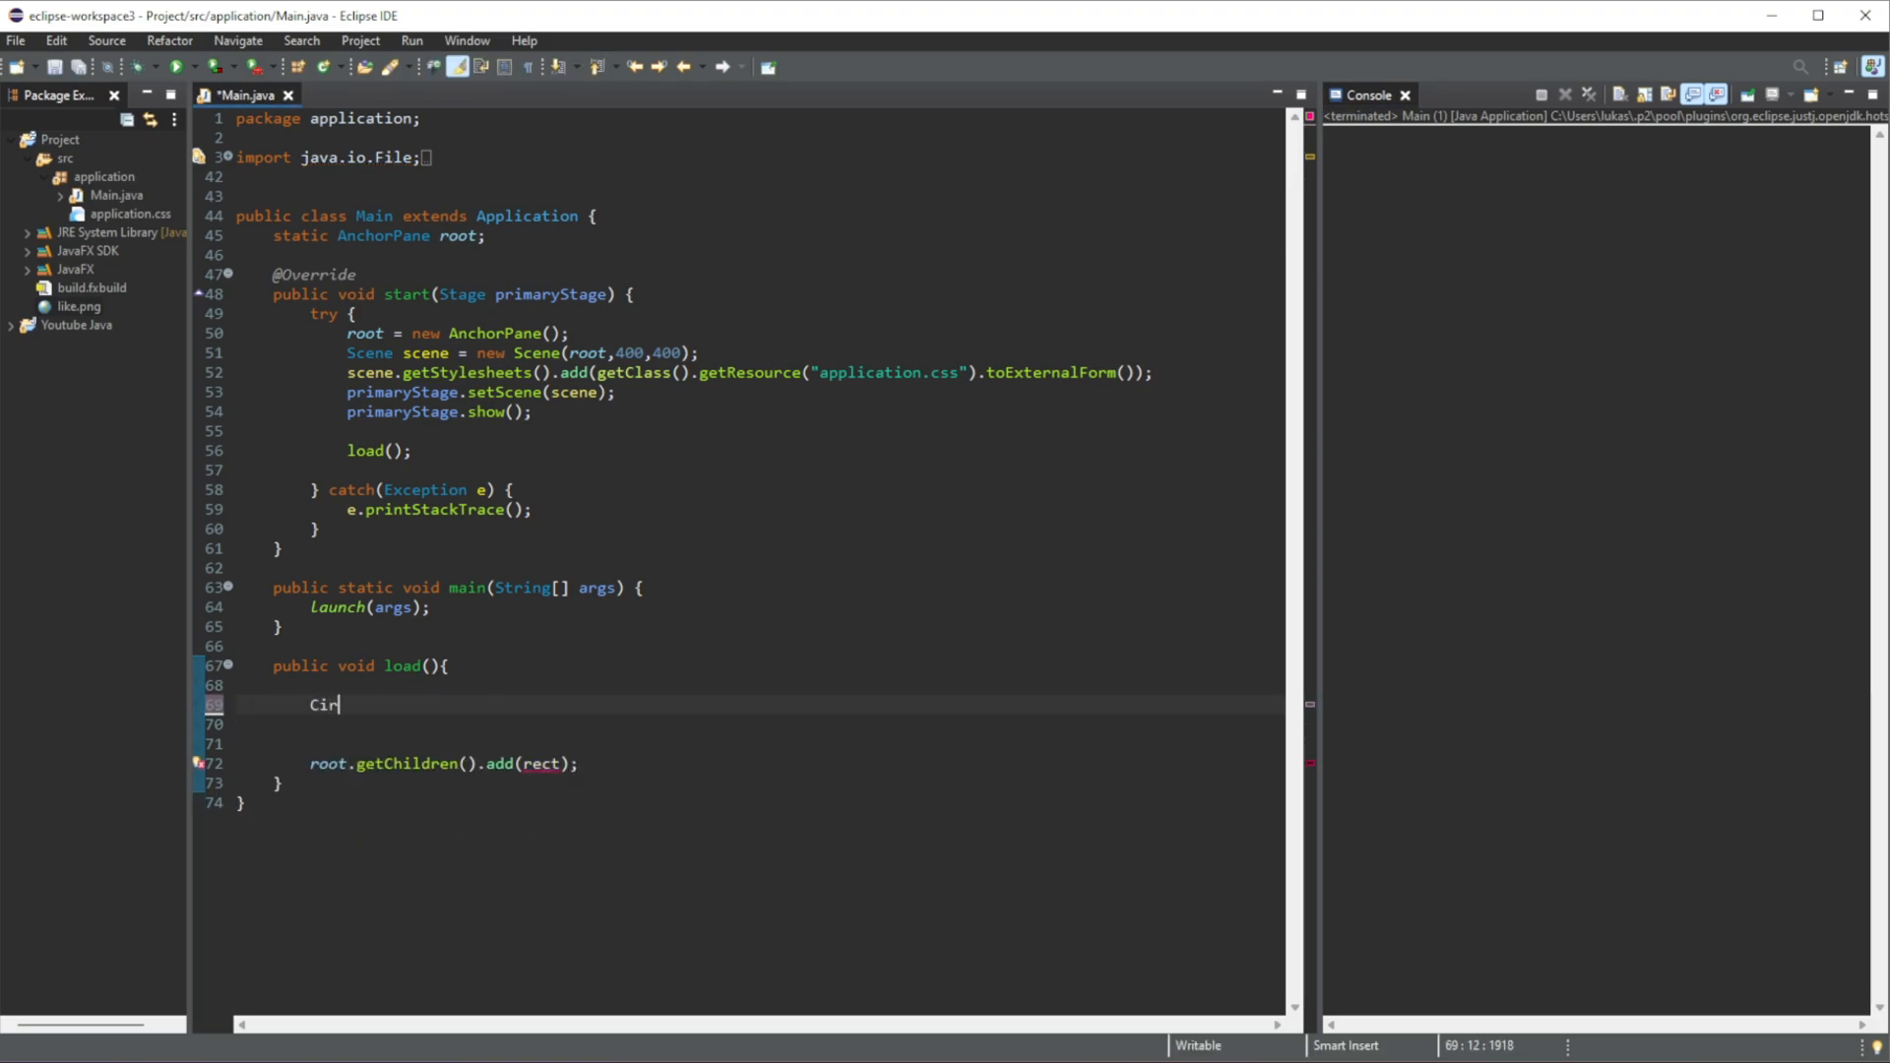
type("cle")
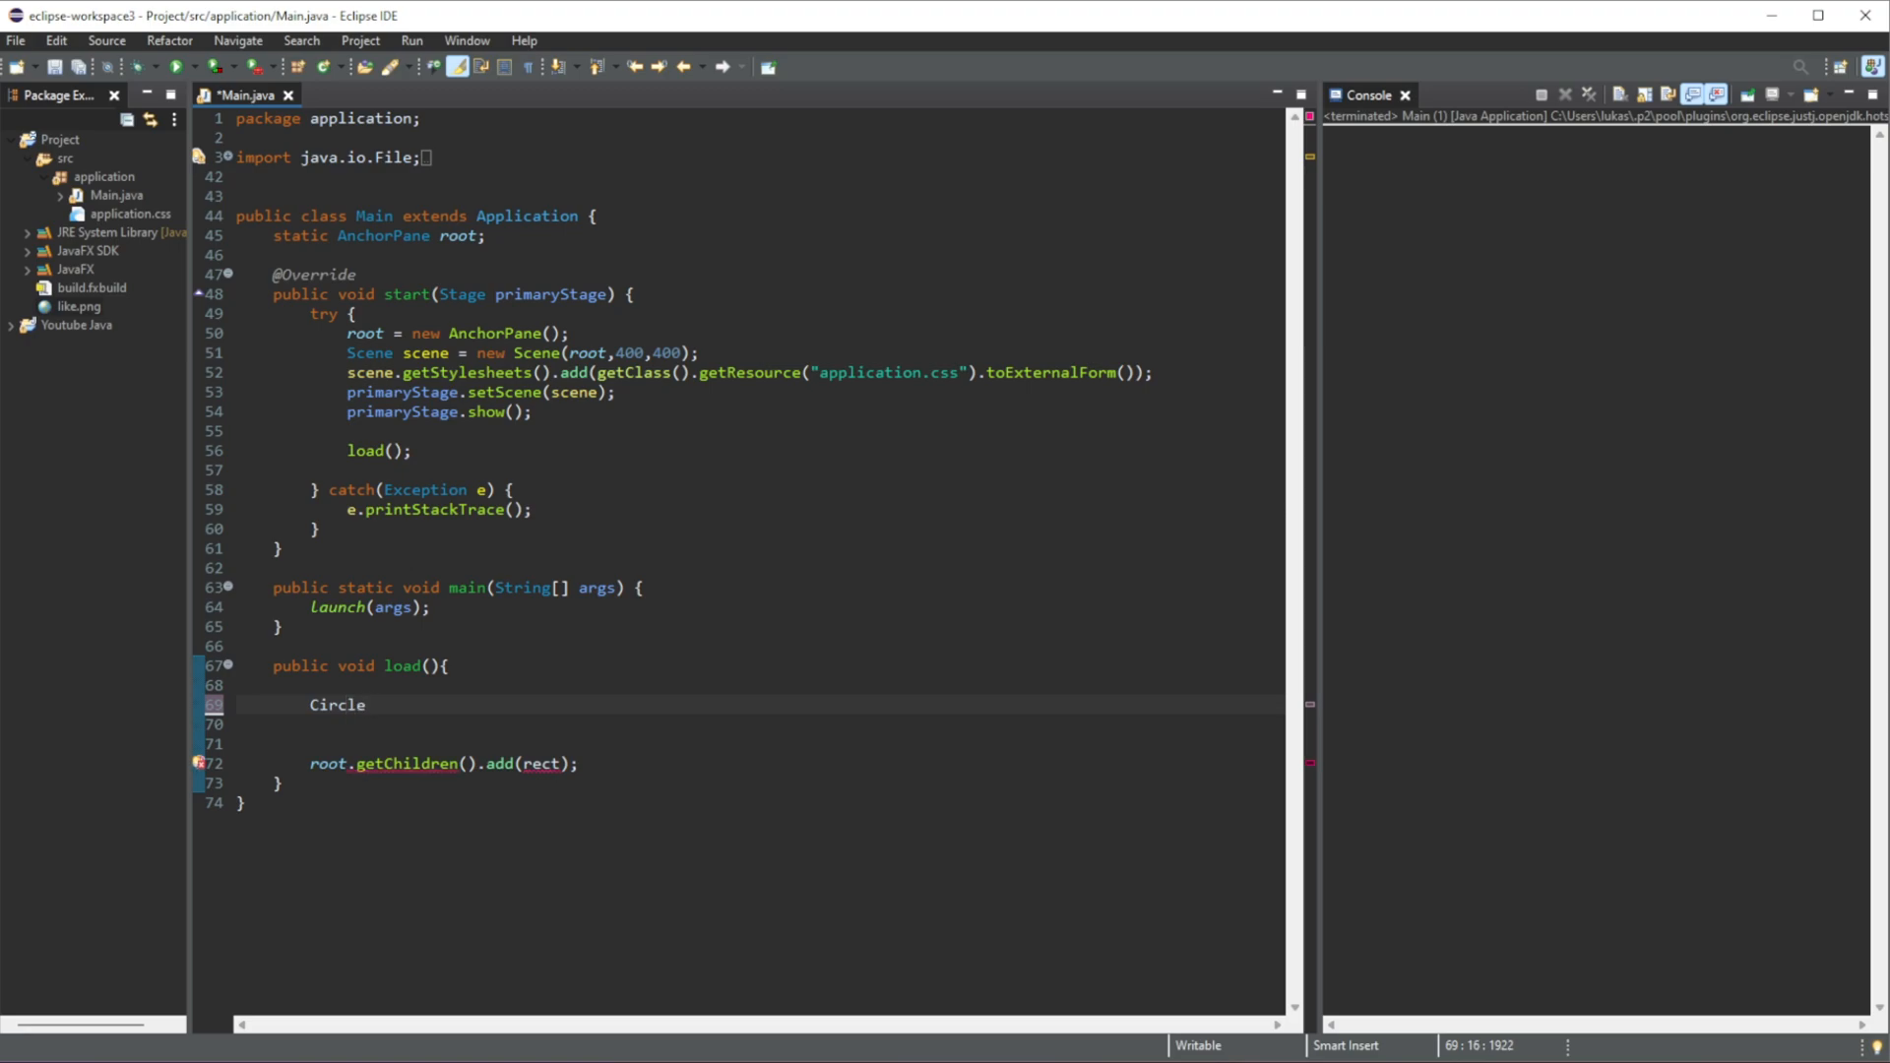
type("cirl")
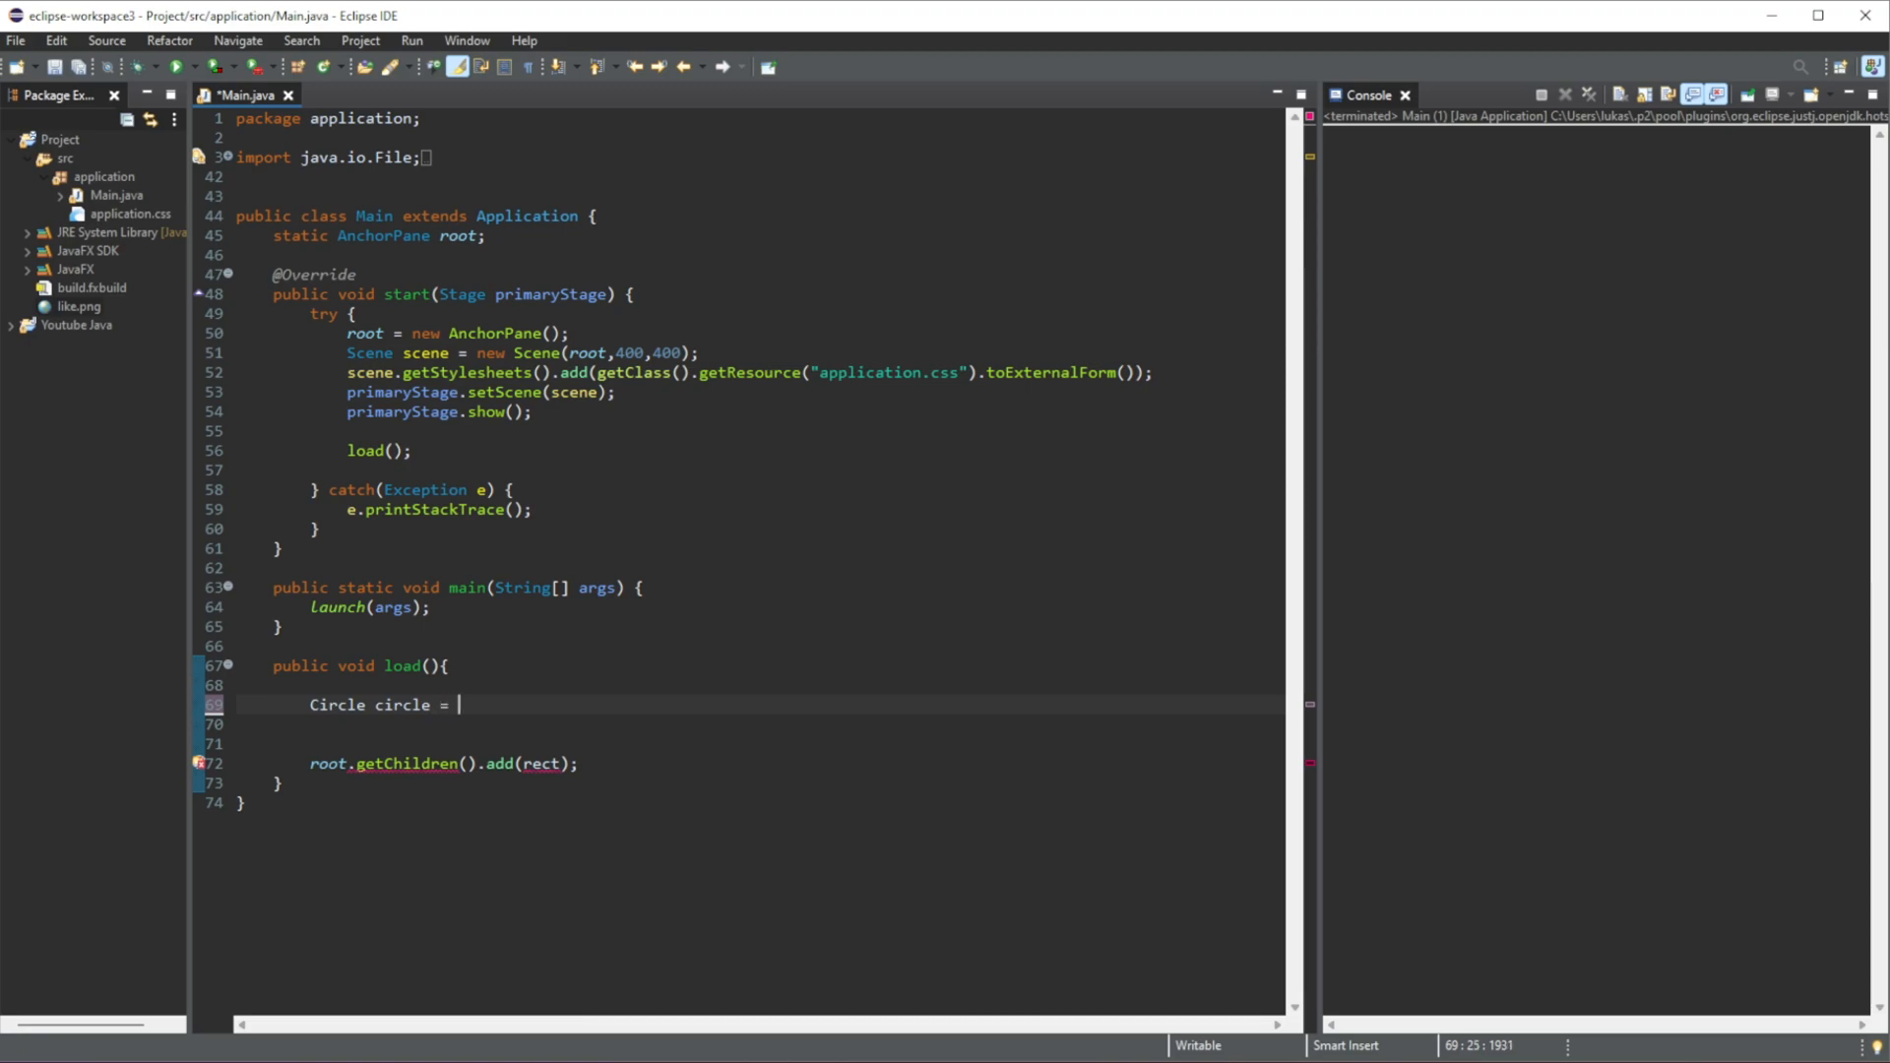
type("new")
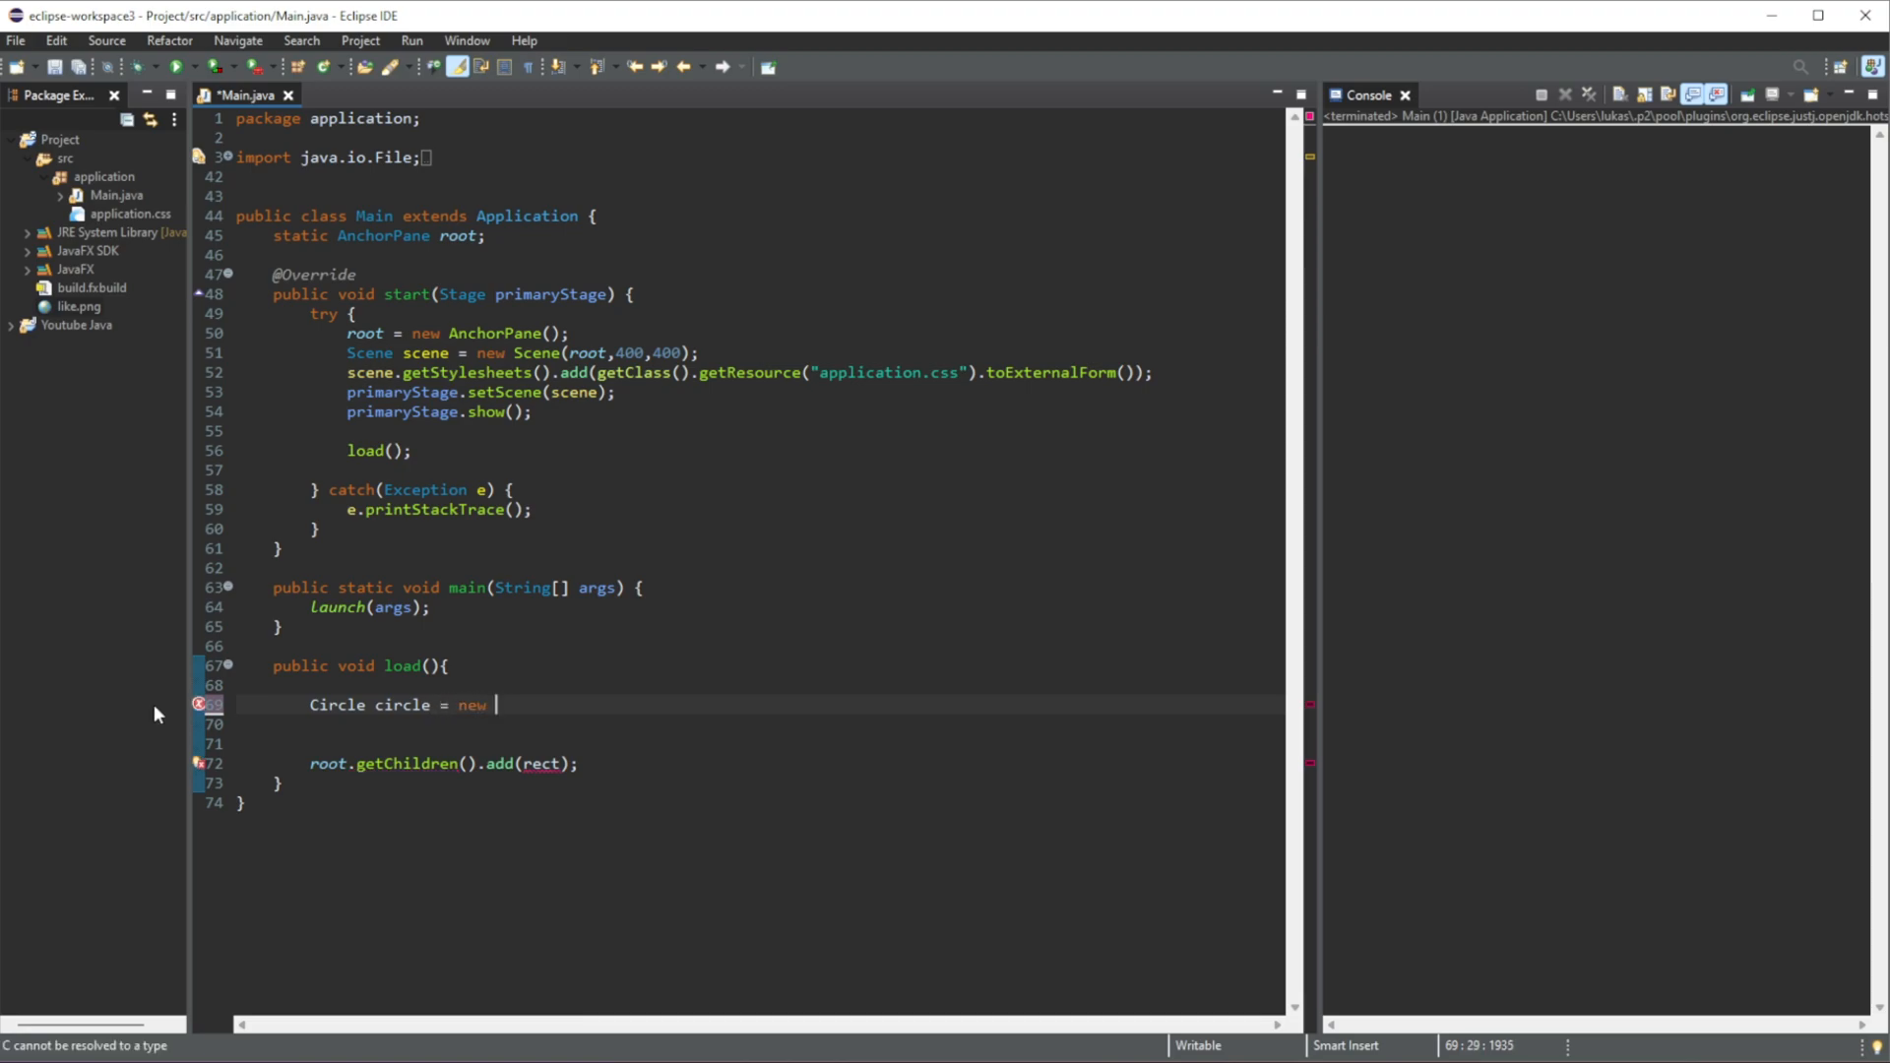
type("Circle(")
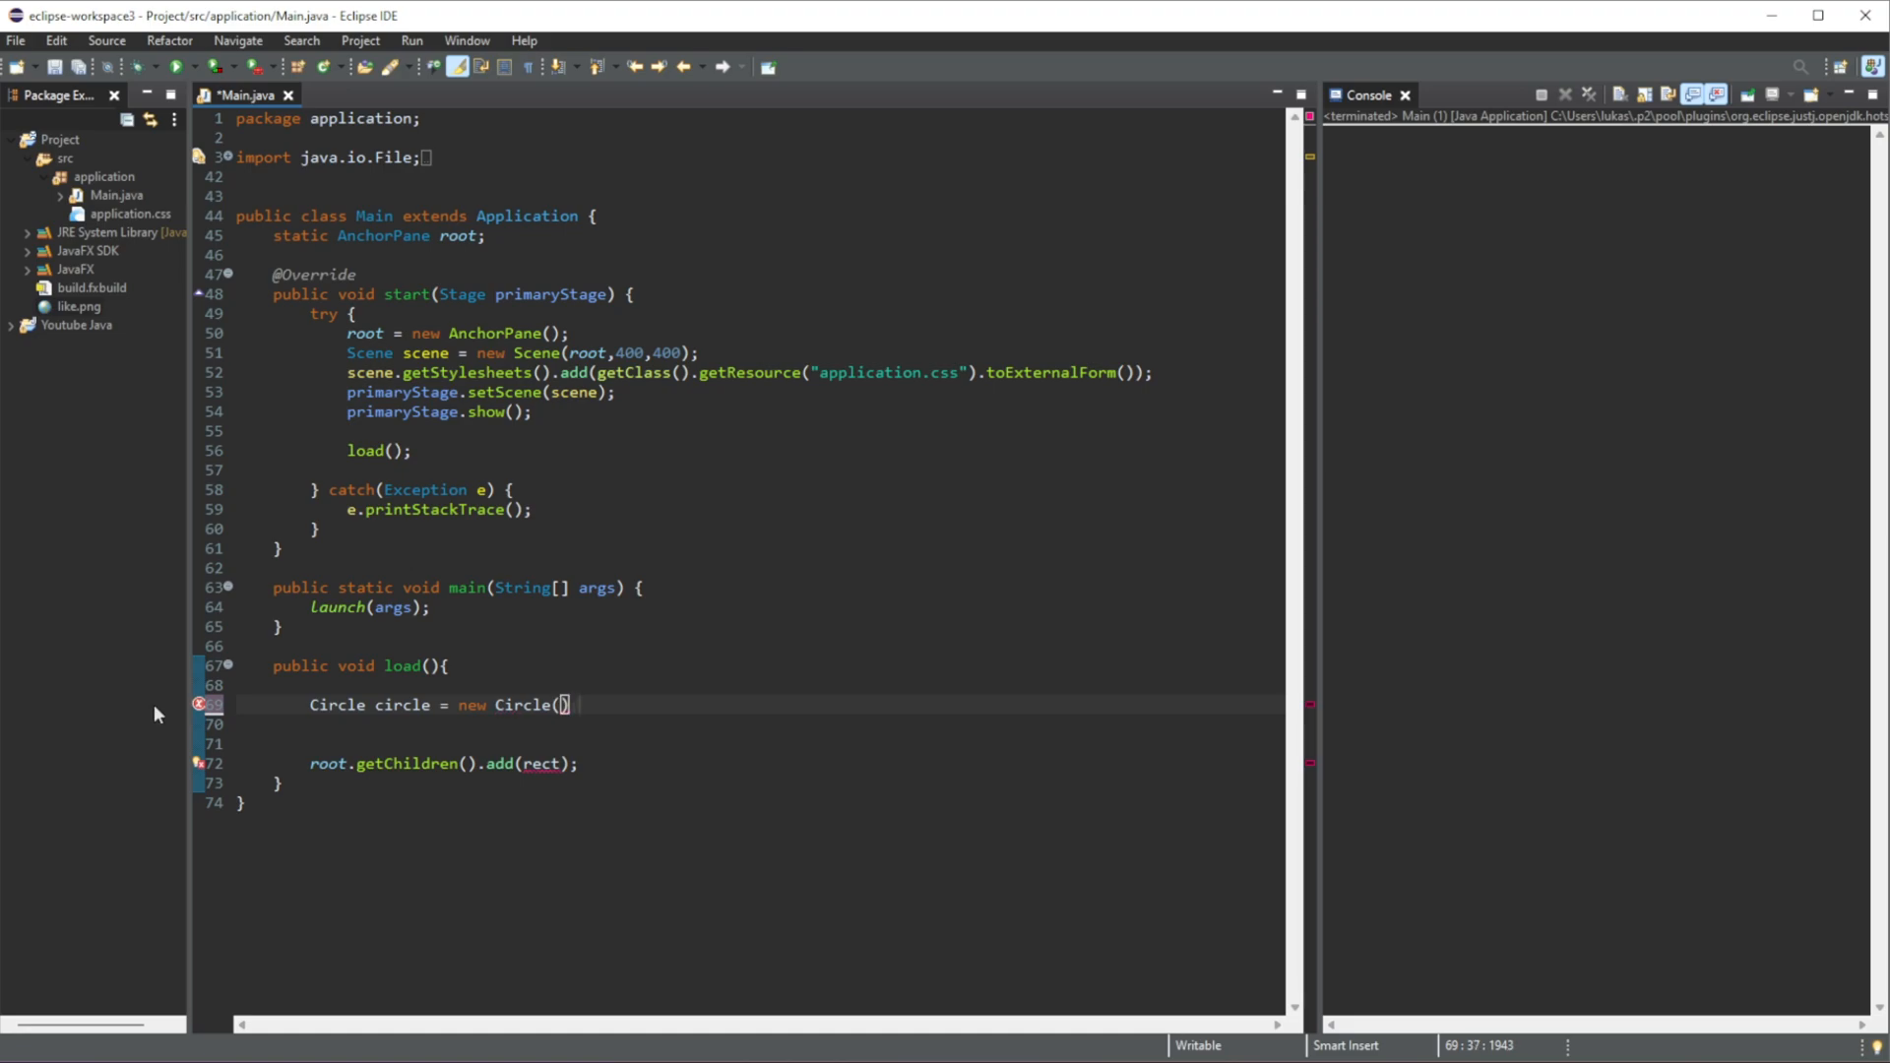
type(";")
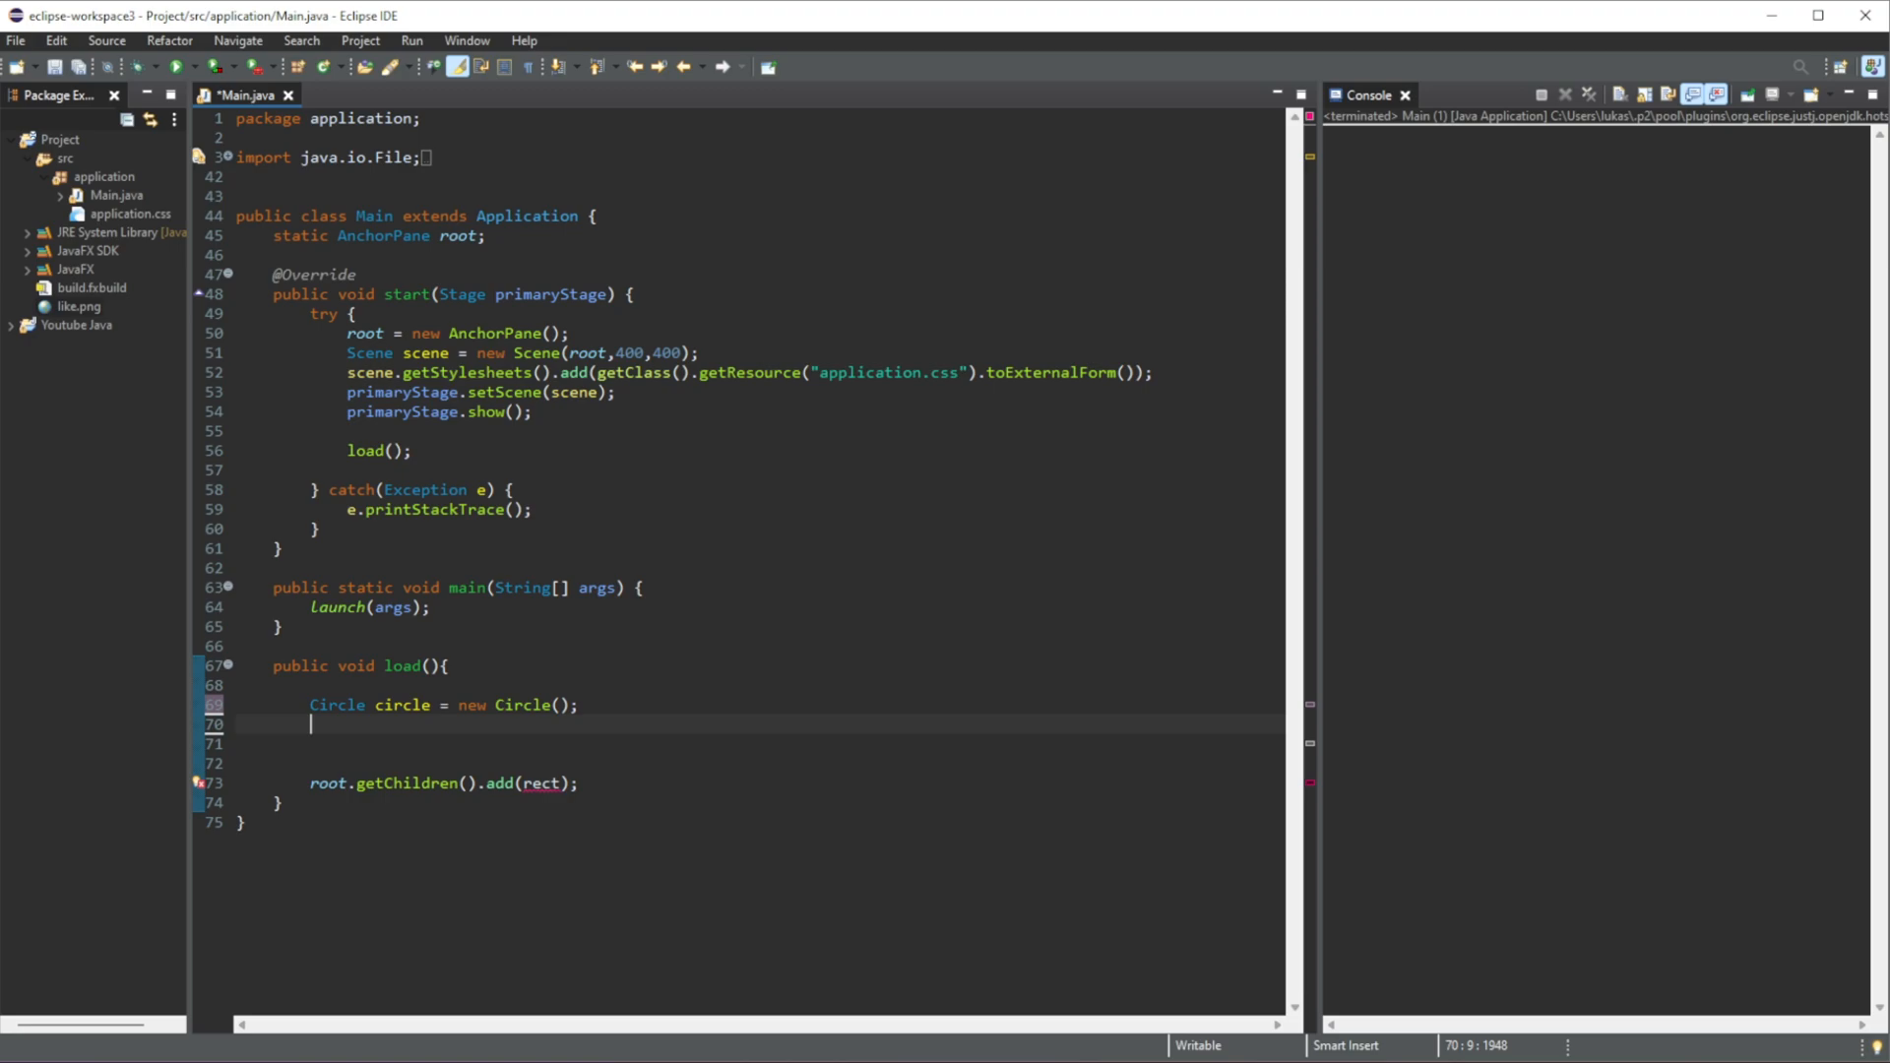
- Centre the circle at X 100, Y 100 with setCenterX and setCenterY
type("ci")
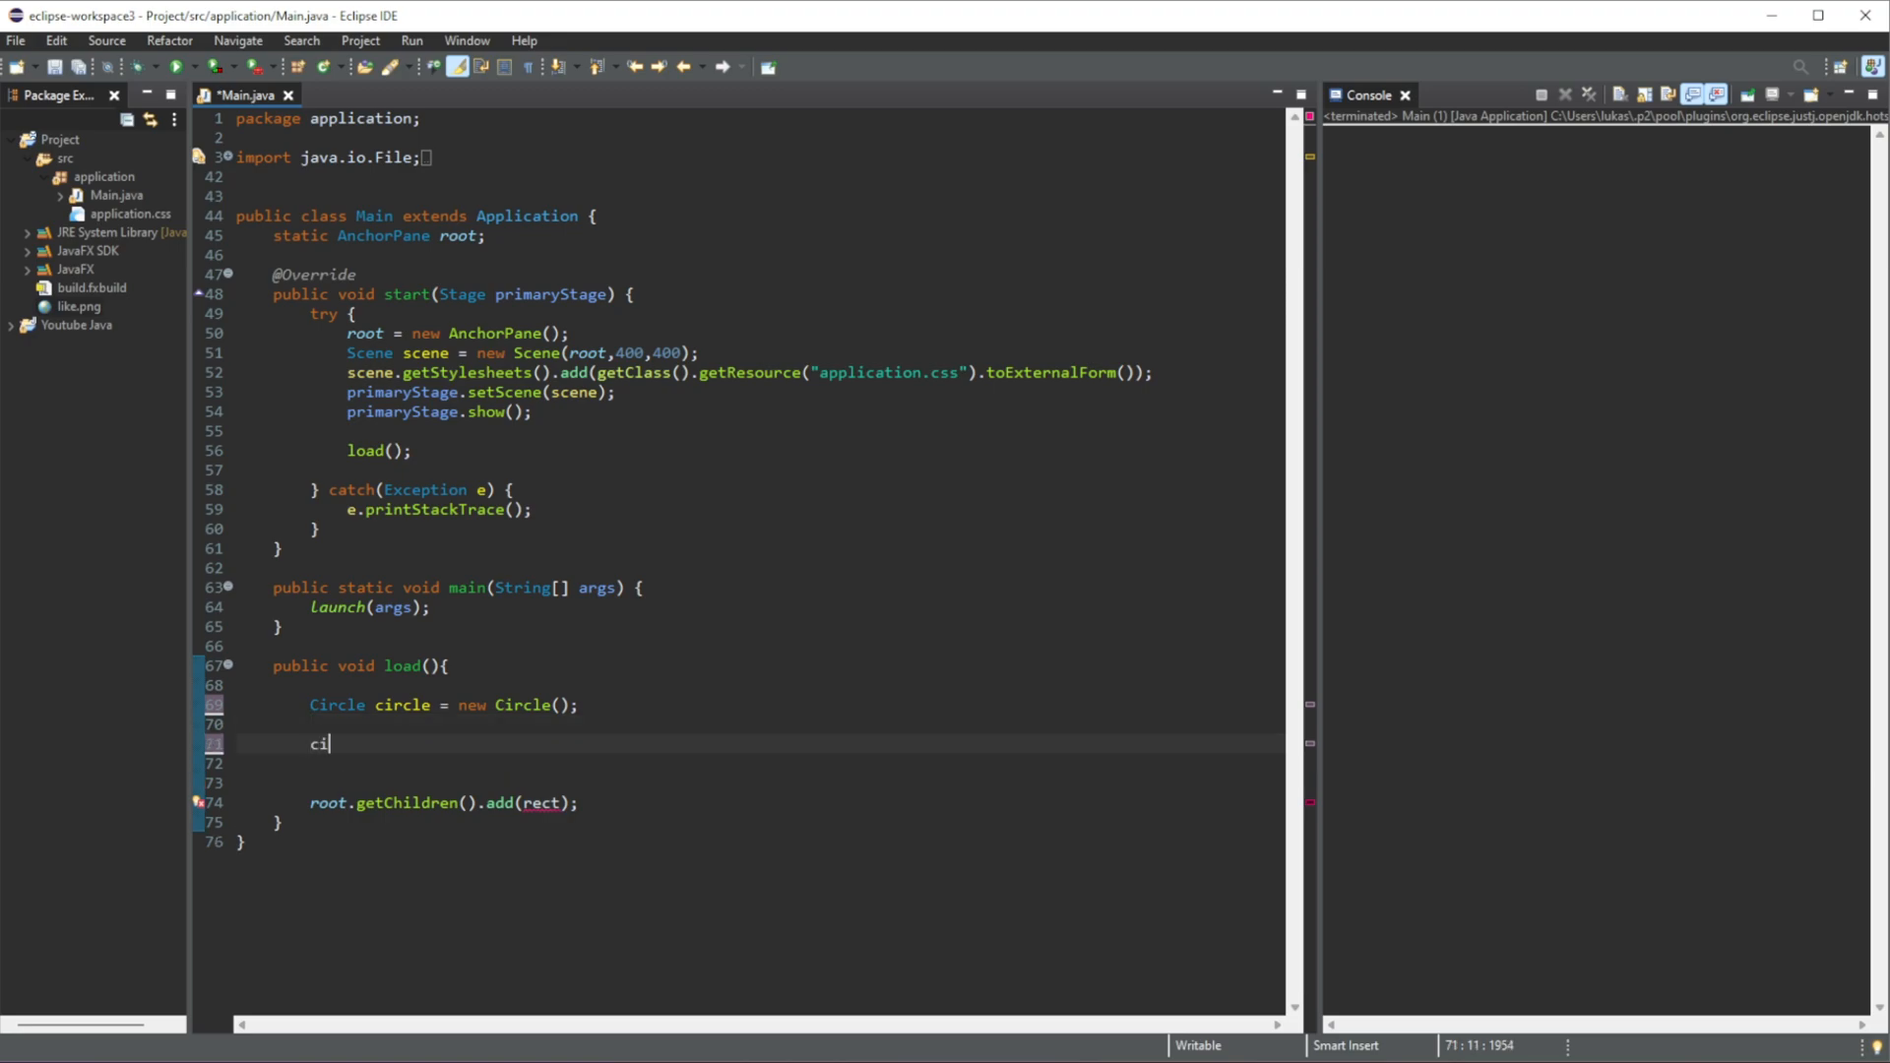
type("rclt")
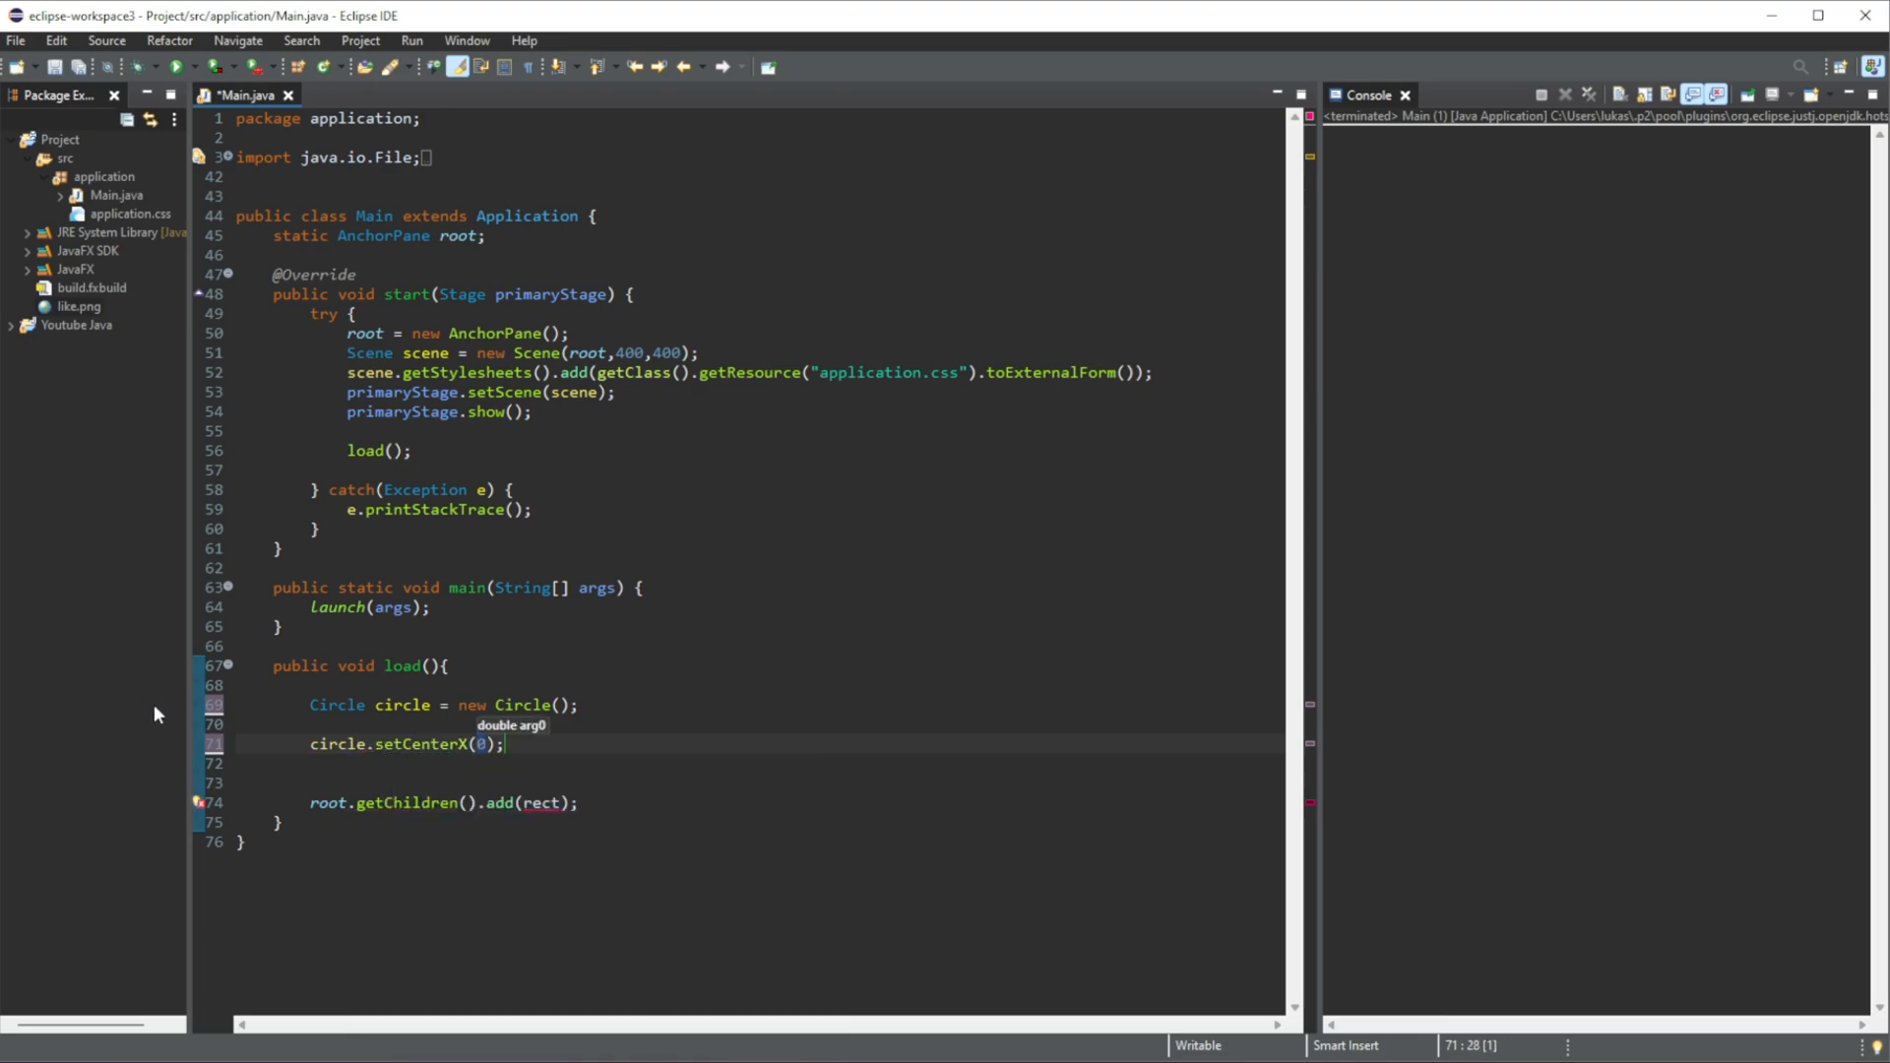
type("100")
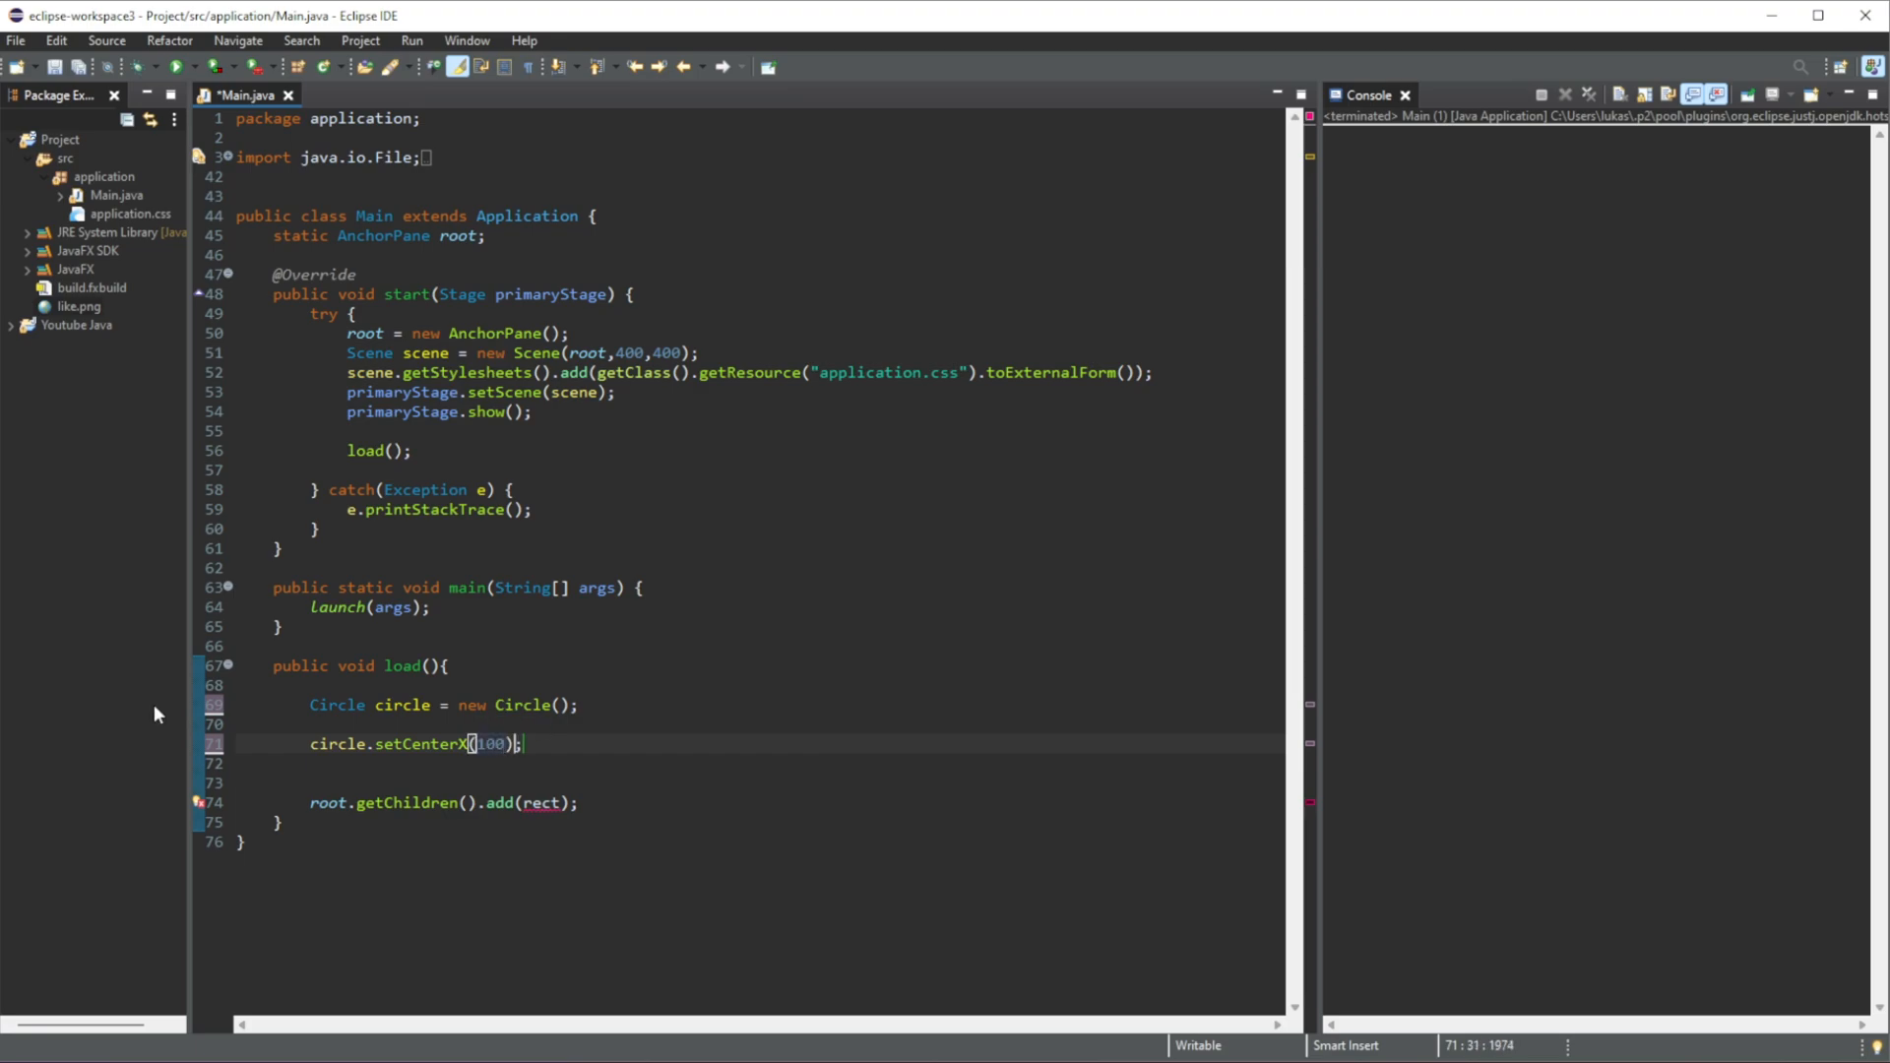
type("cirelc")
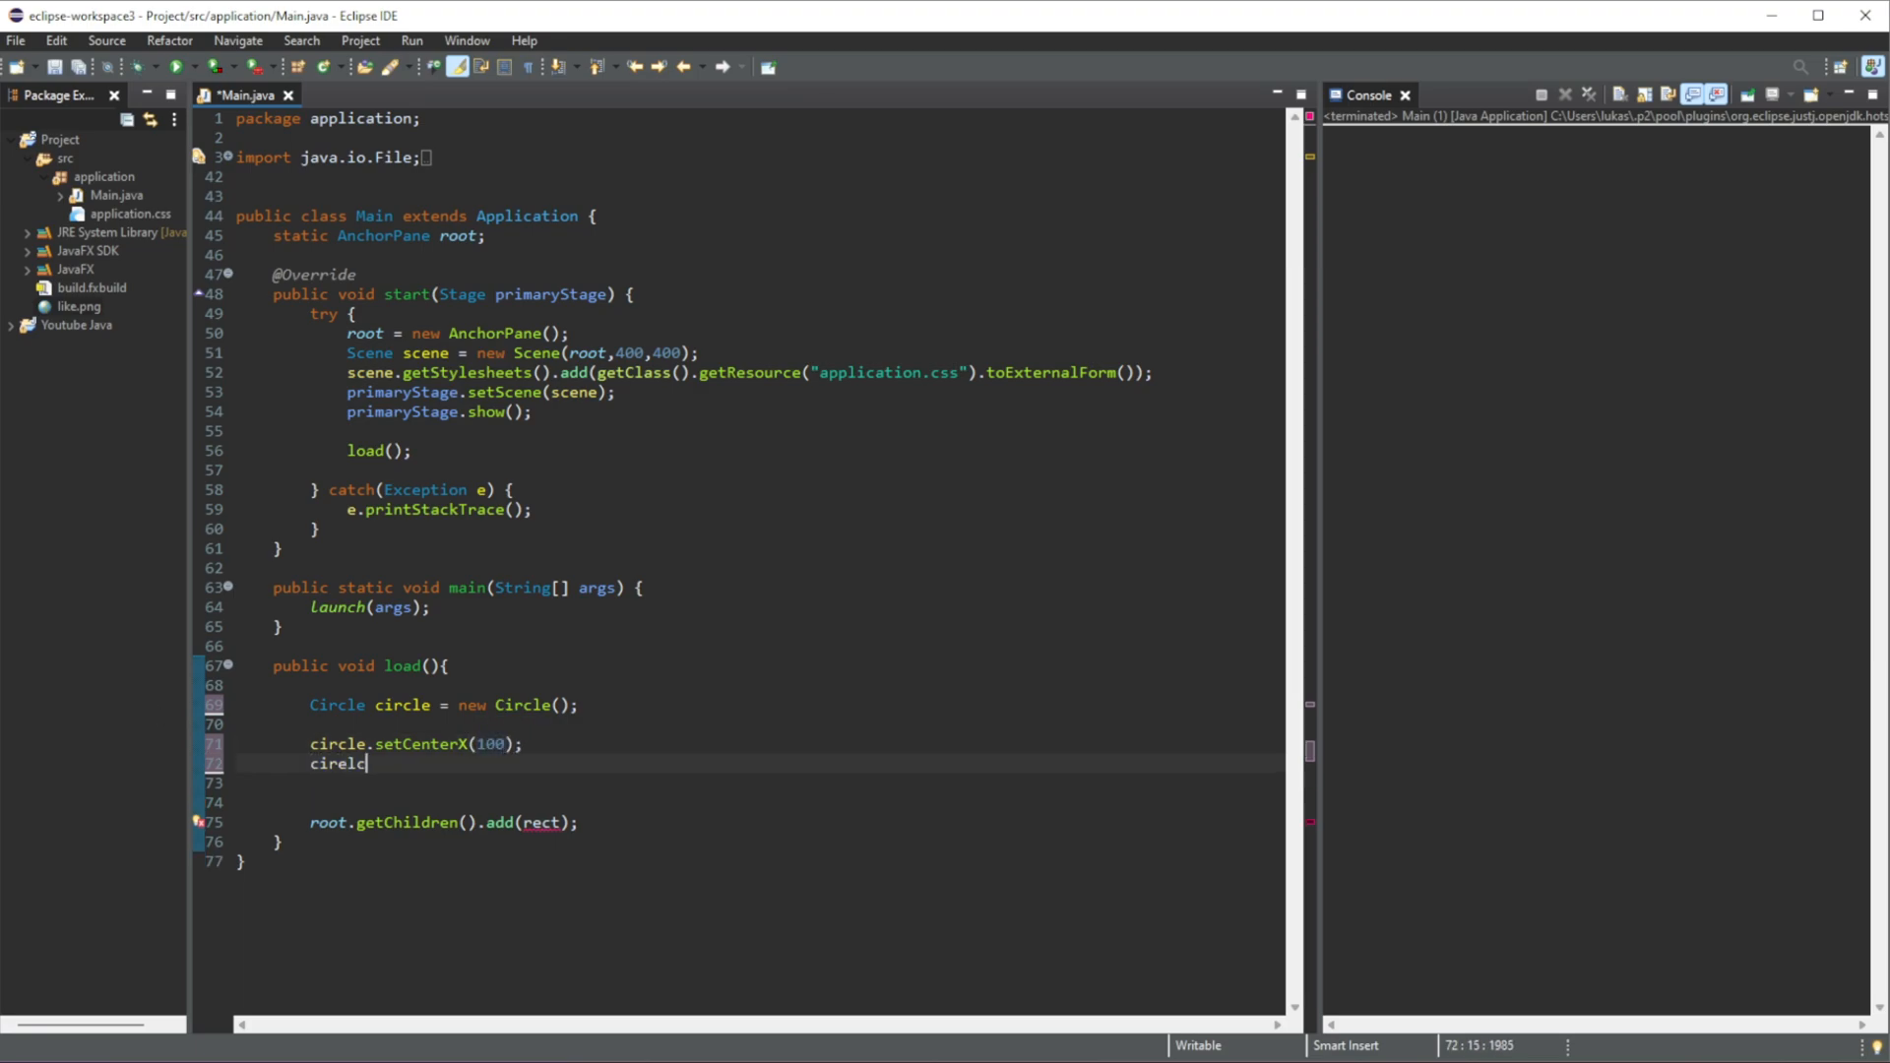
type(".set")
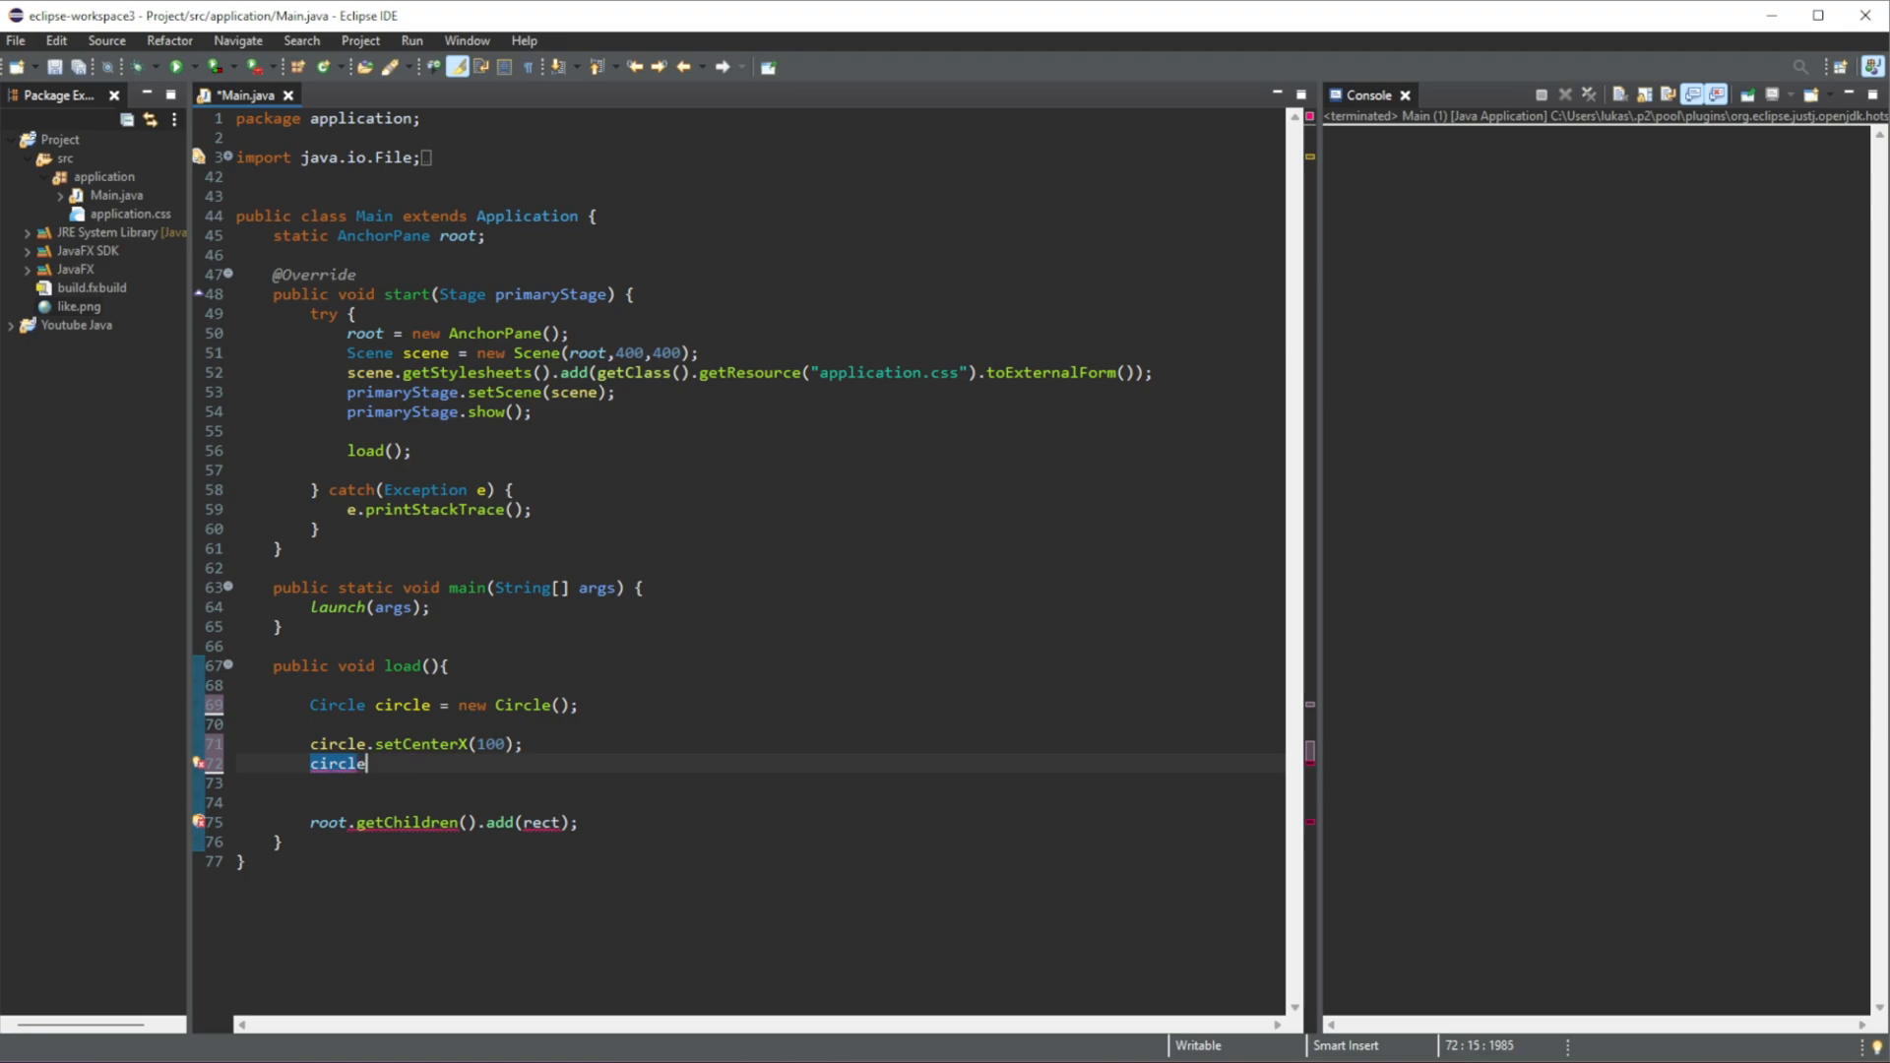
type(".setCen")
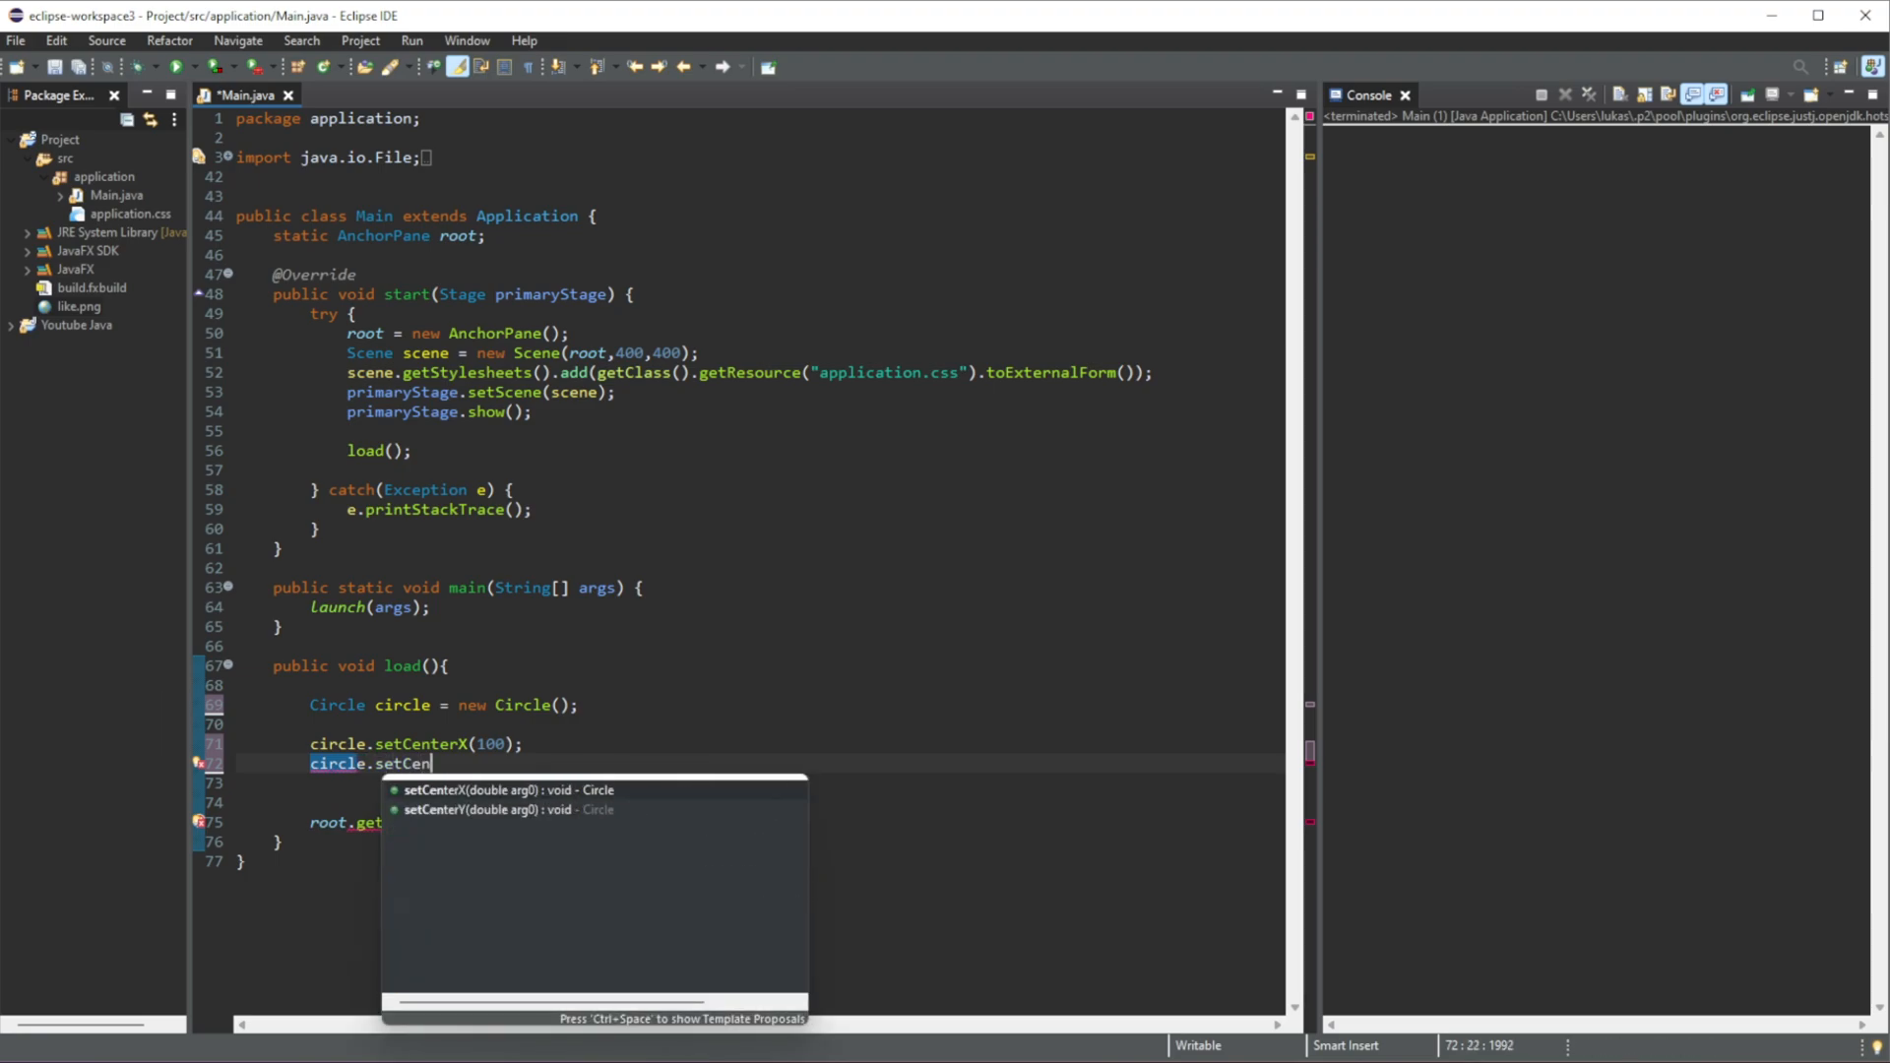
type("terY(100);")
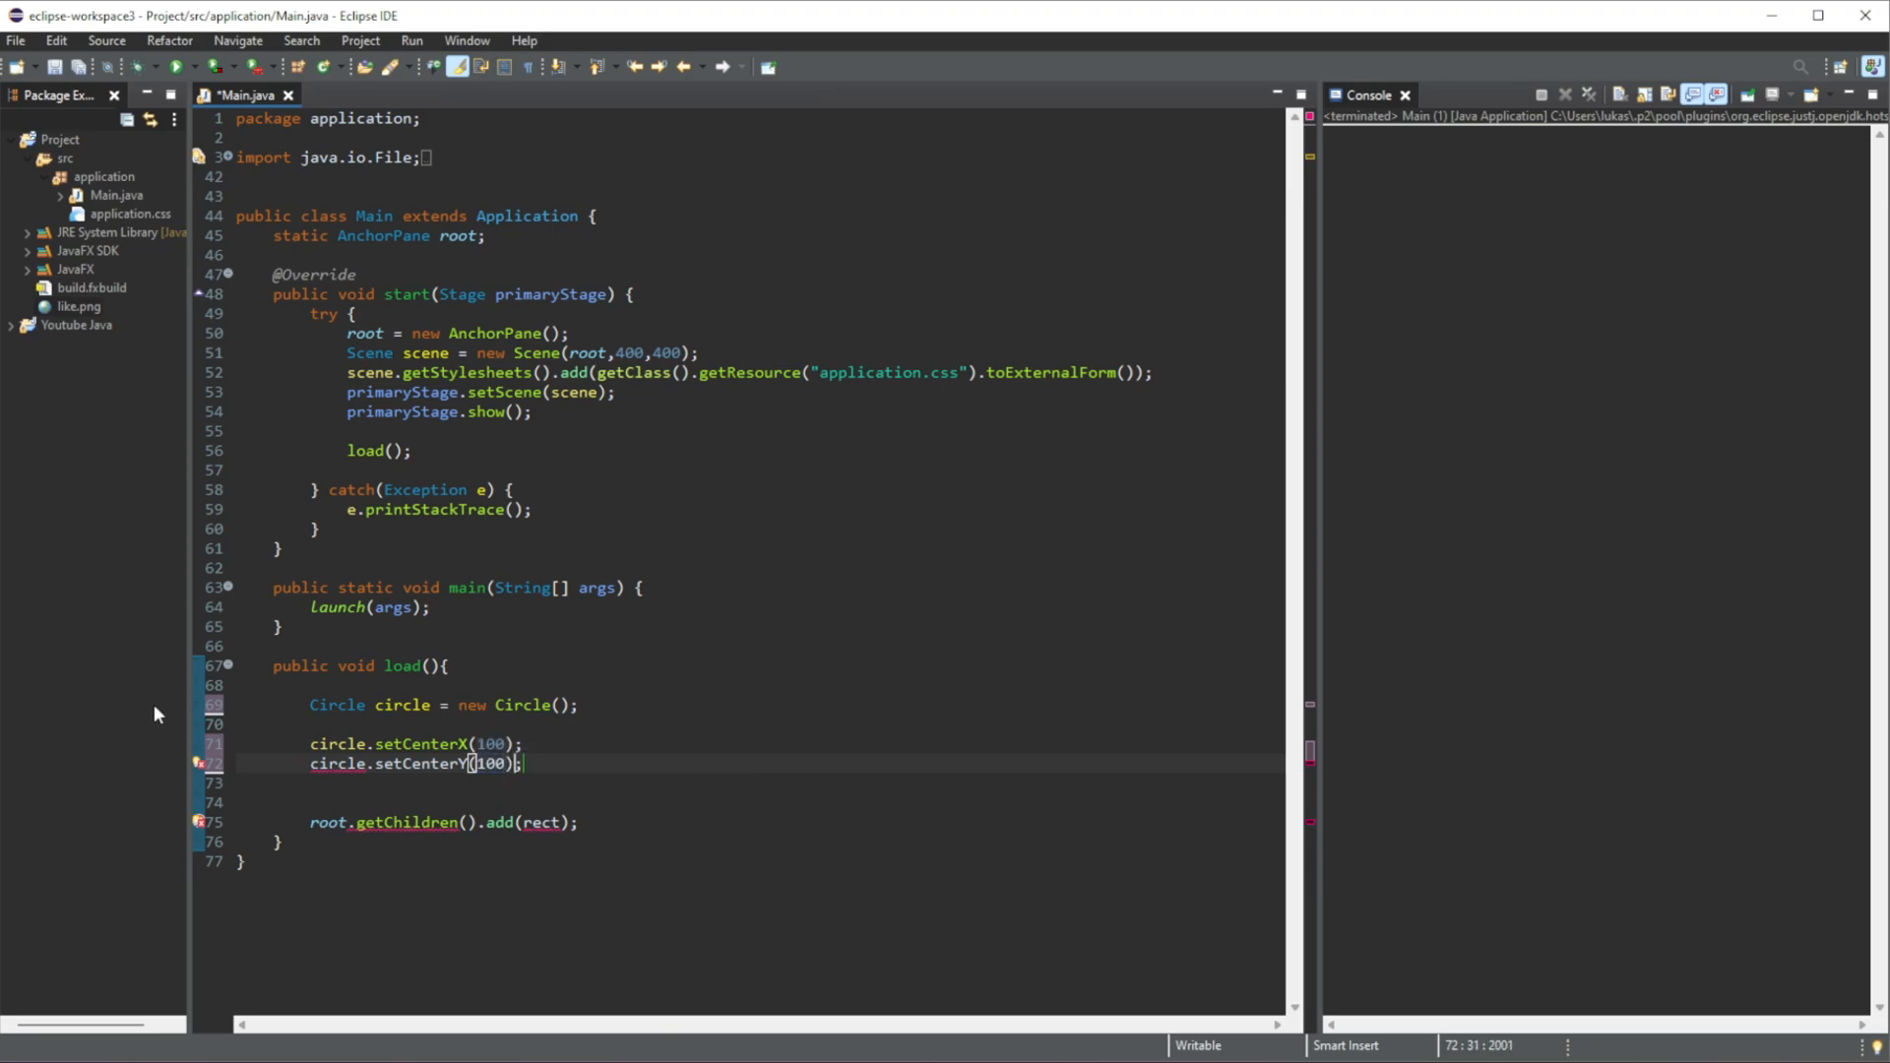
- Start the next circle statement for its radius below the centre settings
double_click(492, 764)
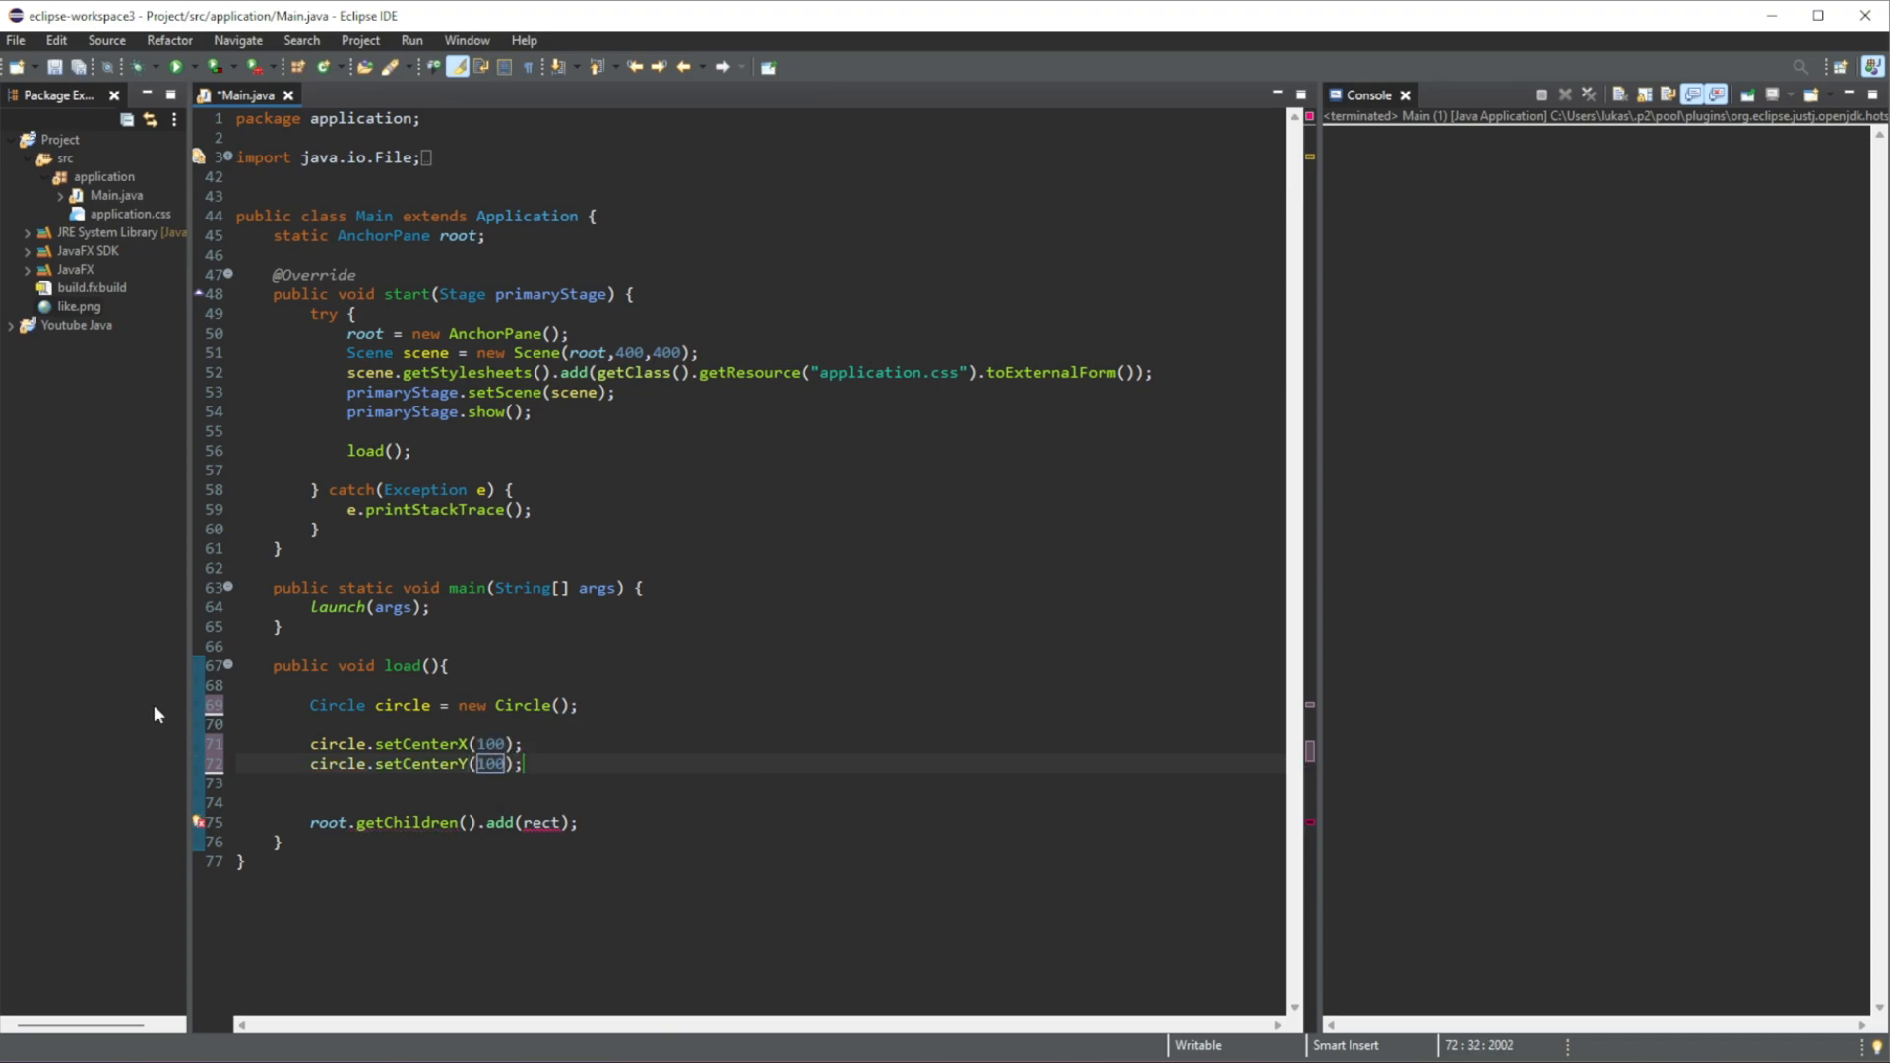
key("enter")
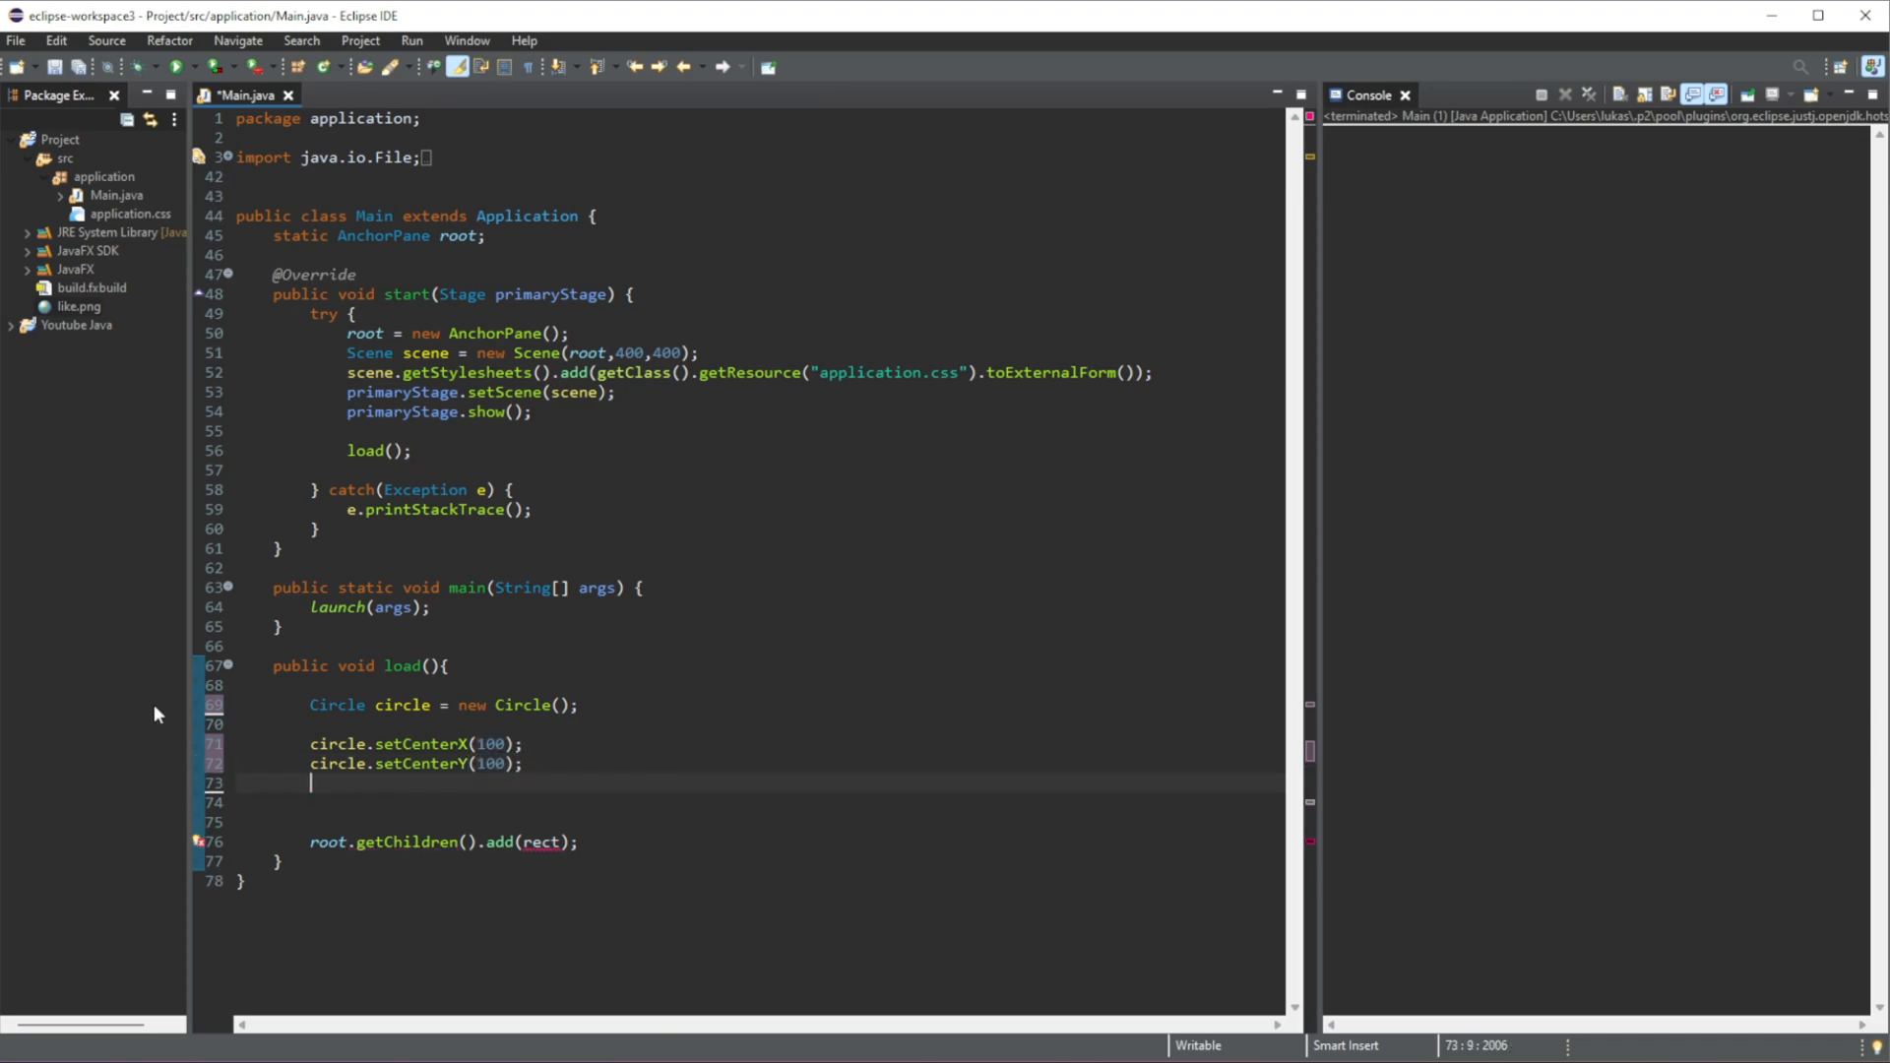
type("cir")
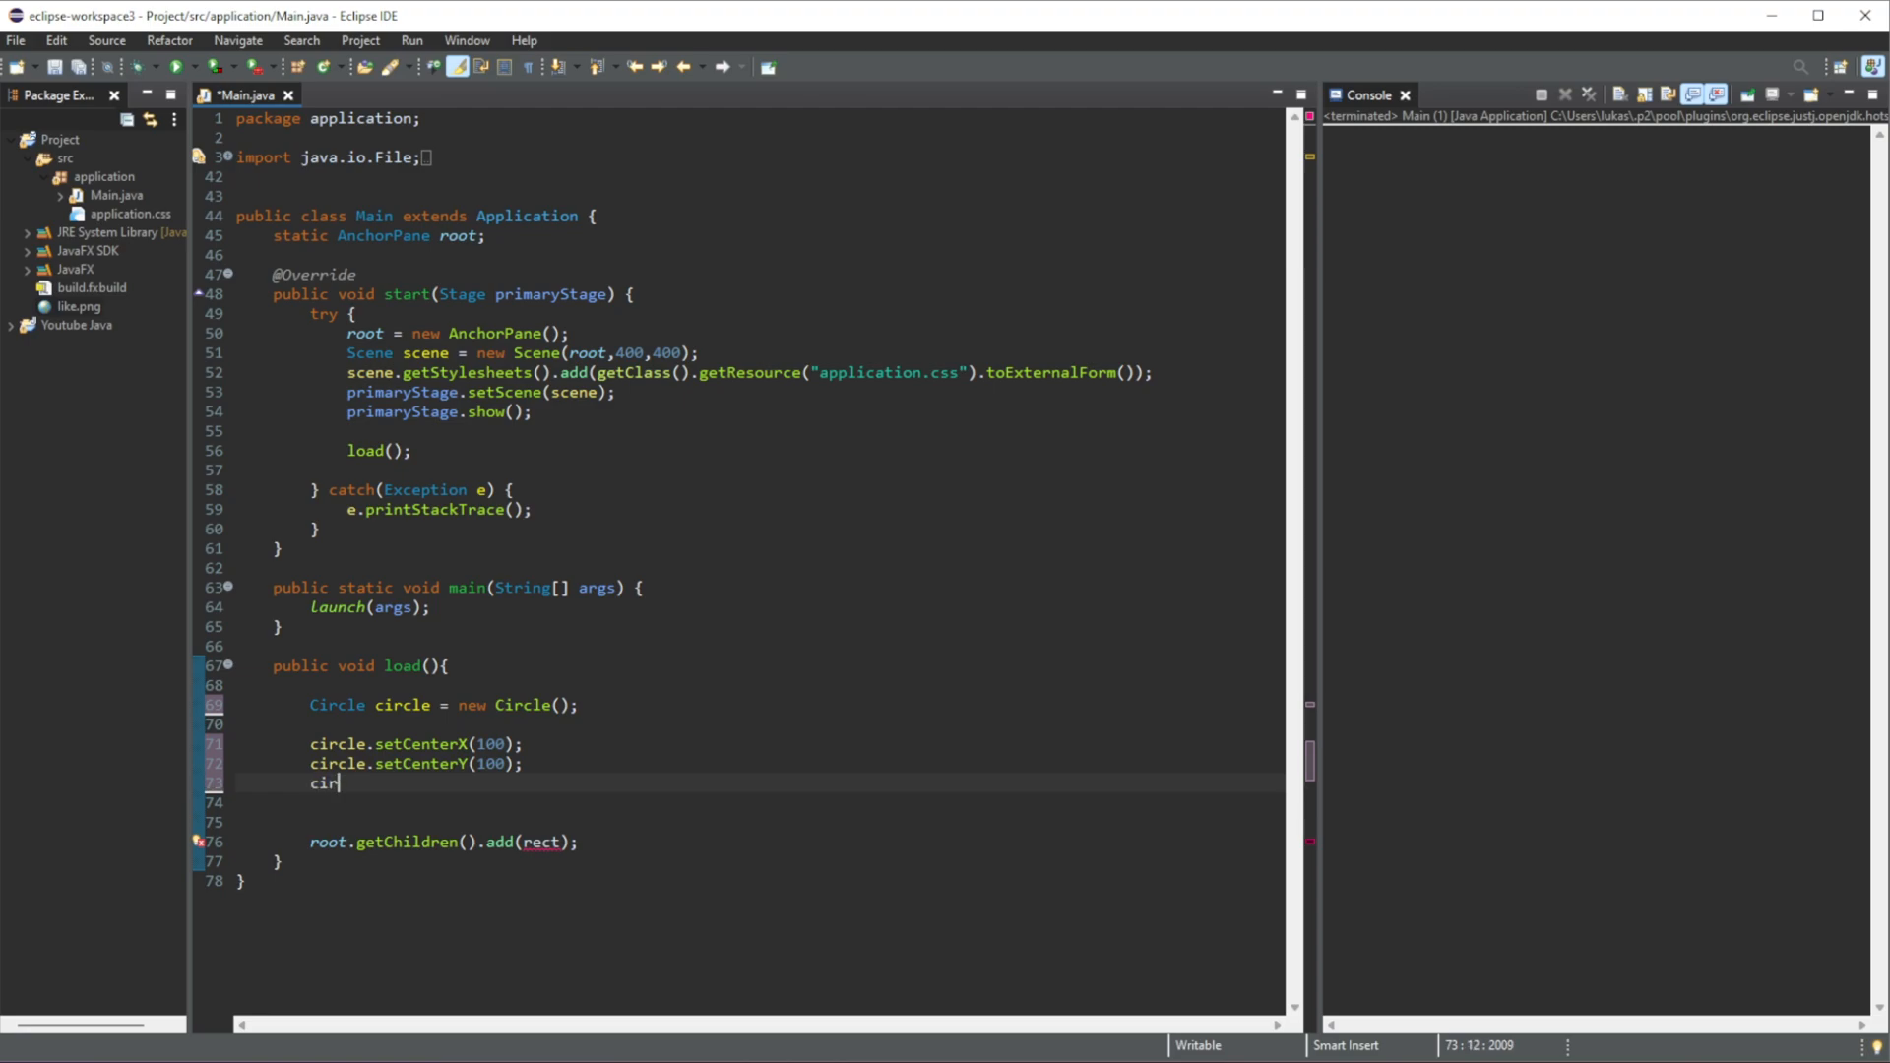
type("circle.setRadius(50);")
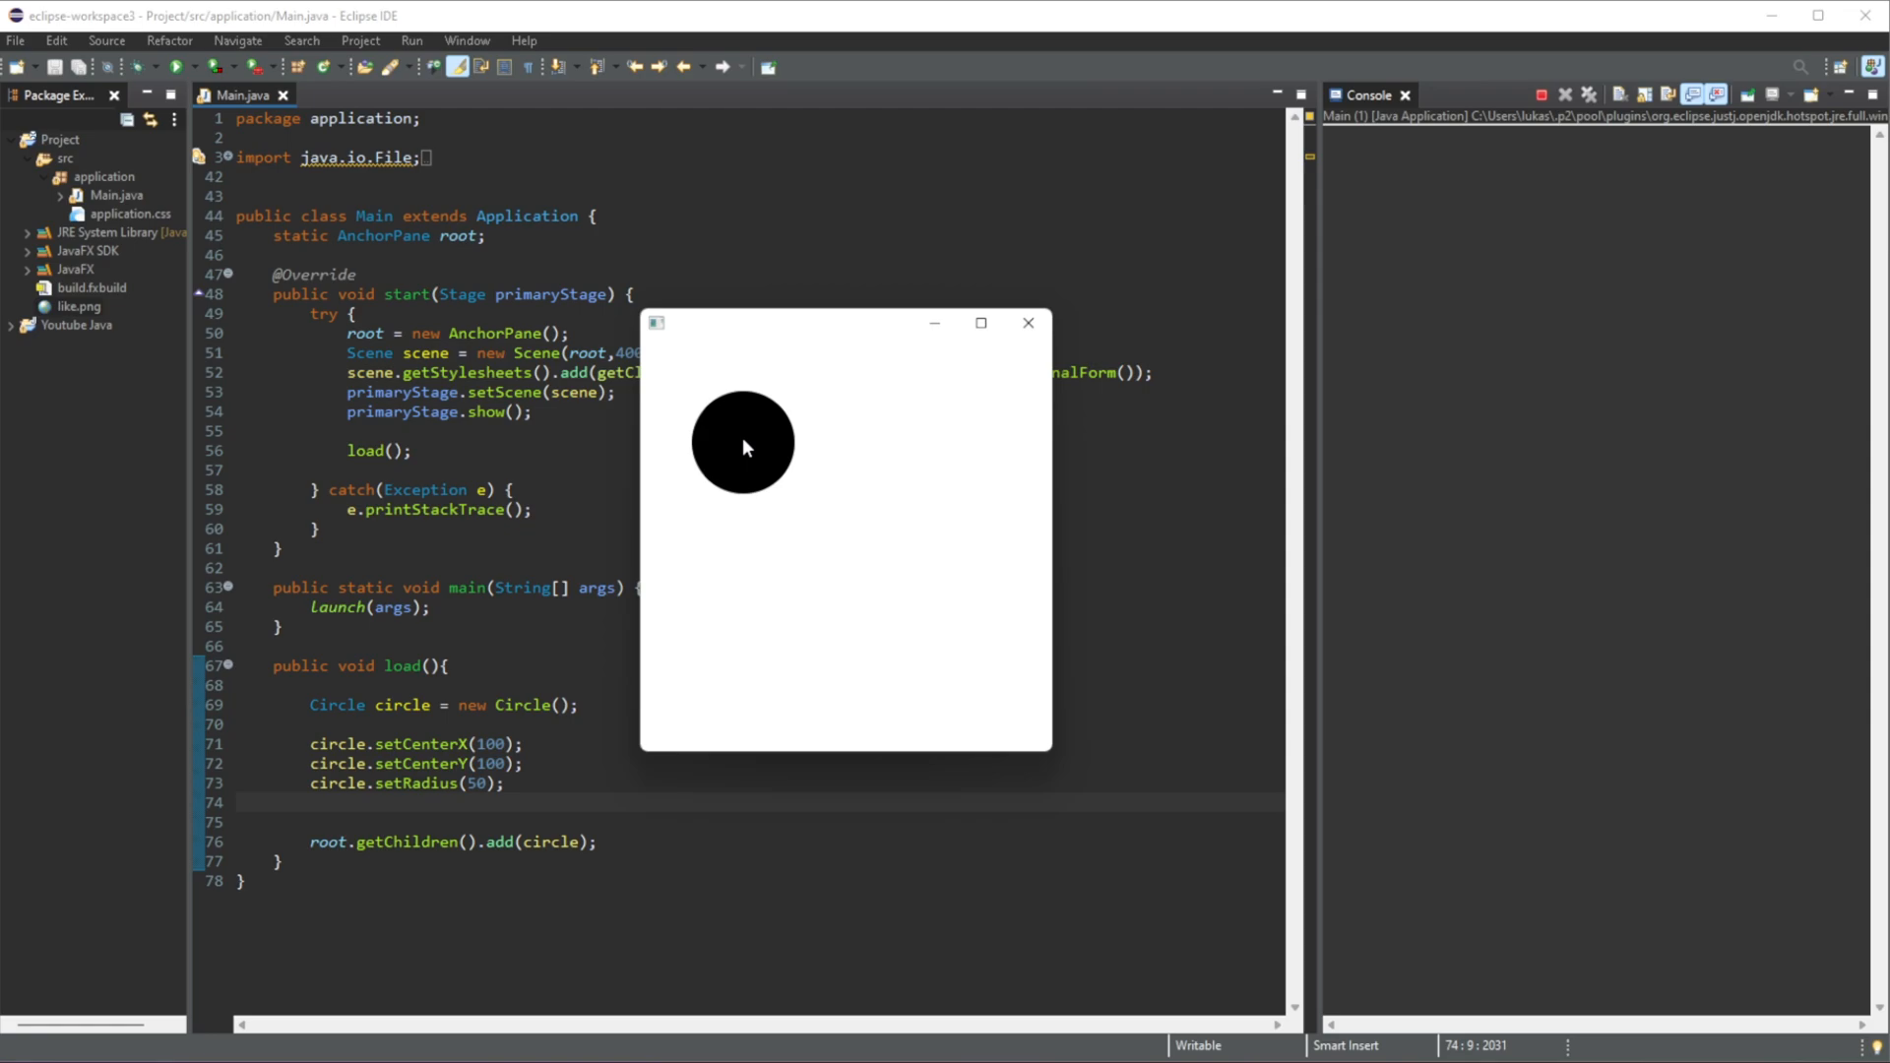
mouse_move(742, 449)
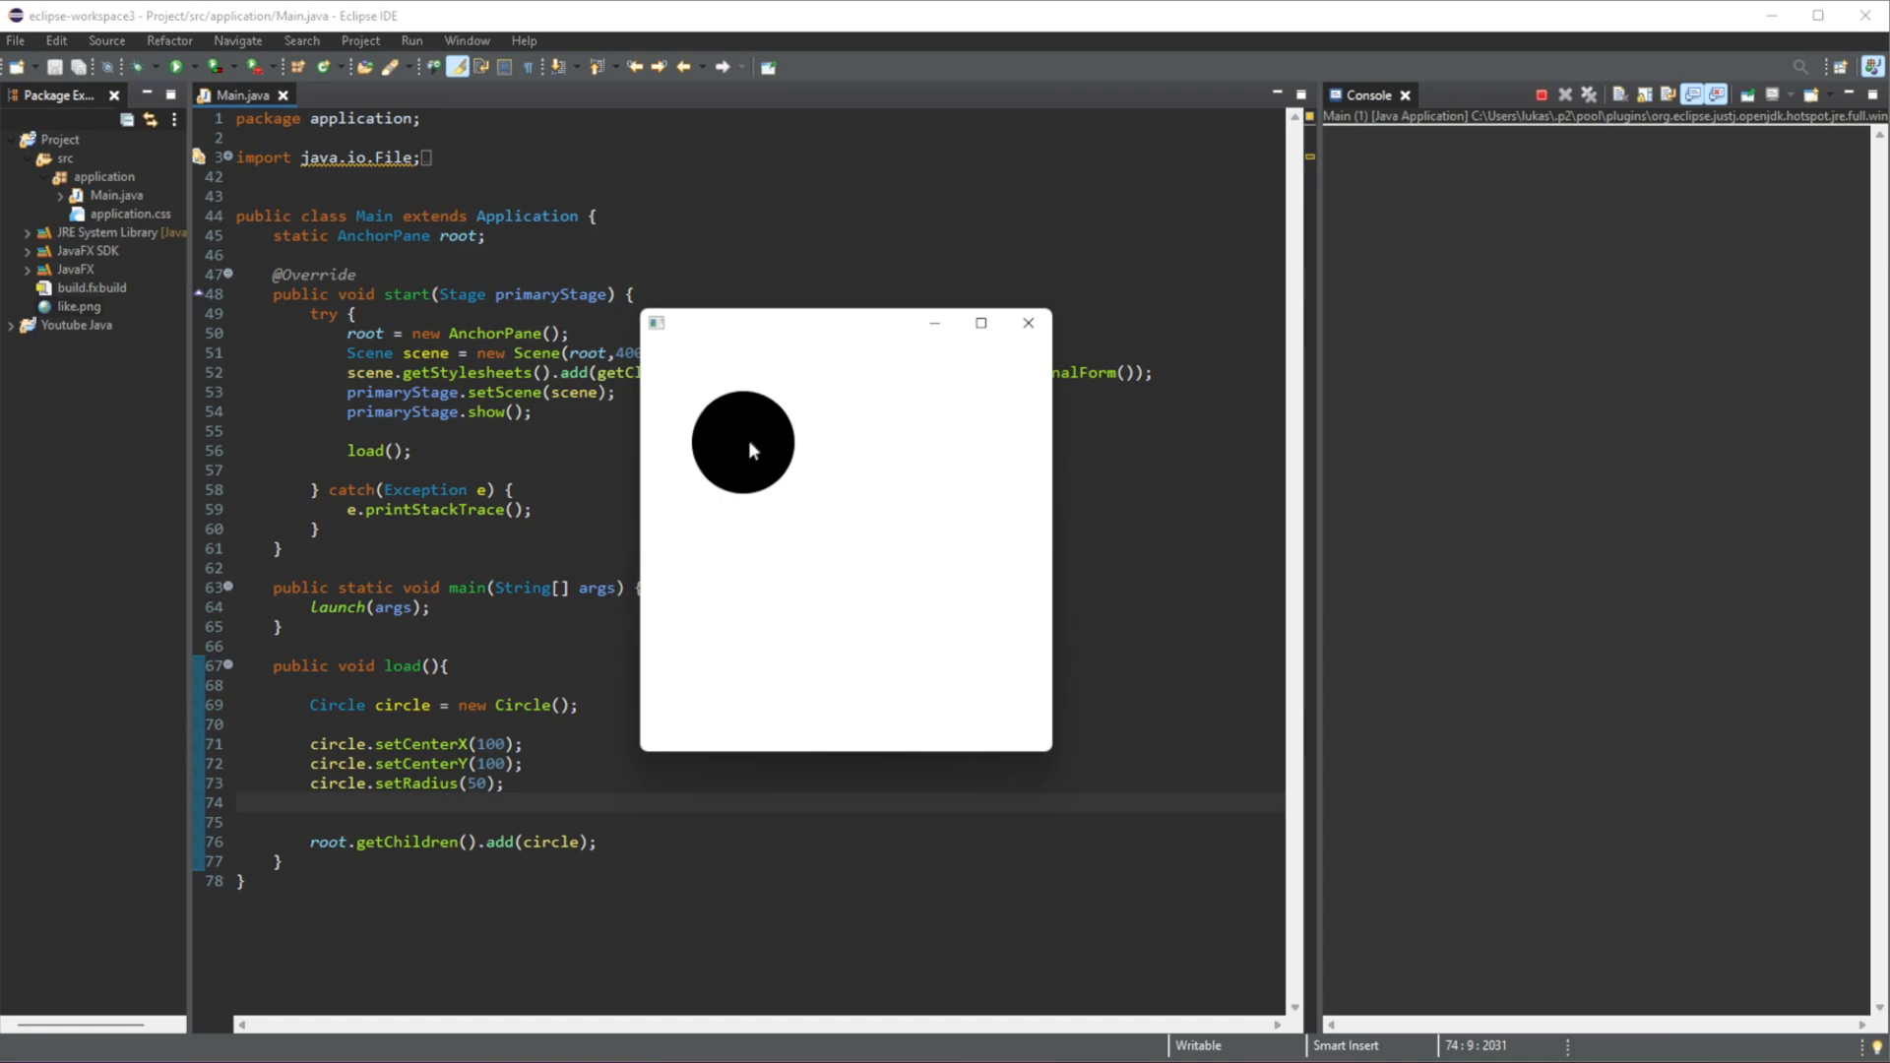
mouse_move(750, 425)
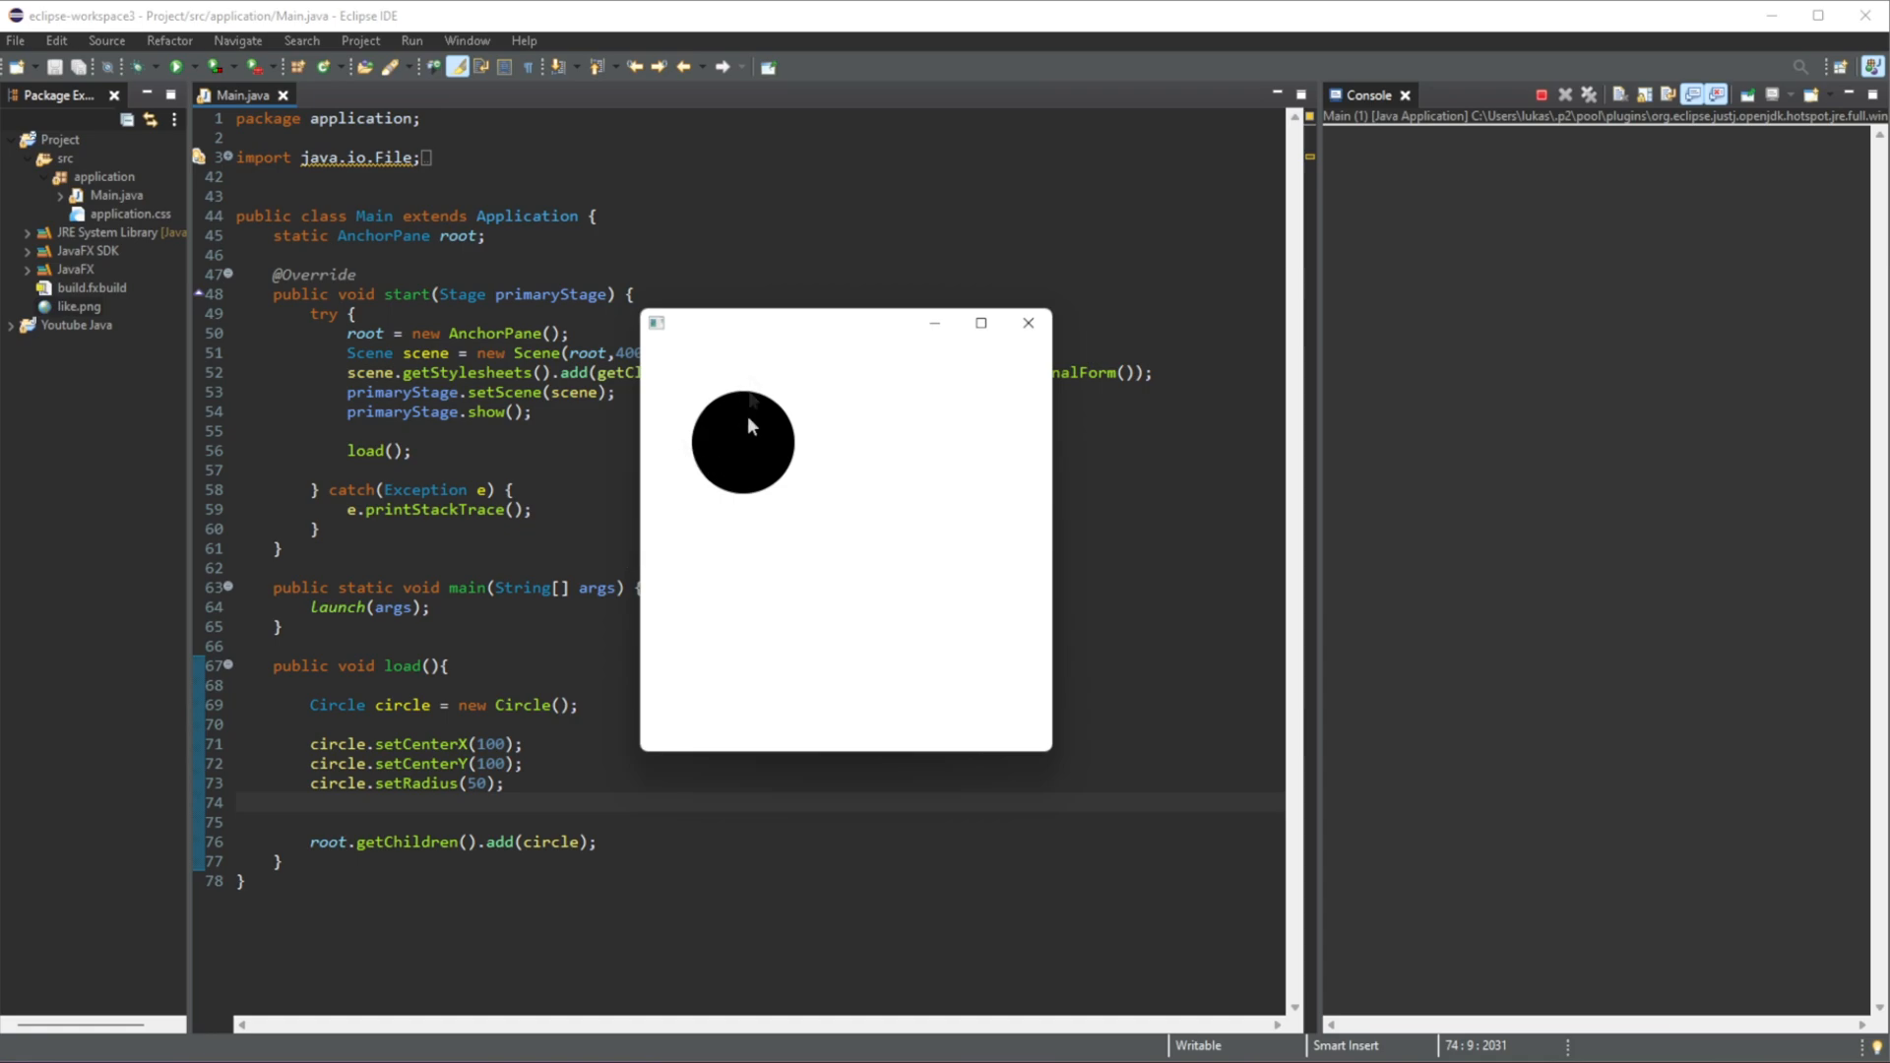
mouse_move(738, 433)
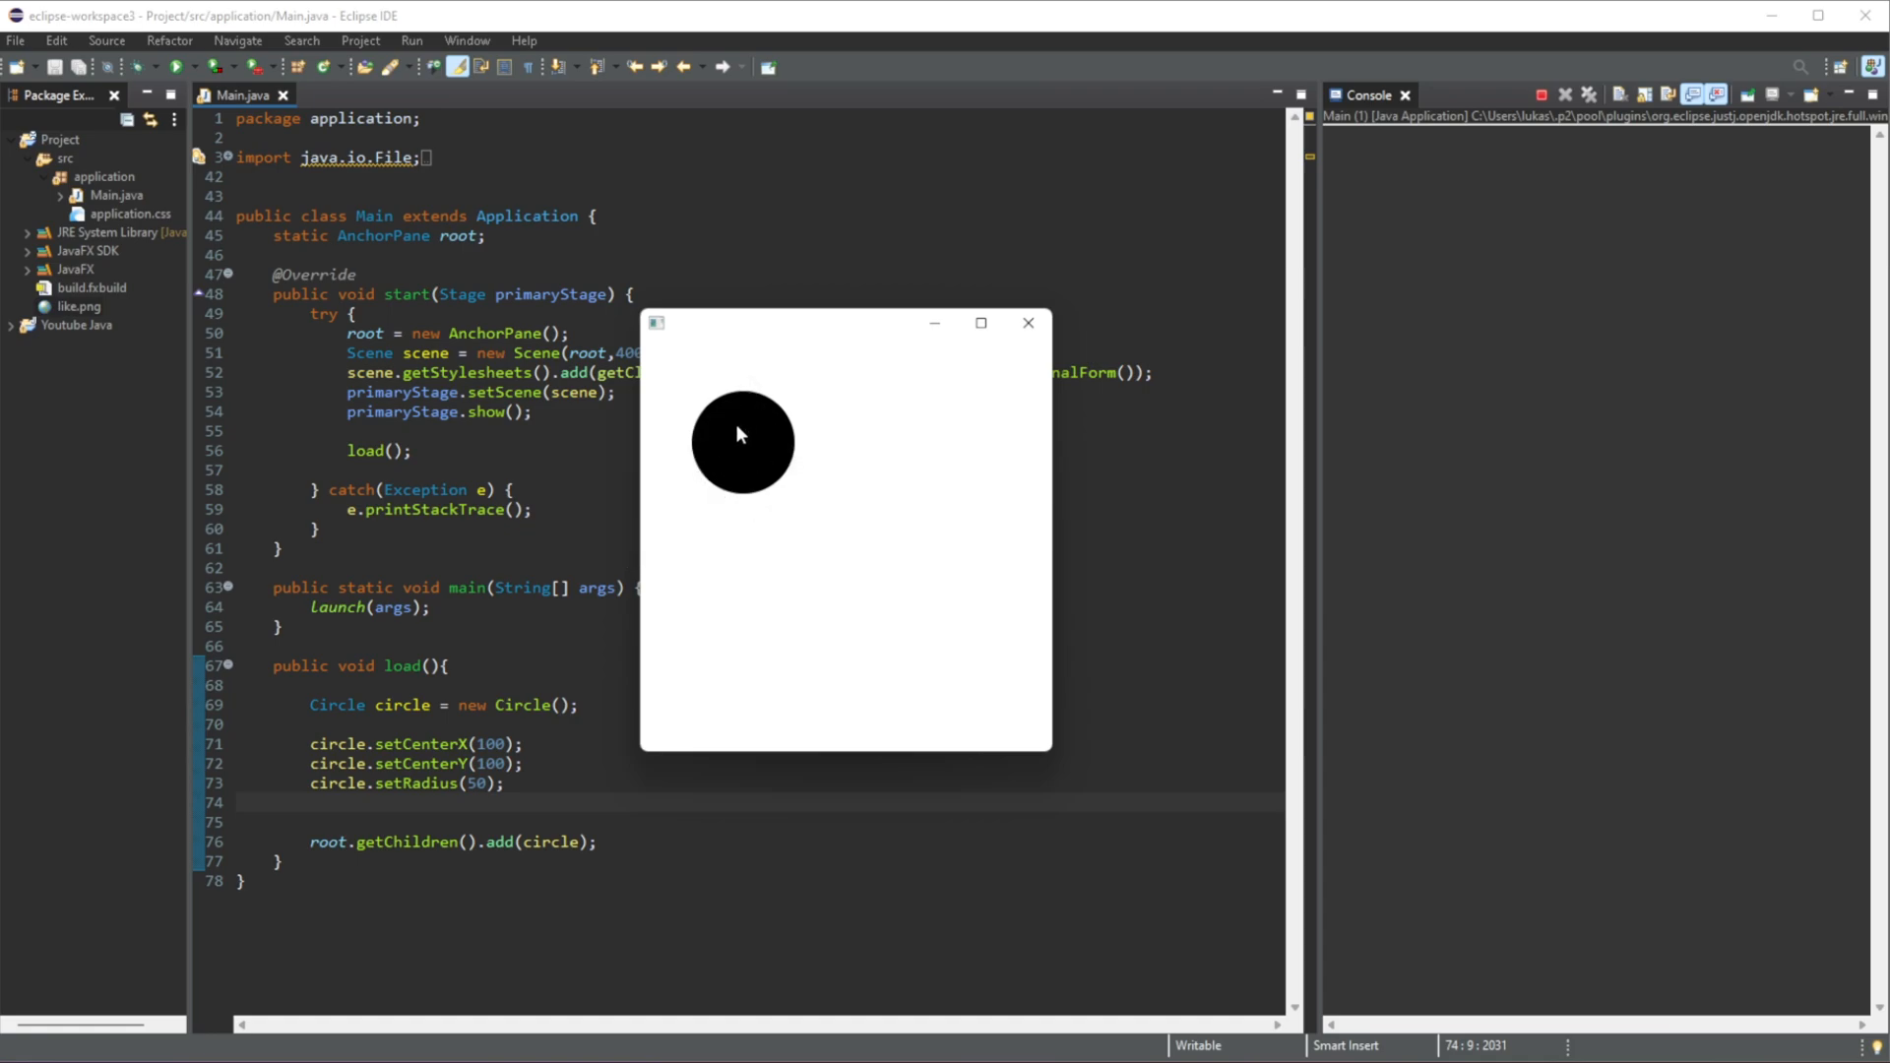
mouse_move(742, 402)
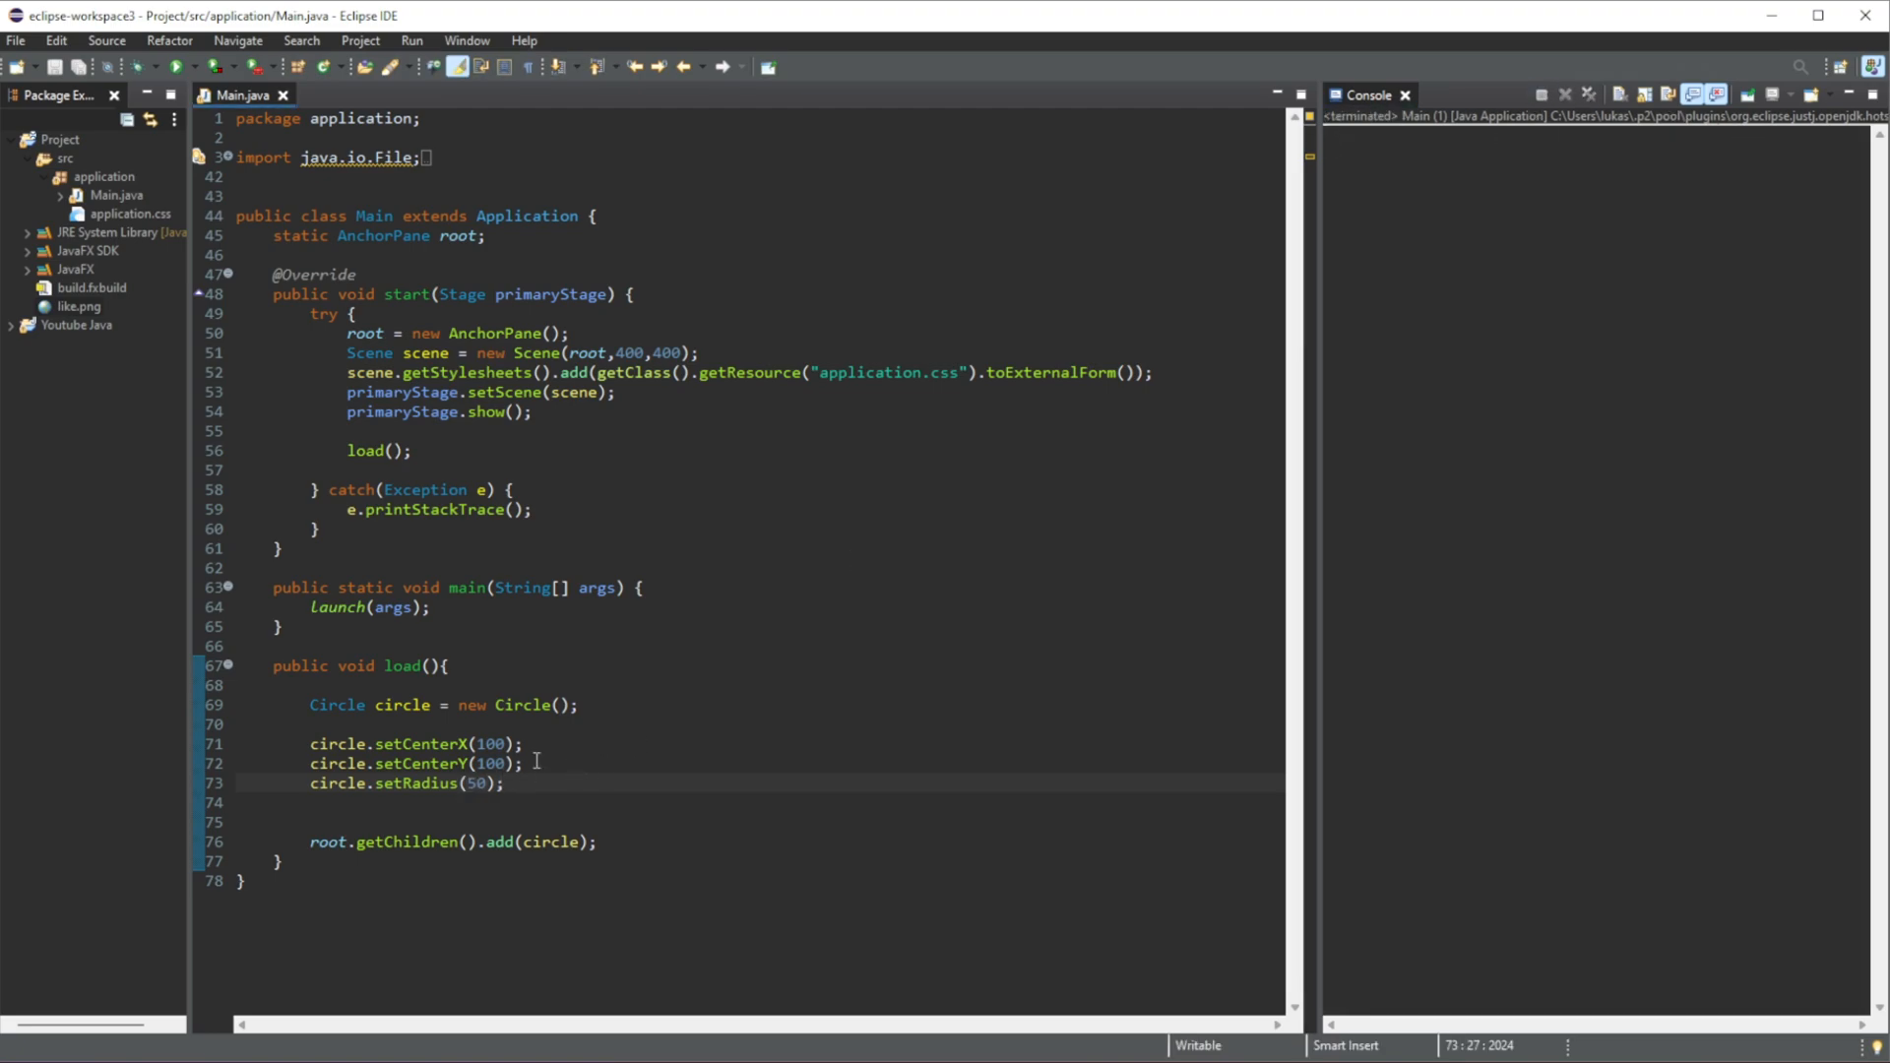
- Set the circle's radius to 100 and add circle.setFill(Color.RED) using content assist
type("100")
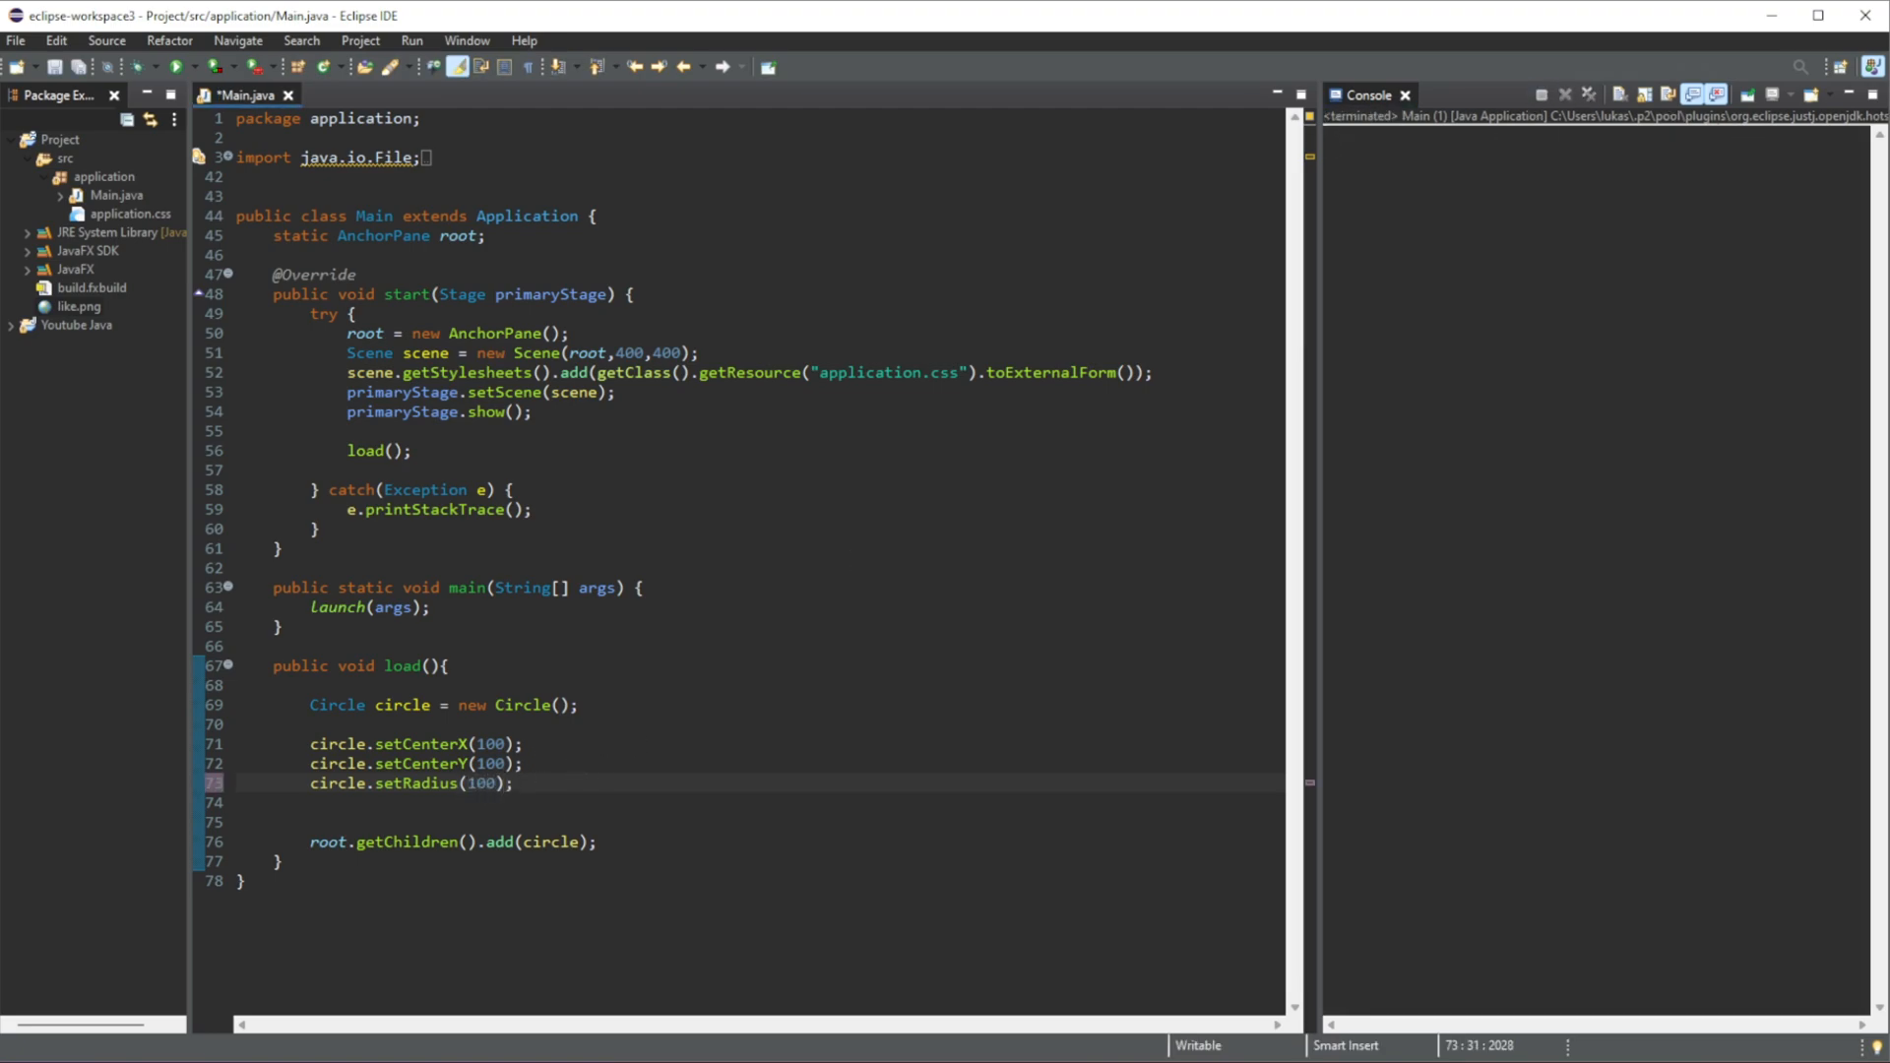
type("cirecl")
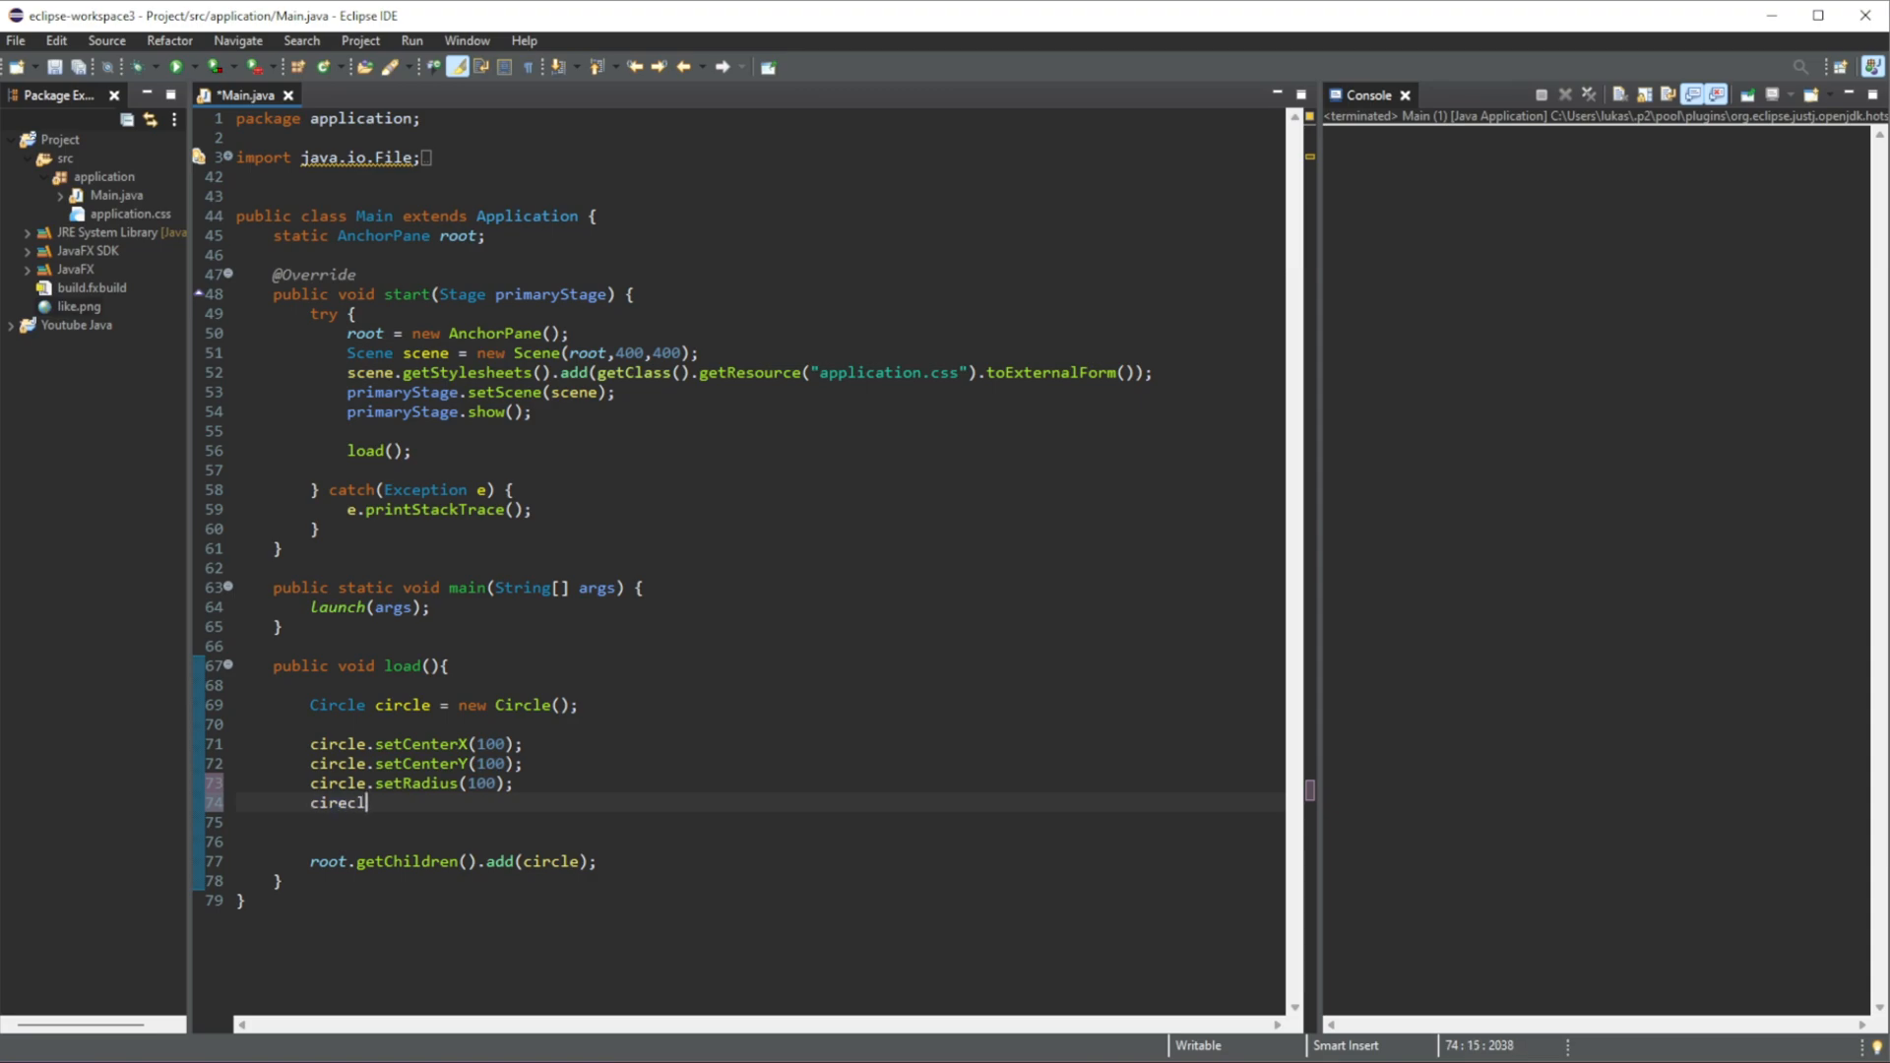
type("circle.setFill(null);")
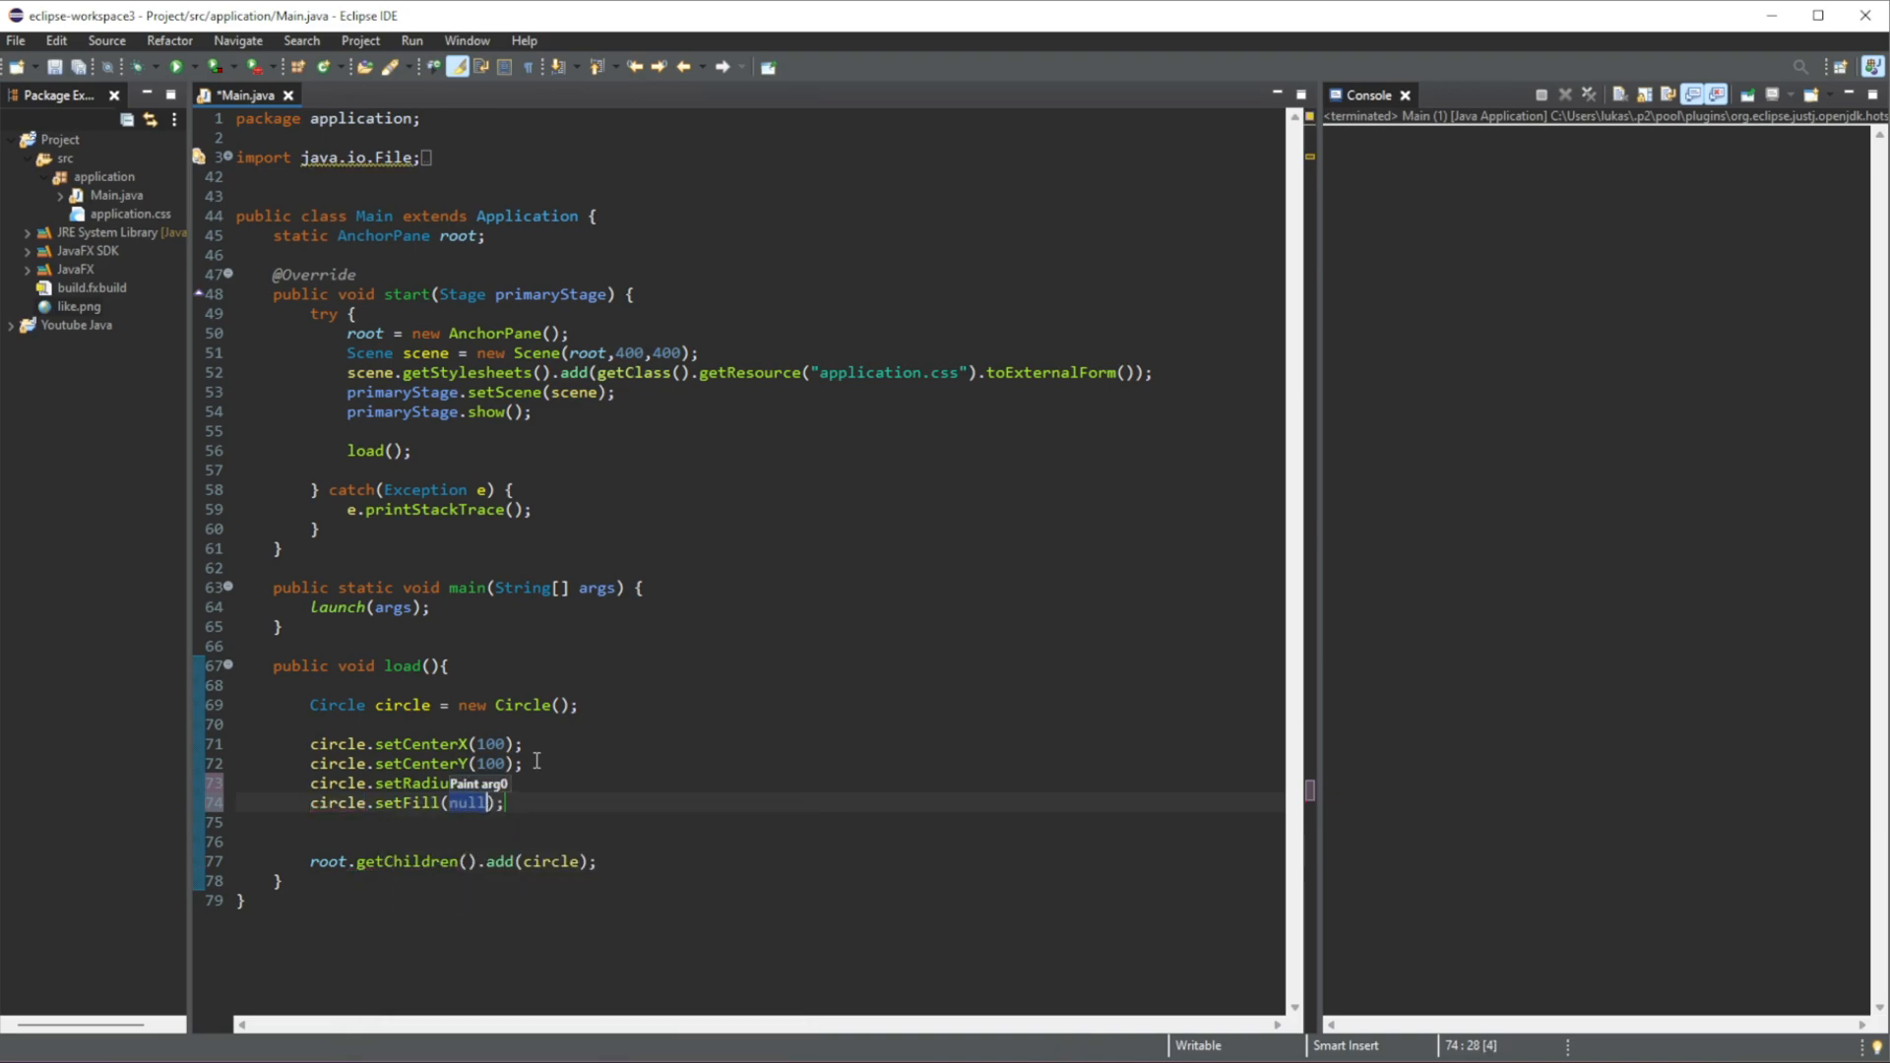
type("Color.RED")
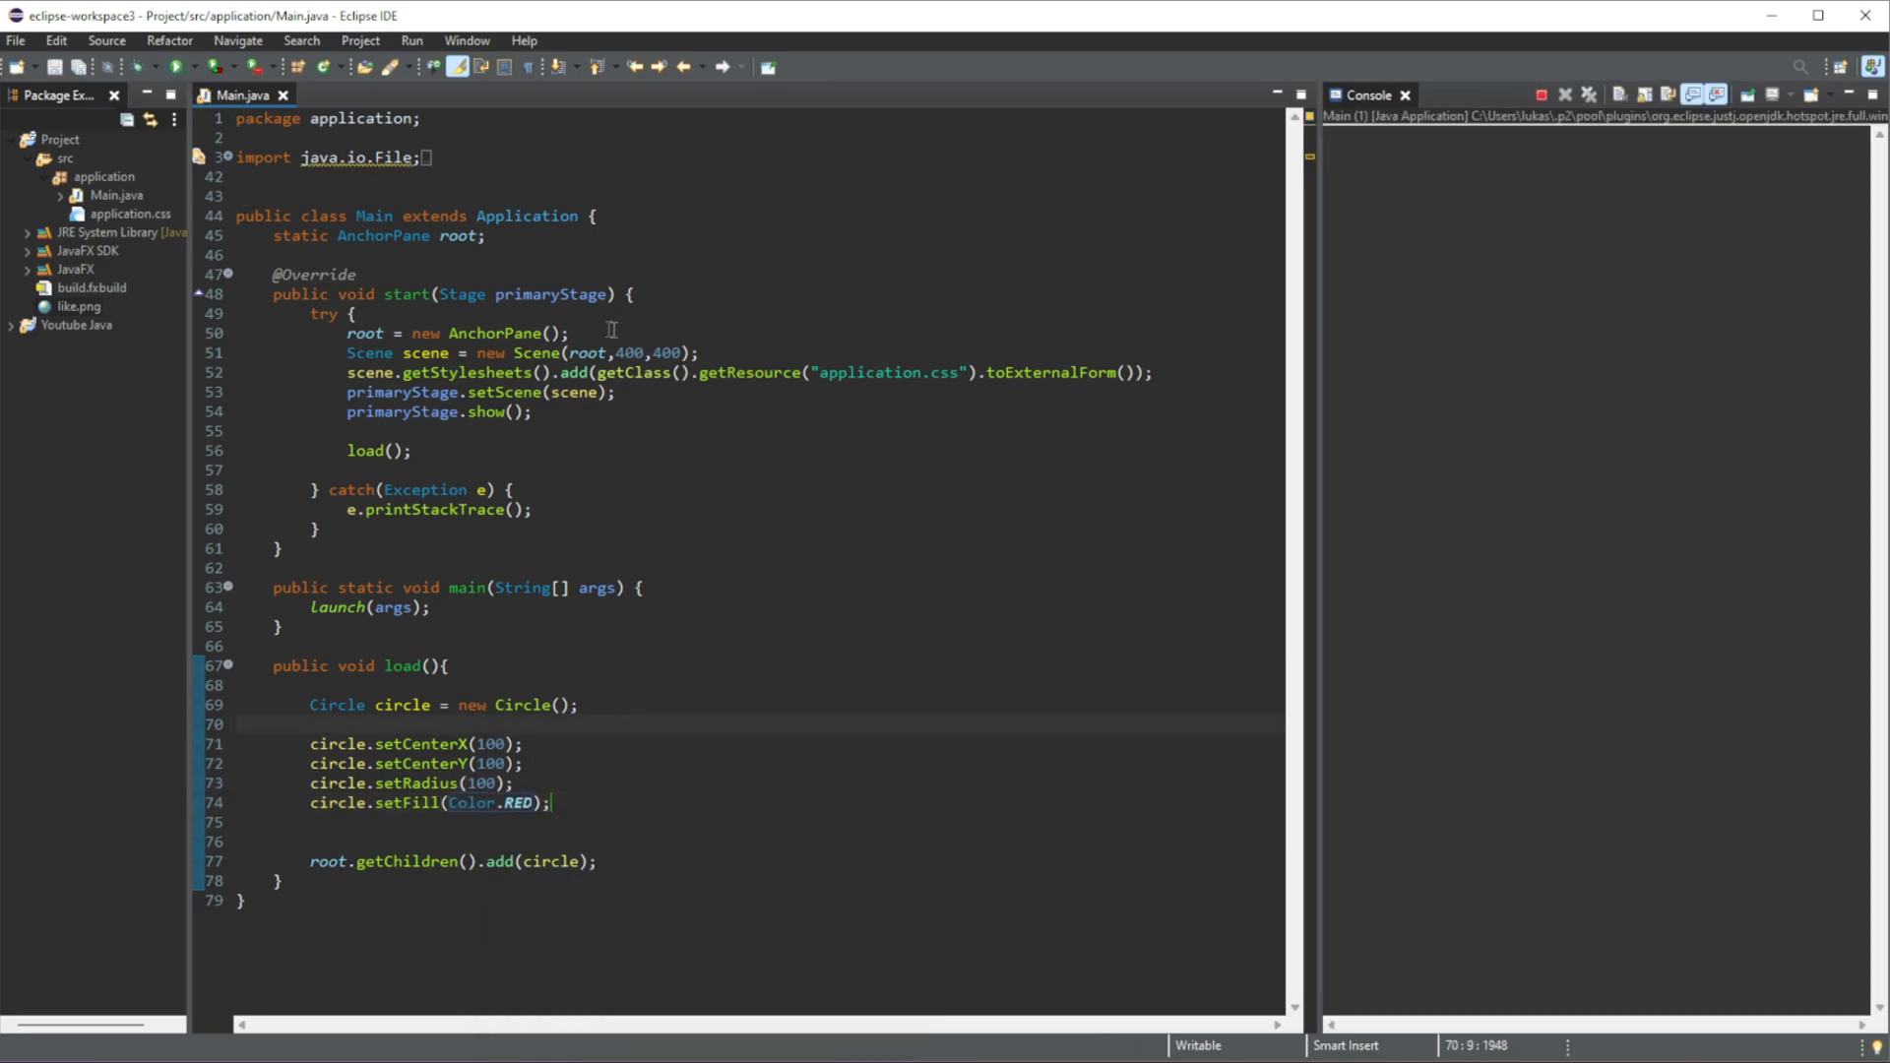
- Run the app so the JavaFX window shows the large red circle at 100,100
left_click(411, 67)
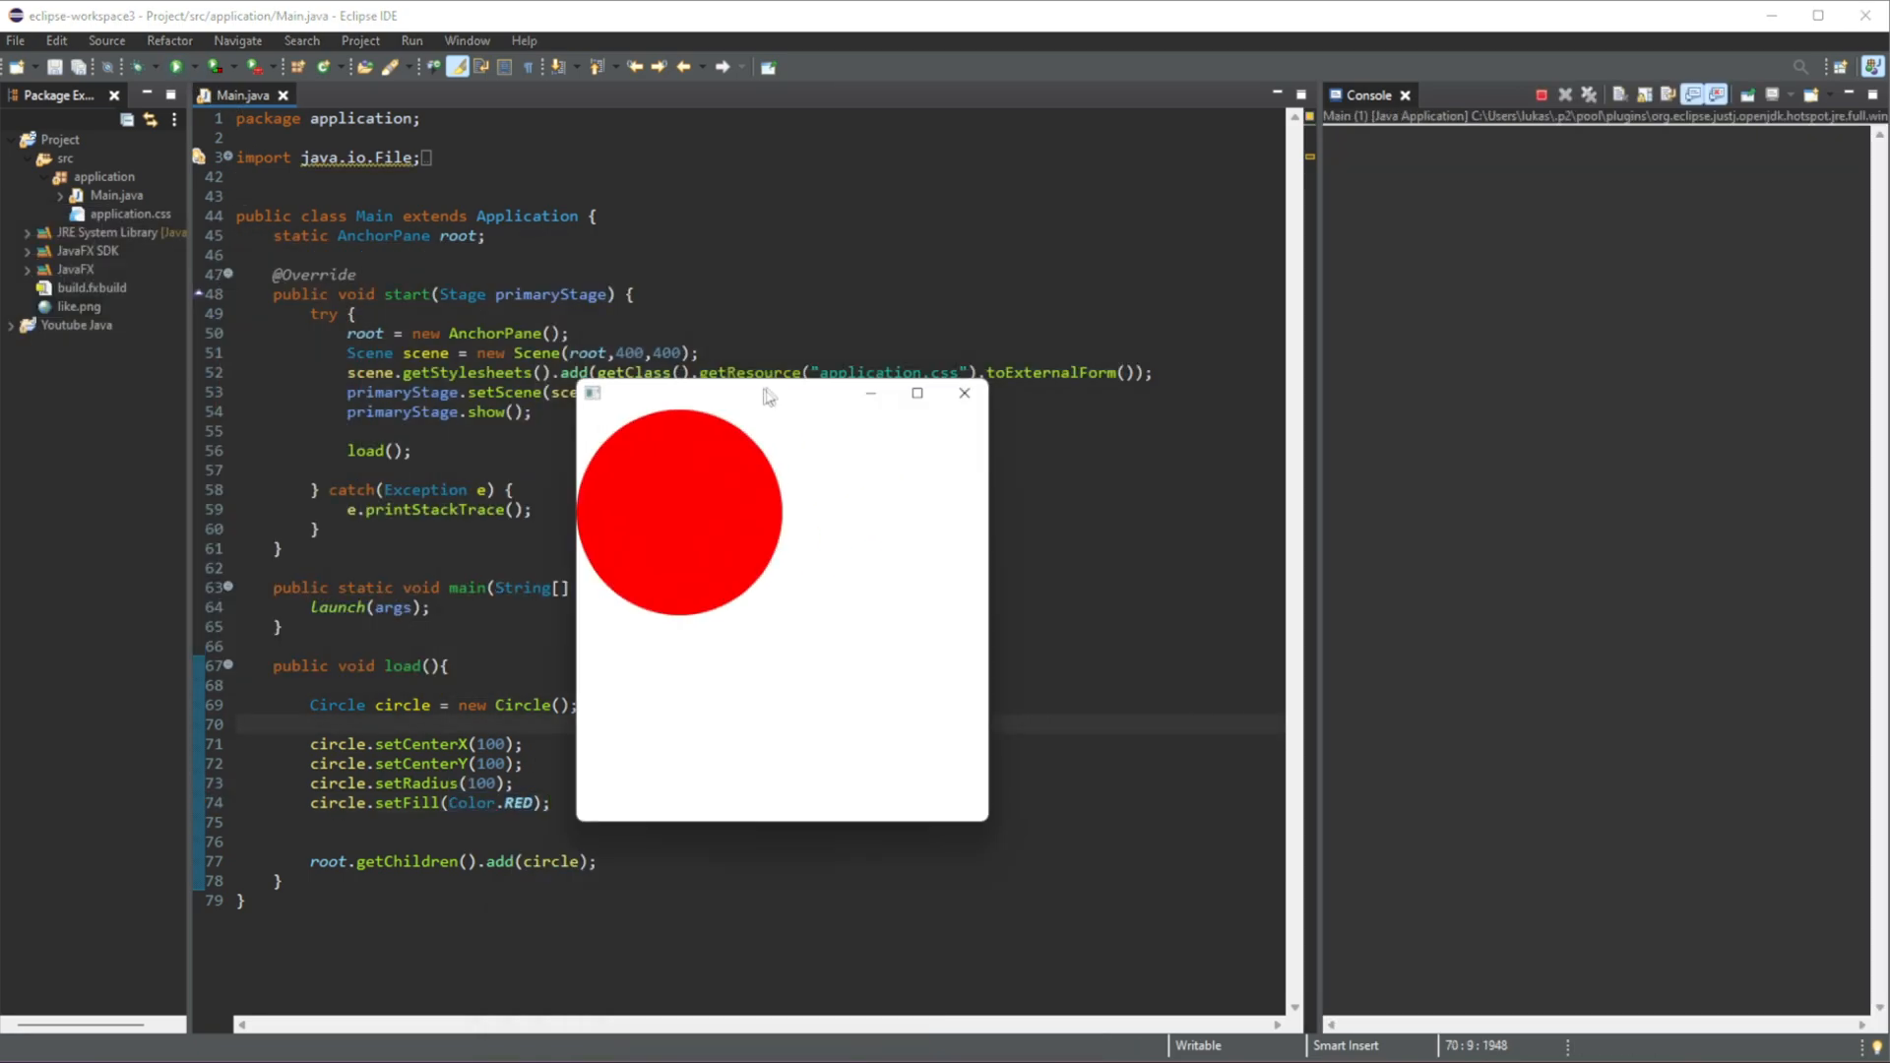
mouse_move(679, 520)
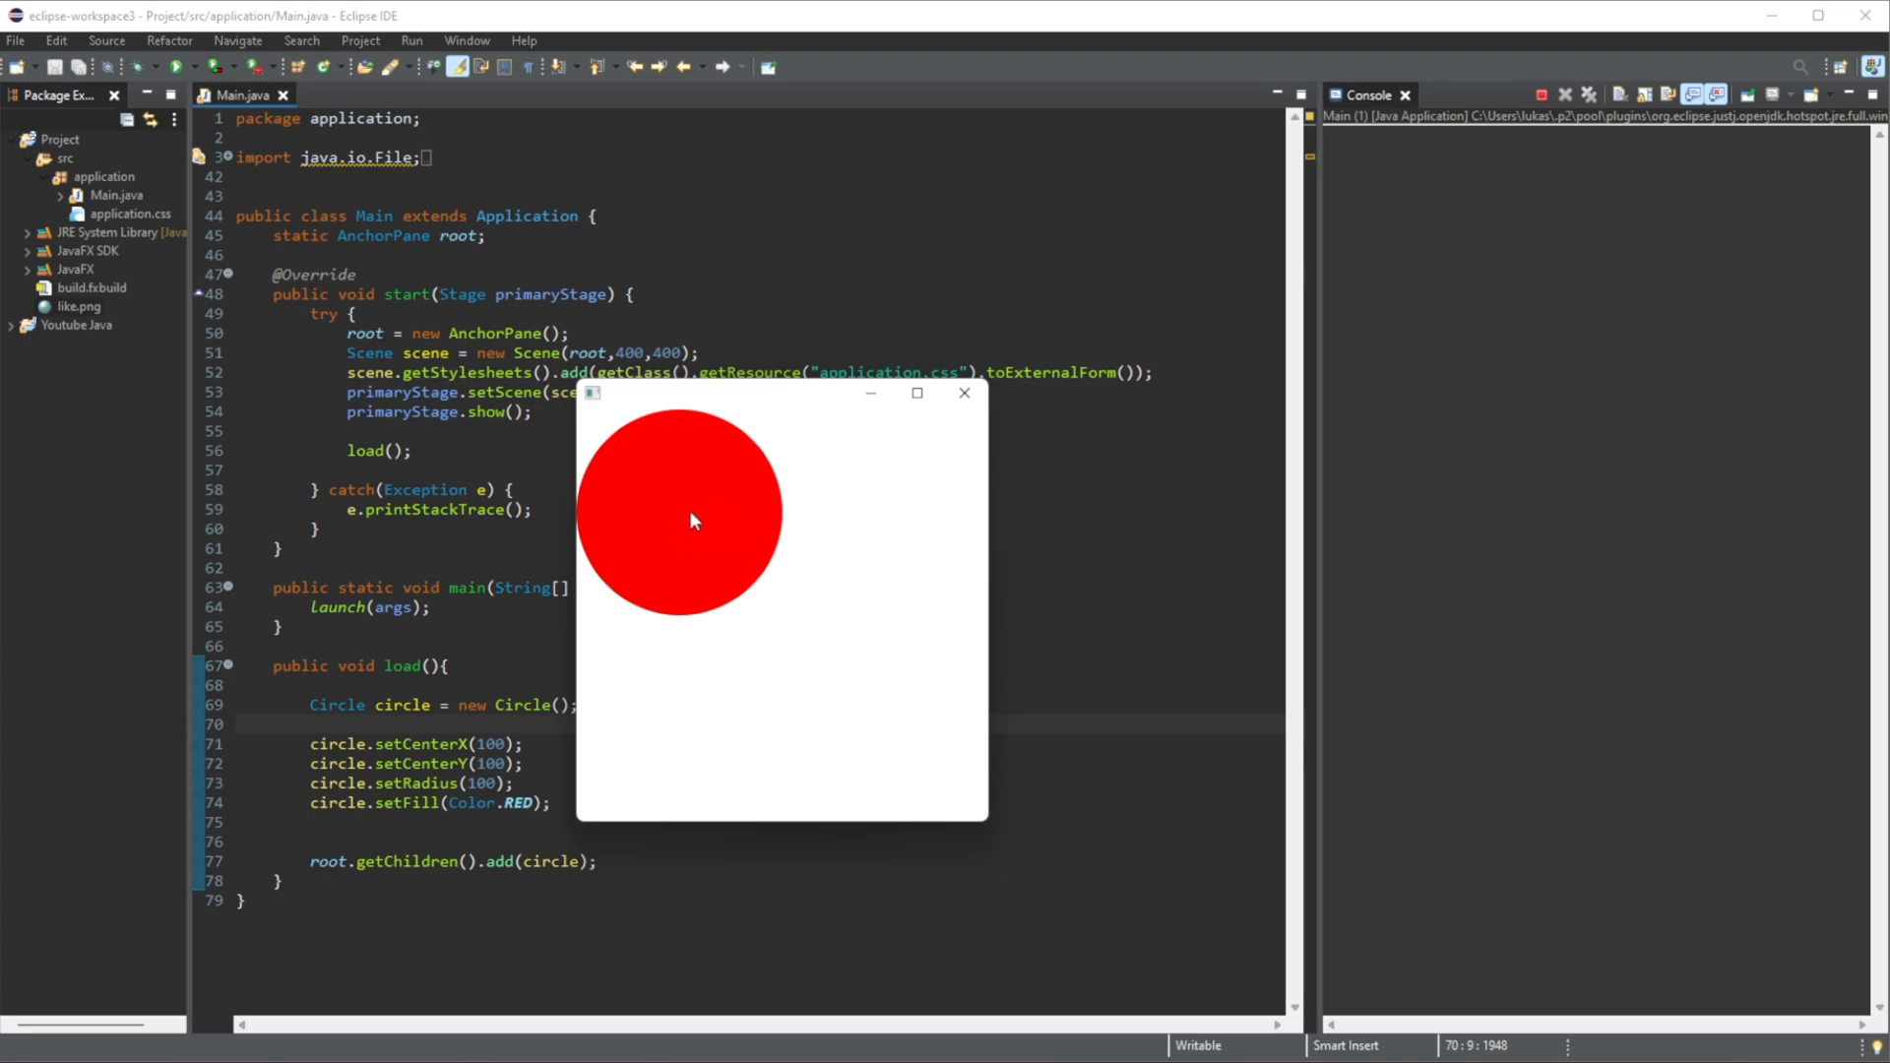
mouse_move(583, 530)
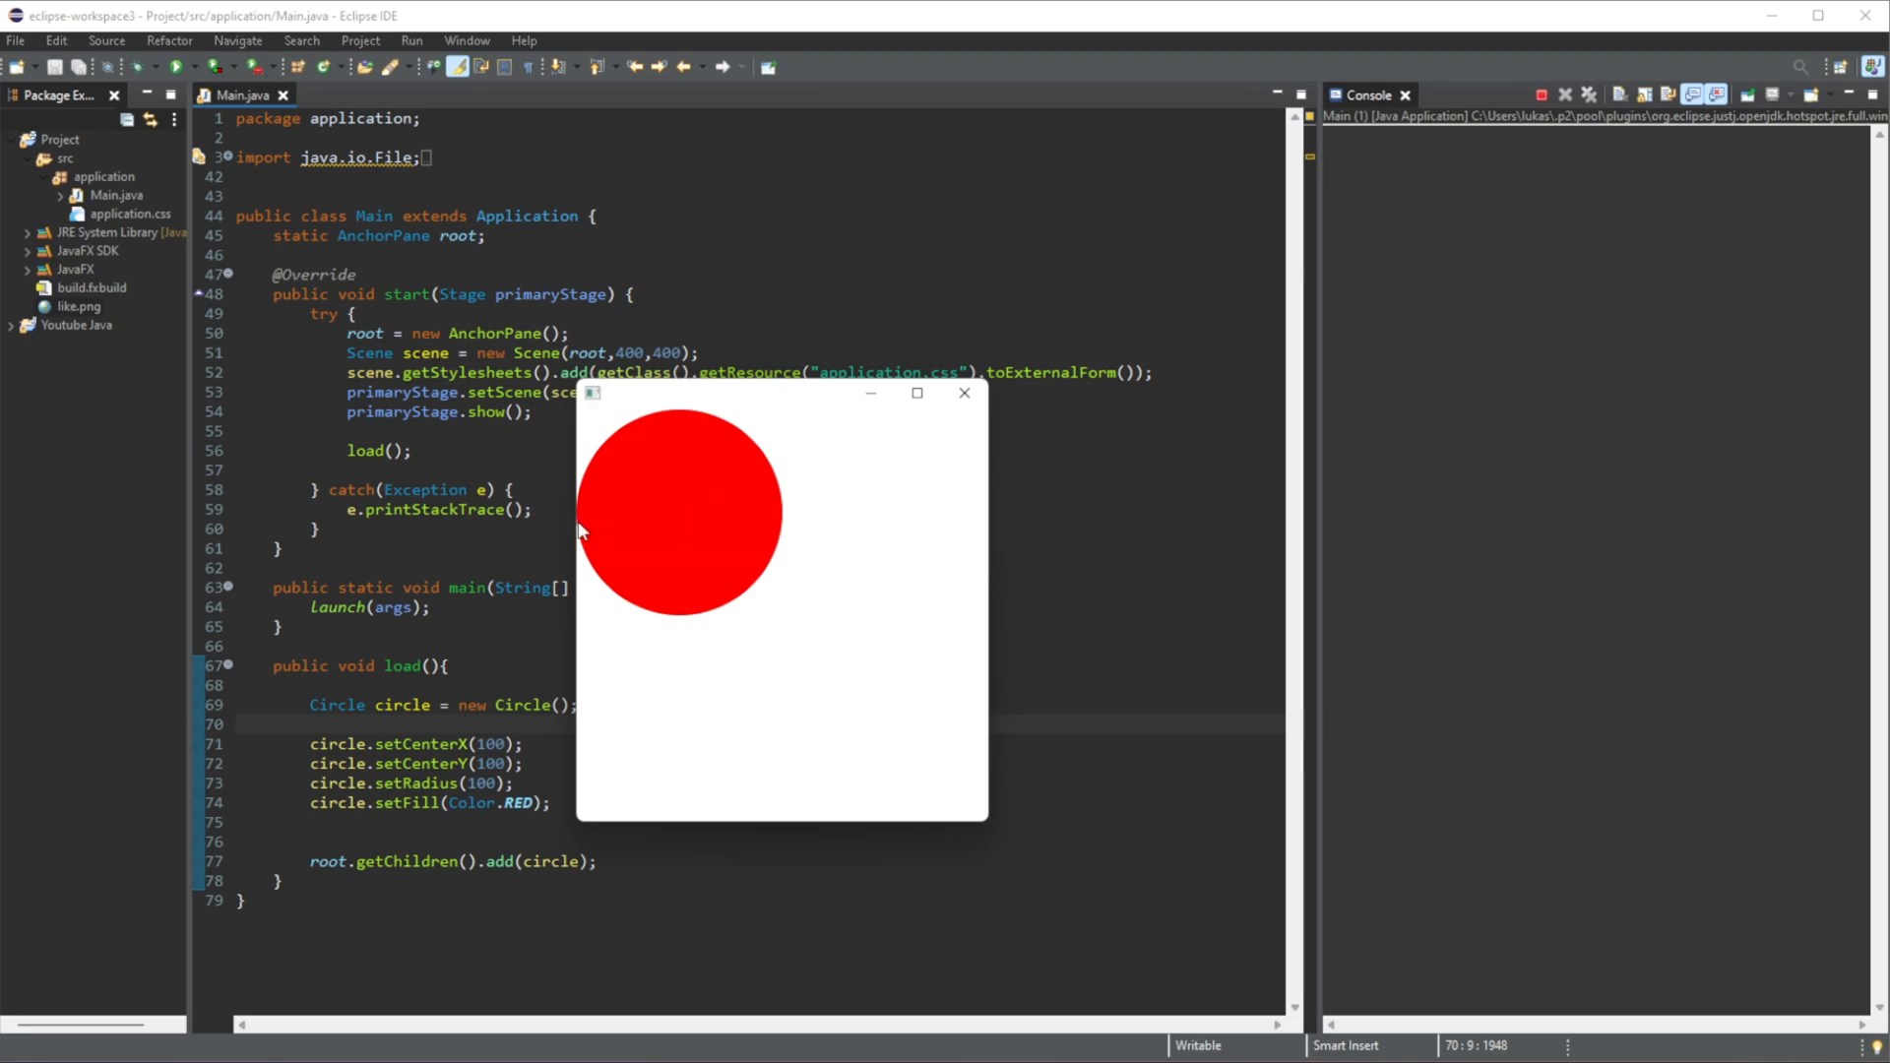
mouse_move(673, 528)
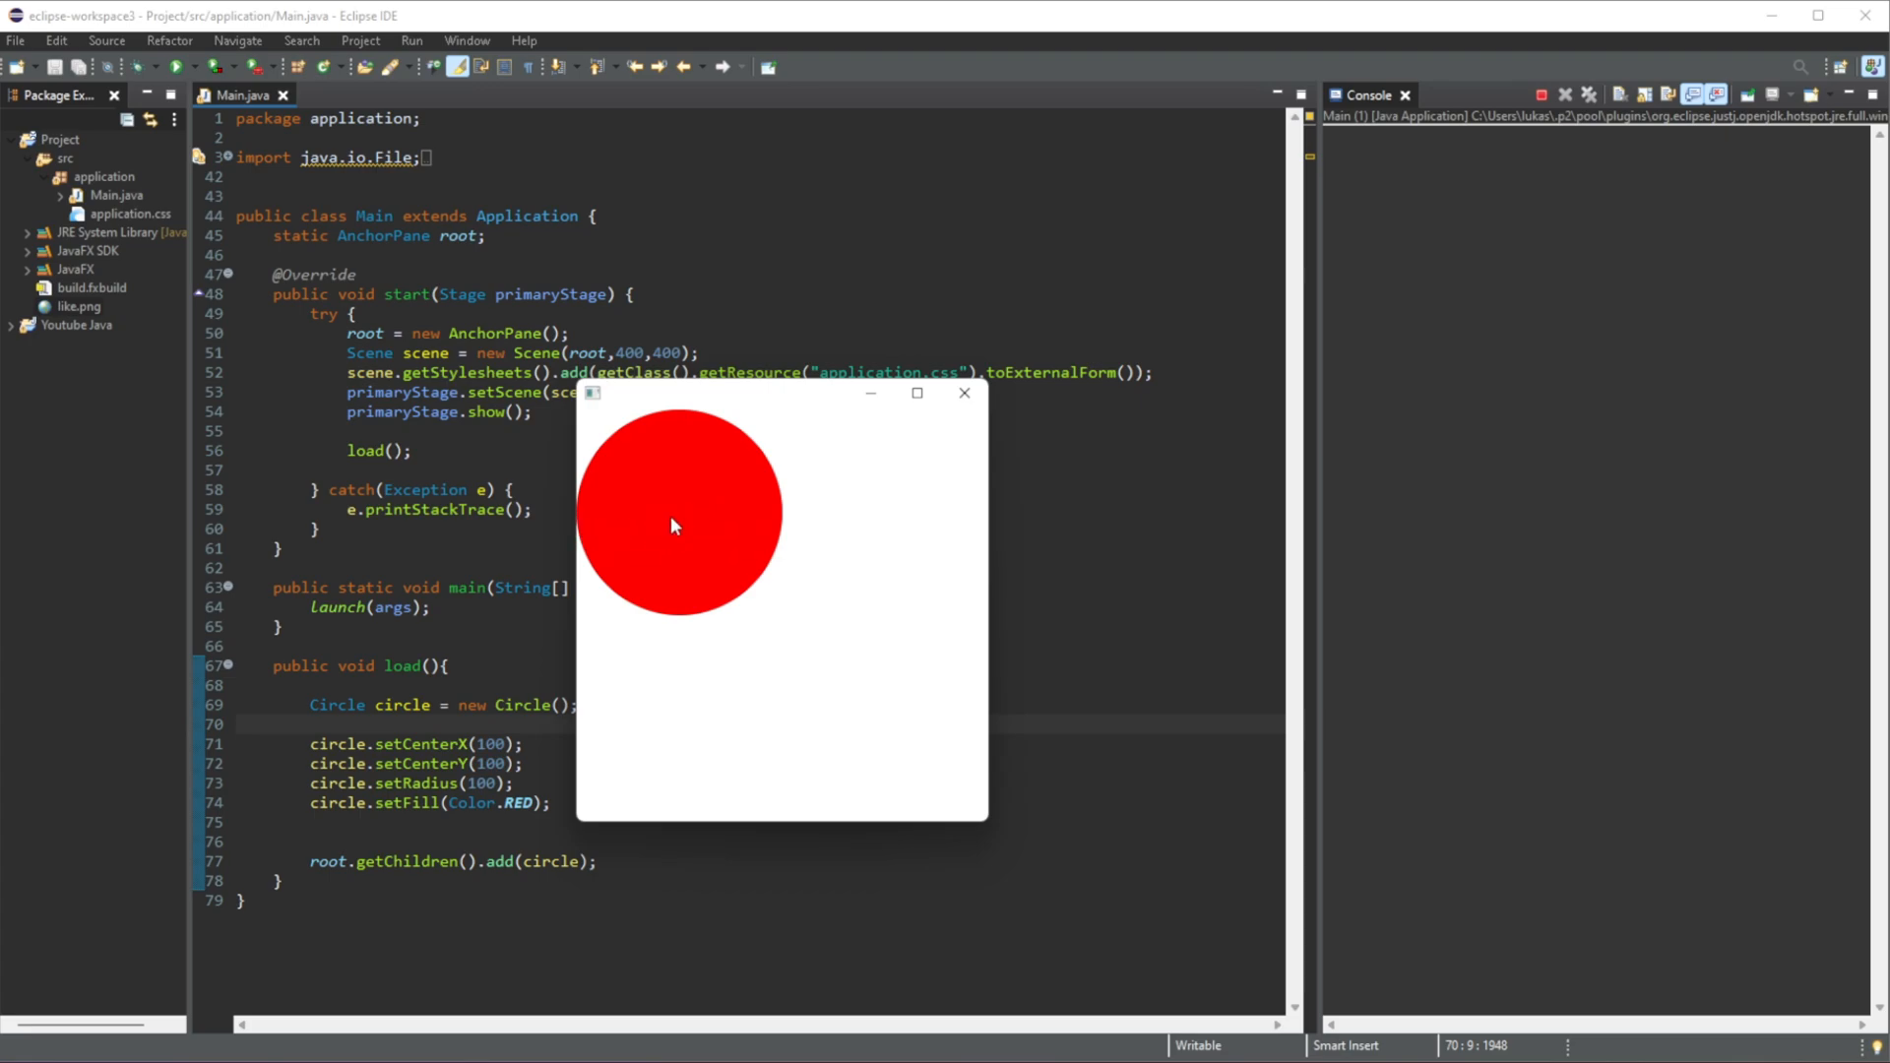
mouse_move(675, 418)
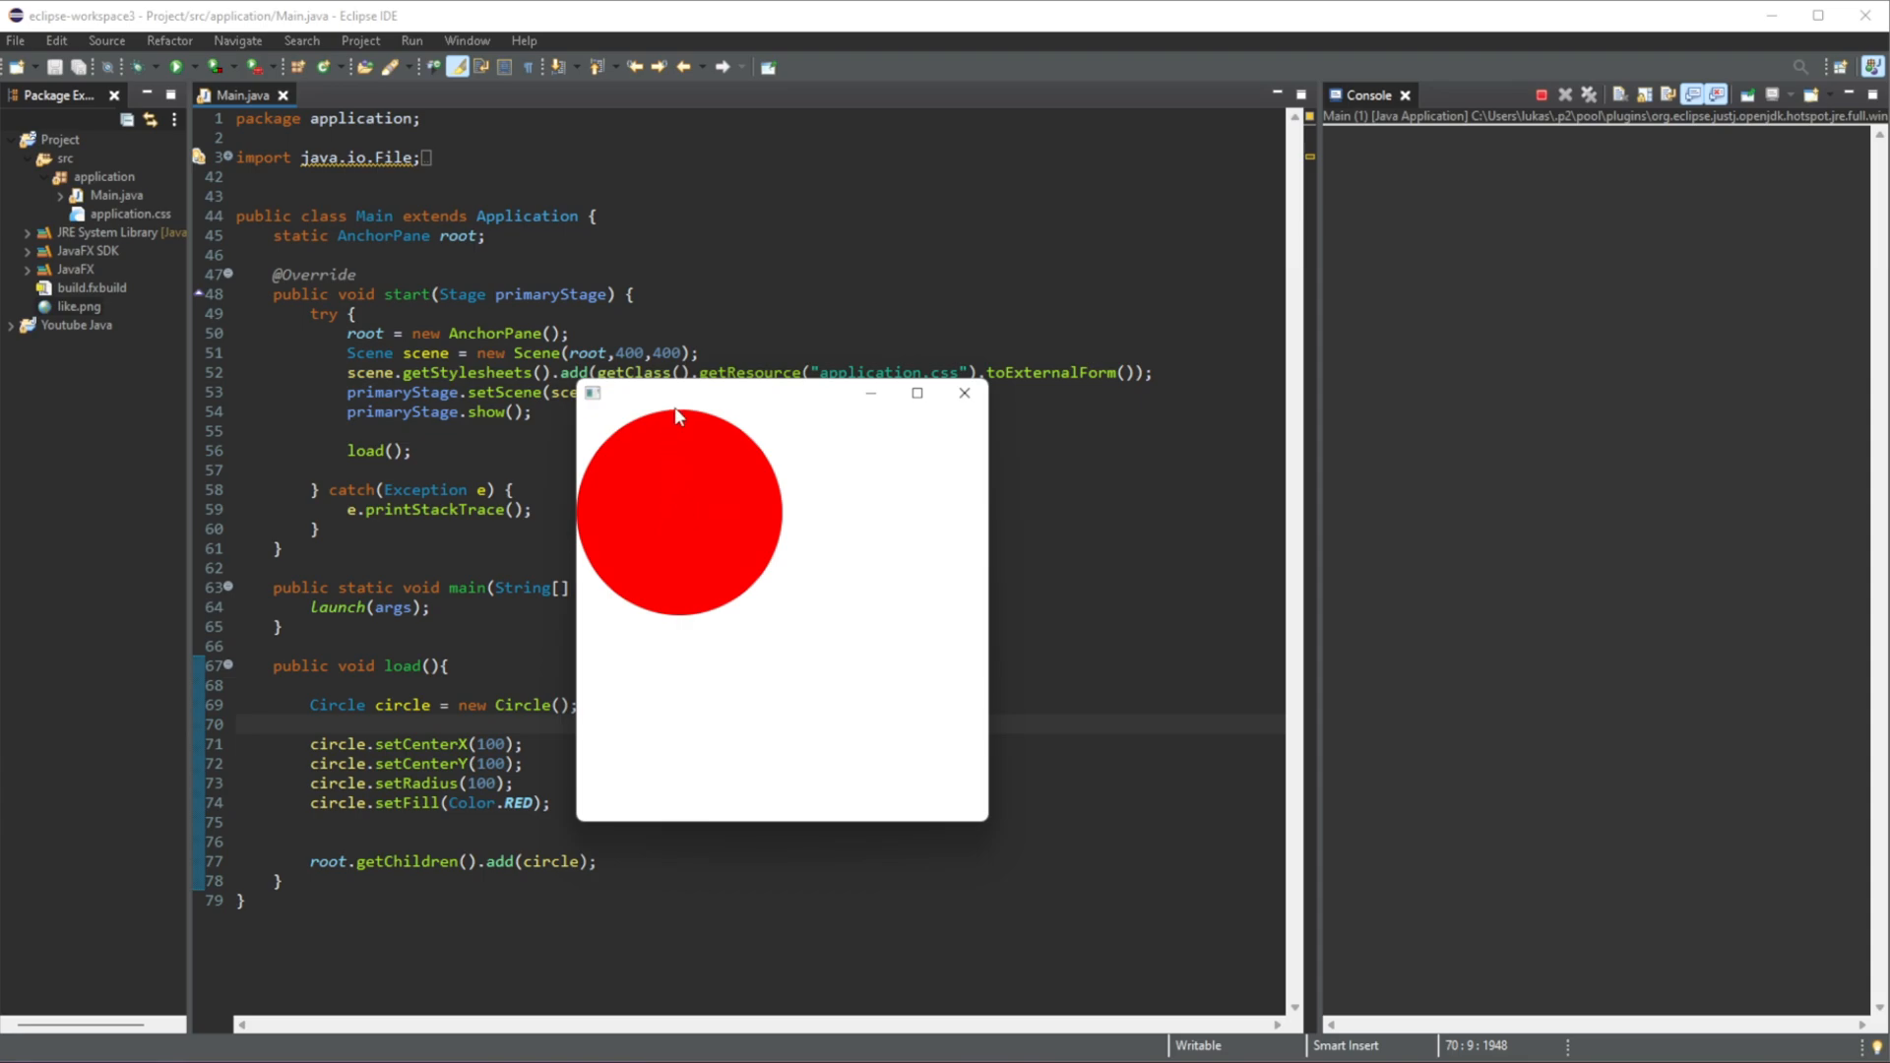
mouse_move(673, 520)
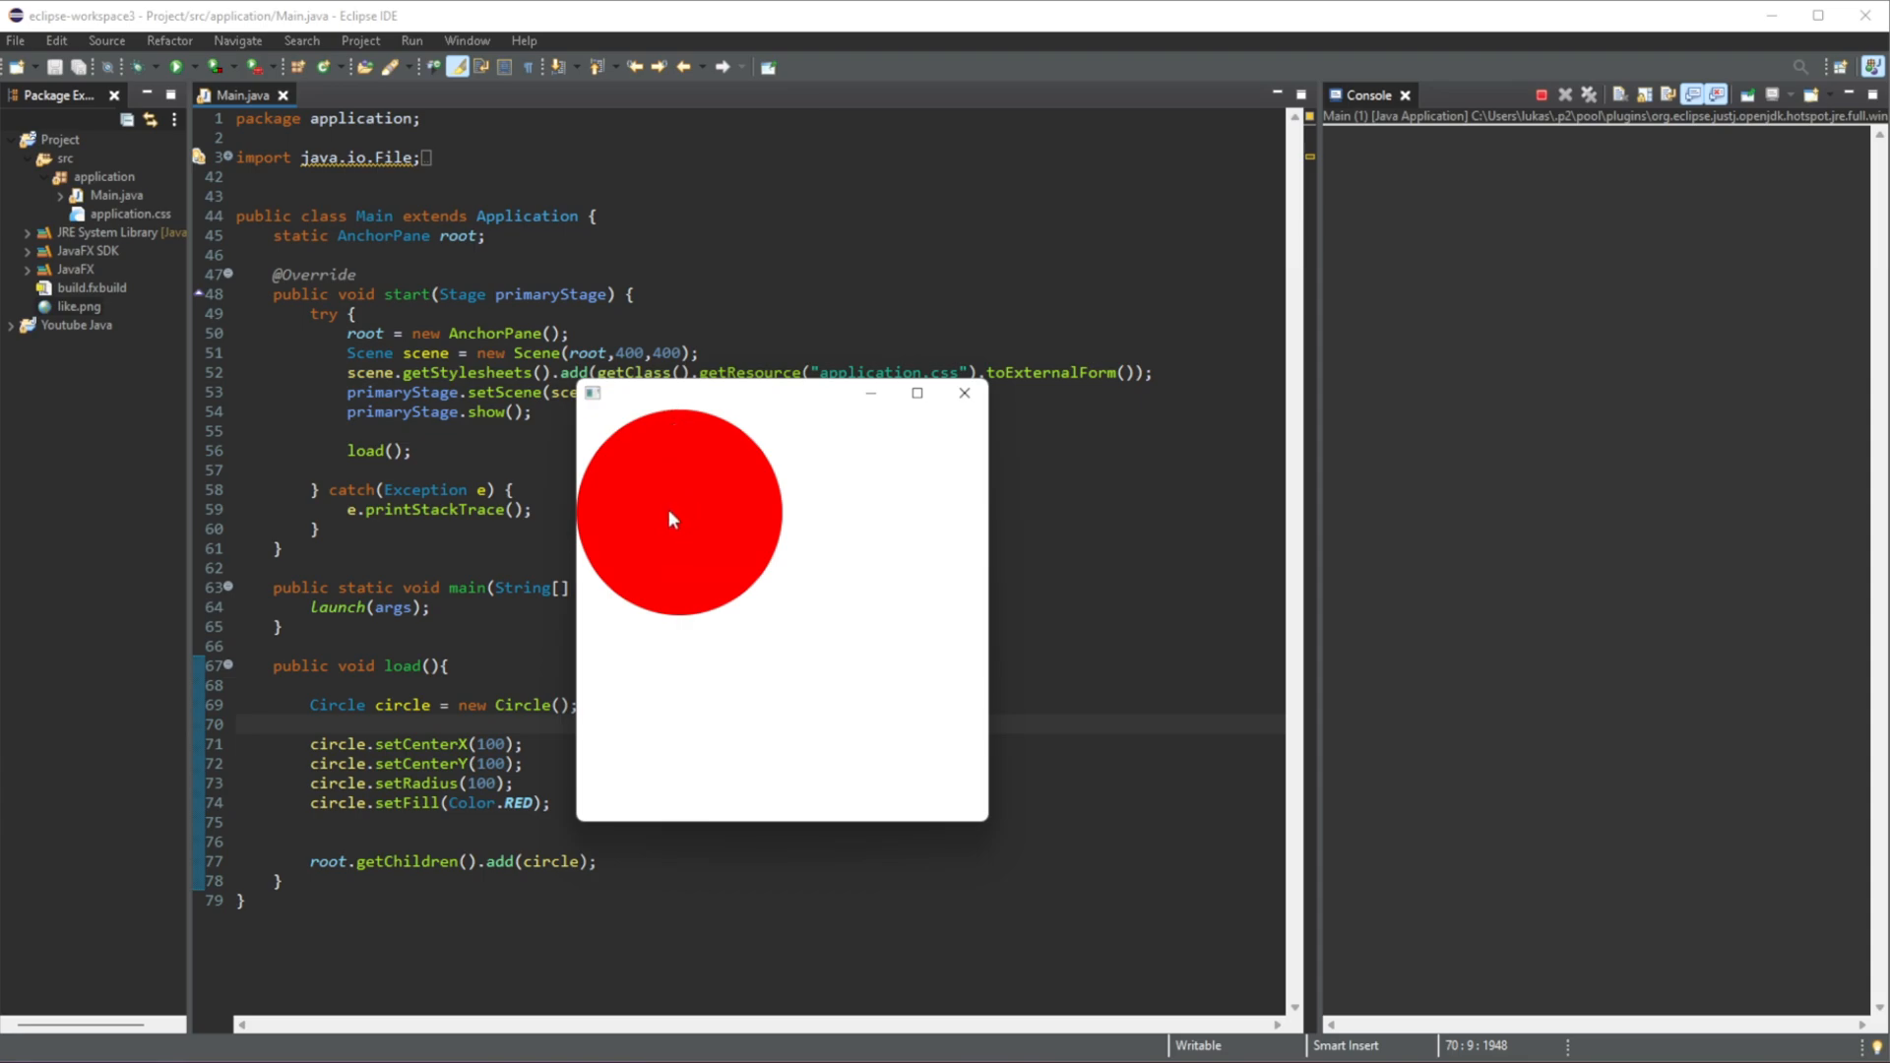